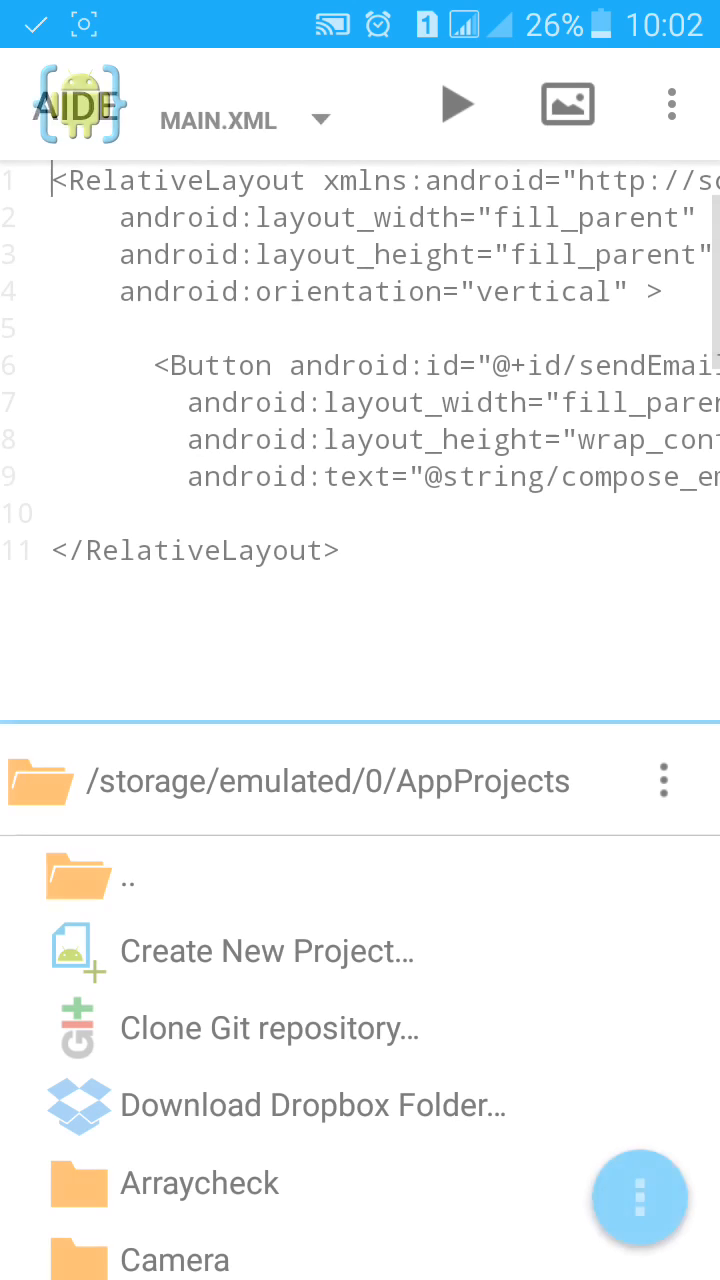
Create a New Android App project named CustomToast with package com.kc.ctoast.
{"action": "left_click", "coordinate": [266, 950]}
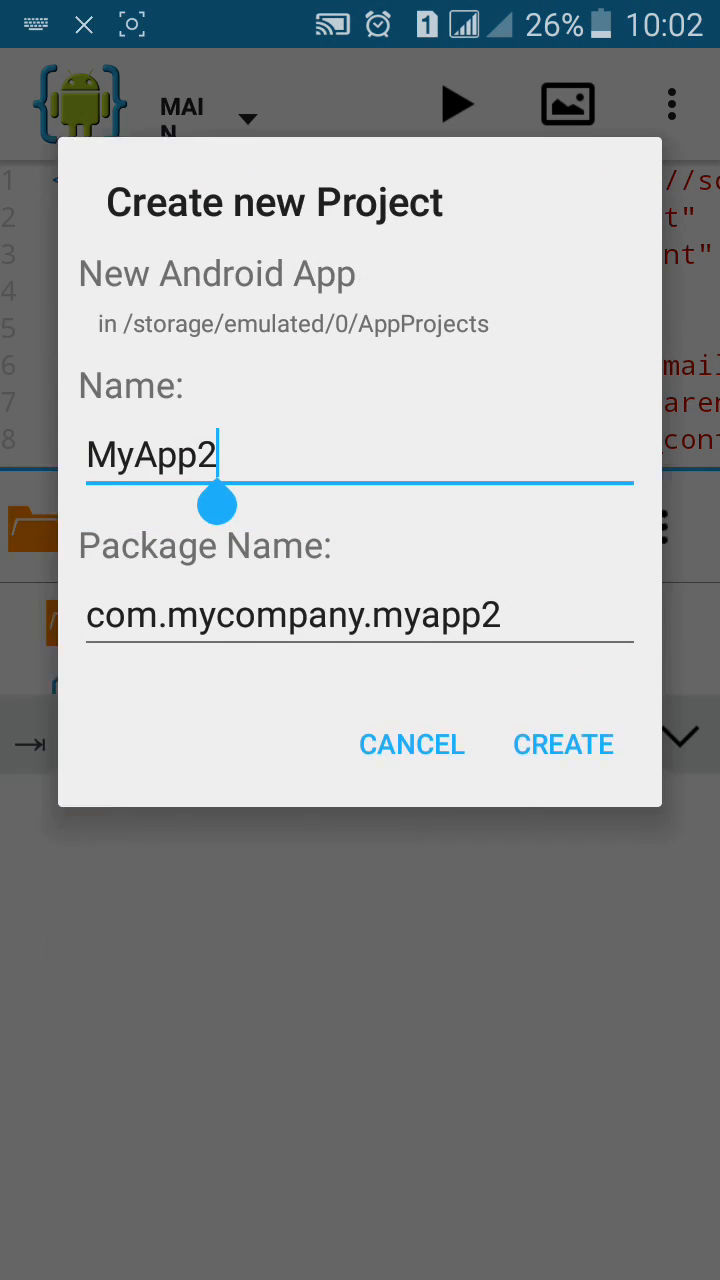
{"action": "type", "text": "CustomTo"}
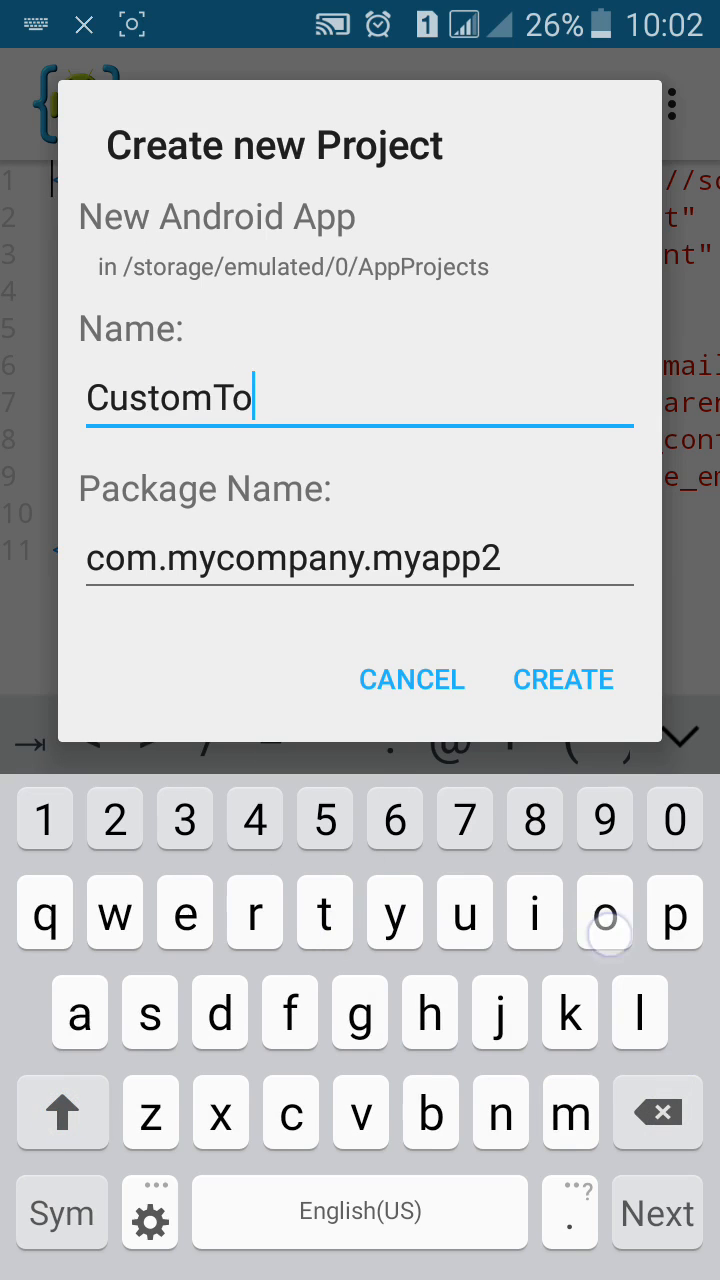
{"action": "type", "text": "ast"}
{"action": "left_click", "coordinate": [360, 558]}
{"action": "type", "text": "com.kc."}
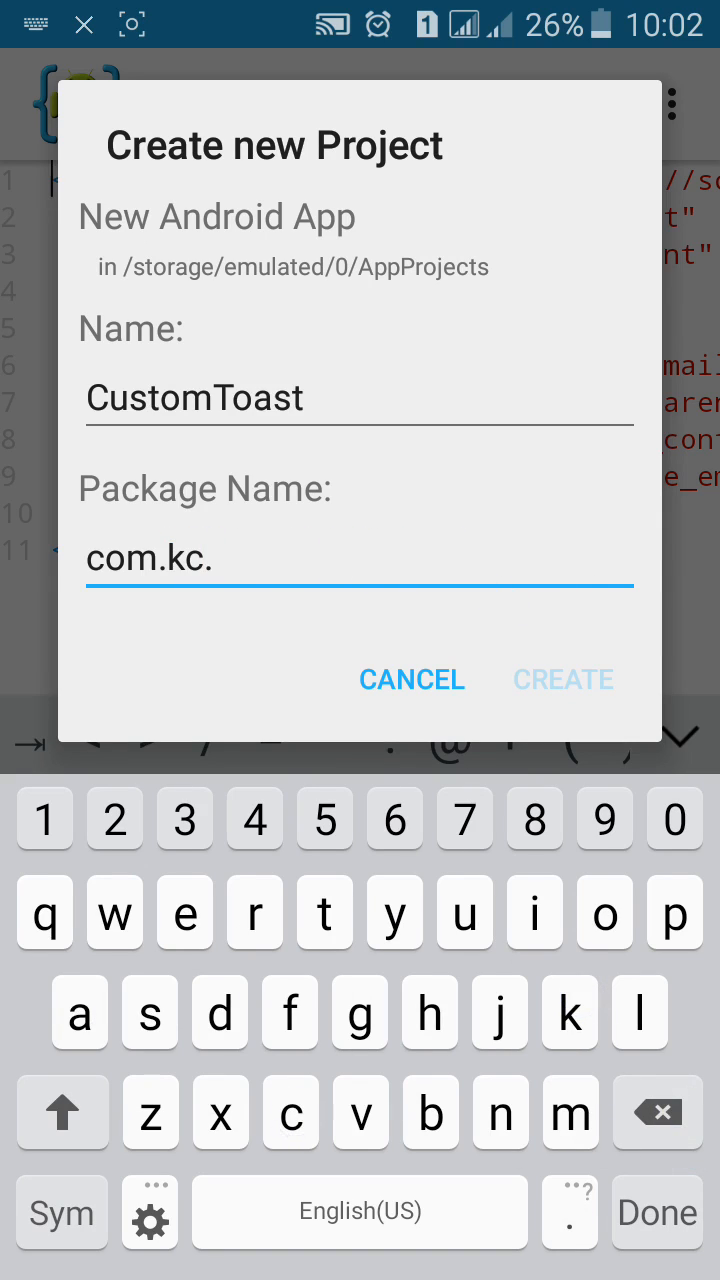
{"action": "type", "text": "c"}
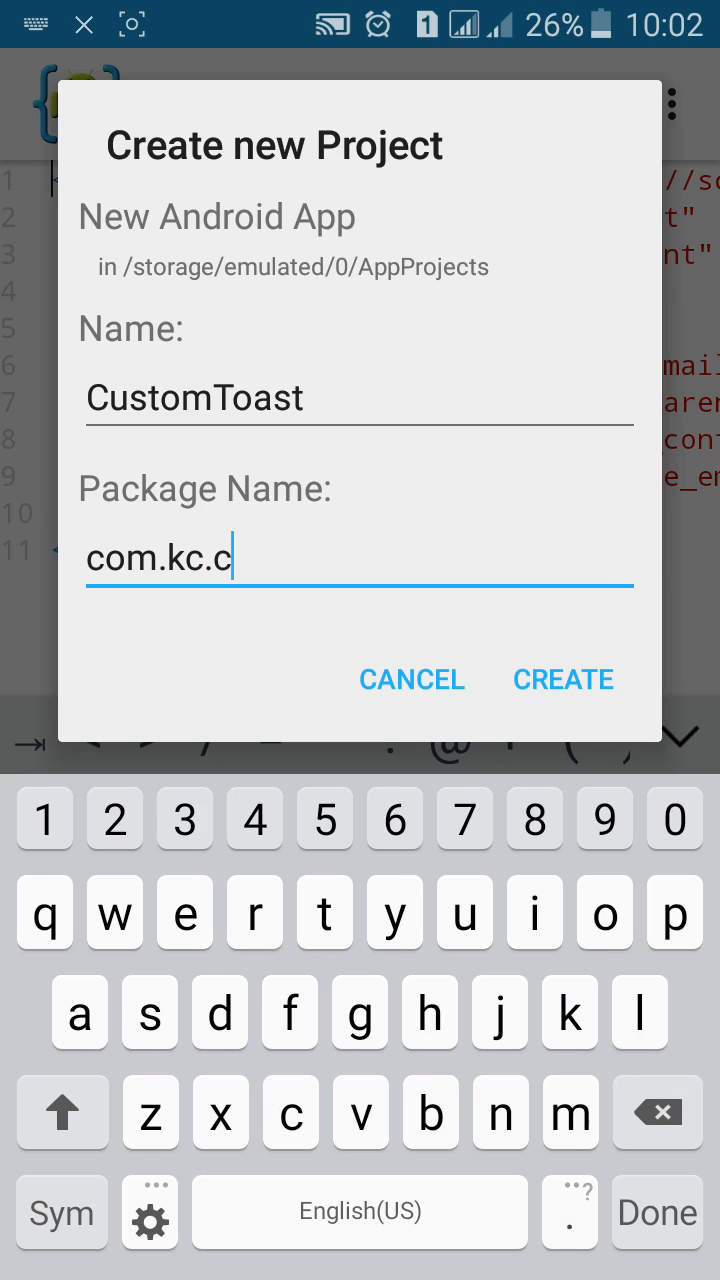
{"action": "type", "text": "toast"}
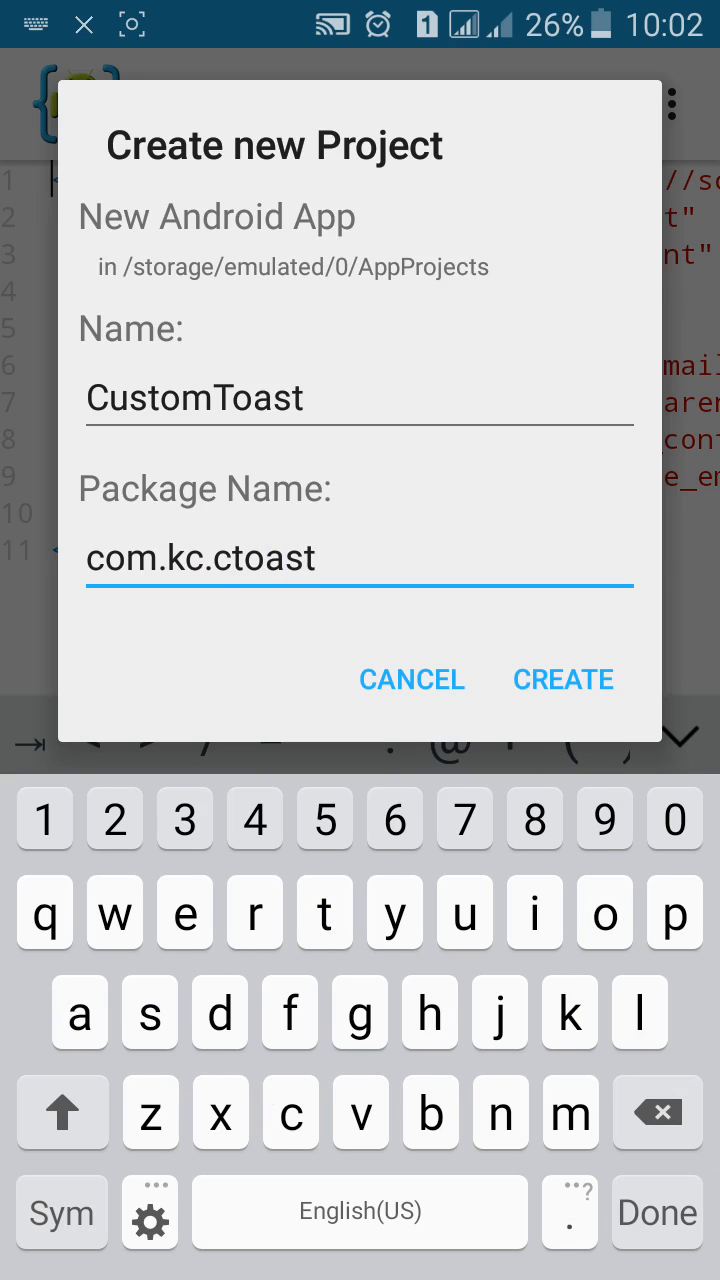
{"action": "left_click", "coordinate": [562, 680]}
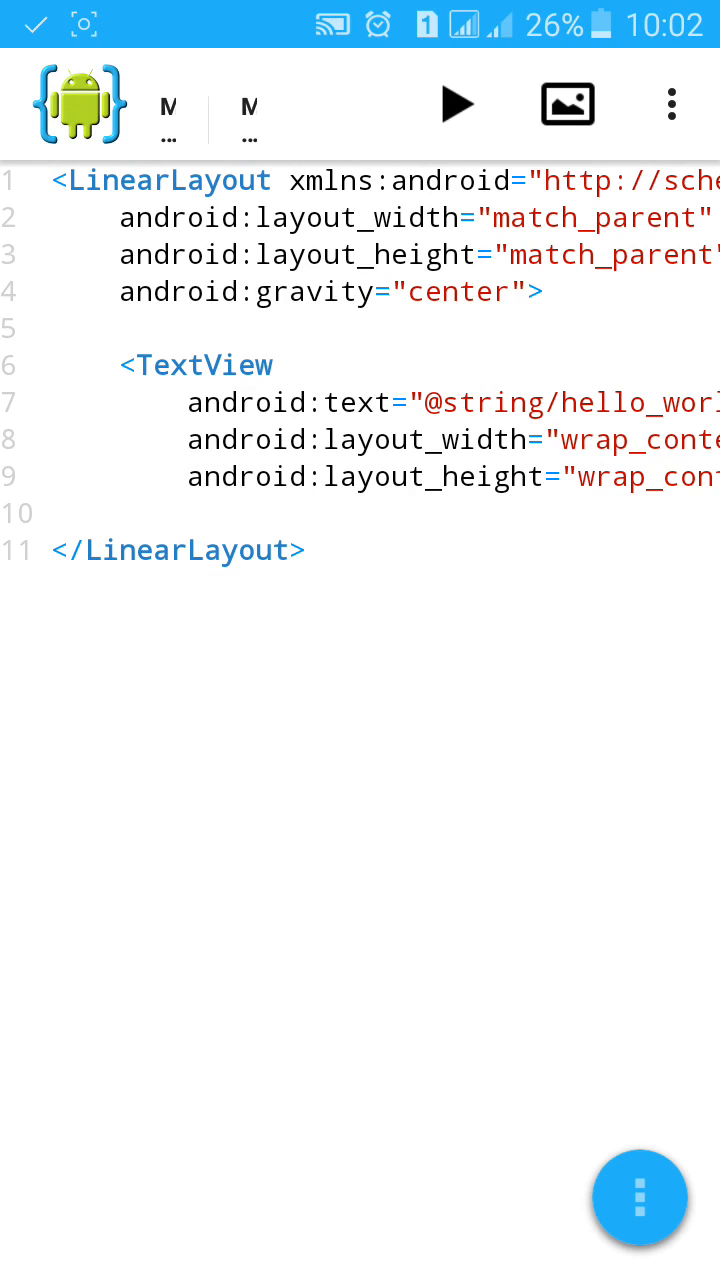
Replace main.xml's TextView with a Button reading Show toast and android:onClick="abc".
{"action": "double_click", "coordinate": [198, 364]}
{"action": "type", "text": "<Butt"}
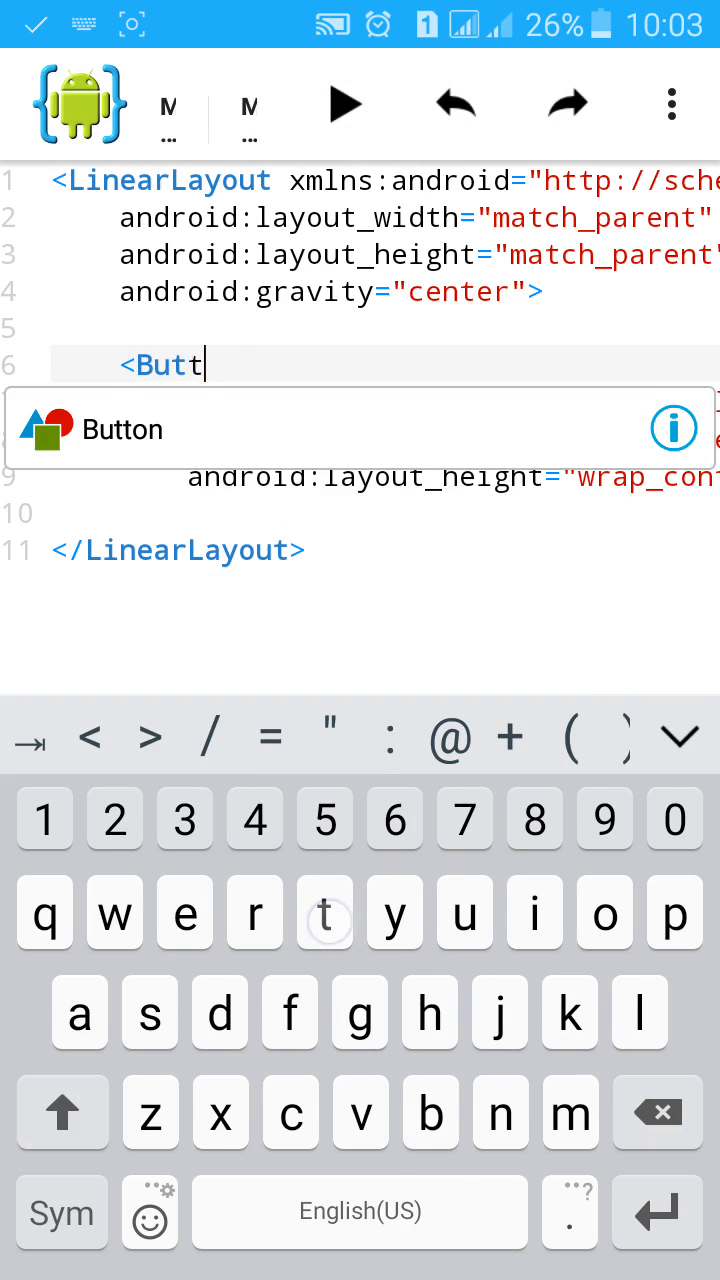
{"action": "left_click", "coordinate": [124, 428]}
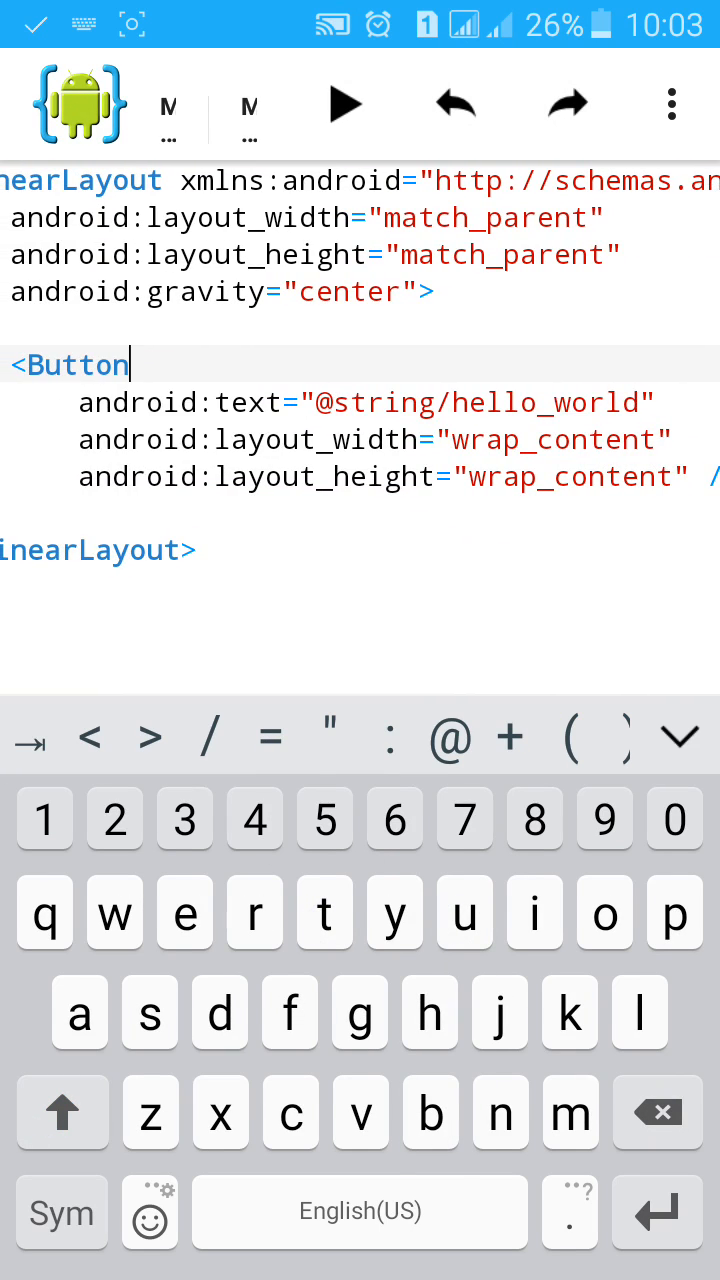
{"action": "key", "text": "Backspace"}
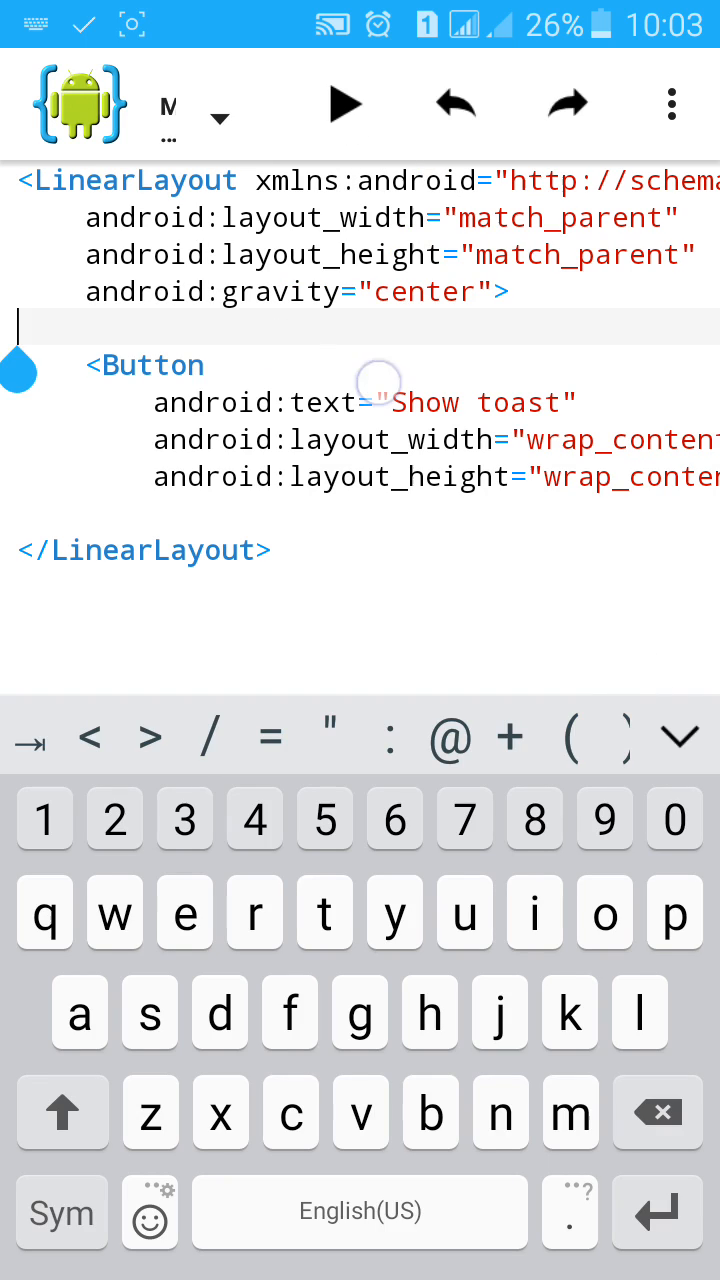
{"action": "type", "text": "android:onClick=\""}
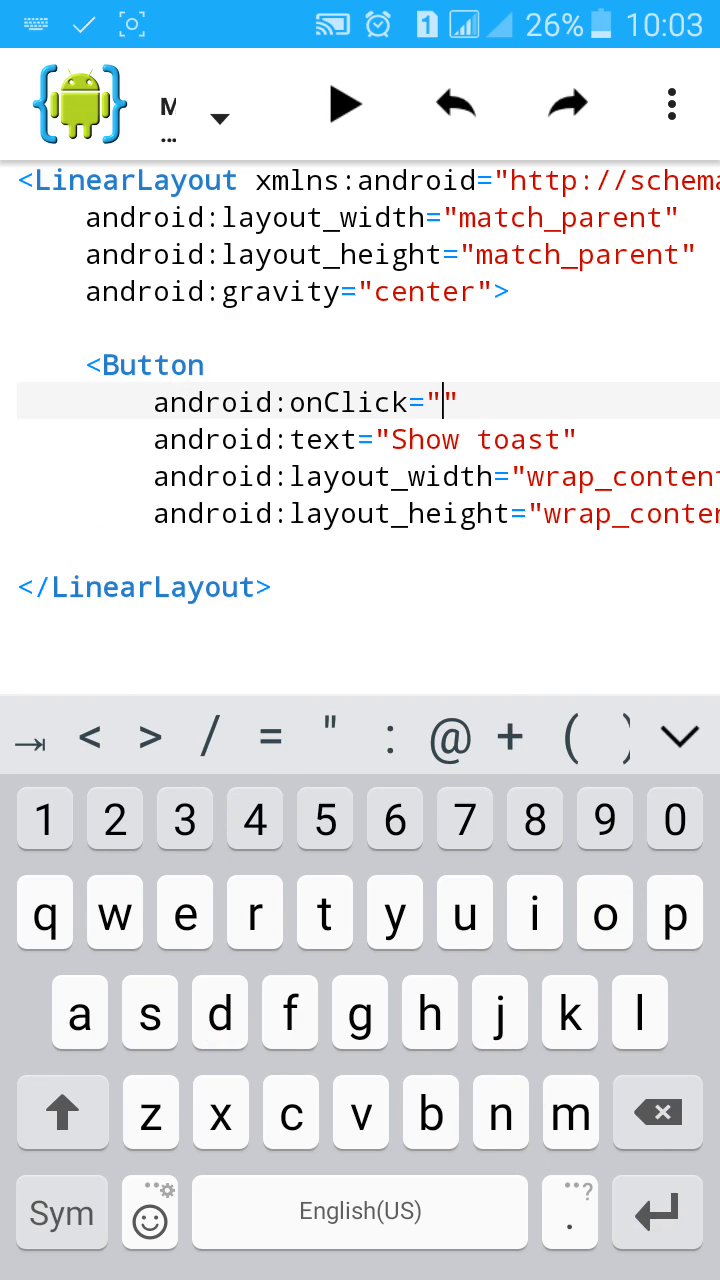
{"action": "type", "text": "abc"}
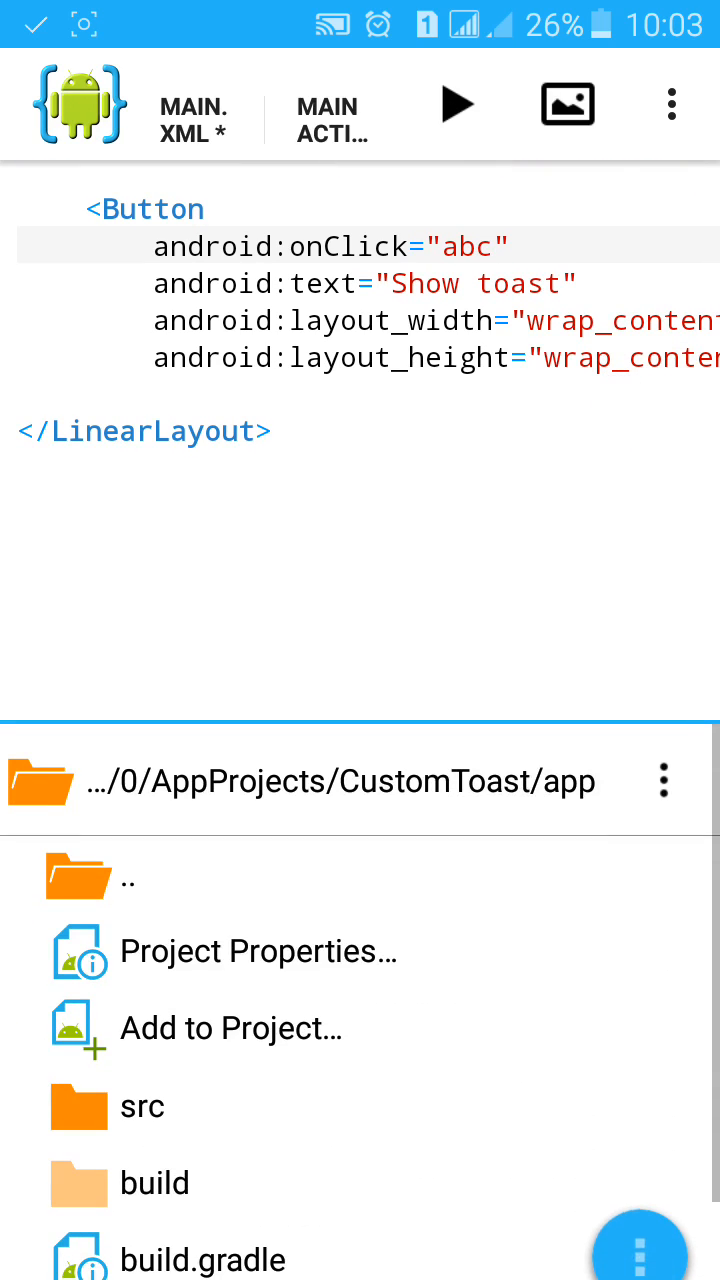
Add a new XML file custom_toast_layout in src/main/res/layout.
{"action": "left_click", "coordinate": [144, 1106]}
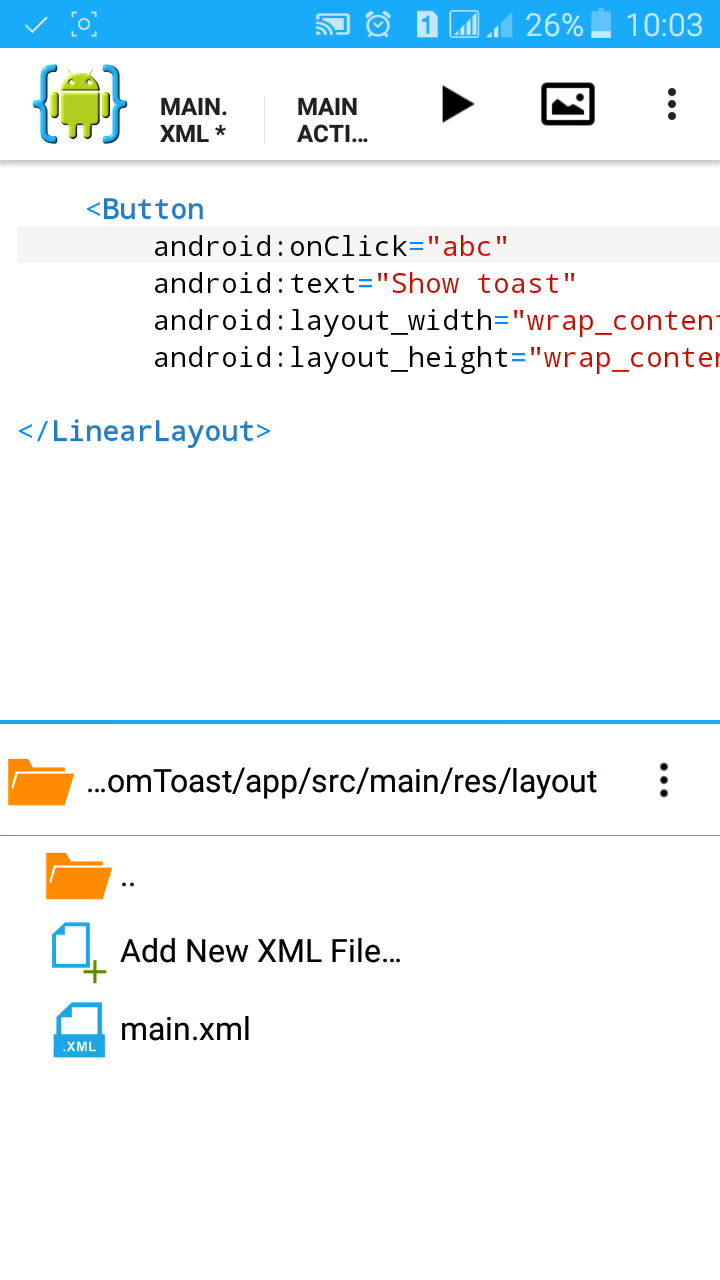
{"action": "left_click", "coordinate": [258, 952]}
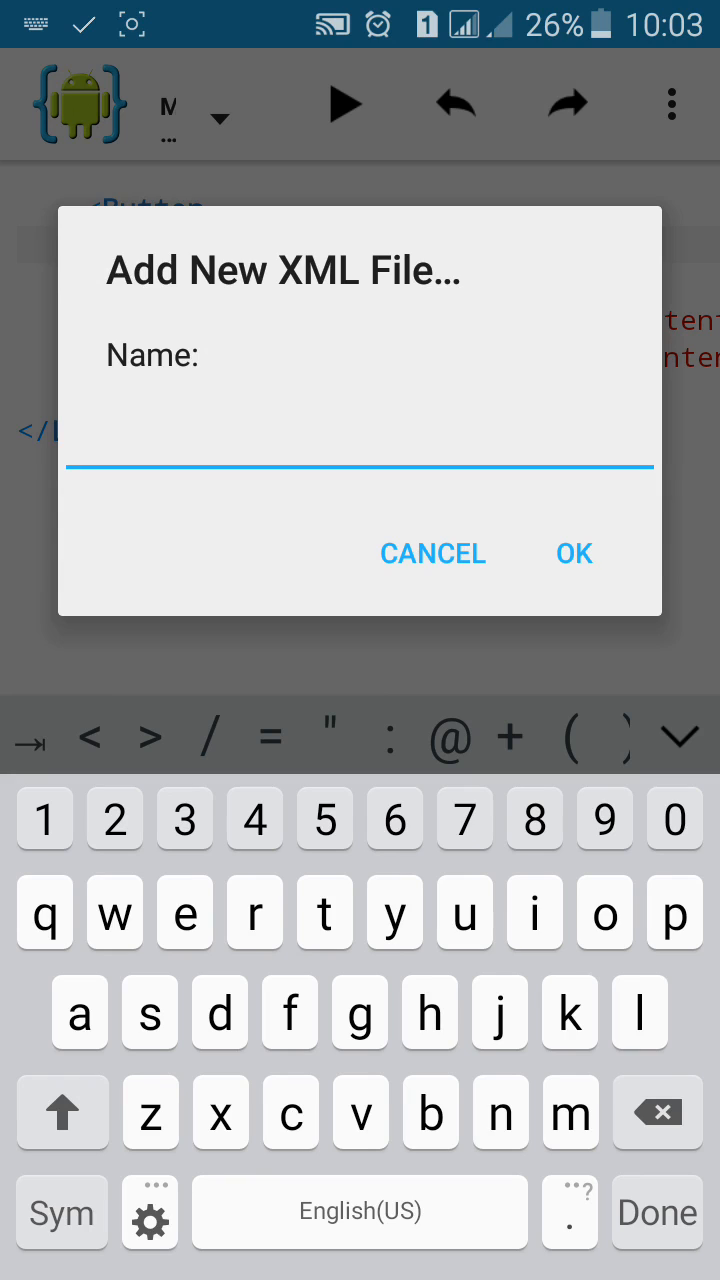
{"action": "type", "text": "cu"}
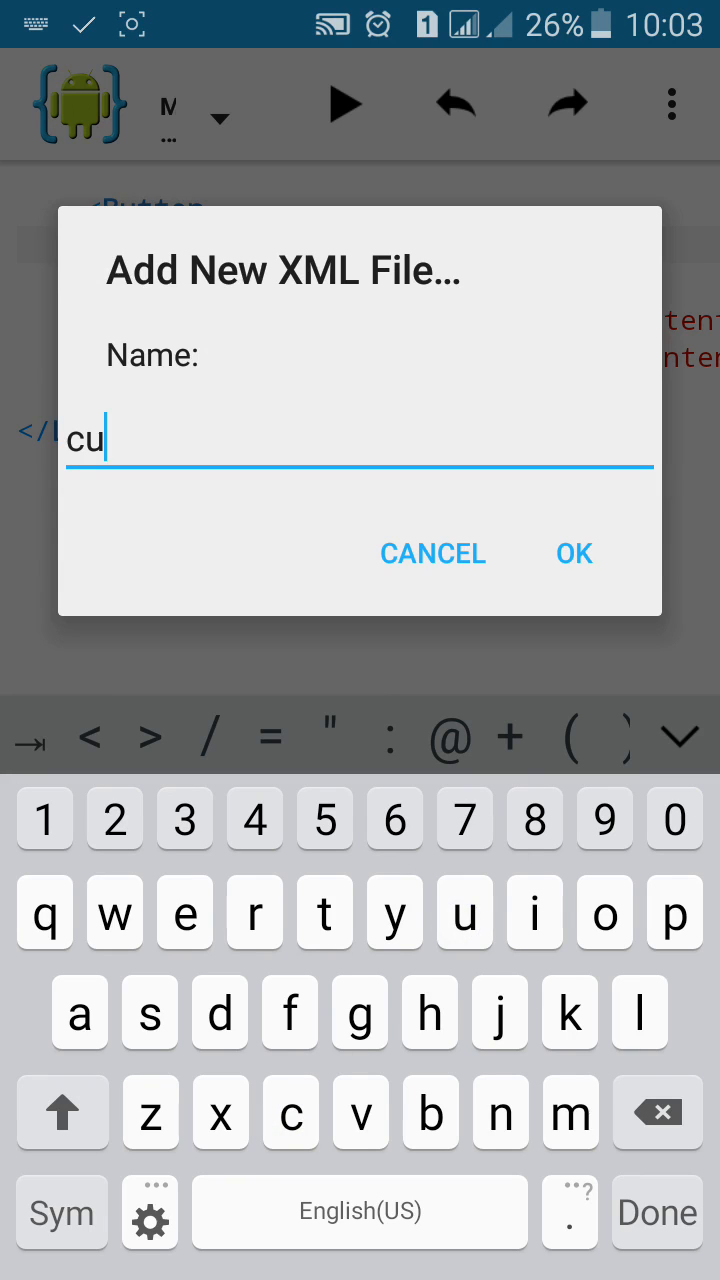
{"action": "type", "text": "st"}
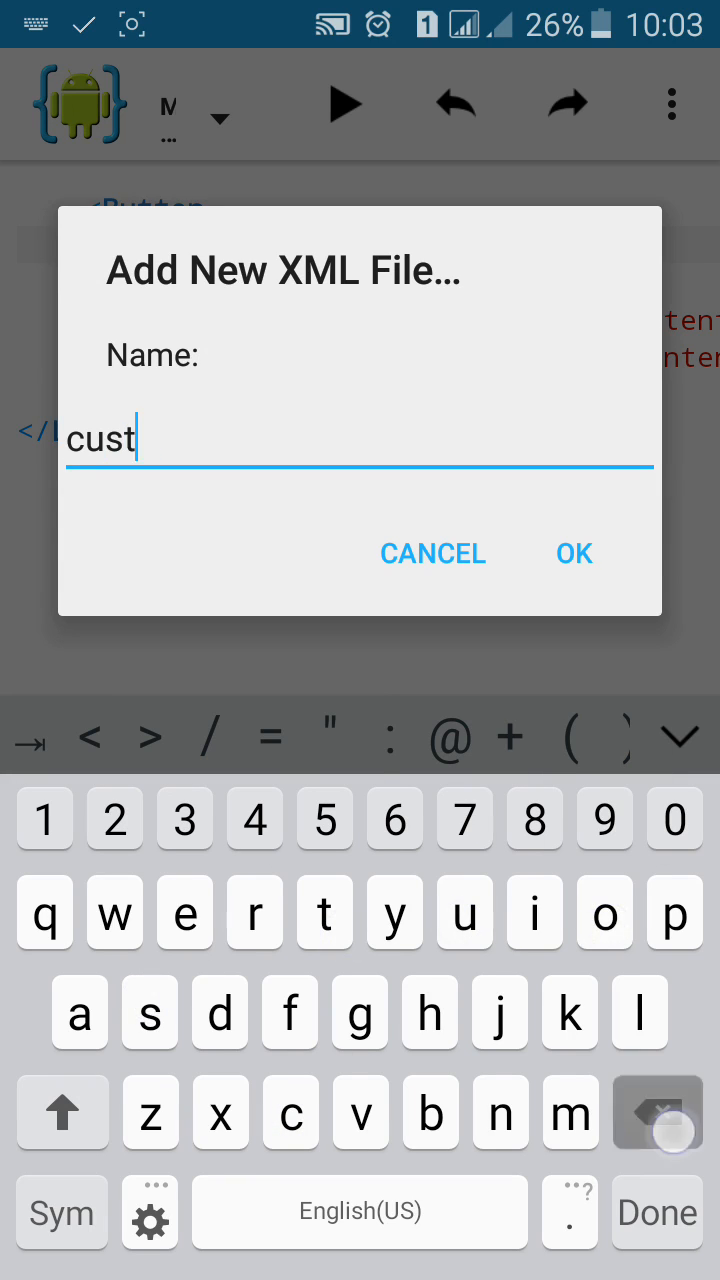
{"action": "type", "text": "om"}
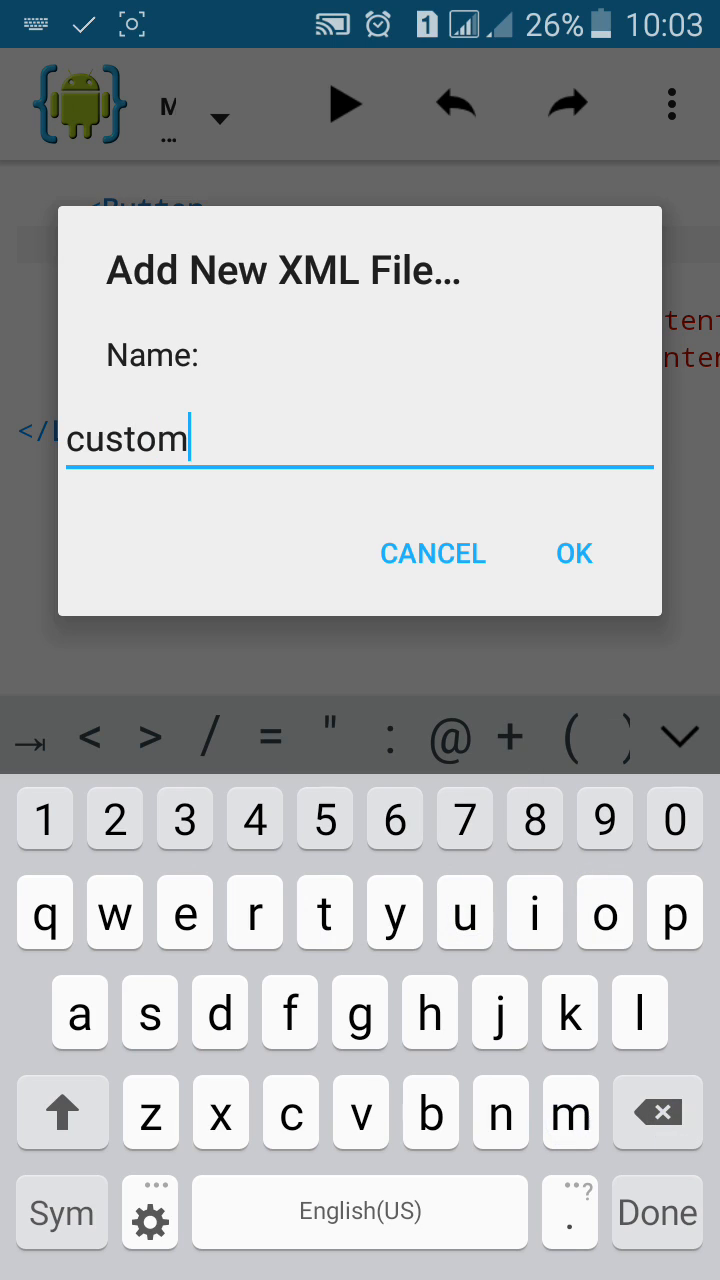
{"action": "left_click", "coordinate": [60, 1212]}
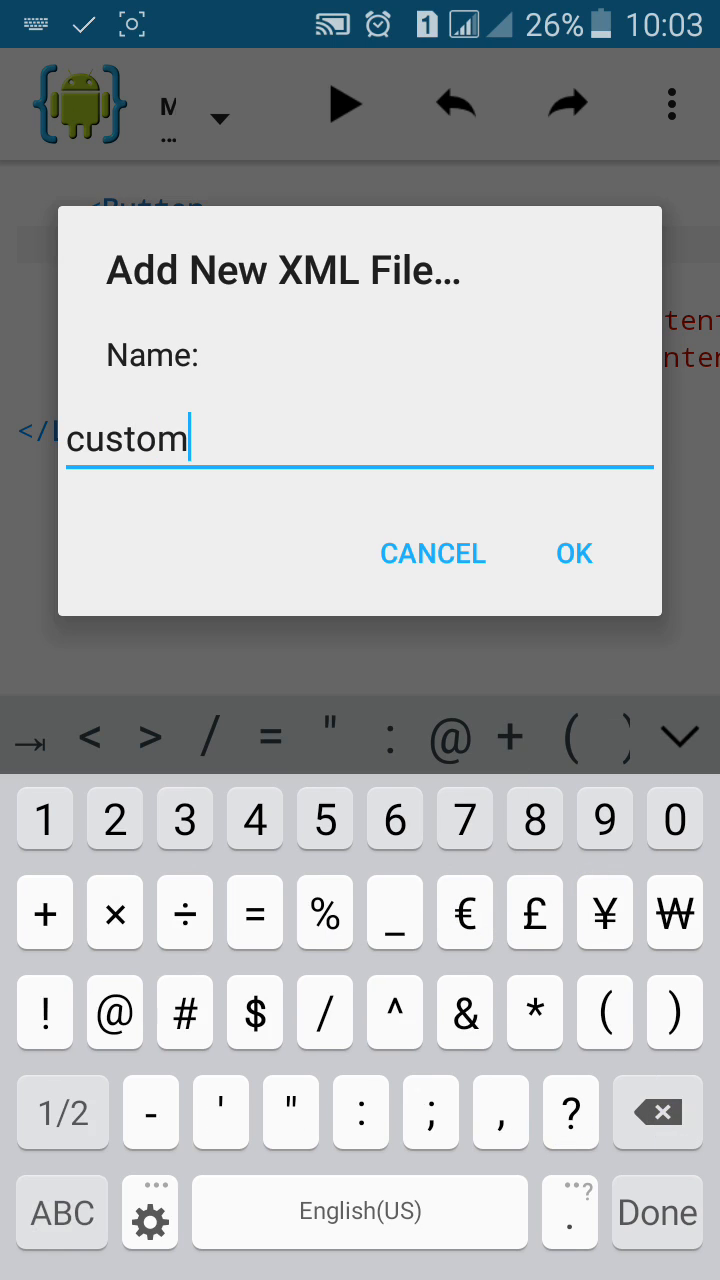
{"action": "type", "text": "_"}
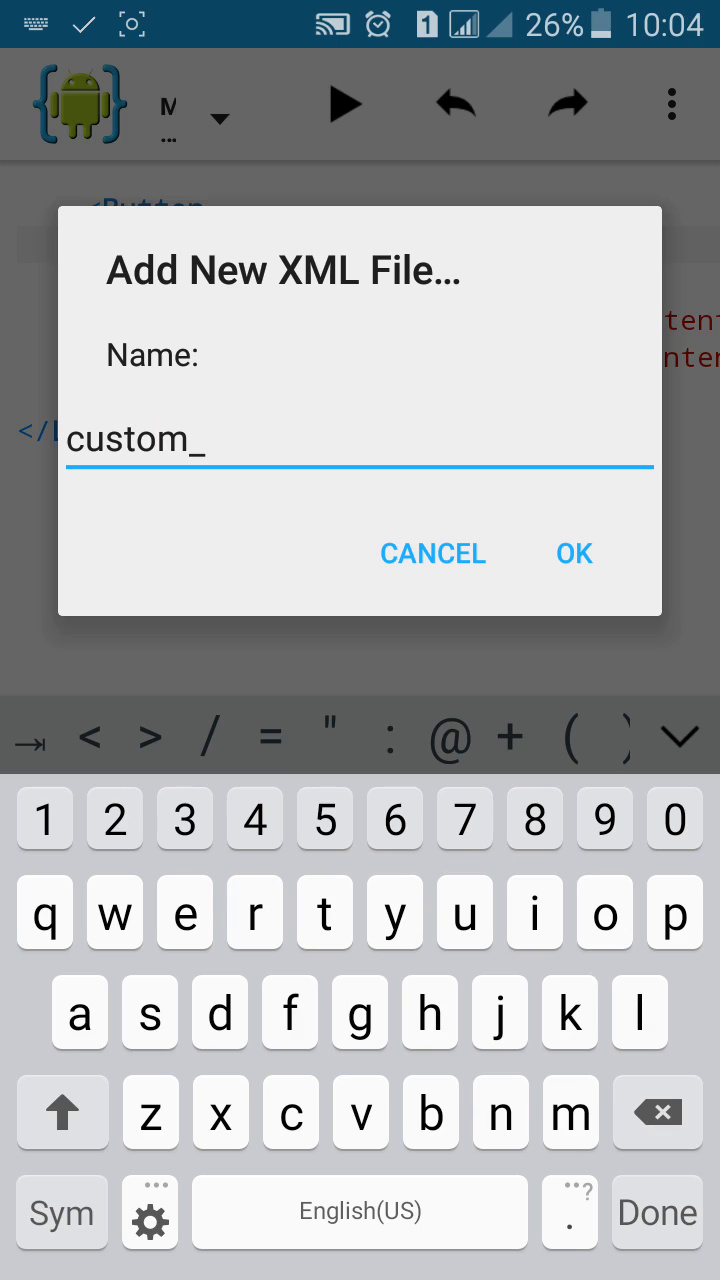
{"action": "type", "text": "toast_l"}
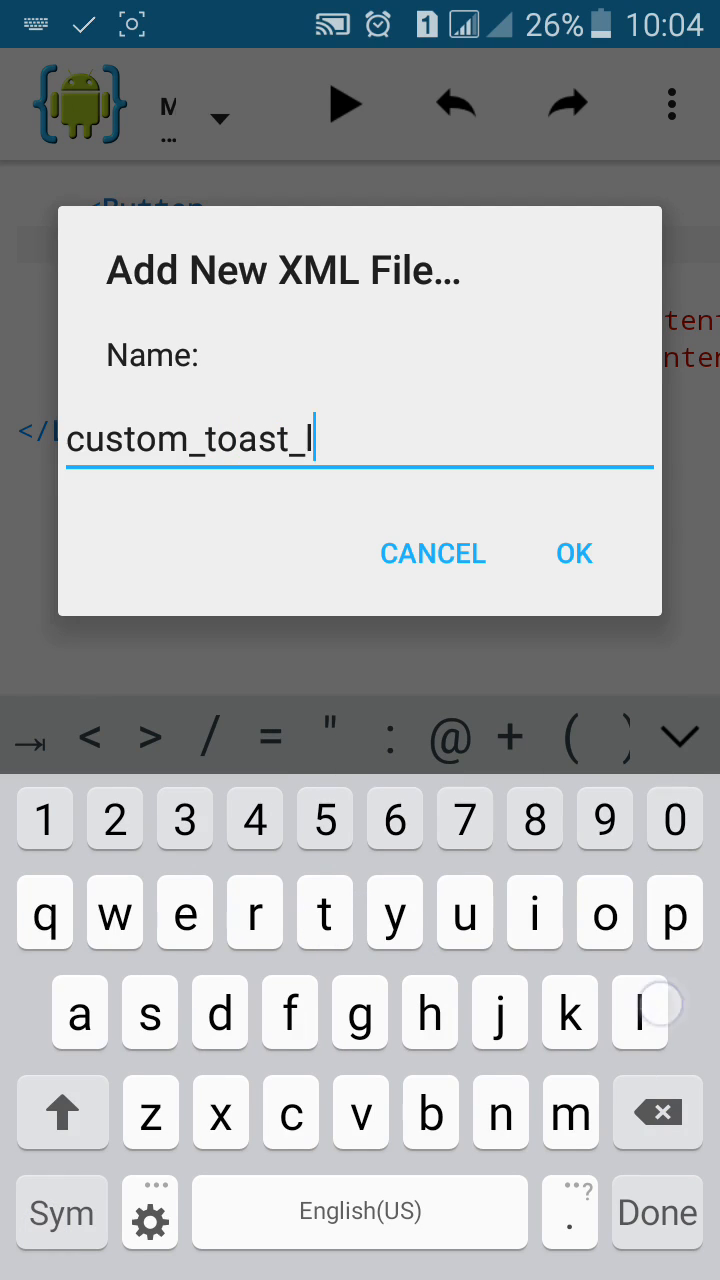
{"action": "type", "text": "ayout"}
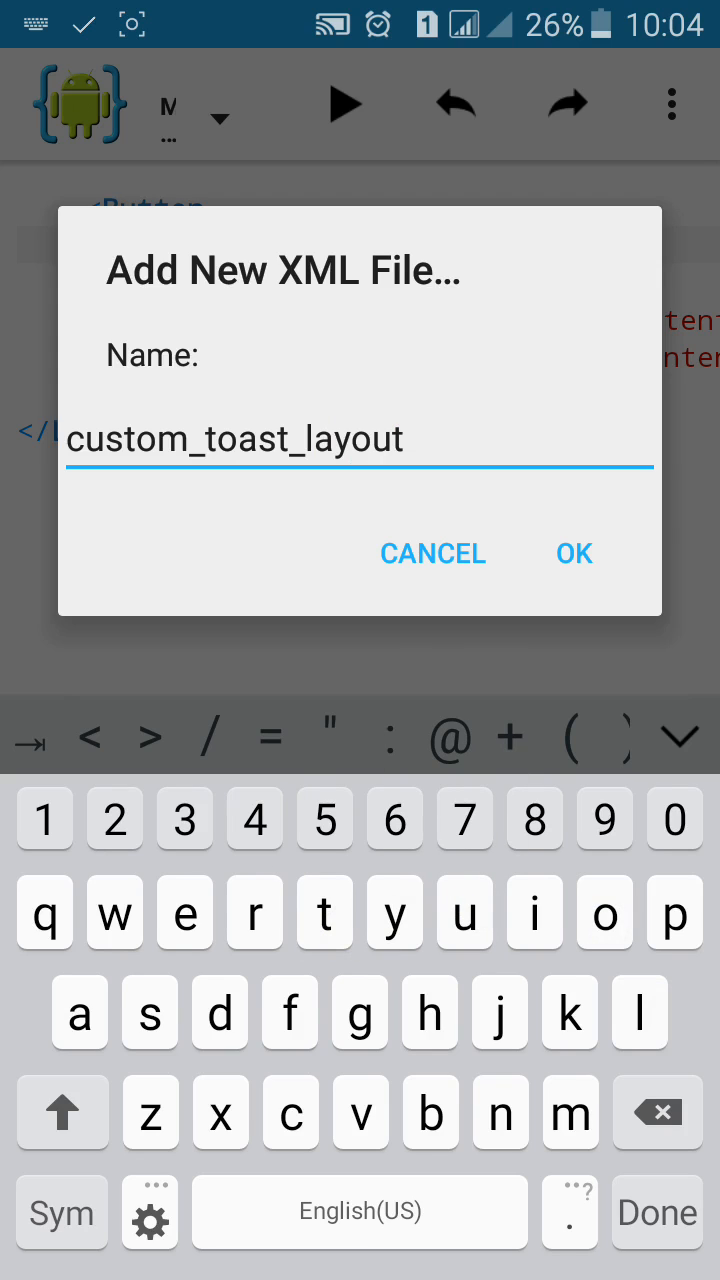
{"action": "left_click", "coordinate": [574, 552]}
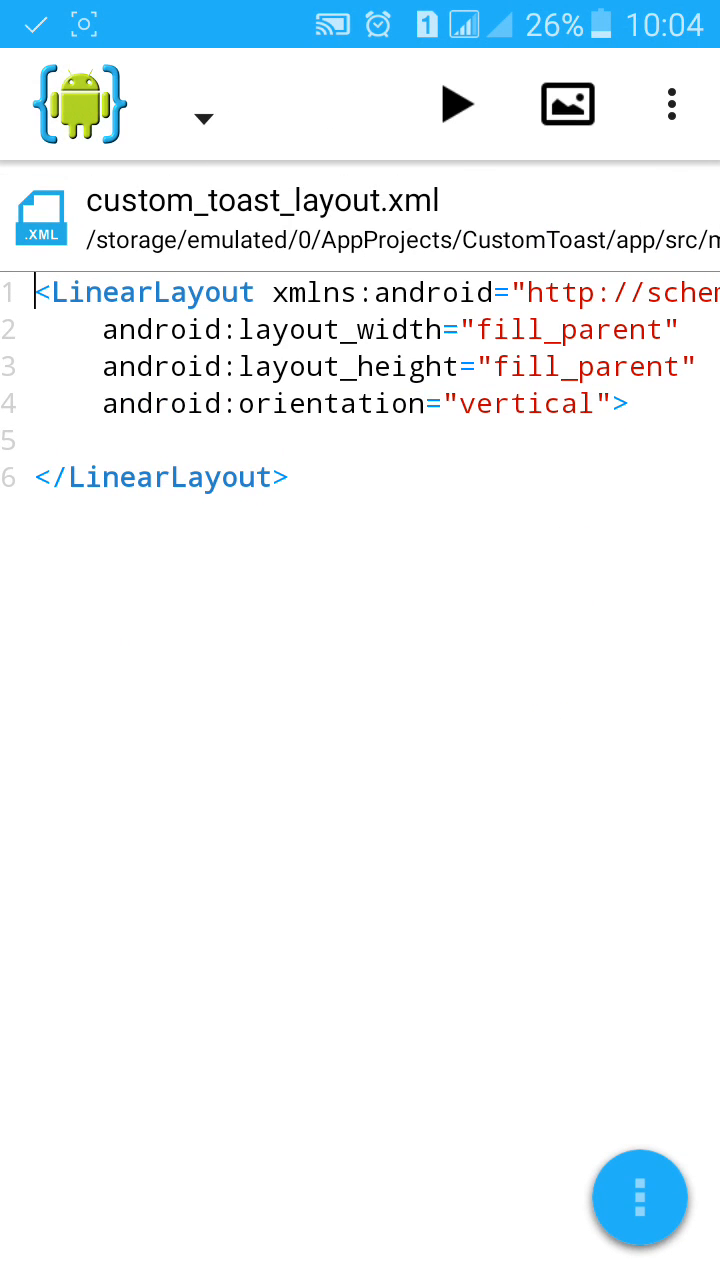
Set the LinearLayout orientation to horizontal and start android:background as #ff99.
{"action": "double_click", "coordinate": [524, 404]}
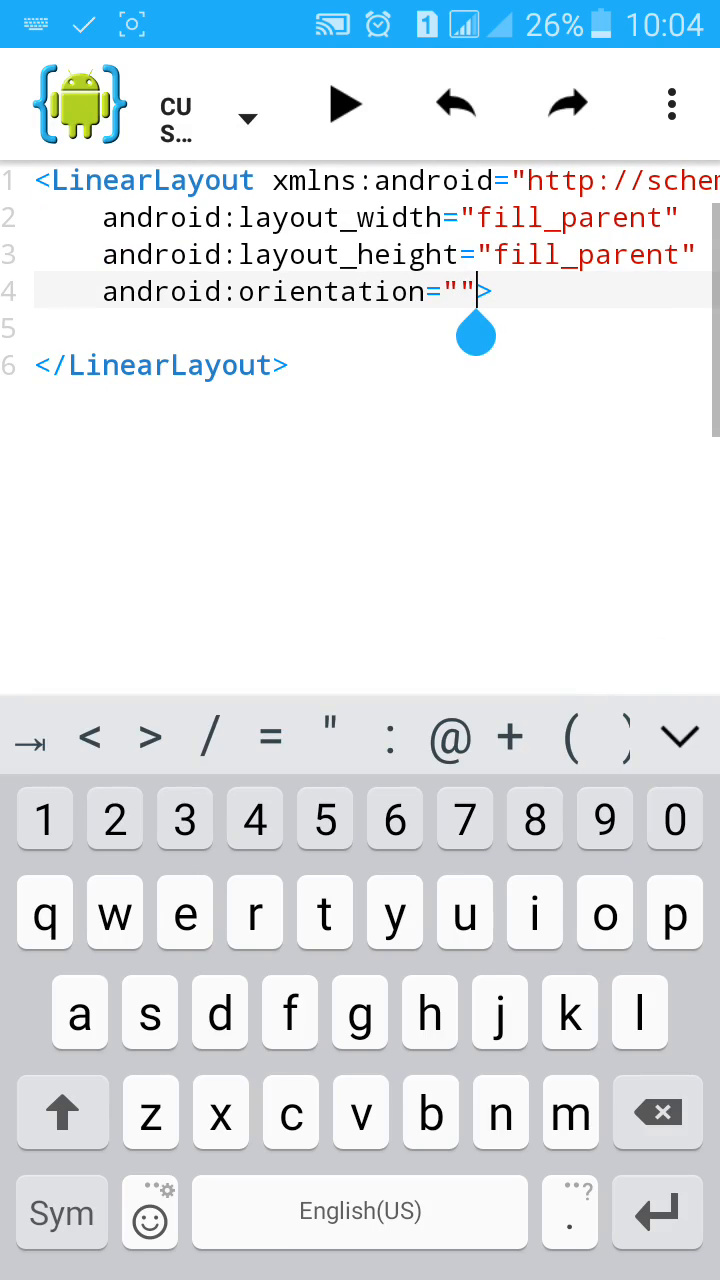
{"action": "type", "text": "ho"}
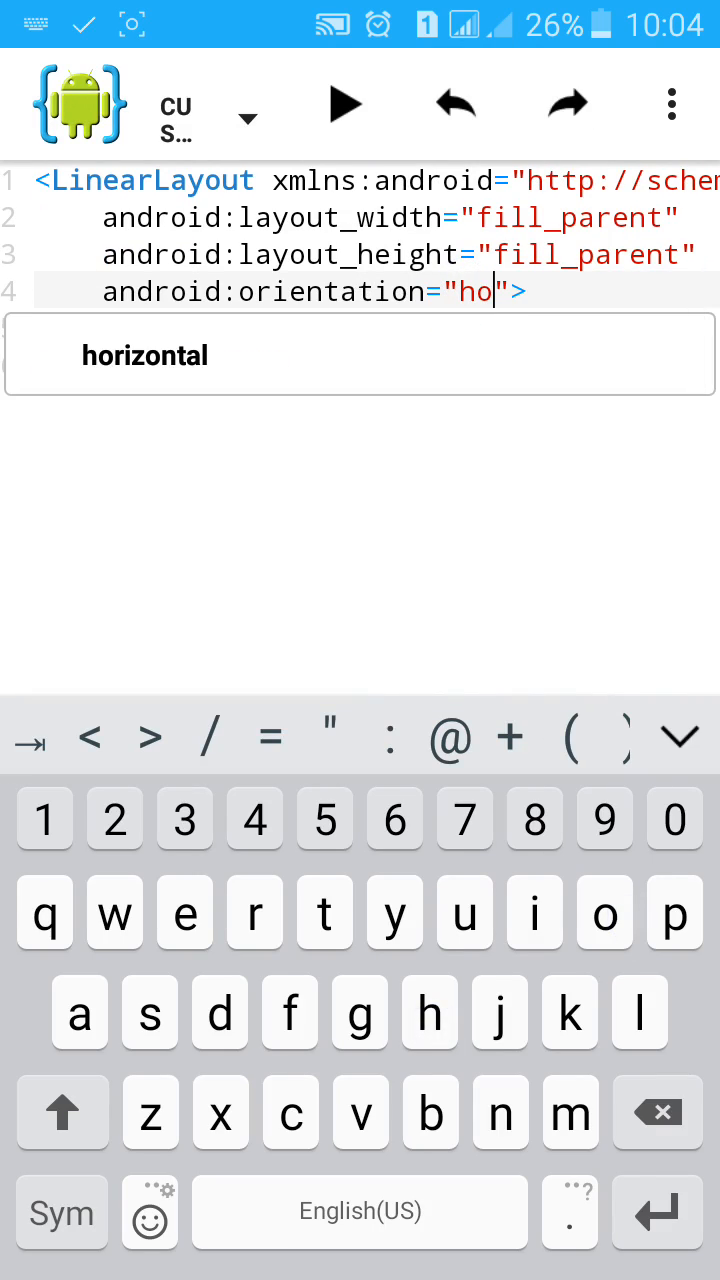
{"action": "left_click", "coordinate": [144, 356]}
{"action": "type", "text": "android:background=\"\">"}
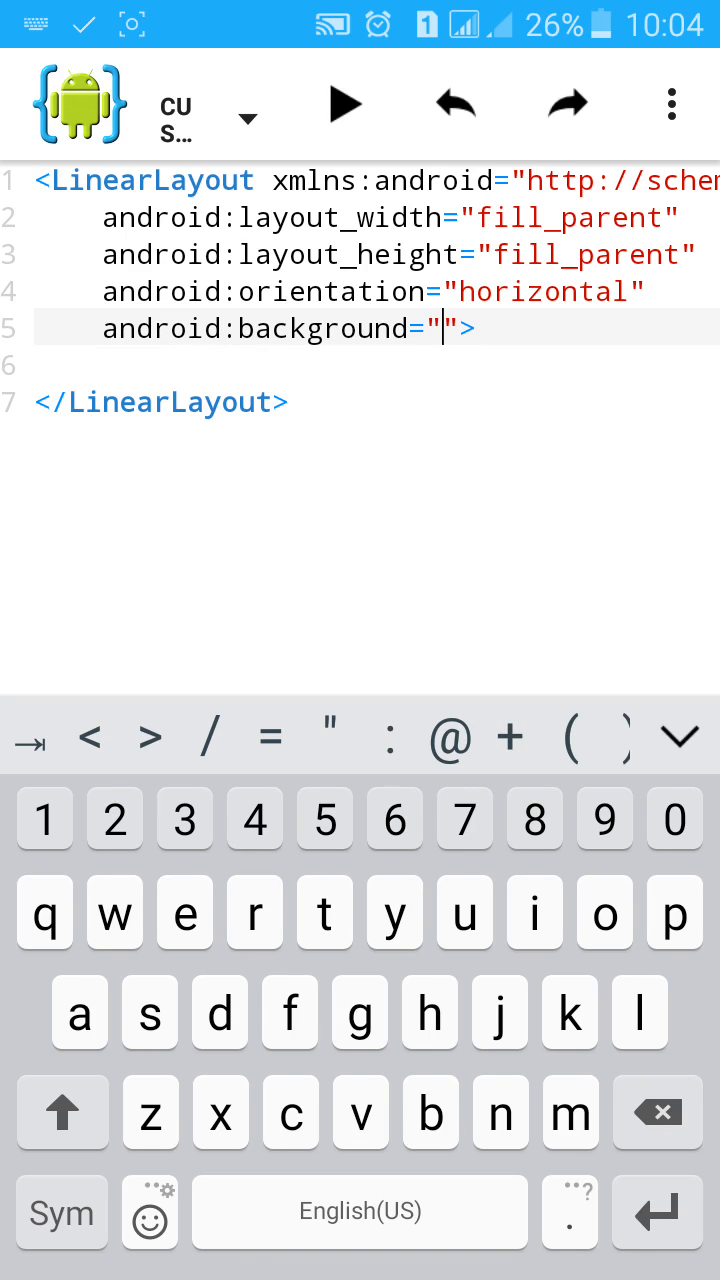
{"action": "left_click", "coordinate": [680, 738]}
{"action": "type", "text": "#"}
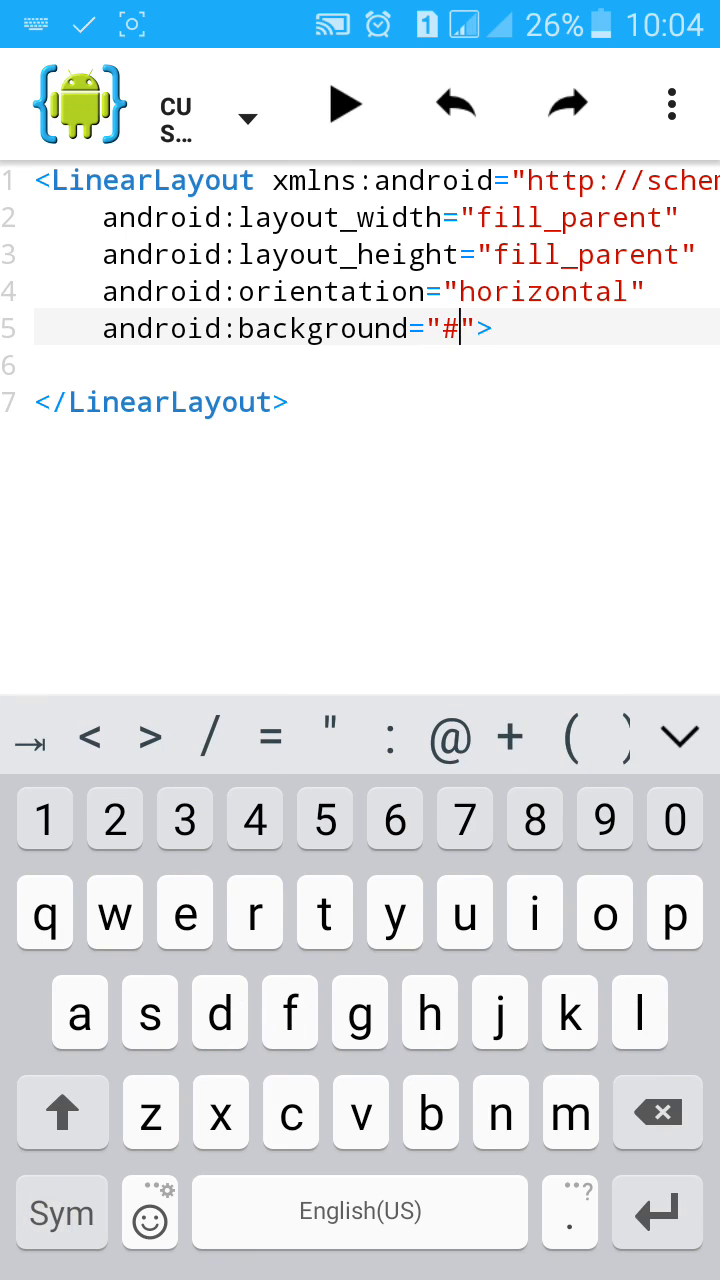
{"action": "type", "text": "ff"}
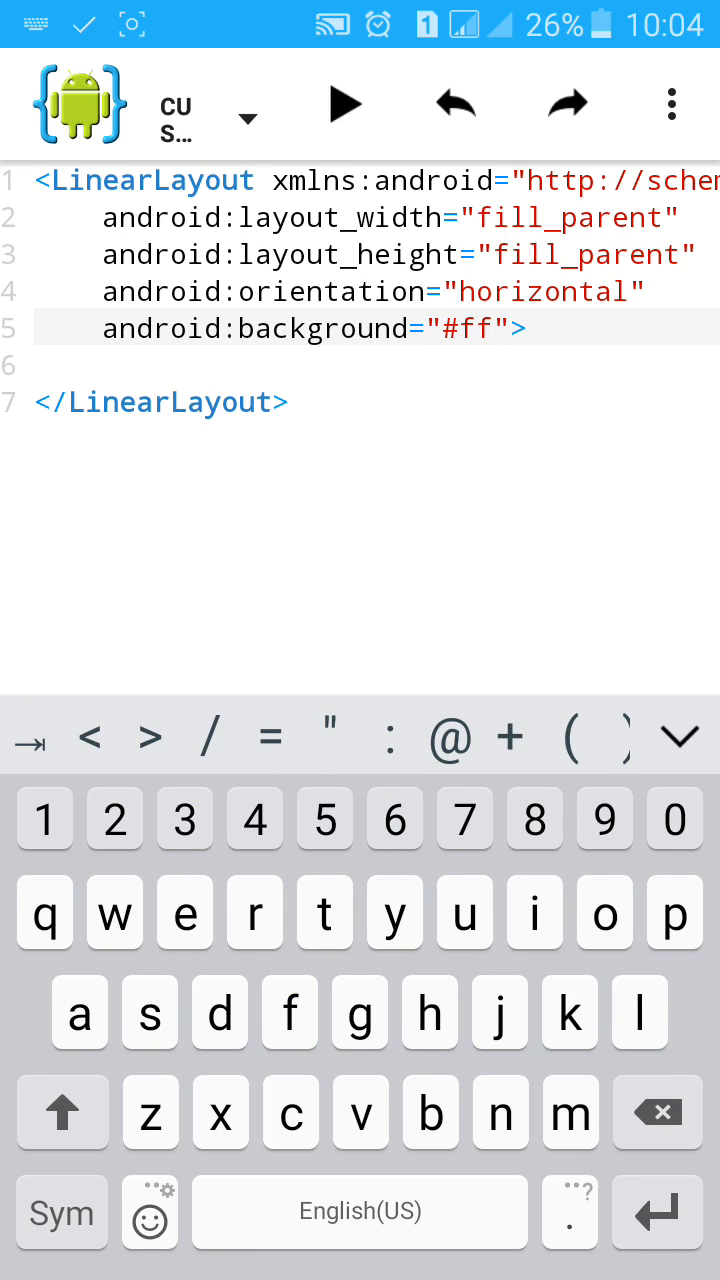
{"action": "type", "text": "9900"}
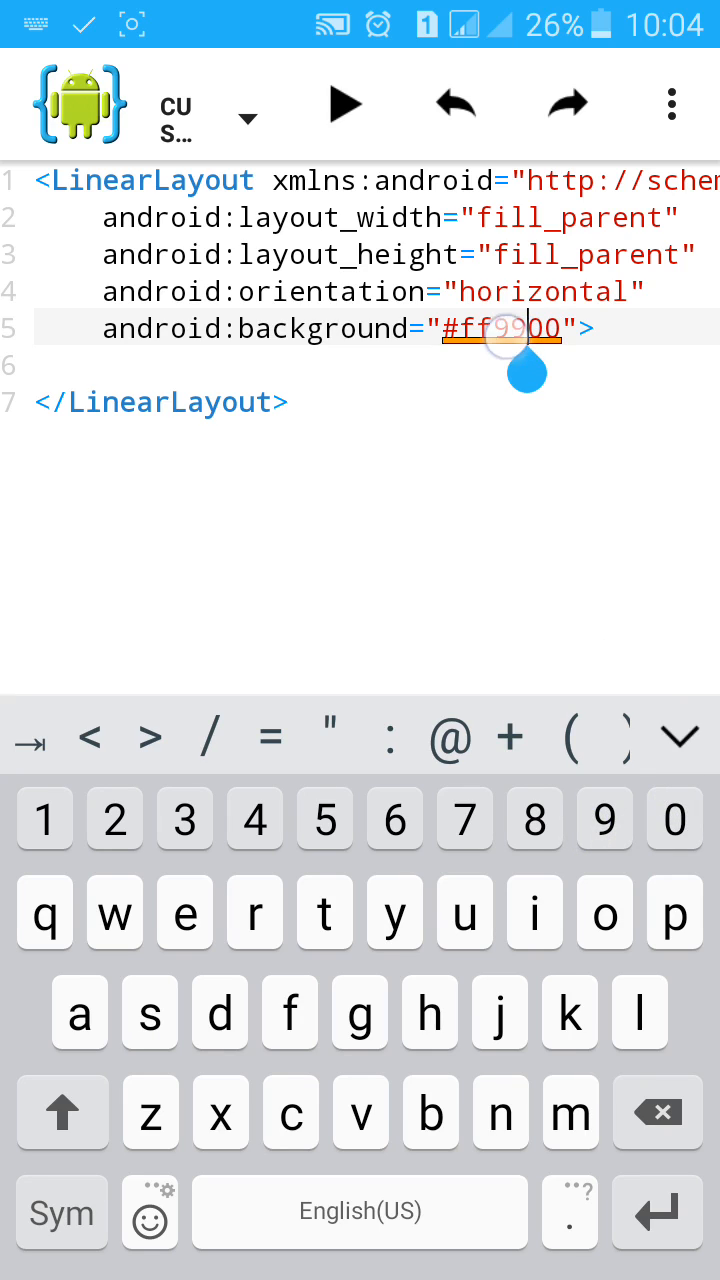
Confirm the ff9900 orange background and set android:gravity to center.
{"action": "left_click", "coordinate": [500, 328]}
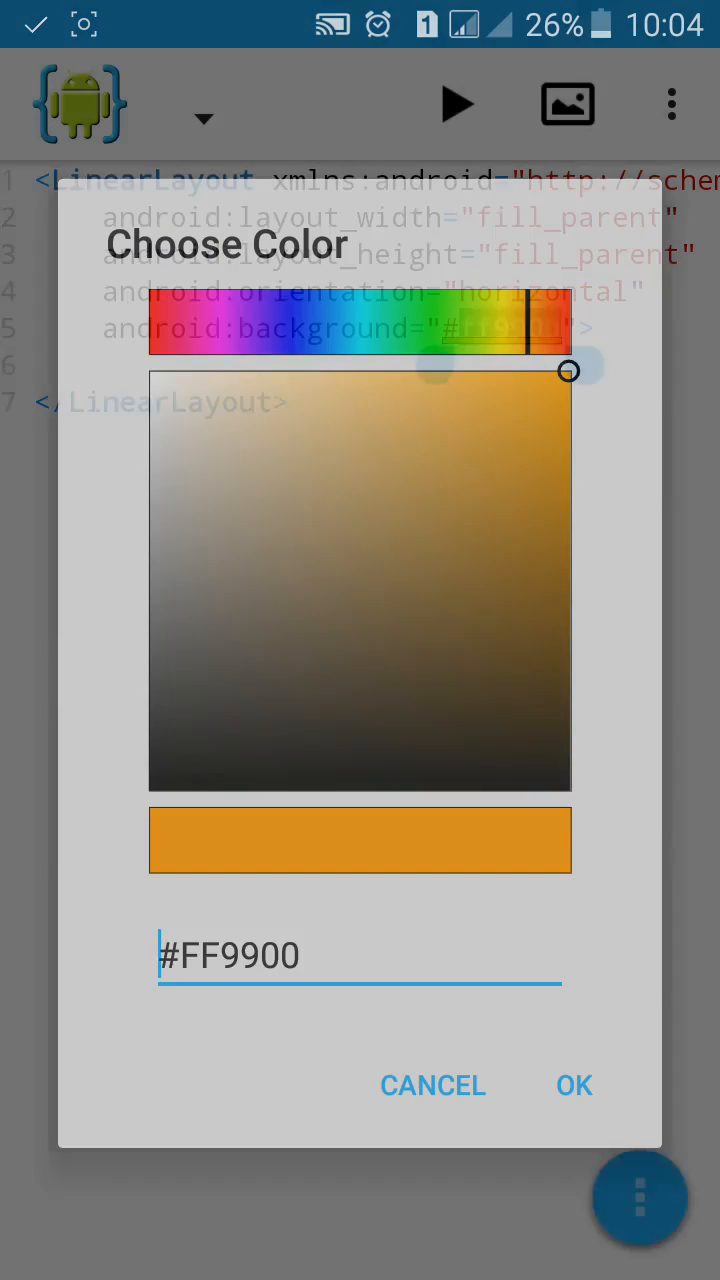
{"action": "left_click", "coordinate": [574, 1084]}
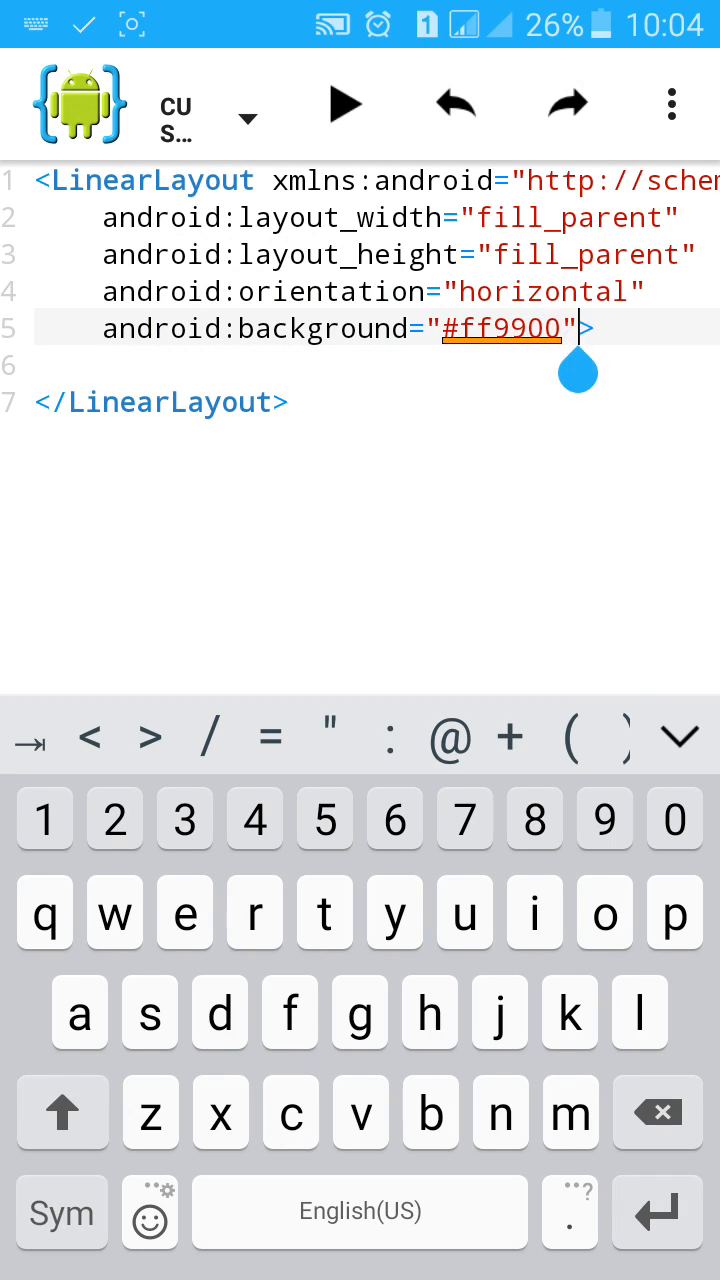
{"action": "type", "text": "gar>"}
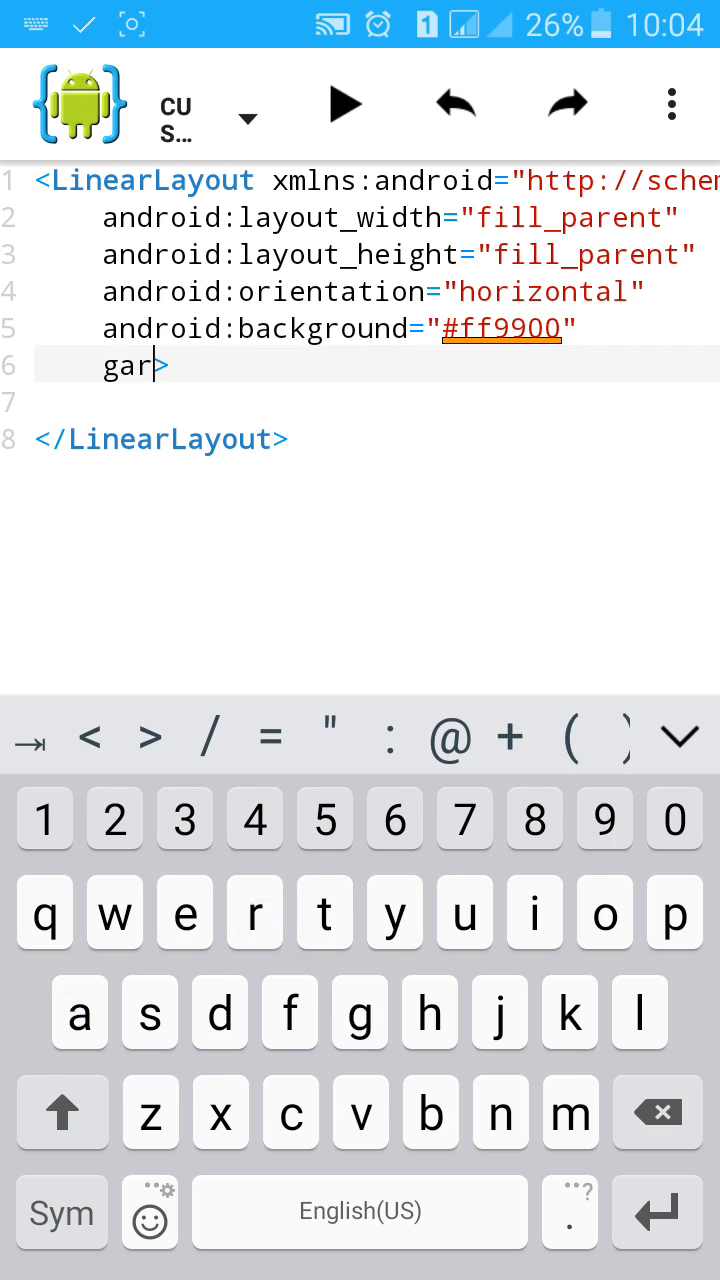
{"action": "type", "text": "vity=\""}
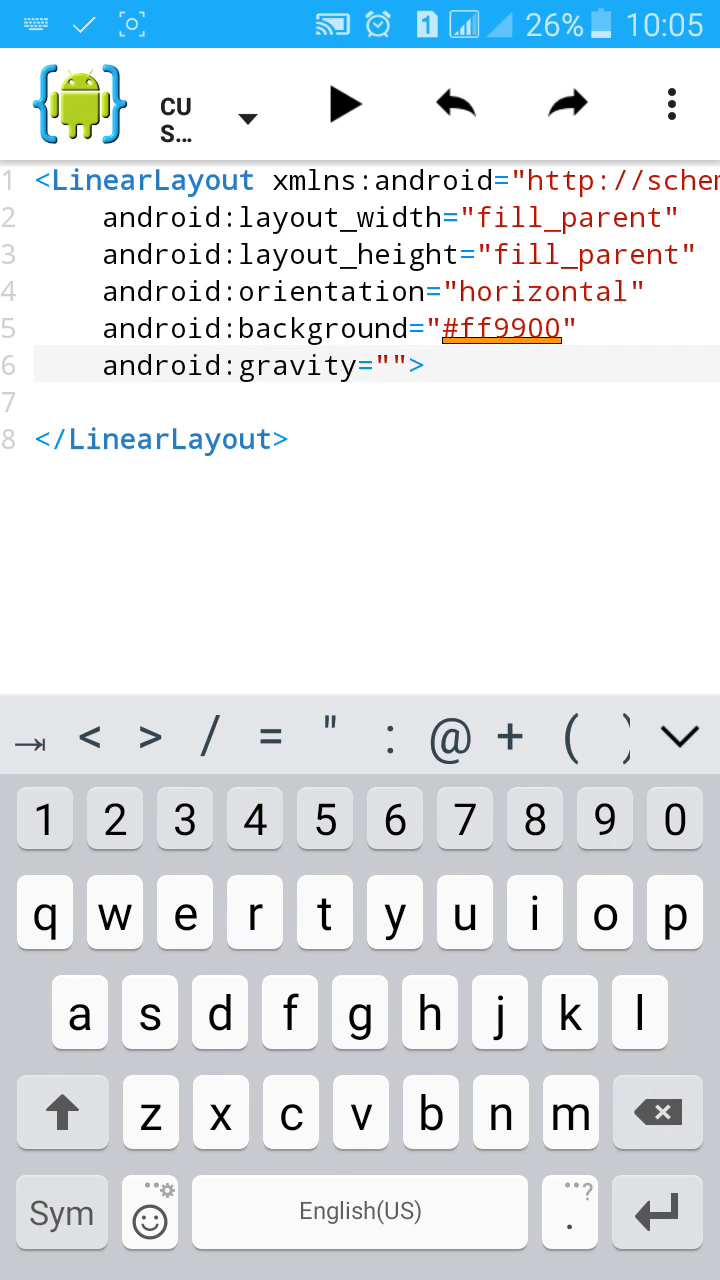
{"action": "type", "text": "e"}
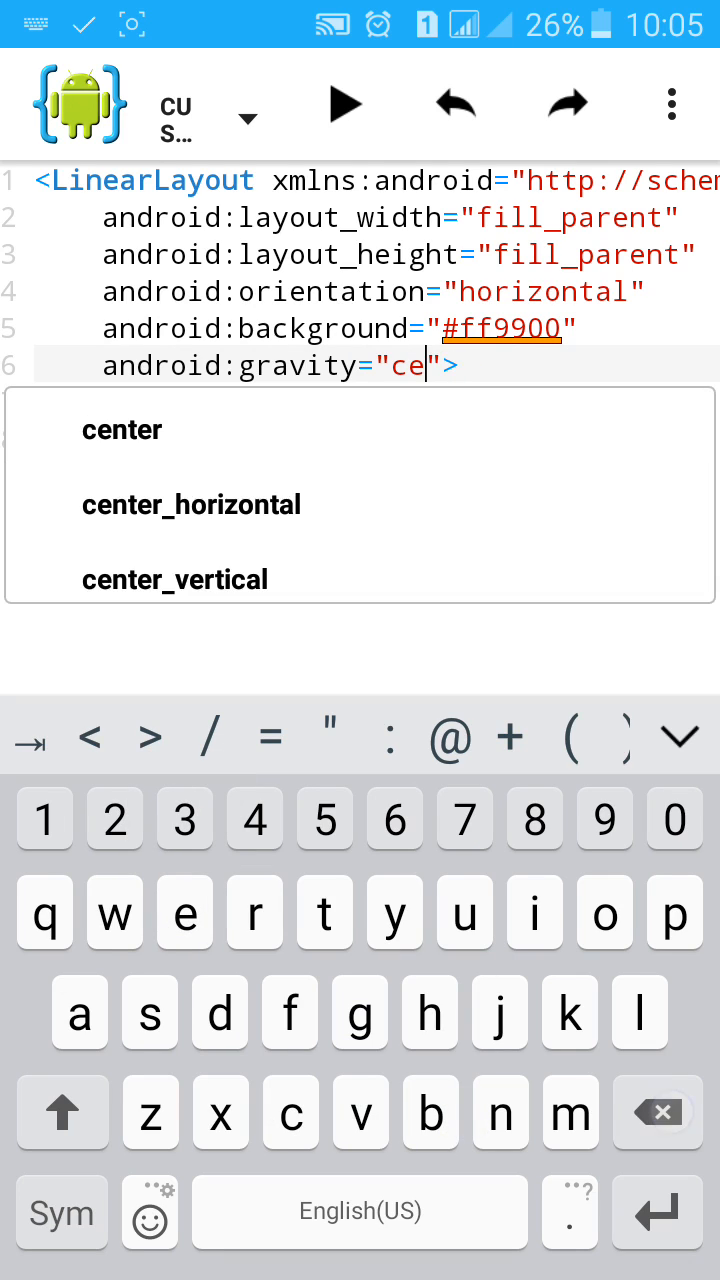
{"action": "left_click", "coordinate": [122, 428]}
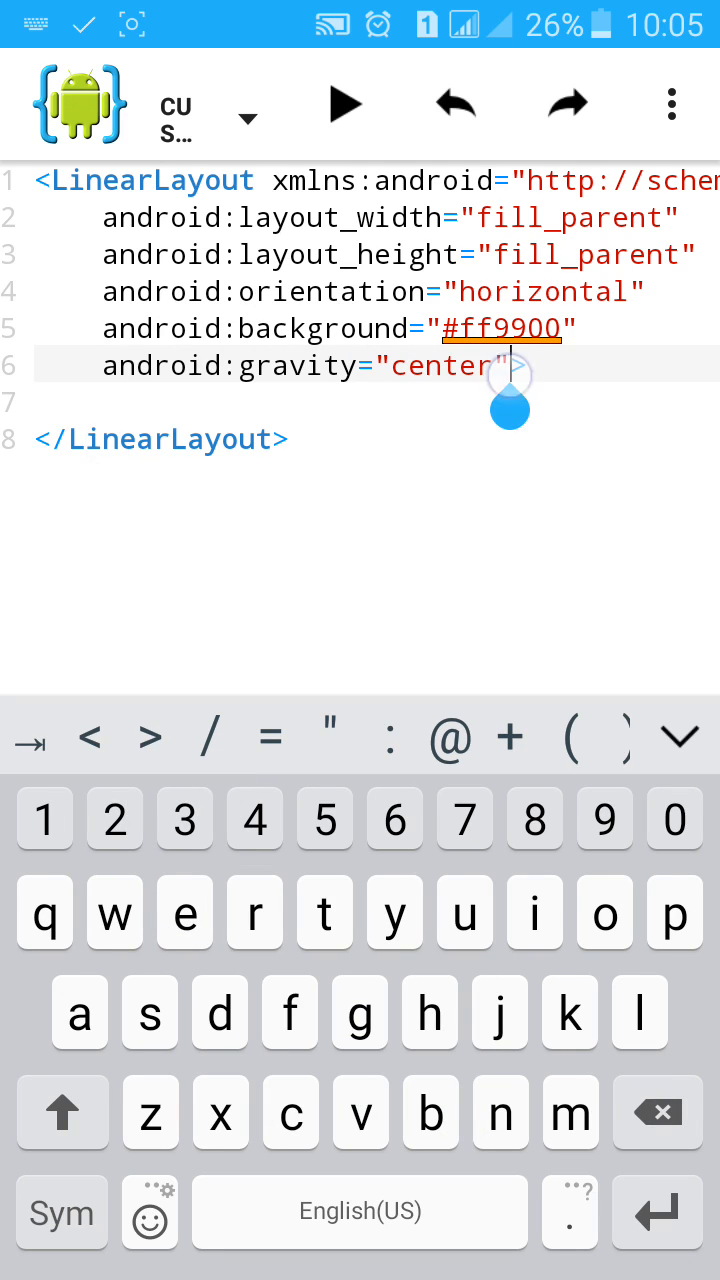
Add android:padding="20dp" to the LinearLayout.
{"action": "key", "text": "Enter"}
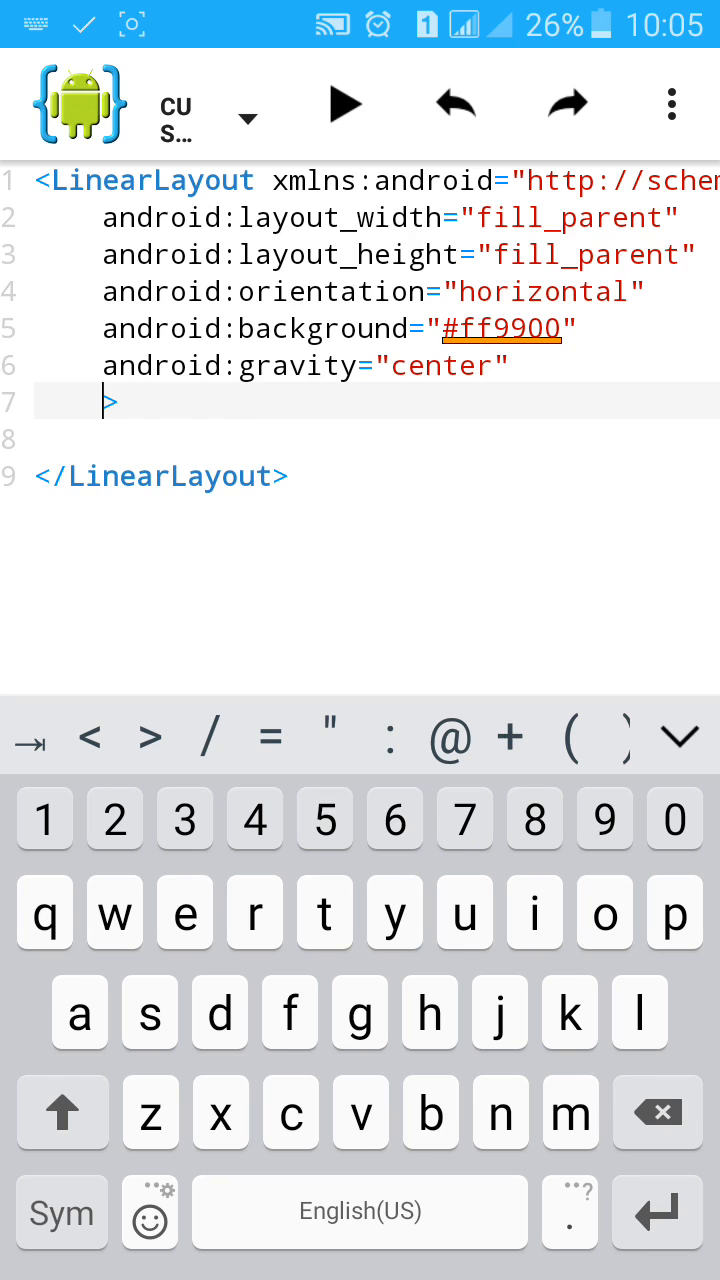
{"action": "type", "text": "andi"}
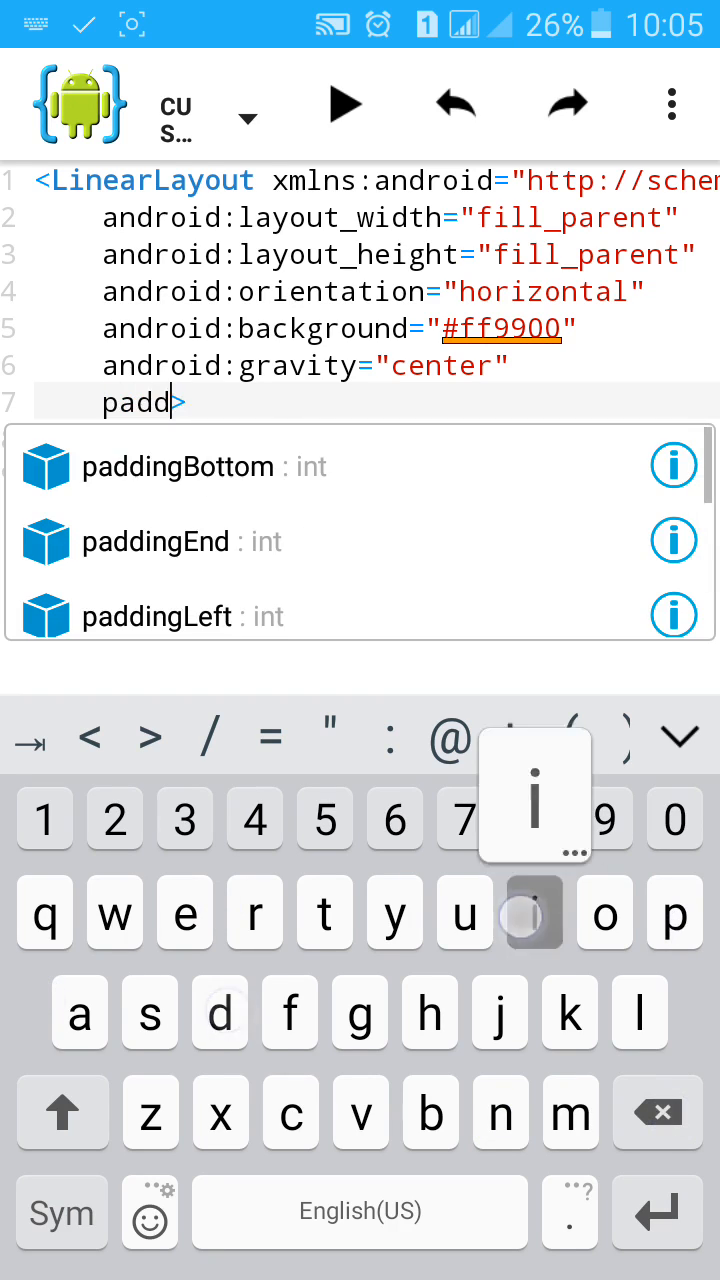
{"action": "type", "text": "id:"}
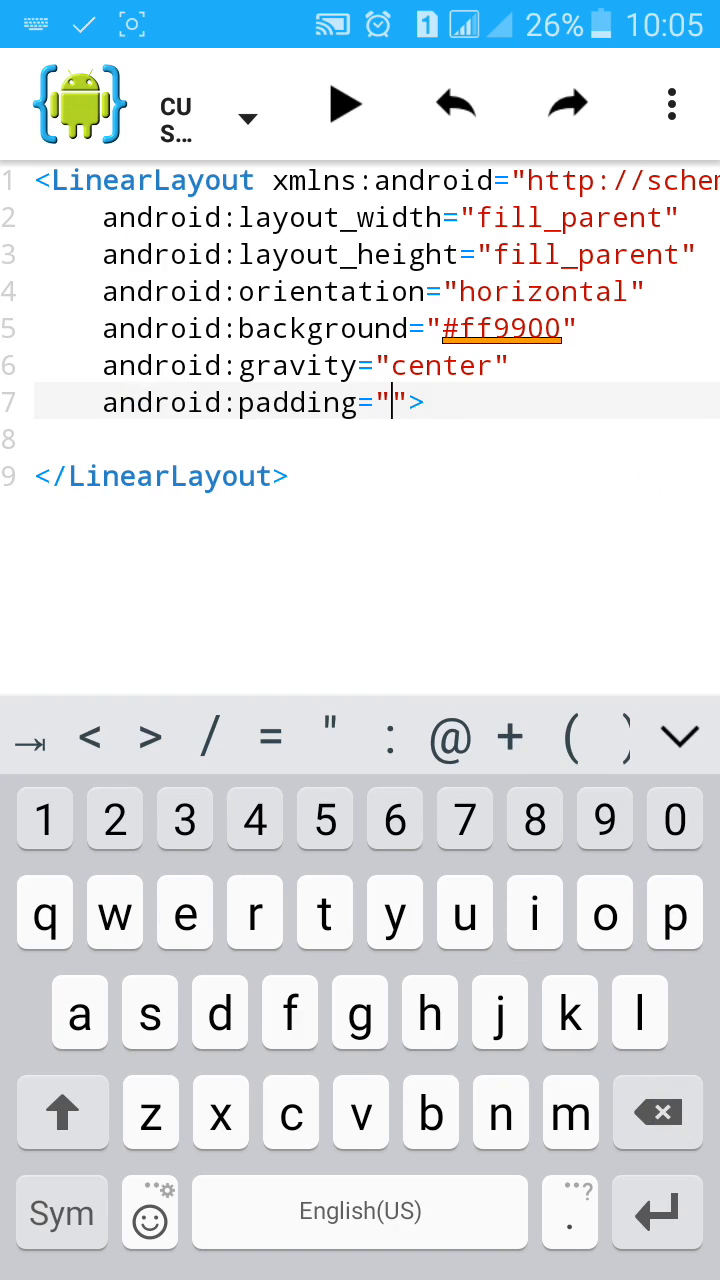
{"action": "type", "text": "20dp"}
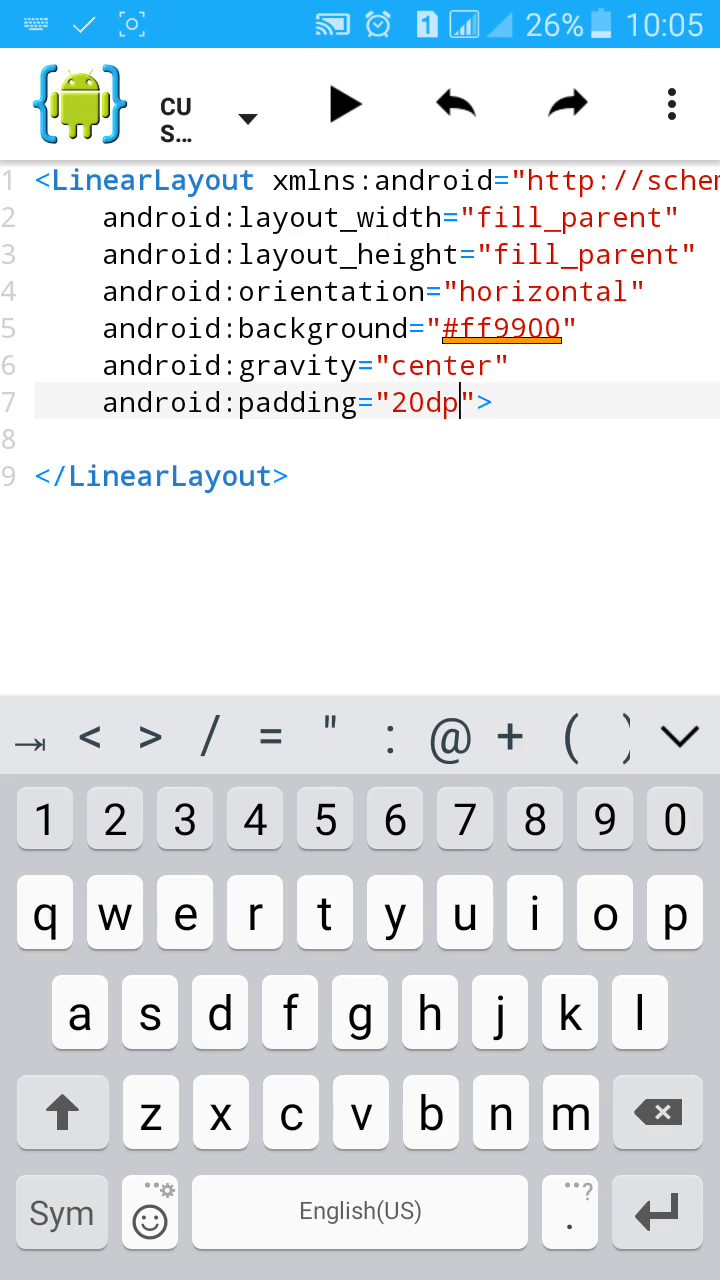
{"action": "left_click", "coordinate": [488, 404]}
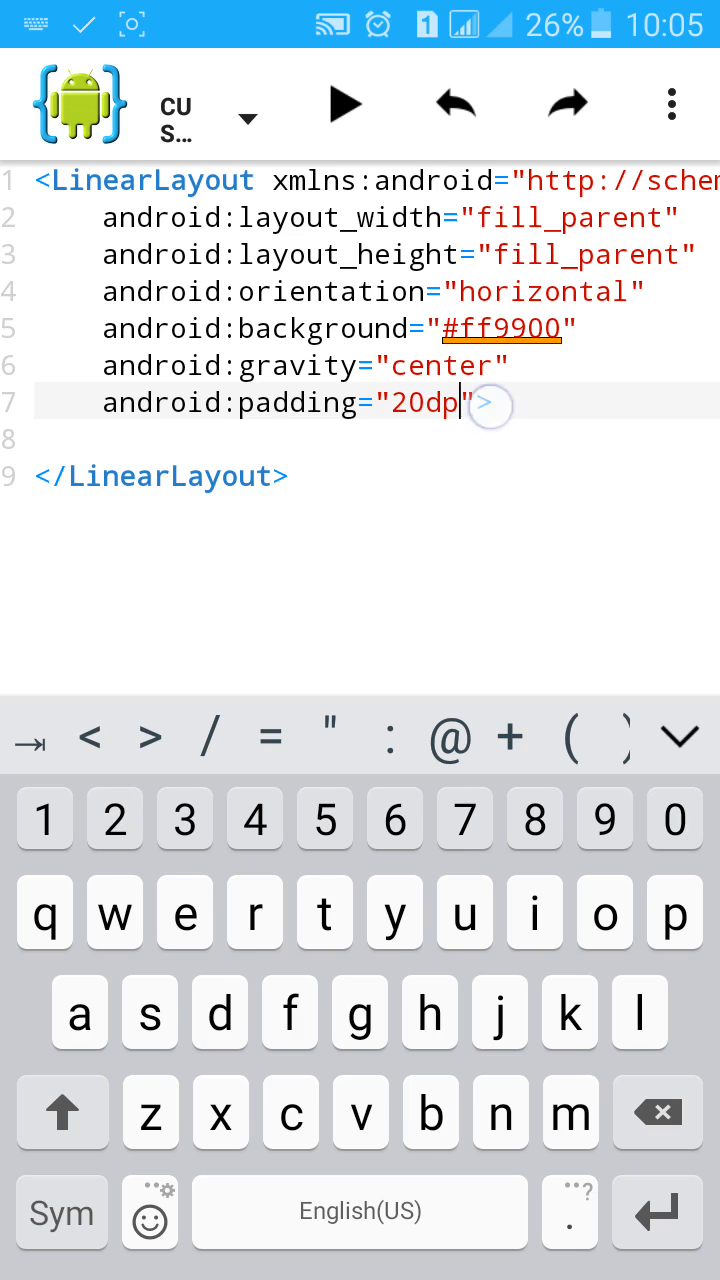
Add android:id="@+id/custom_toast_id", trimming the autocompleted extra text.
{"action": "key", "text": "Enter"}
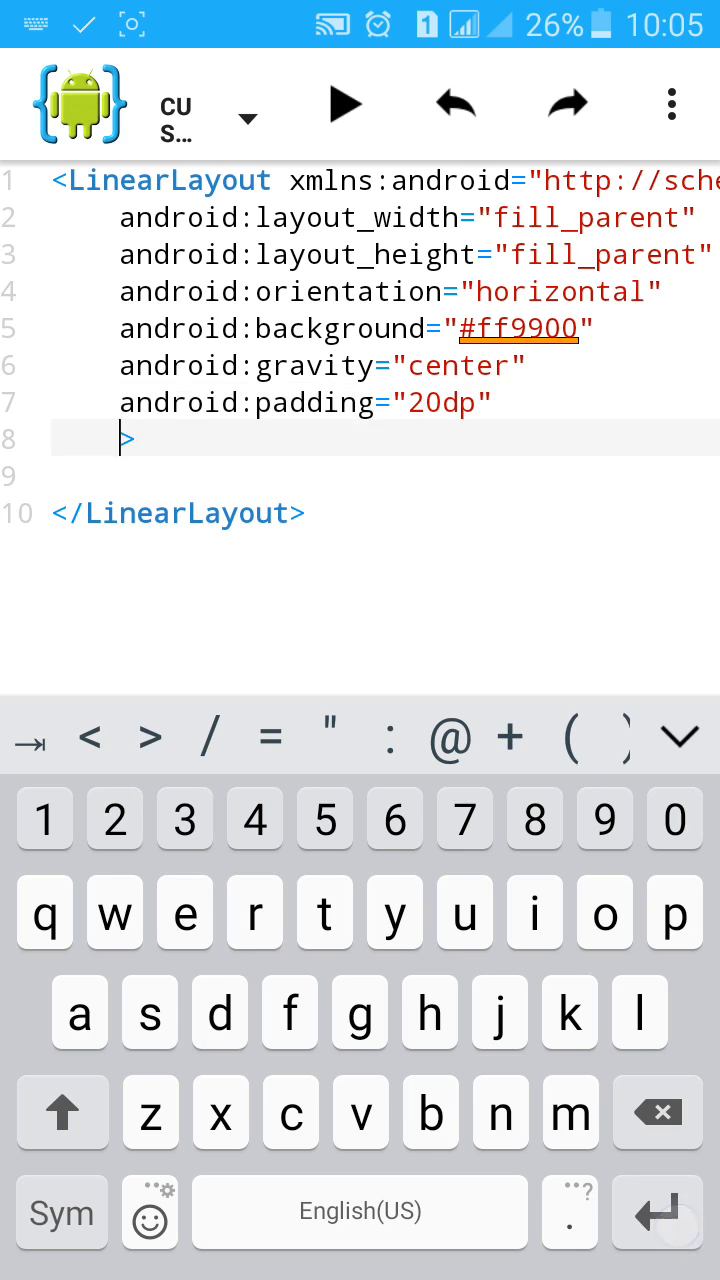
{"action": "type", "text": "id=\"@+id/custom_toast_layoutLinearLayout\""}
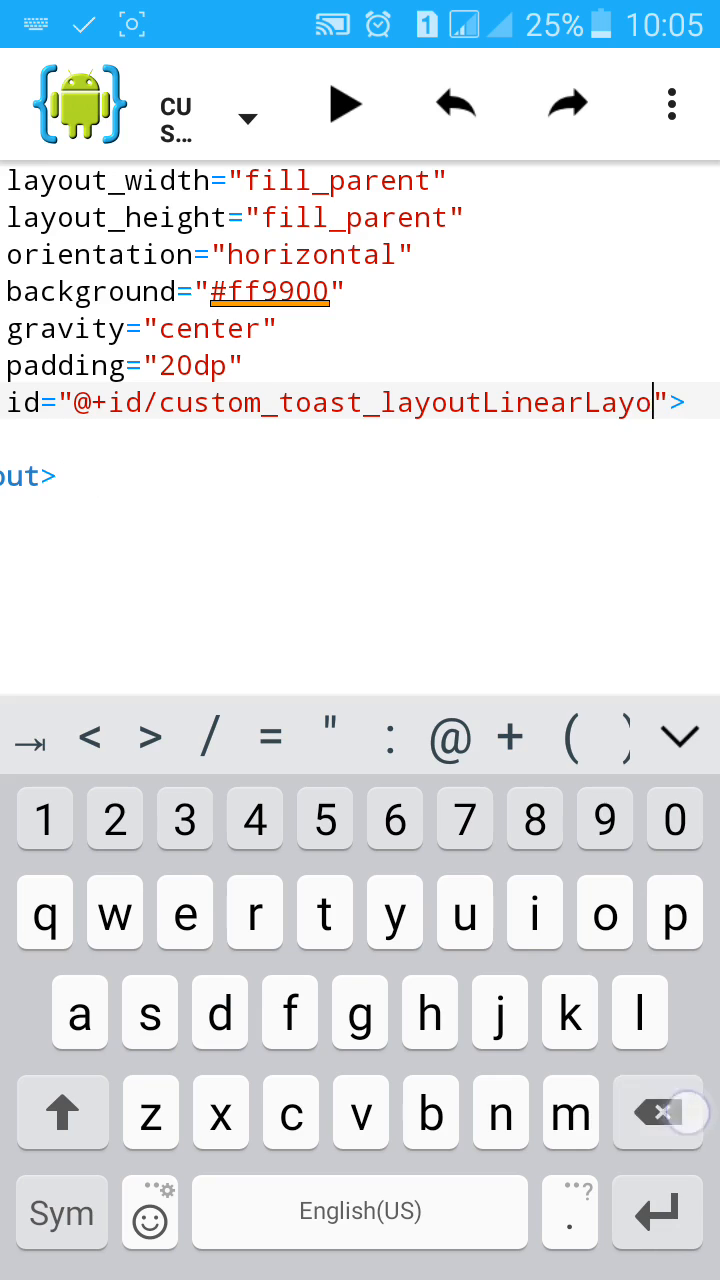
{"action": "key", "text": "backspace"}
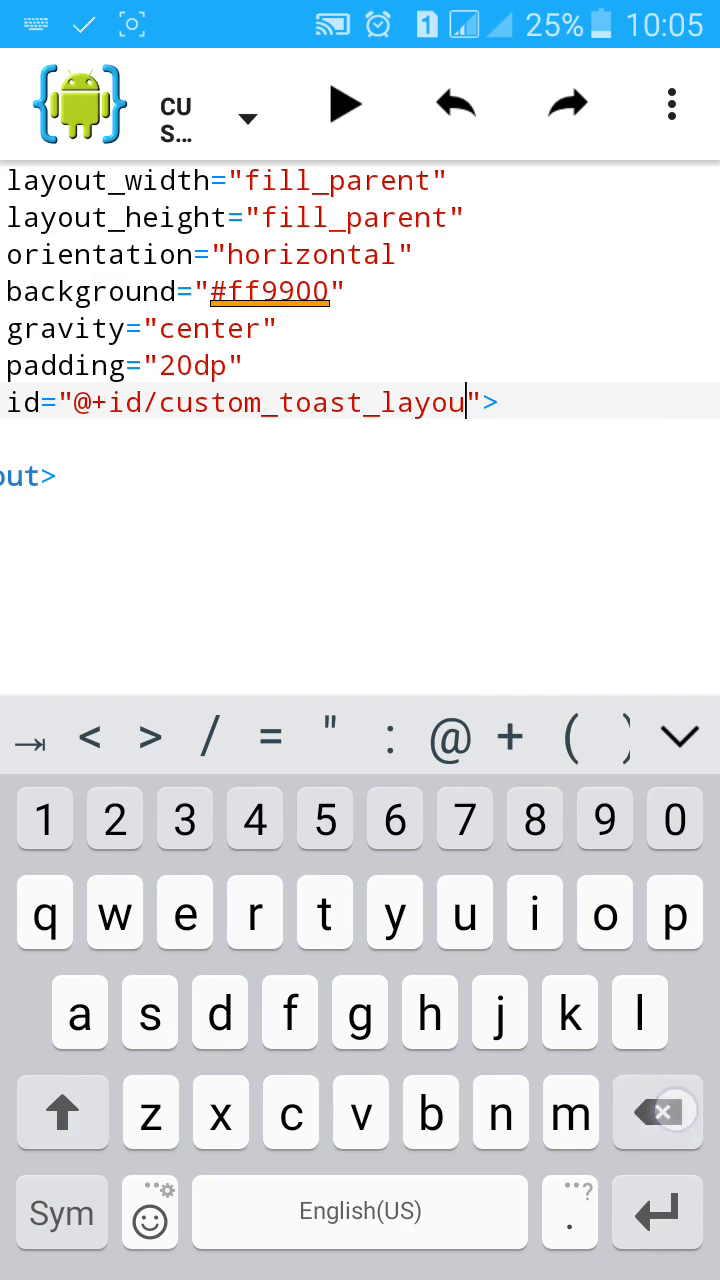
{"action": "key", "text": "BackSpace"}
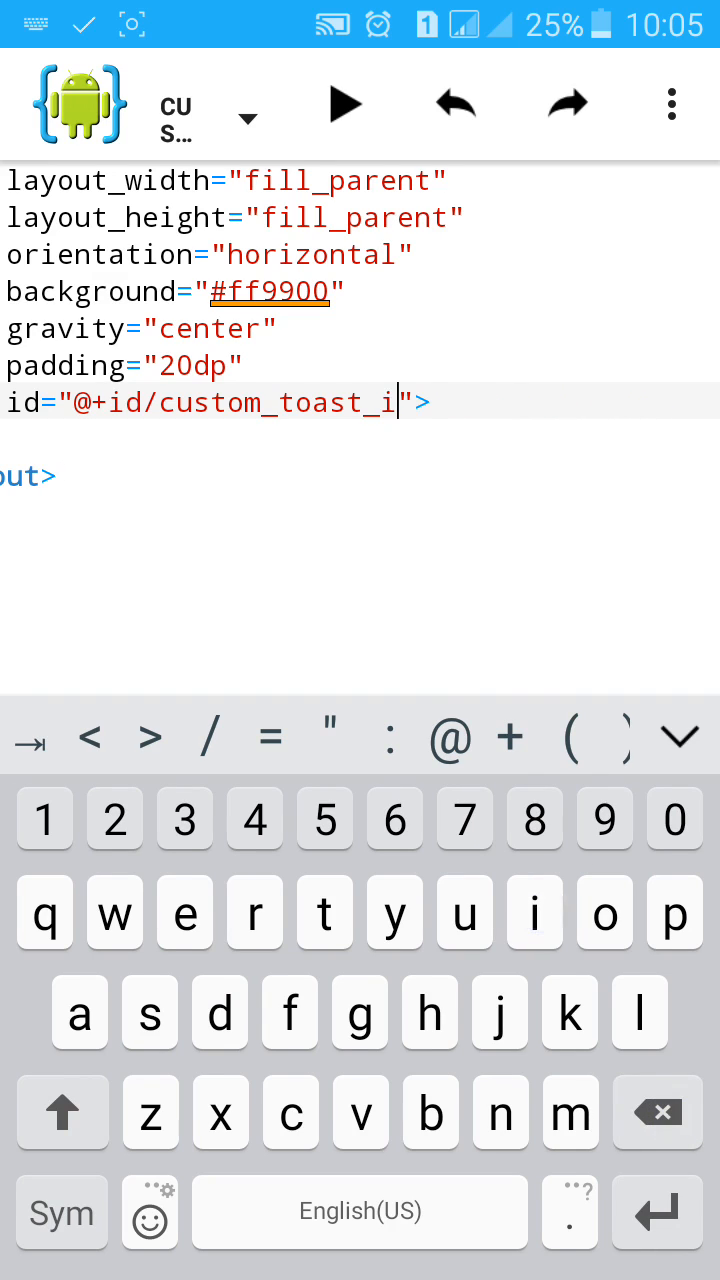
{"action": "type", "text": "droid:"}
{"action": "type", "text": "<Ima"}
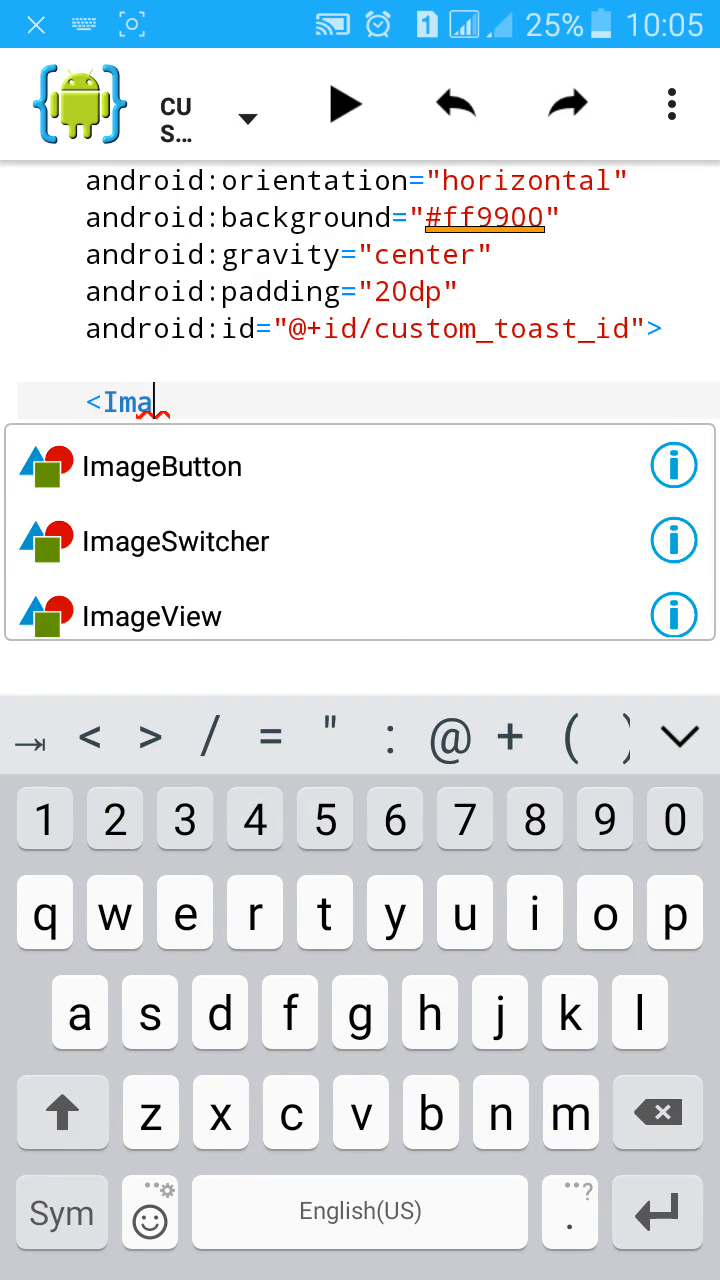
Insert an ImageView with wrap_content layout_width and layout_height.
{"action": "left_click", "coordinate": [152, 616]}
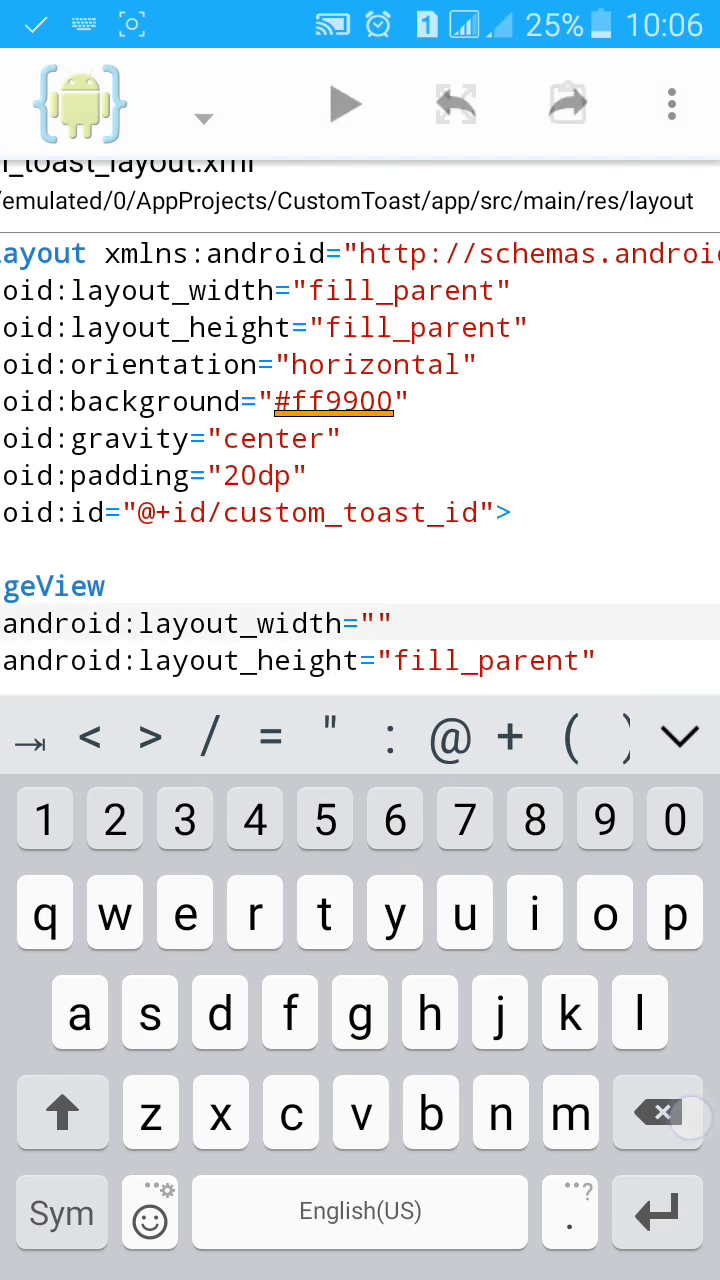
{"action": "type", "text": "wrap"}
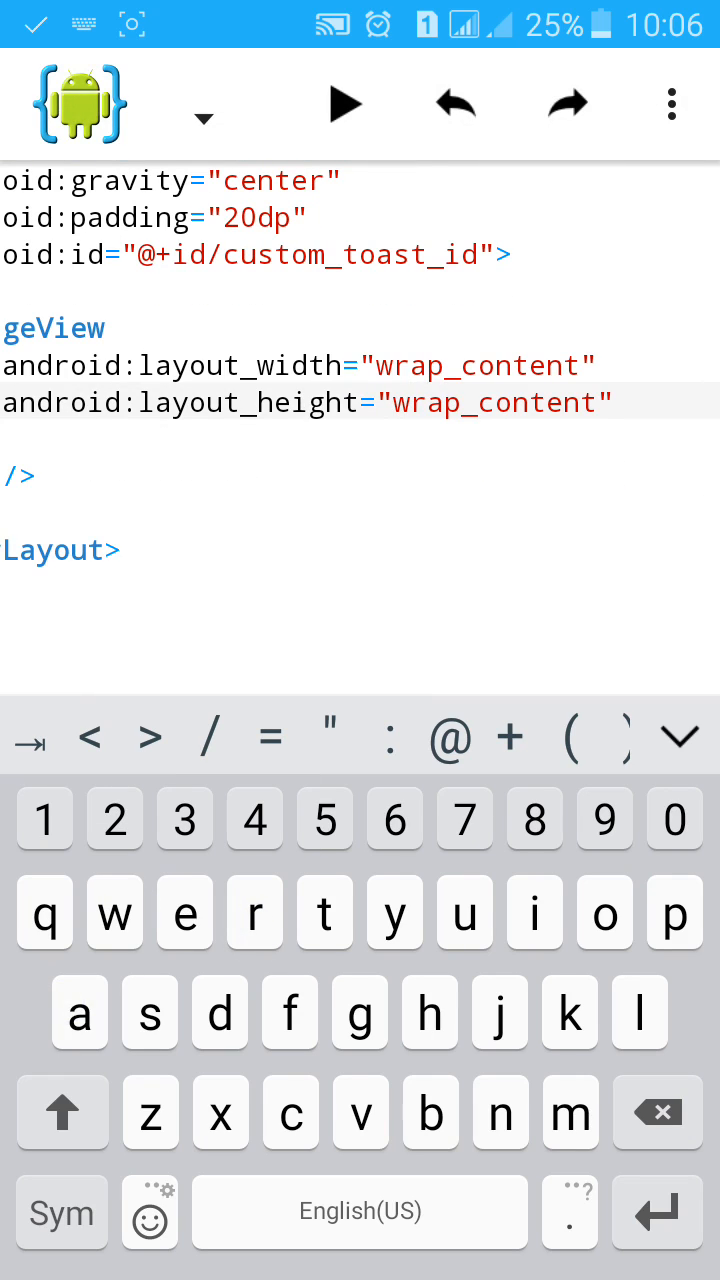
{"action": "left_click", "coordinate": [602, 402]}
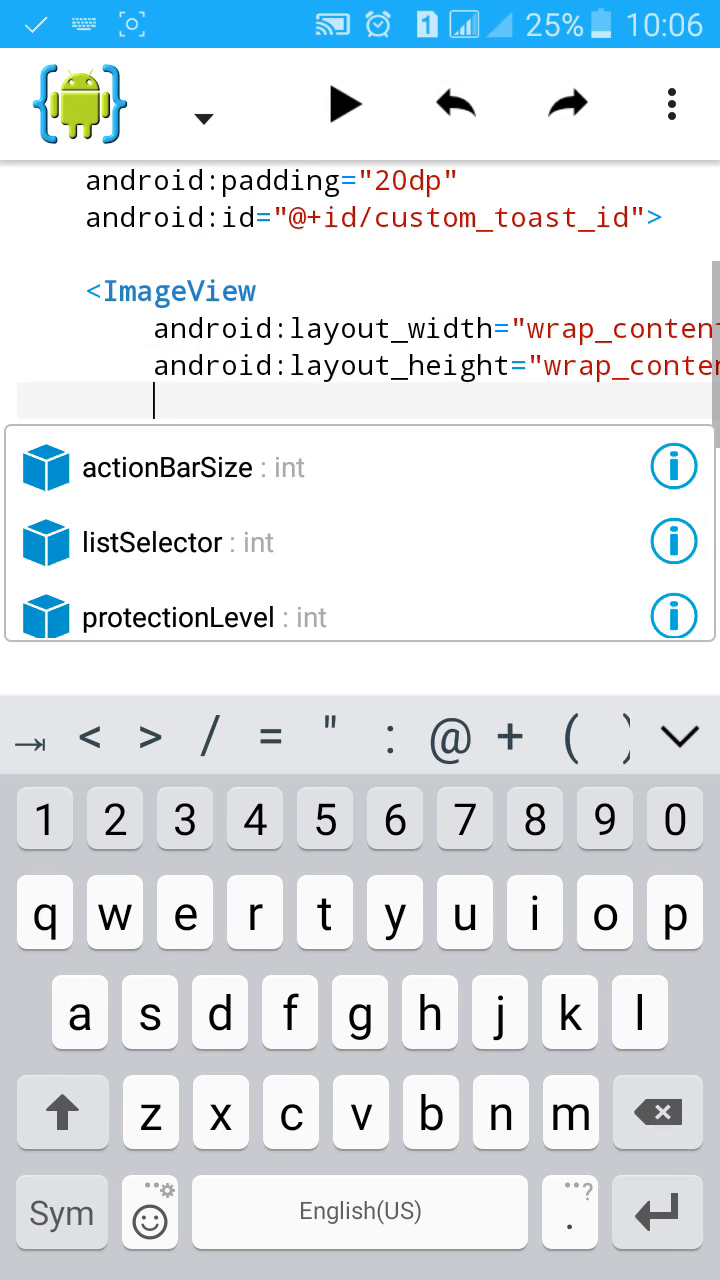
{"action": "type", "text": "S"}
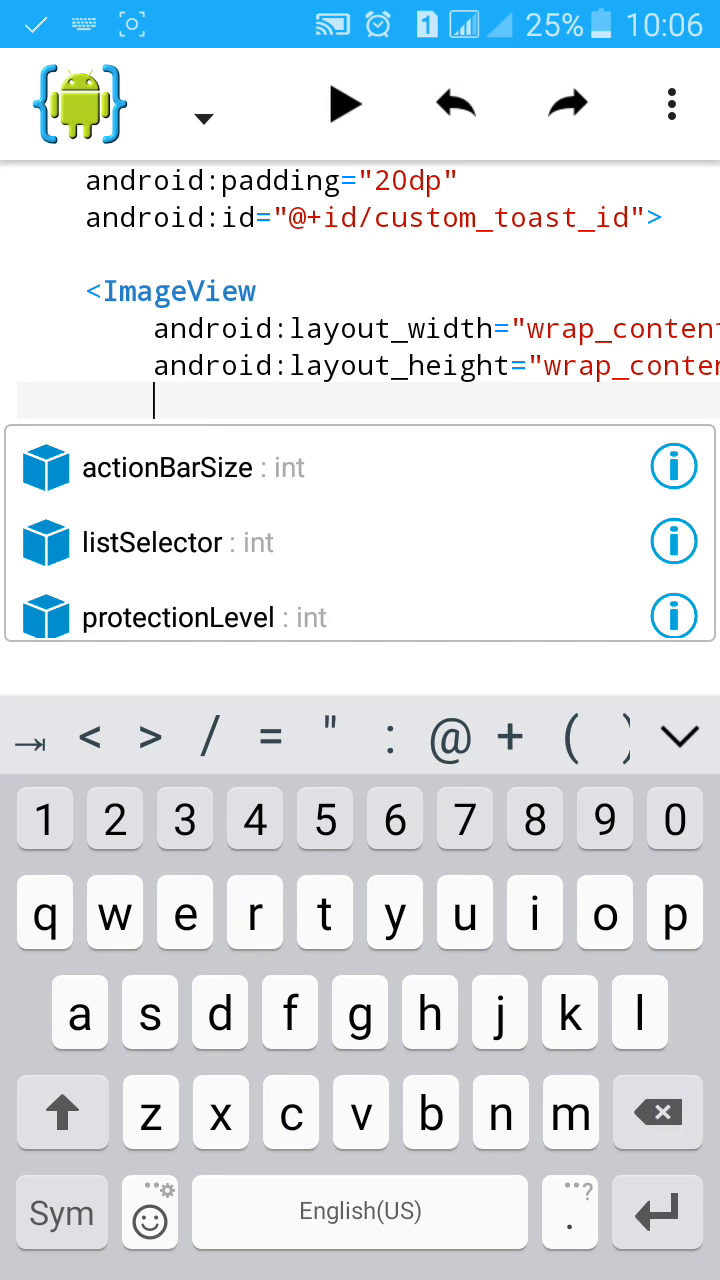
{"action": "type", "text": "scr"}
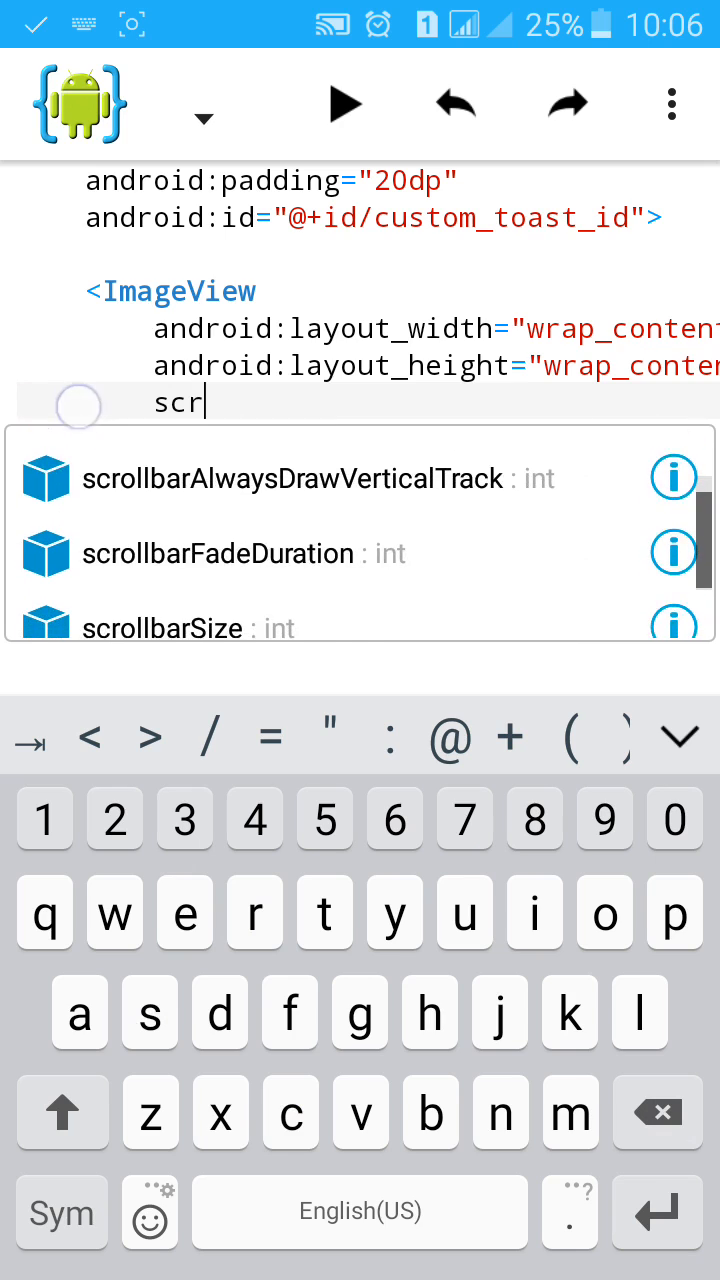
{"action": "scroll", "scroll_direction": "down", "scroll_amount": 3}
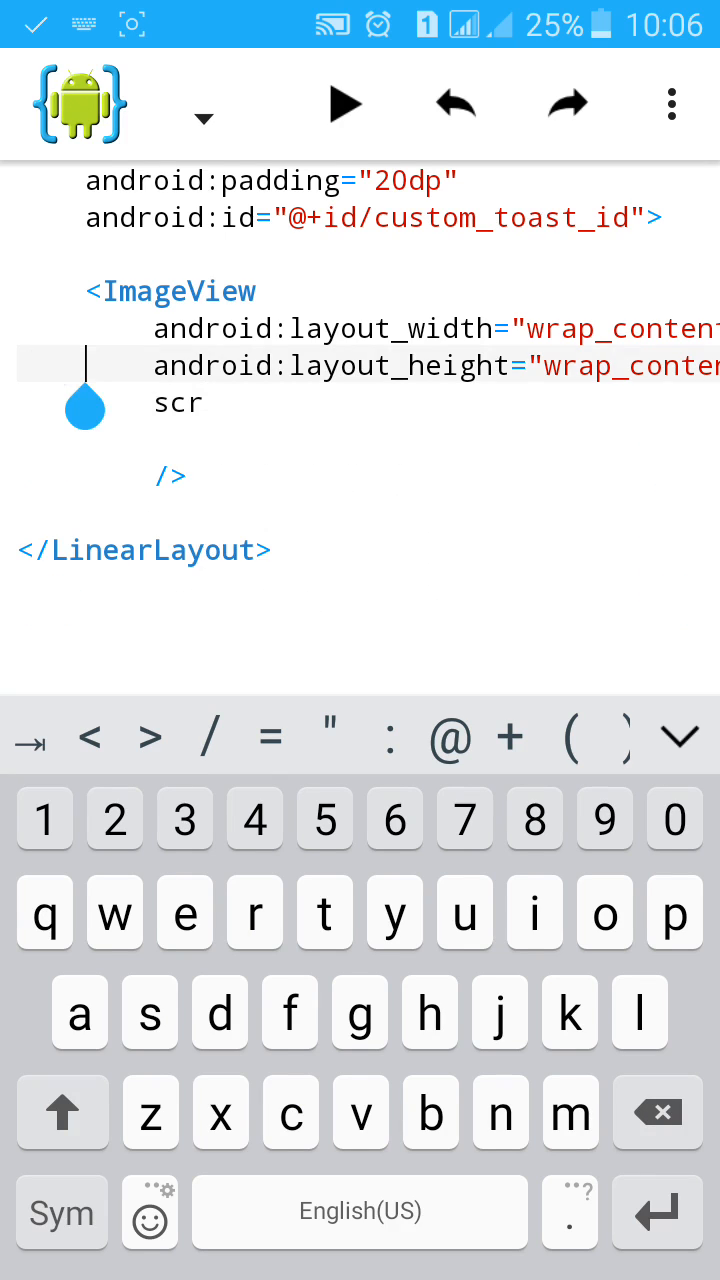
{"action": "type", "text": "android:s"}
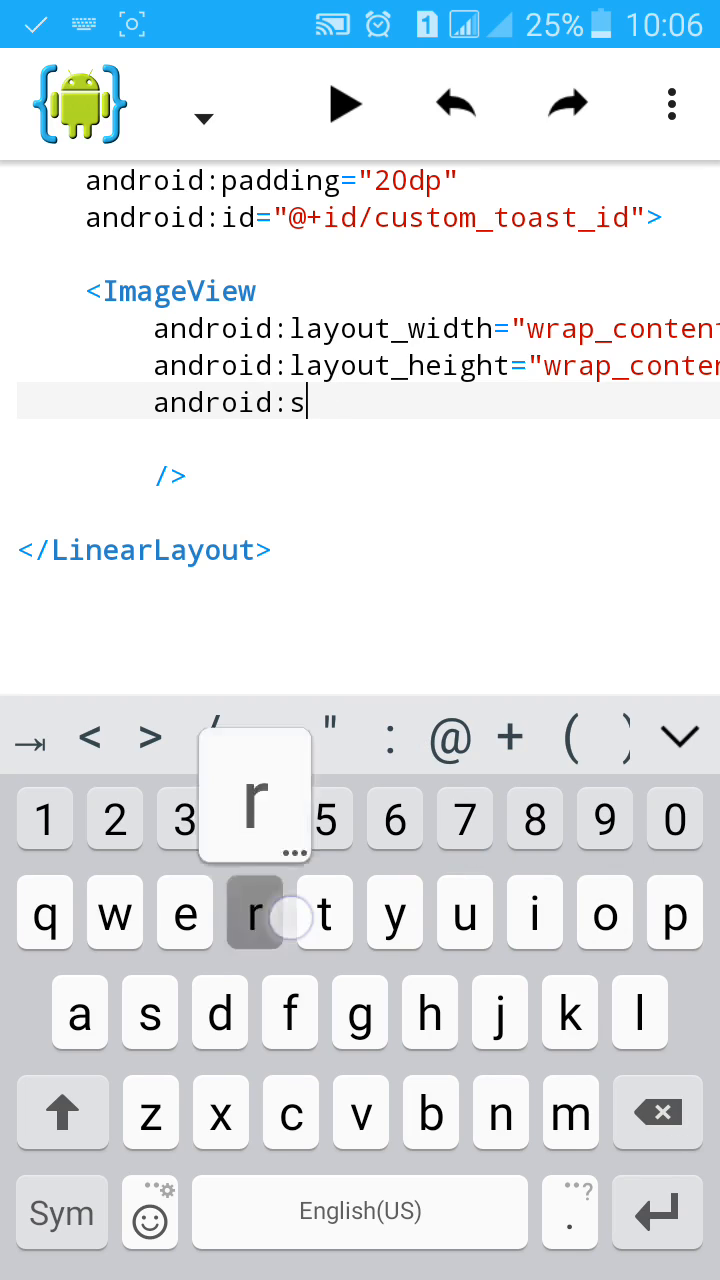
{"action": "type", "text": "rc=\"@"}
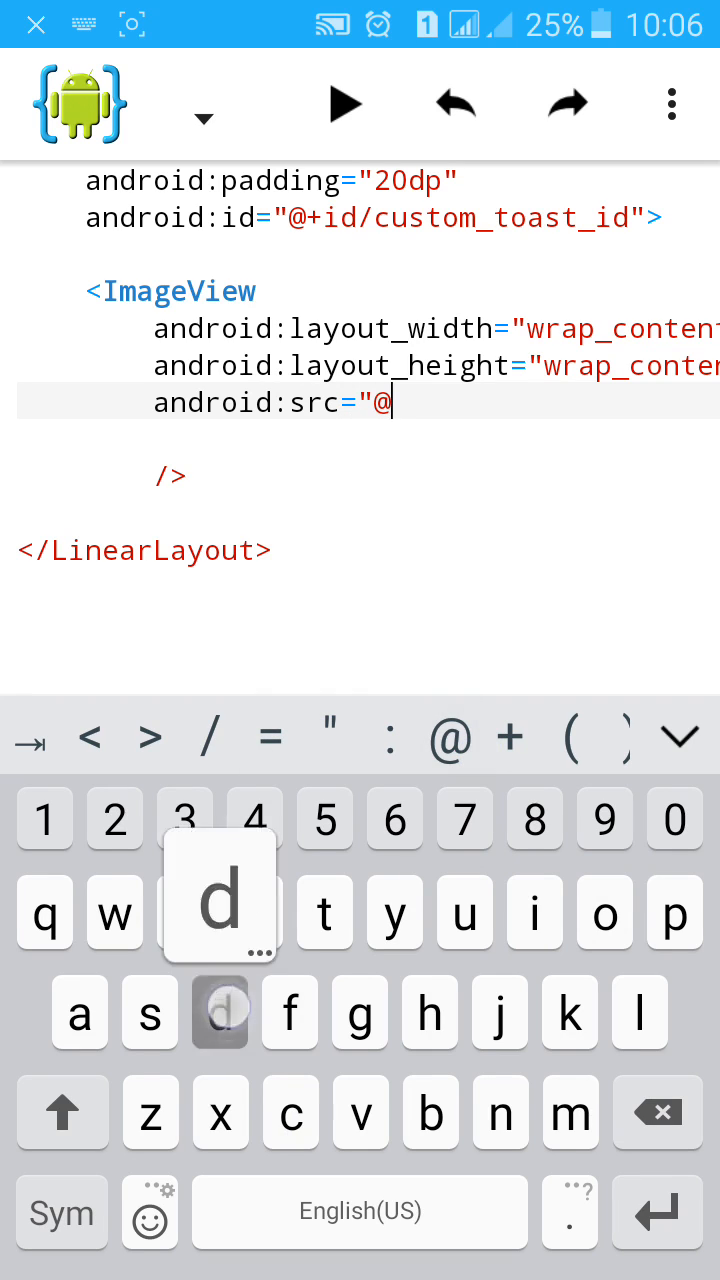
{"action": "type", "text": "drawable"}
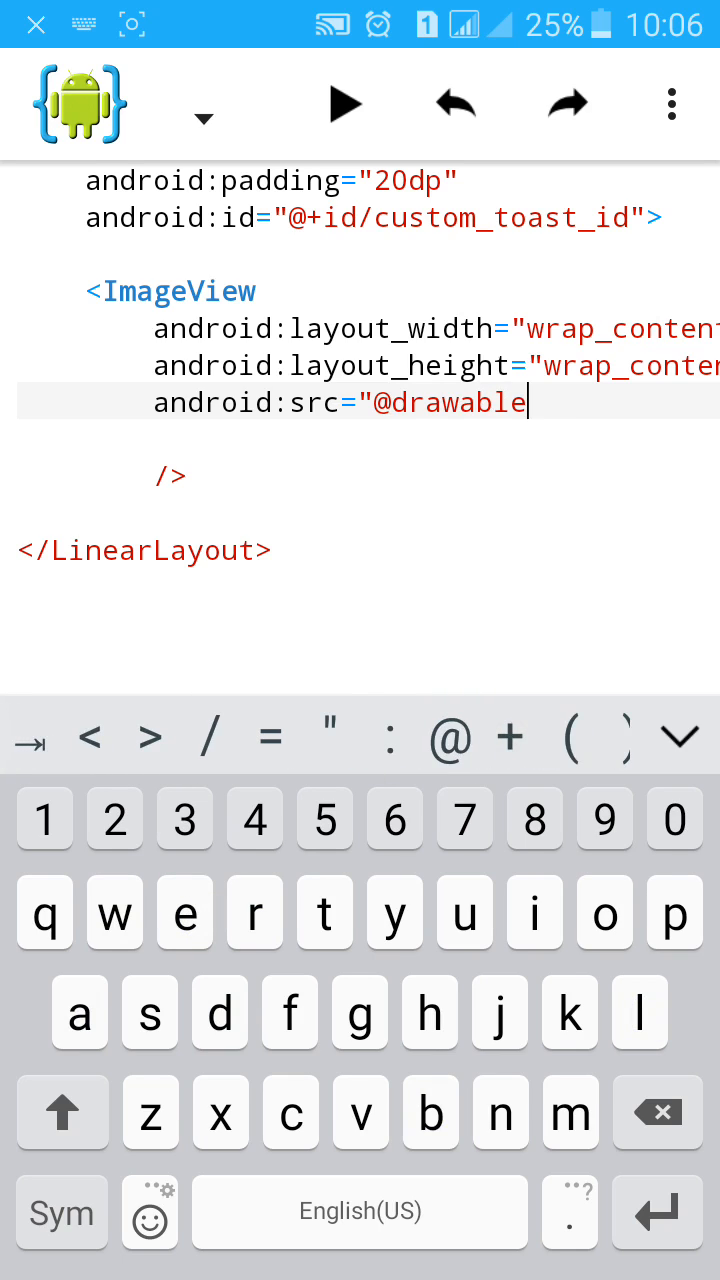
{"action": "type", "text": "/i"}
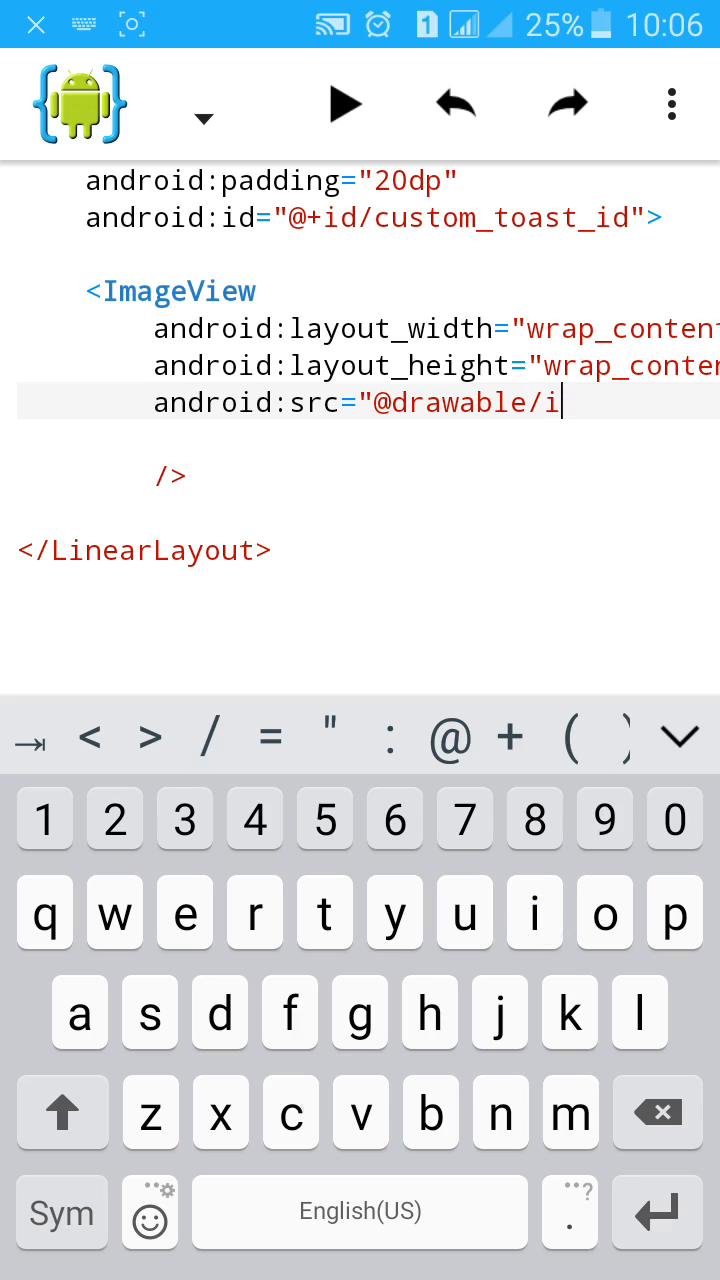
{"action": "type", "text": "c_"}
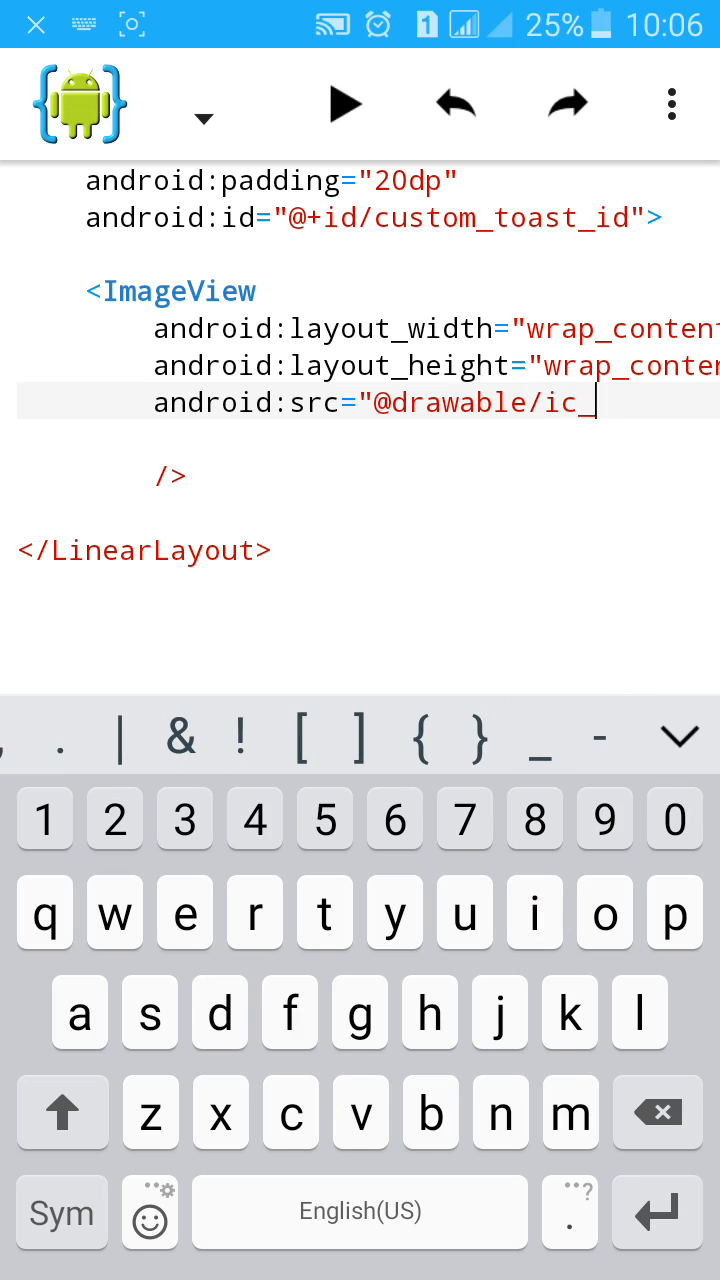
{"action": "type", "text": "la"}
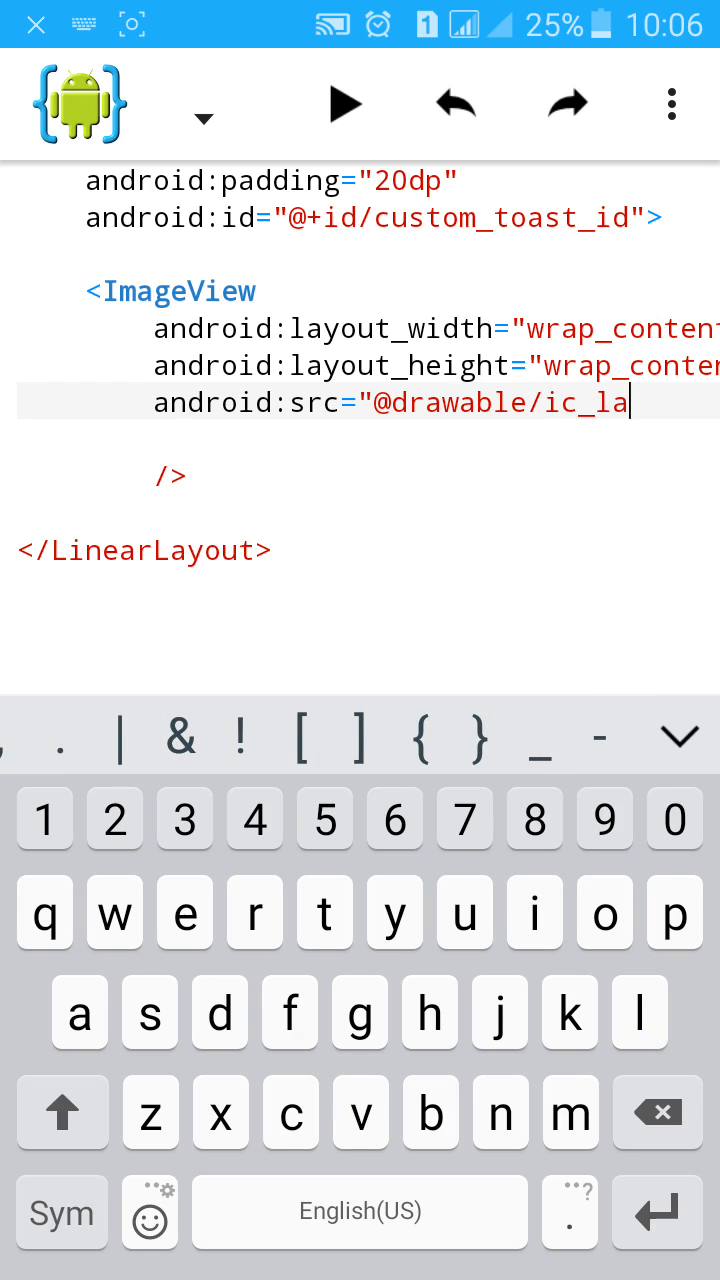
{"action": "type", "text": "unch"}
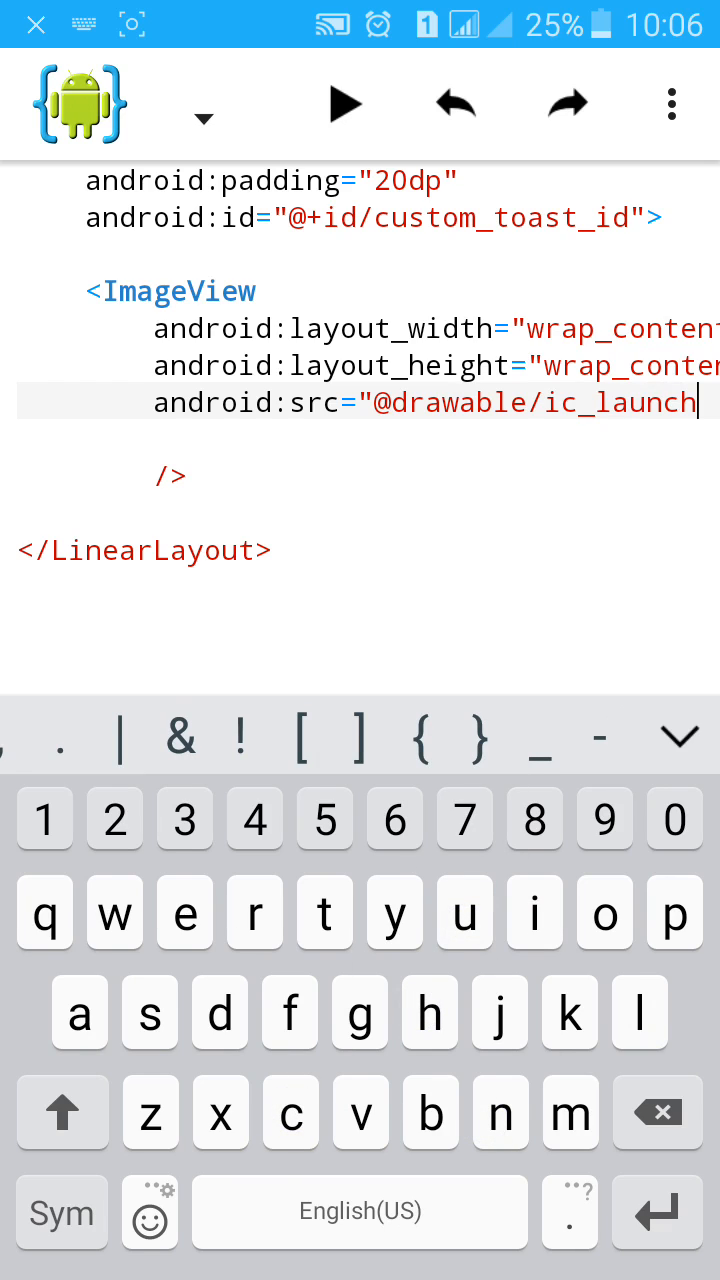
{"action": "type", "text": "er"}
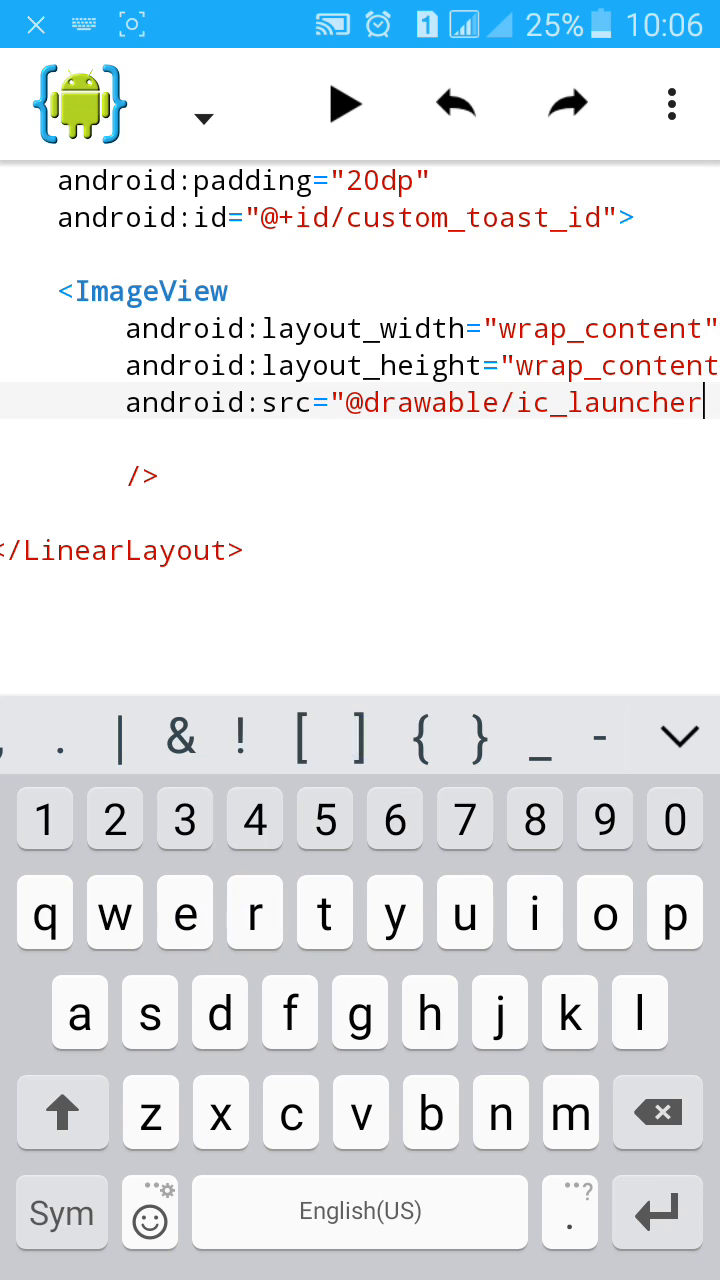
{"action": "type", "text": "\""}
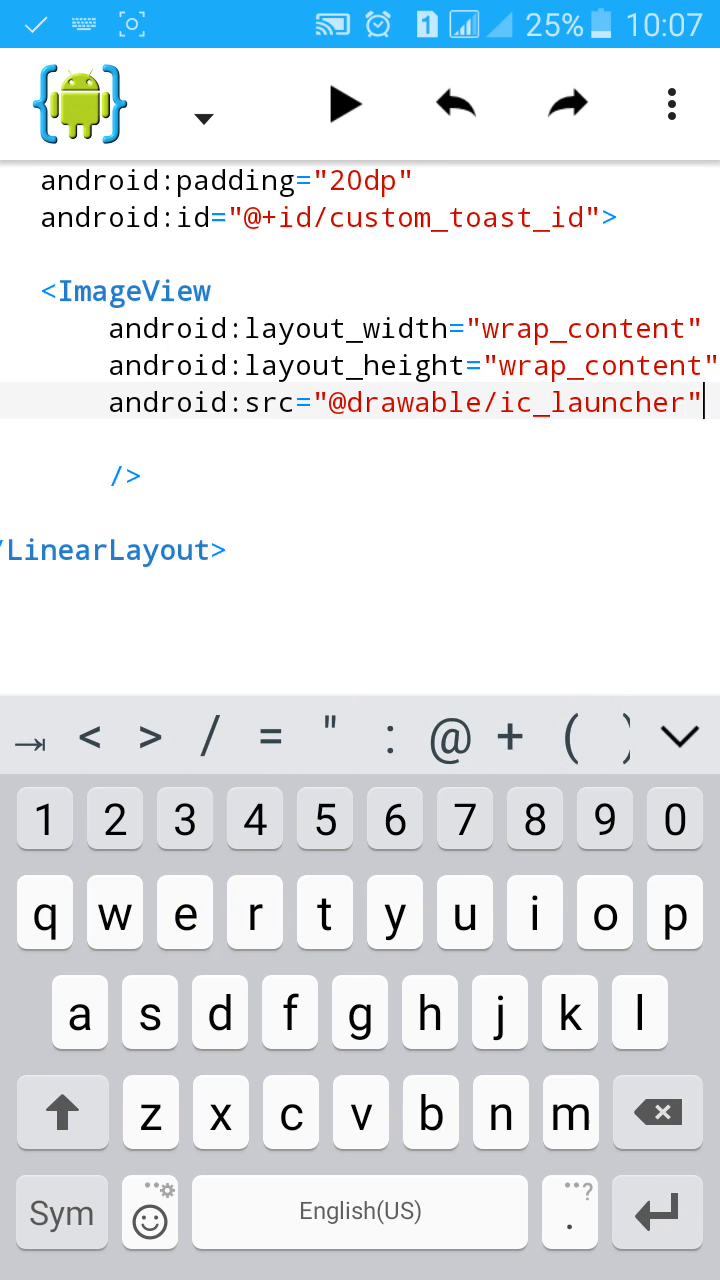
{"action": "scroll", "scroll_direction": "down", "scroll_amount": 3}
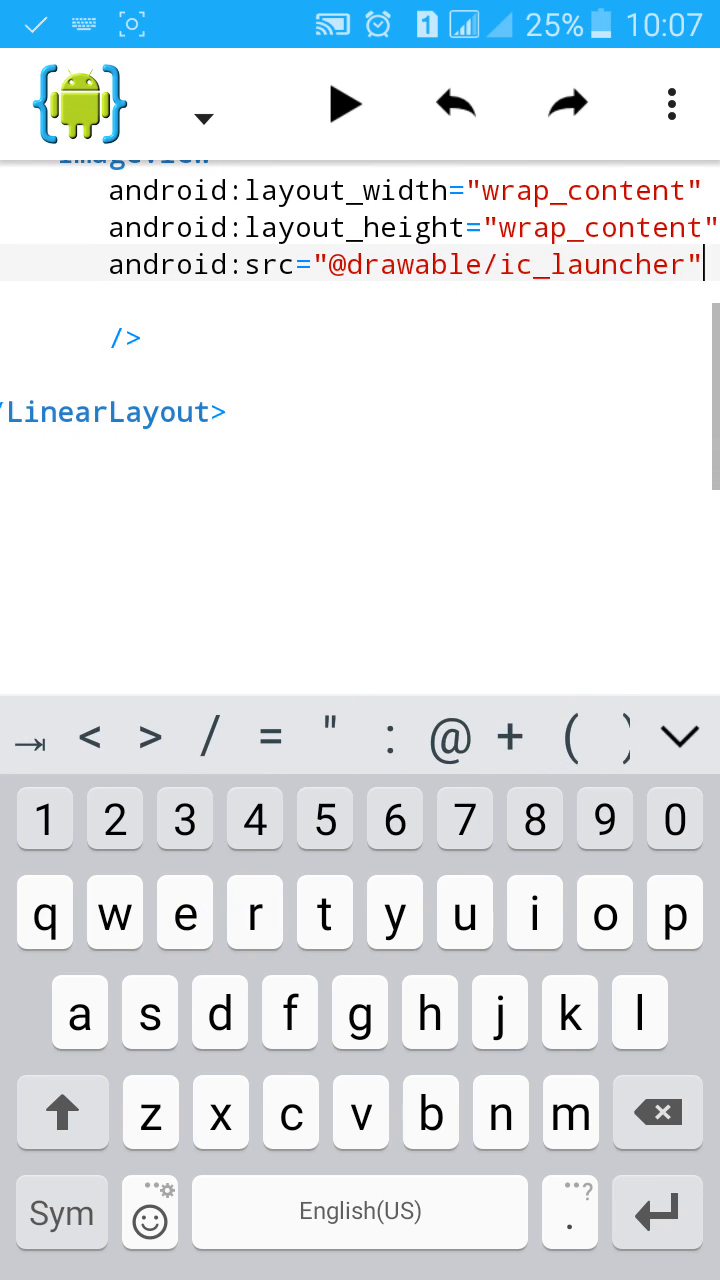
{"action": "key", "text": "enter"}
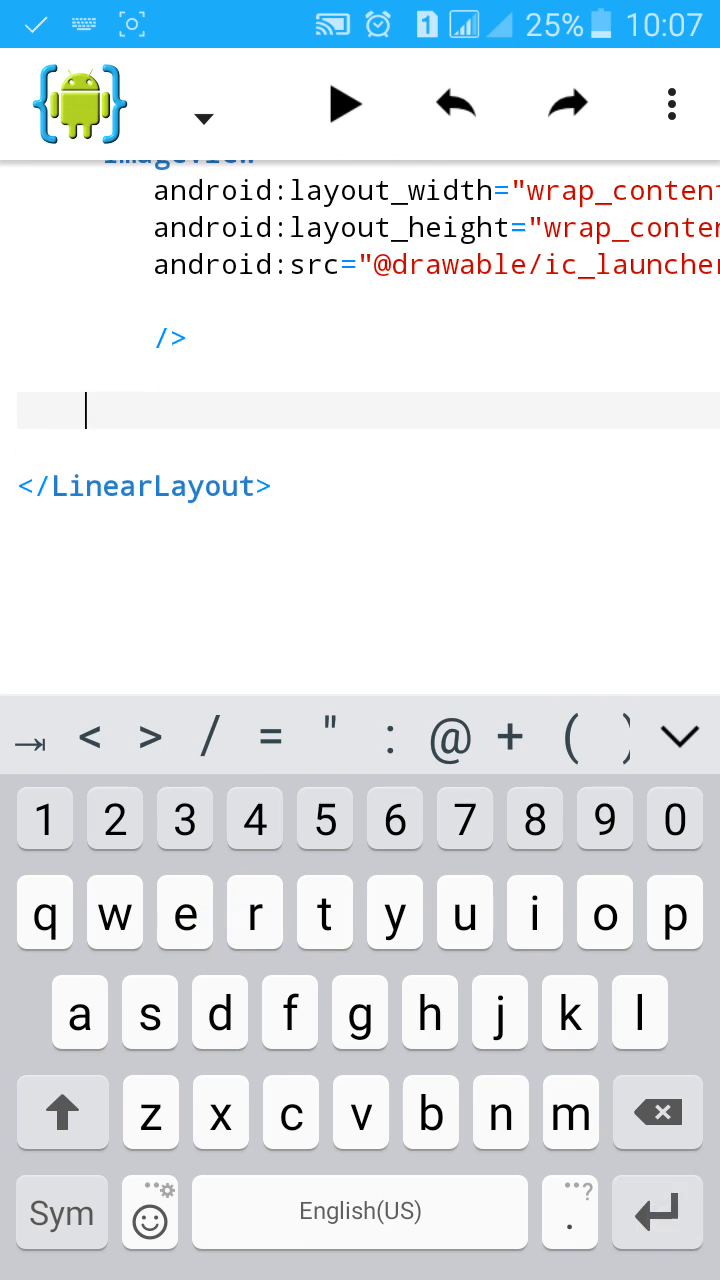
Duplicate the ImageView as a TextView with android:text "Hey herecomes the custom toast".
{"action": "double_click", "coordinate": [178, 336]}
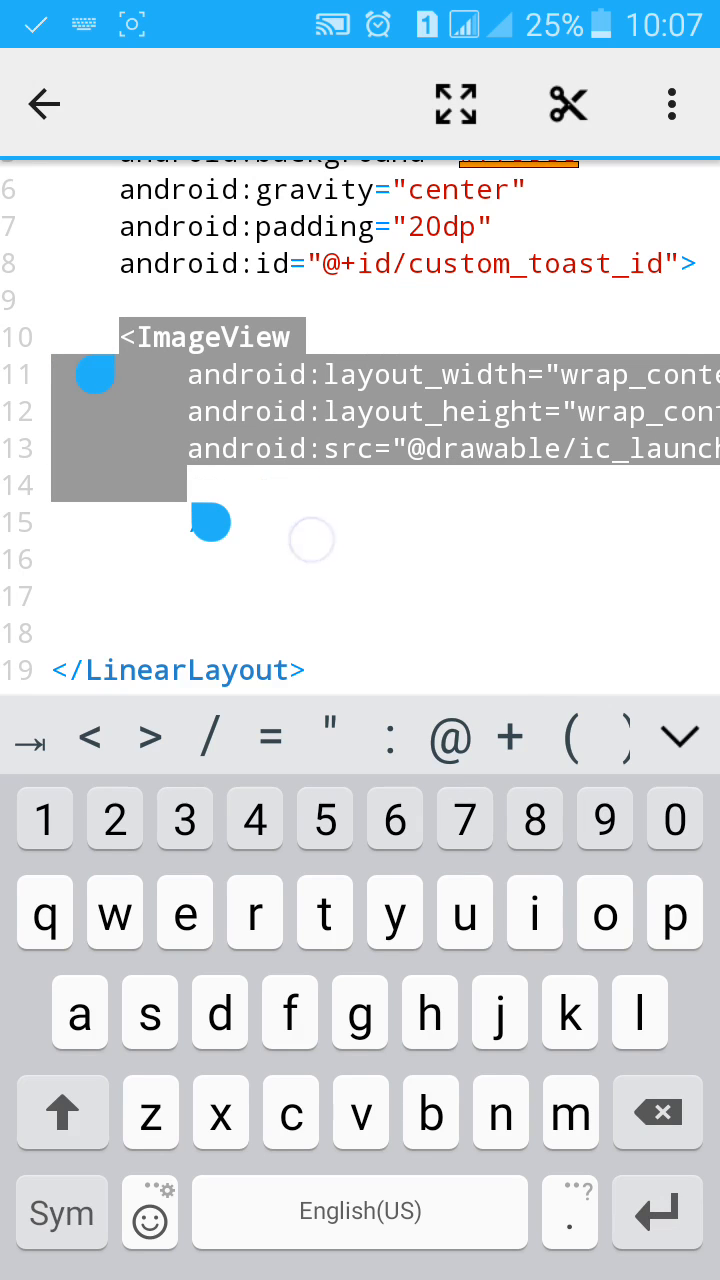
{"action": "type", "text": "/>"}
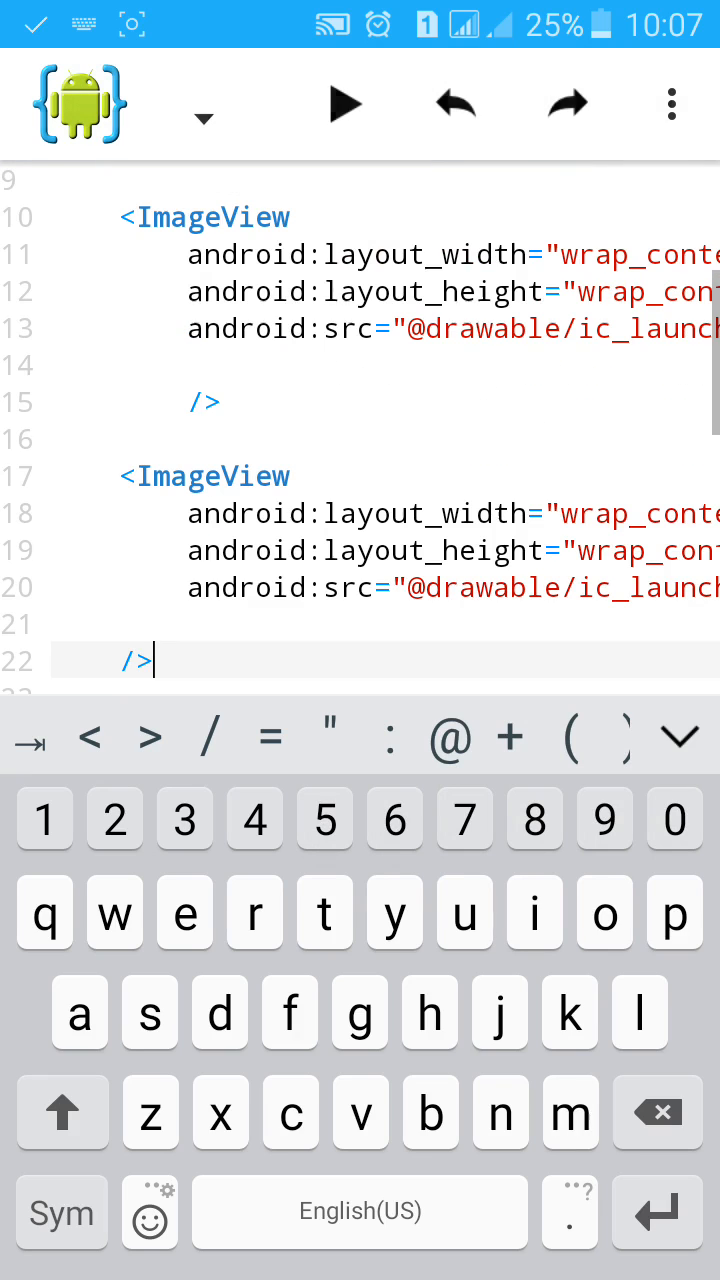
{"action": "double_click", "coordinate": [204, 476]}
{"action": "type", "text": "Text"}
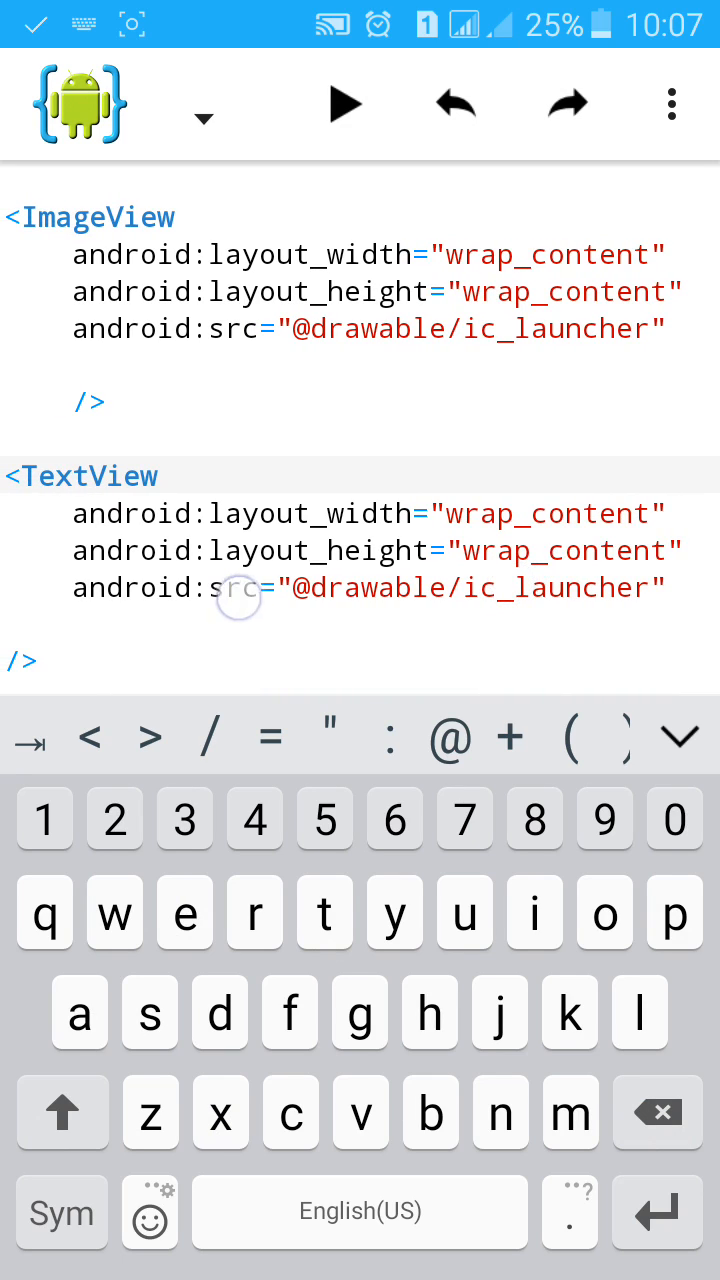
{"action": "double_click", "coordinate": [240, 588]}
{"action": "type", "text": "android:text"}
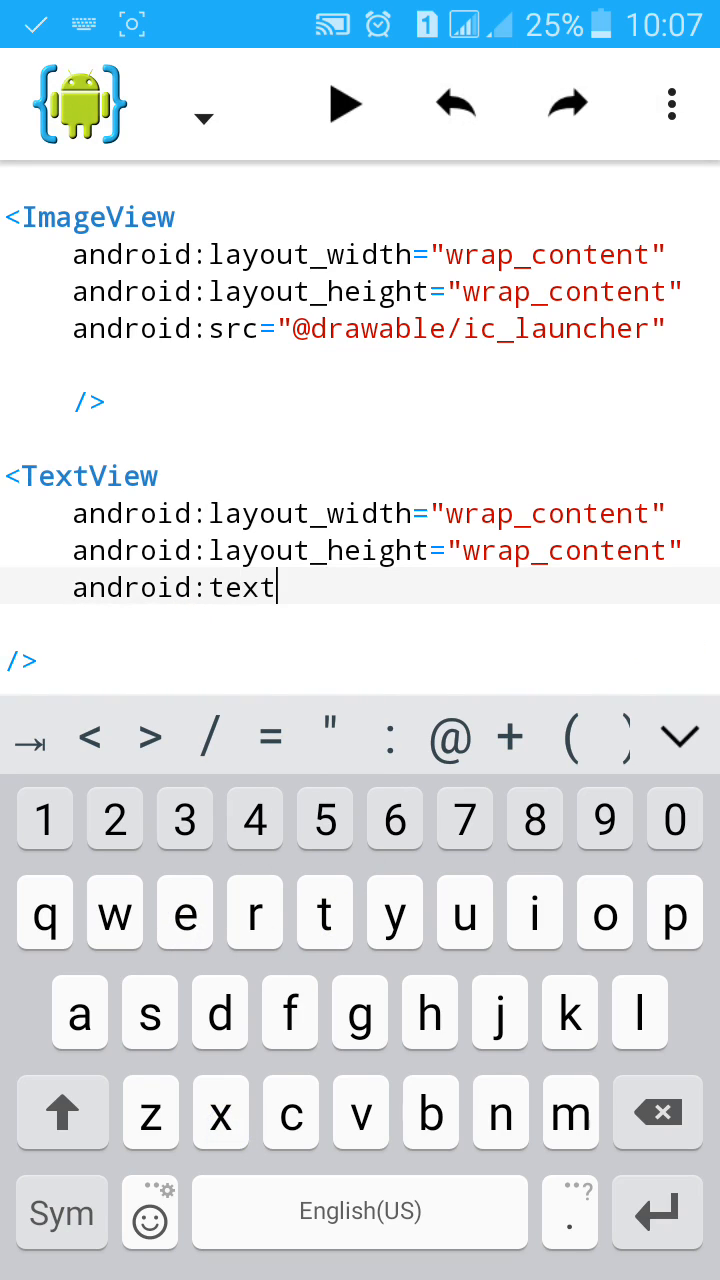
{"action": "type", "text": "=\""}
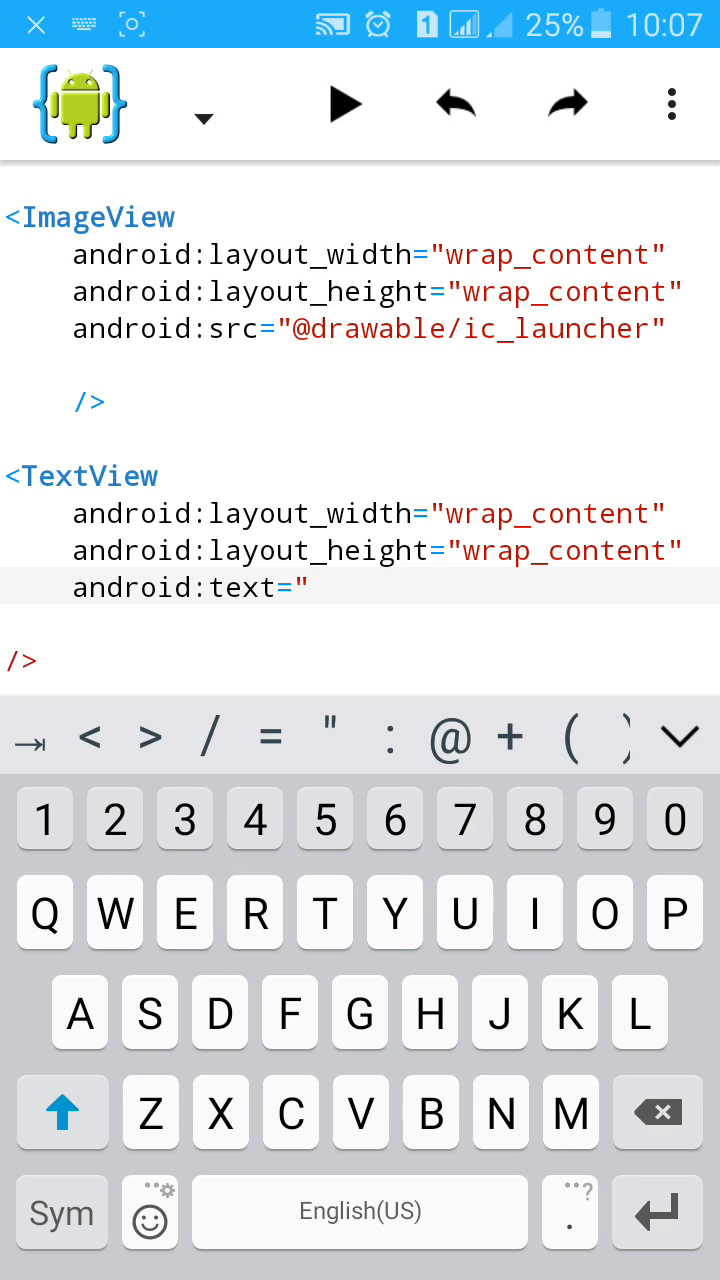
{"action": "type", "text": "Hey herecomes the custom toast"}
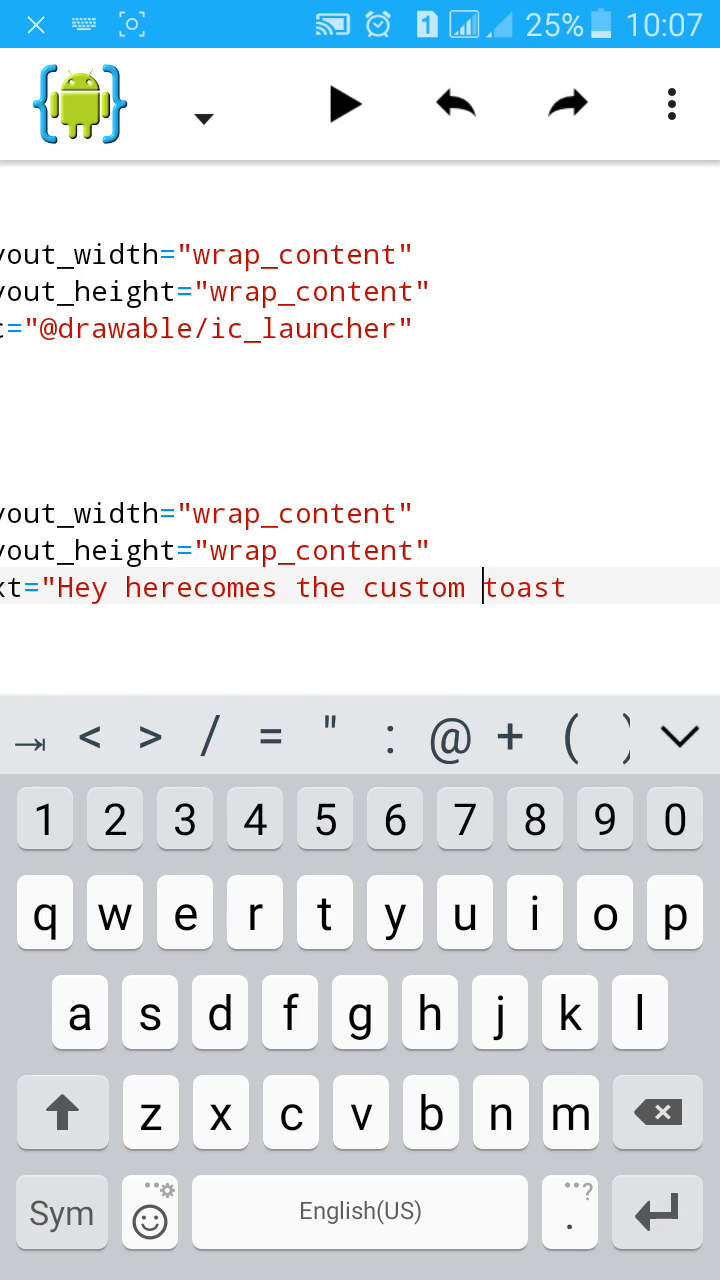
{"action": "type", "text": "\"/"}
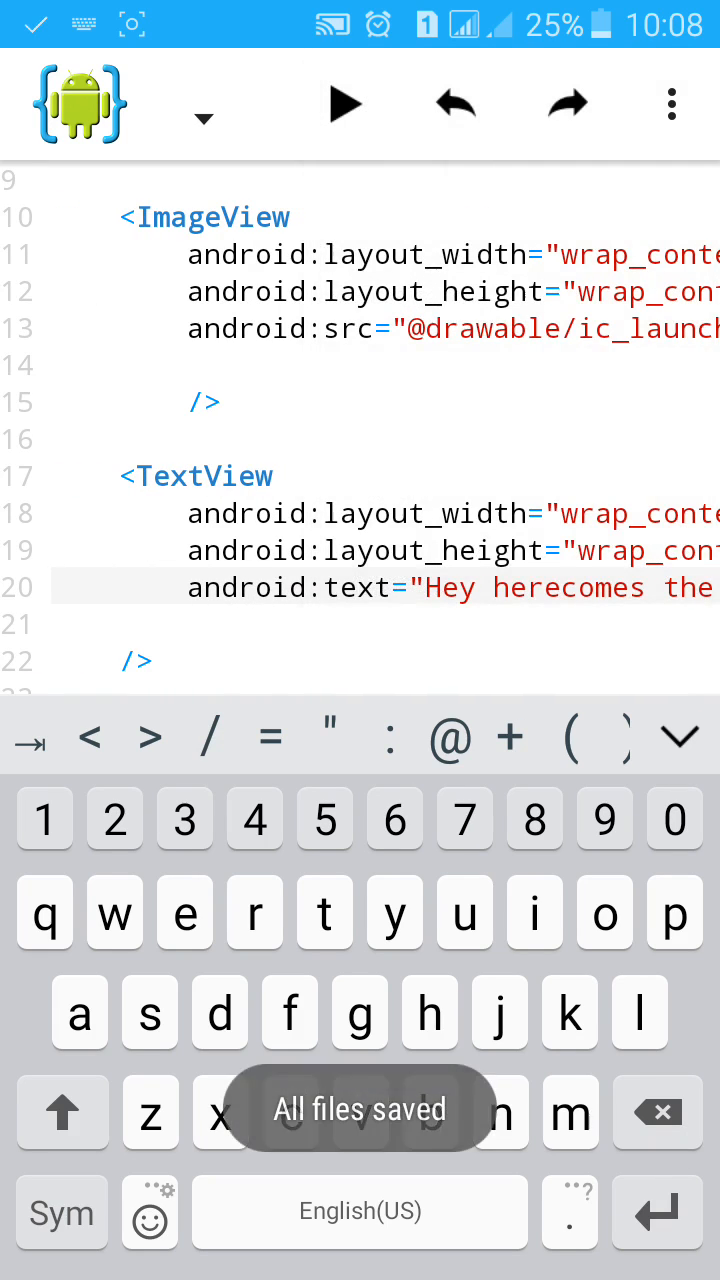
Switch from the toast layout file to MainActivity.java via the open-files list.
{"action": "scroll", "scroll_direction": "down", "scroll_amount": 3}
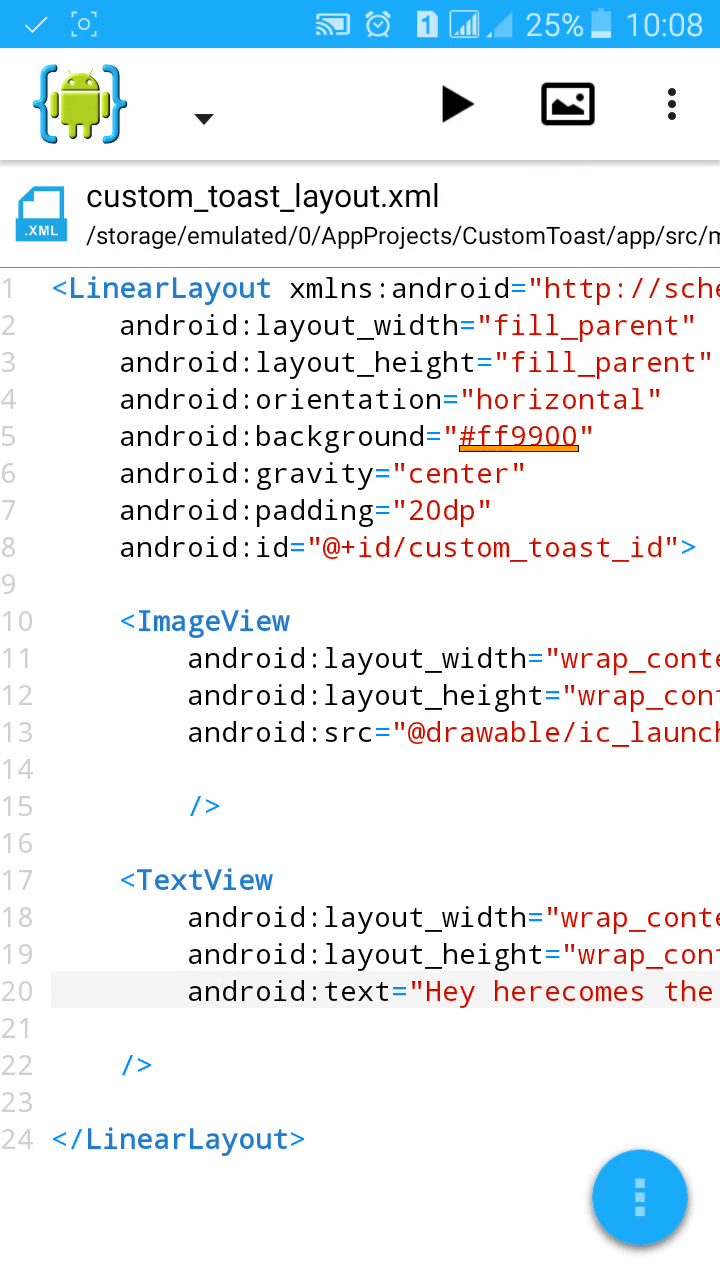
{"action": "left_click", "coordinate": [202, 104]}
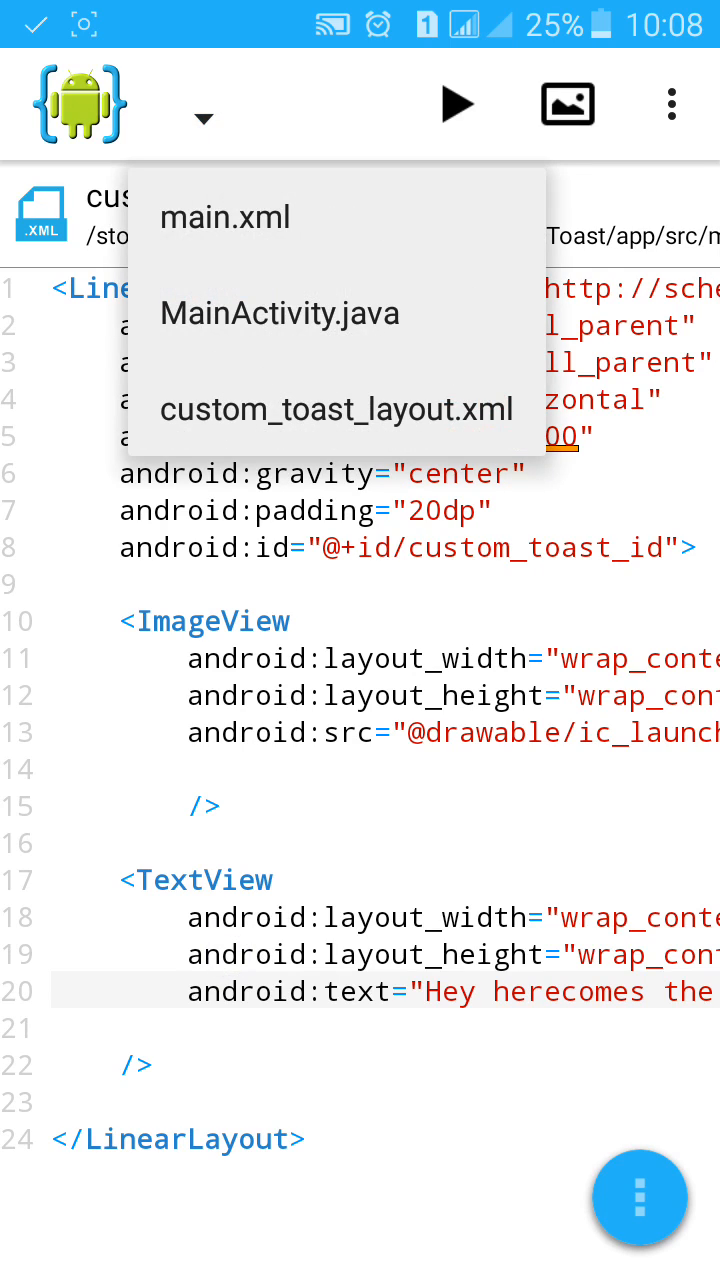
{"action": "left_click", "coordinate": [280, 312]}
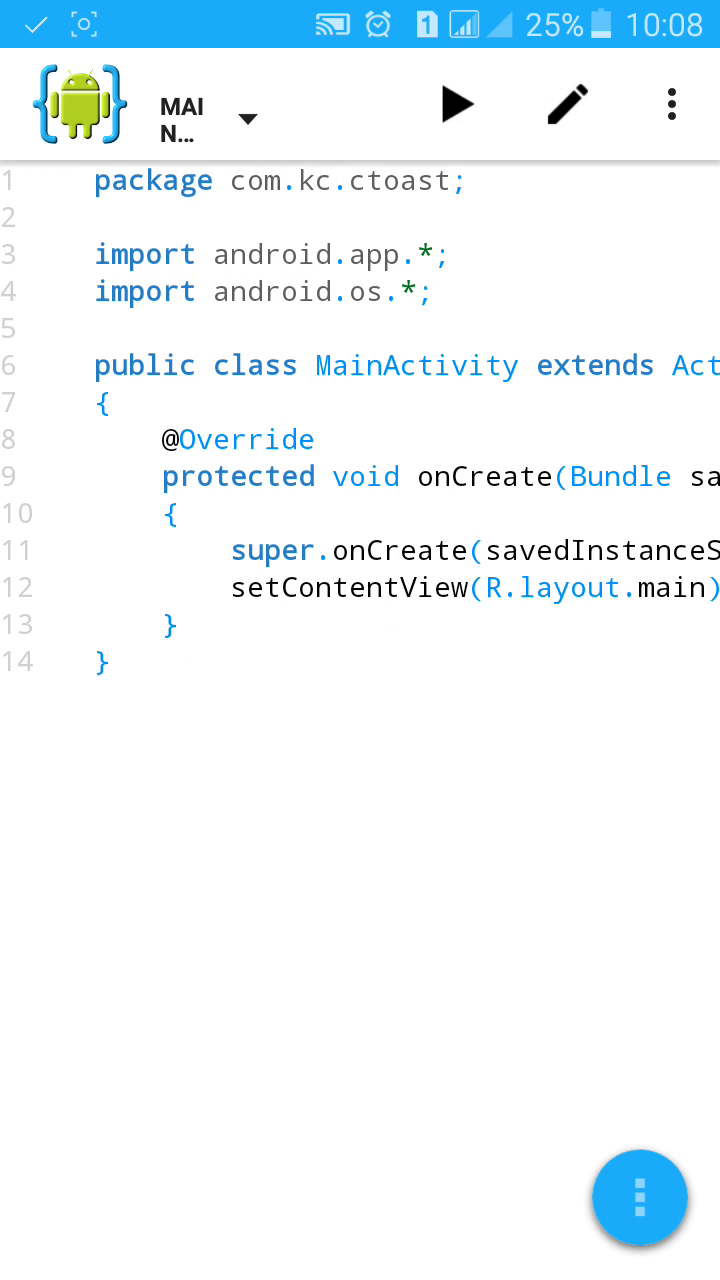
Declare a public void abc(View view){ method below onCreate.
{"action": "left_click", "coordinate": [170, 624]}
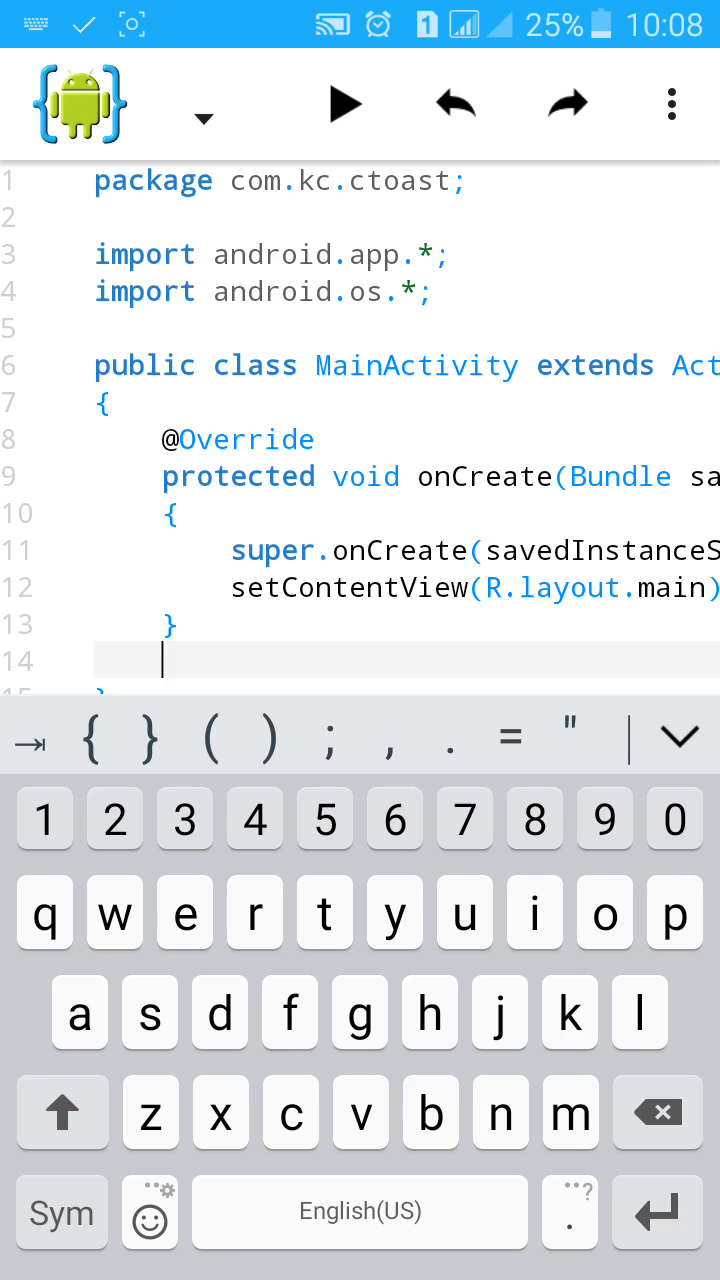
{"action": "type", "text": "p"}
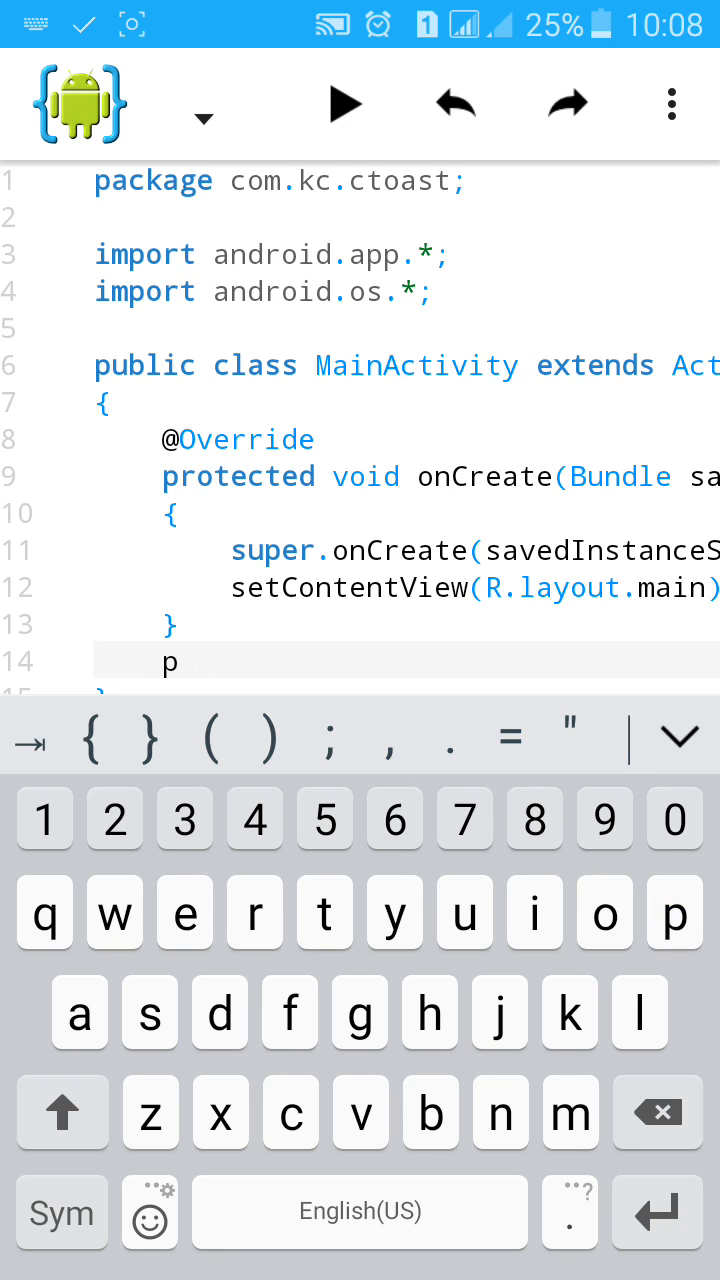
{"action": "type", "text": "ublic"}
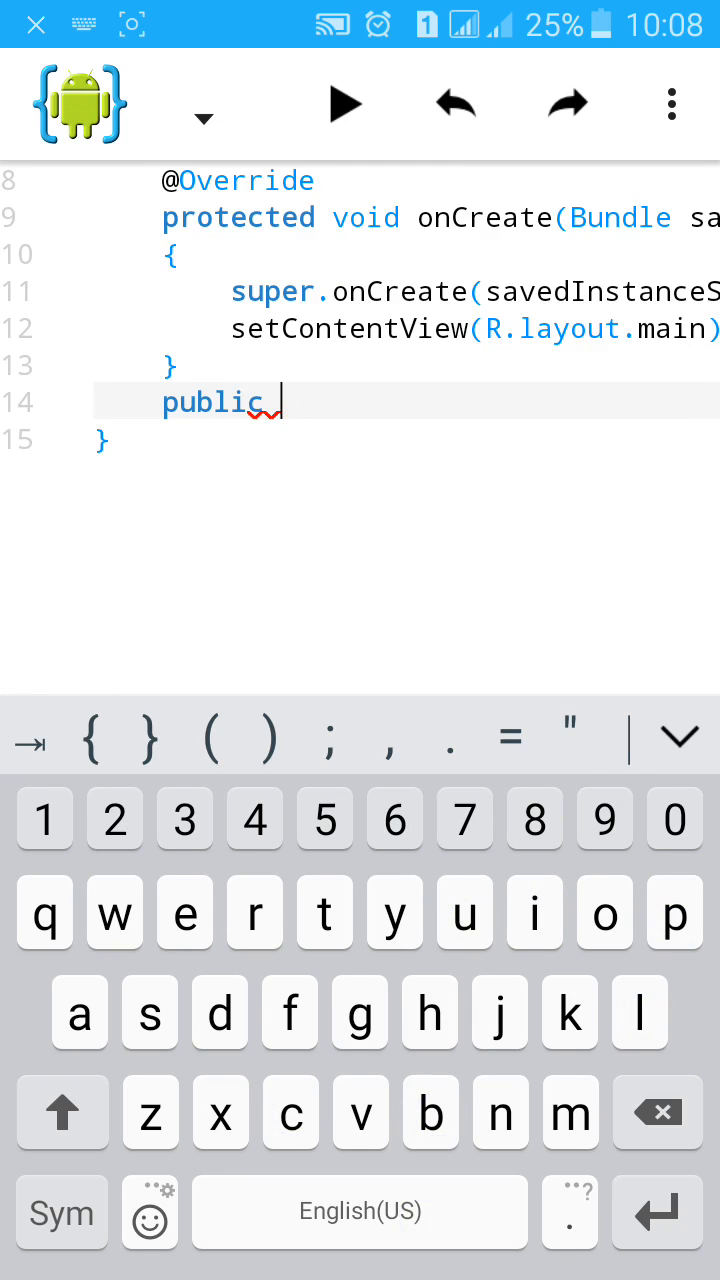
{"action": "type", "text": "void"}
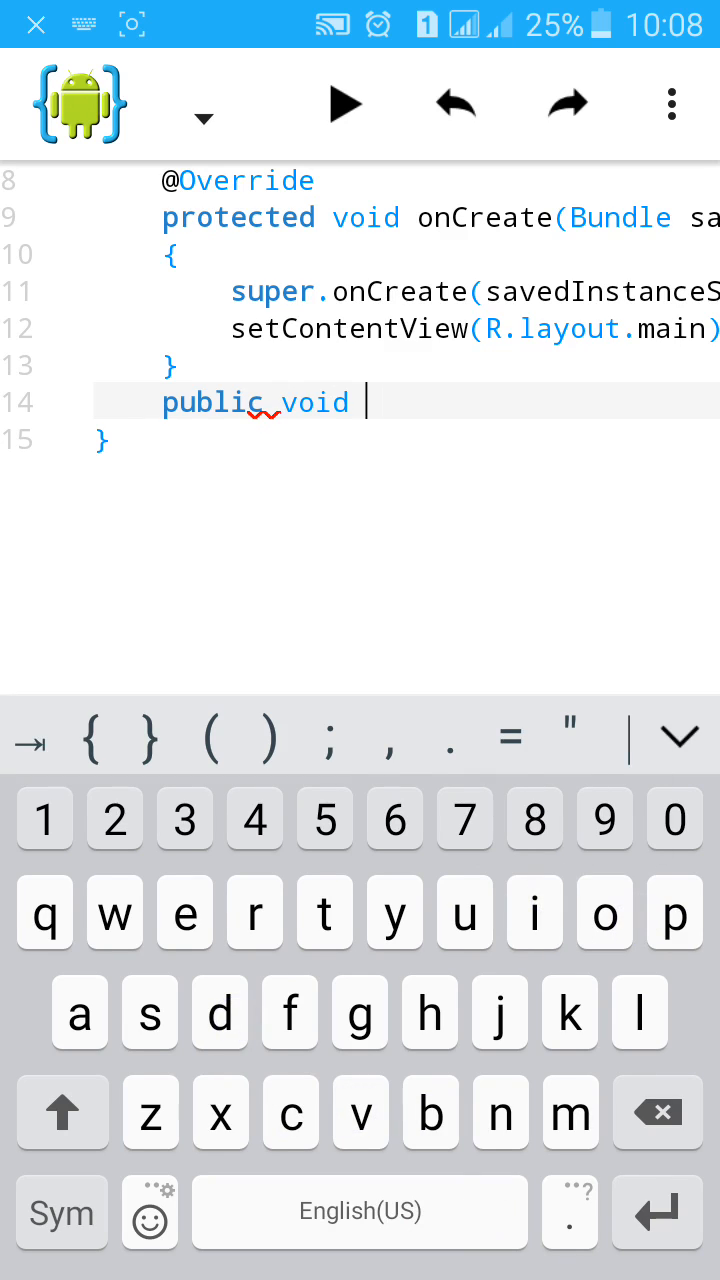
{"action": "type", "text": "aby"}
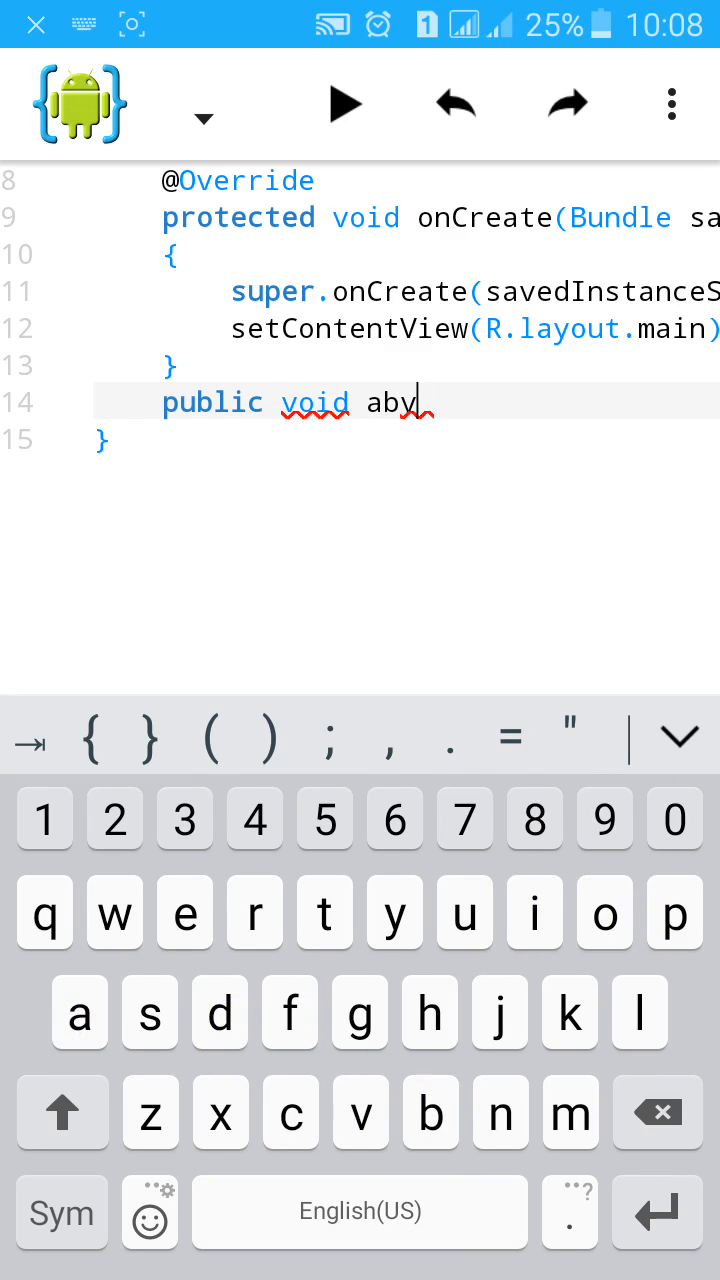
{"action": "type", "text": "c(View view"}
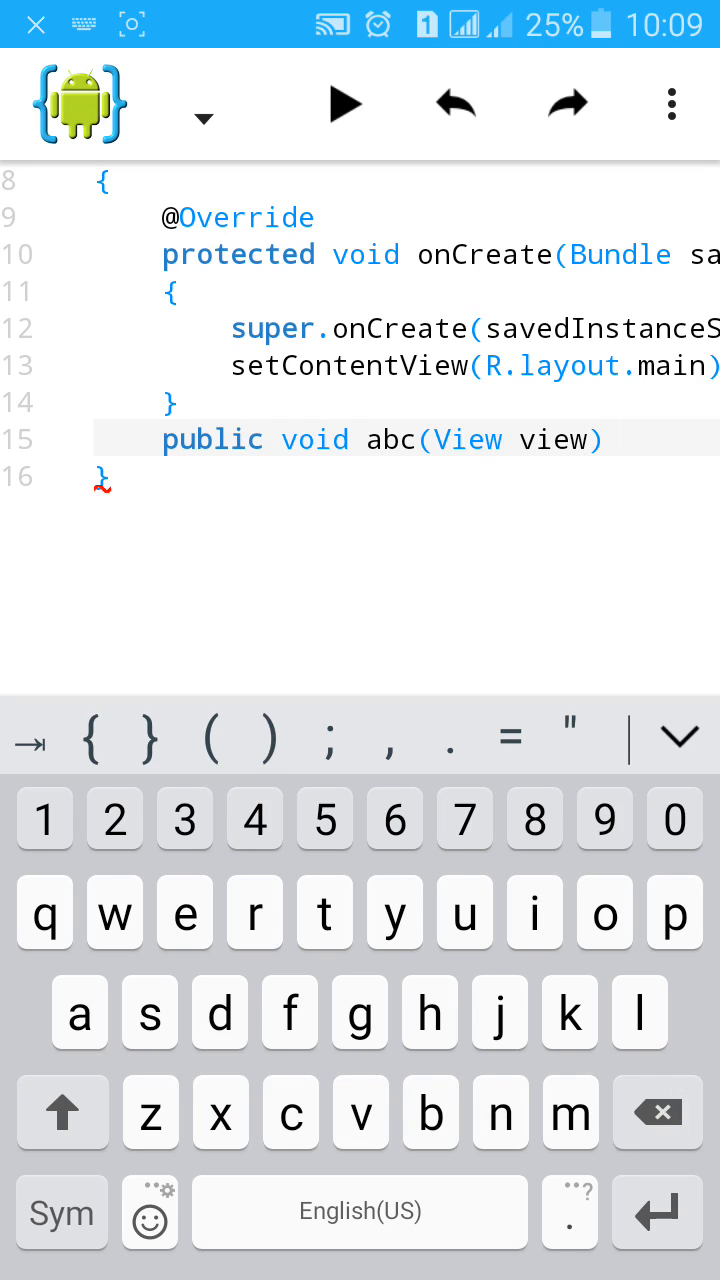
{"action": "left_click", "coordinate": [100, 738]}
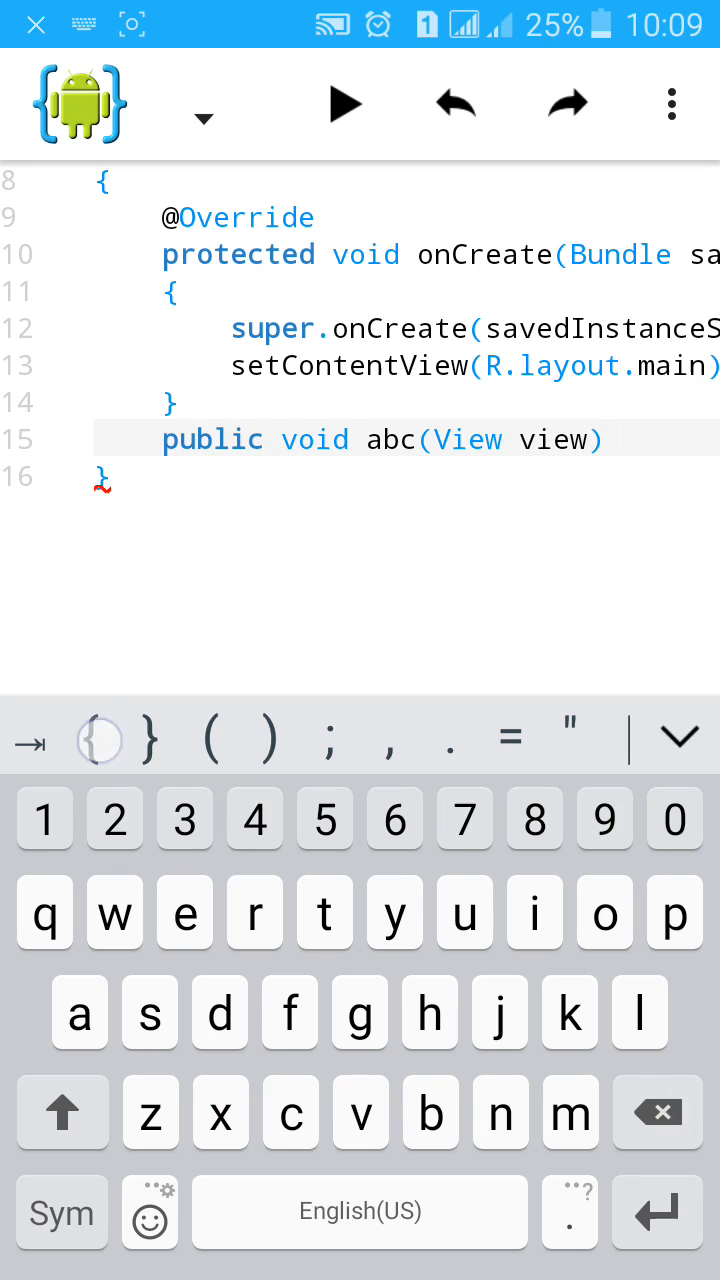
{"action": "type", "text": "{"}
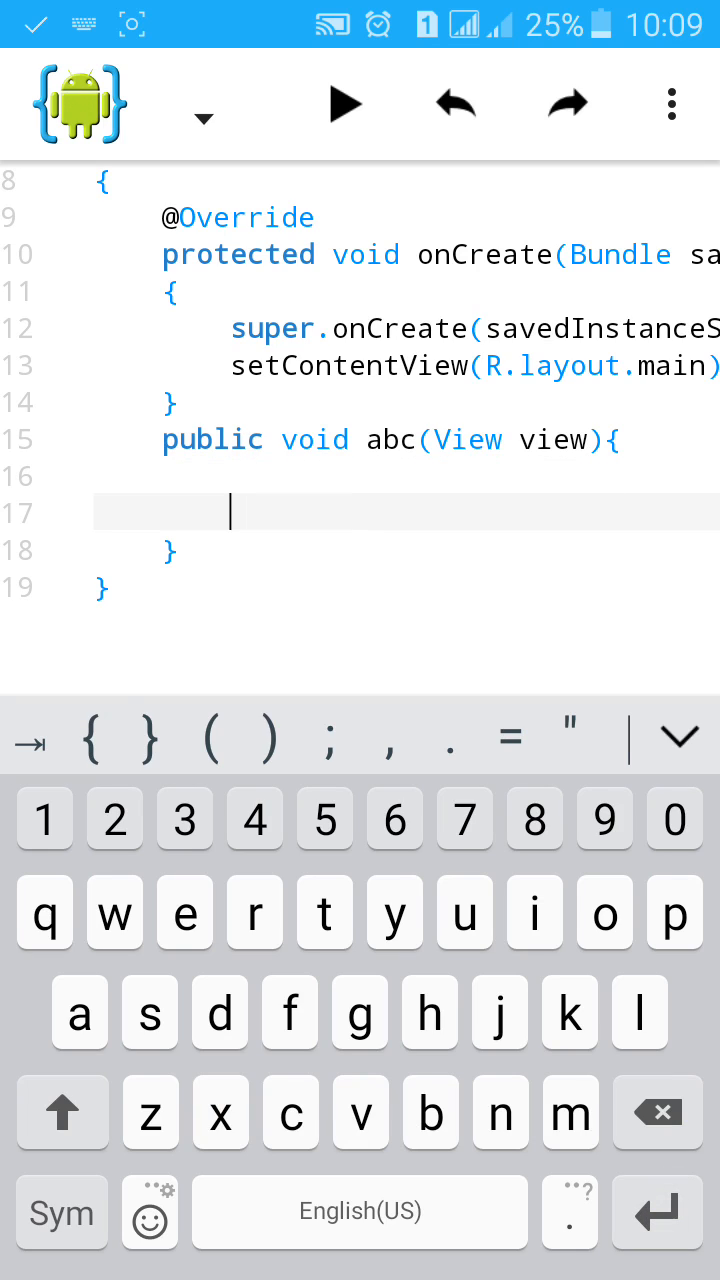
{"action": "left_click", "coordinate": [228, 476]}
{"action": "type", "text": "Layout"}
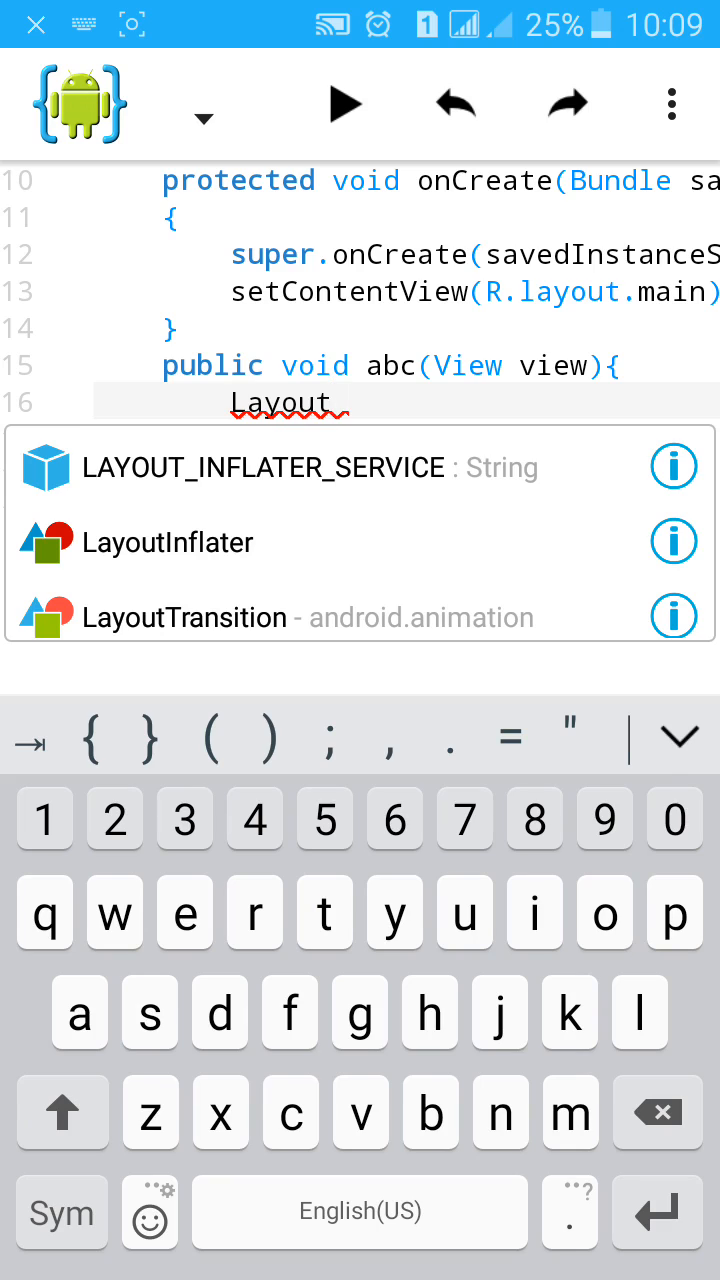
Write LayoutInflater iii=getLayoutInflater(); as the method's first line.
{"action": "left_click", "coordinate": [168, 542]}
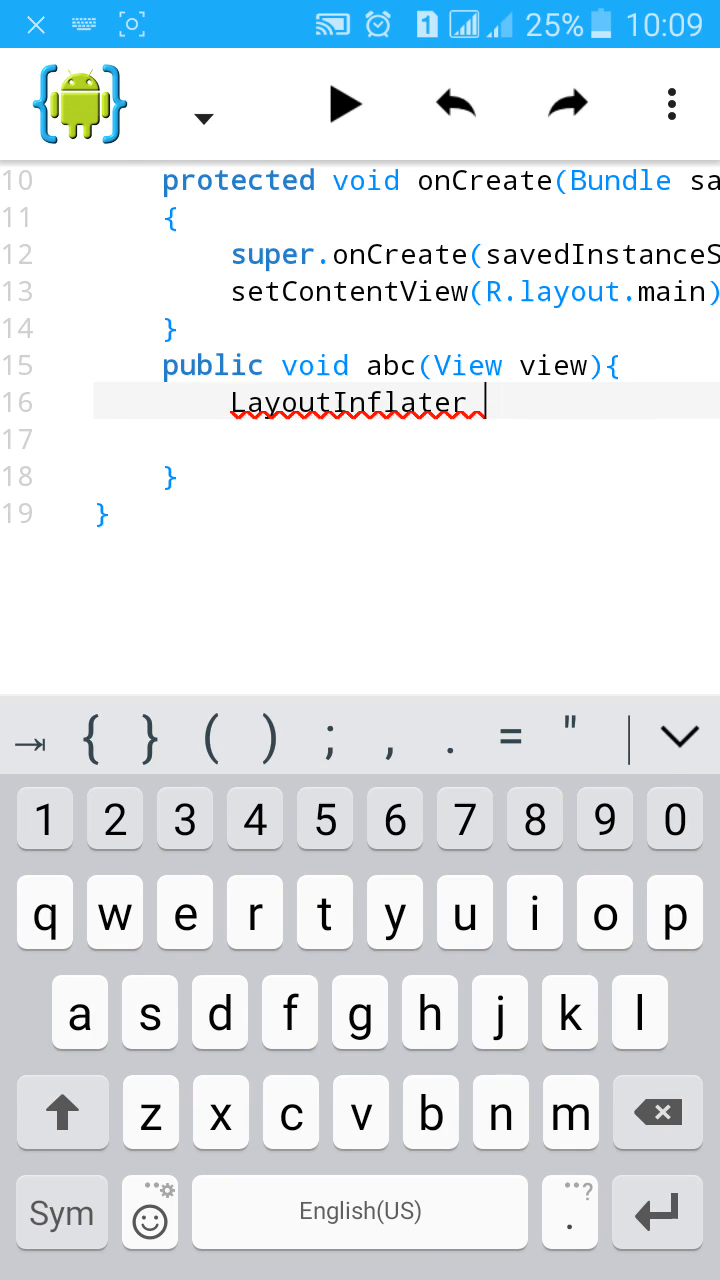
{"action": "type", "text": "iii"}
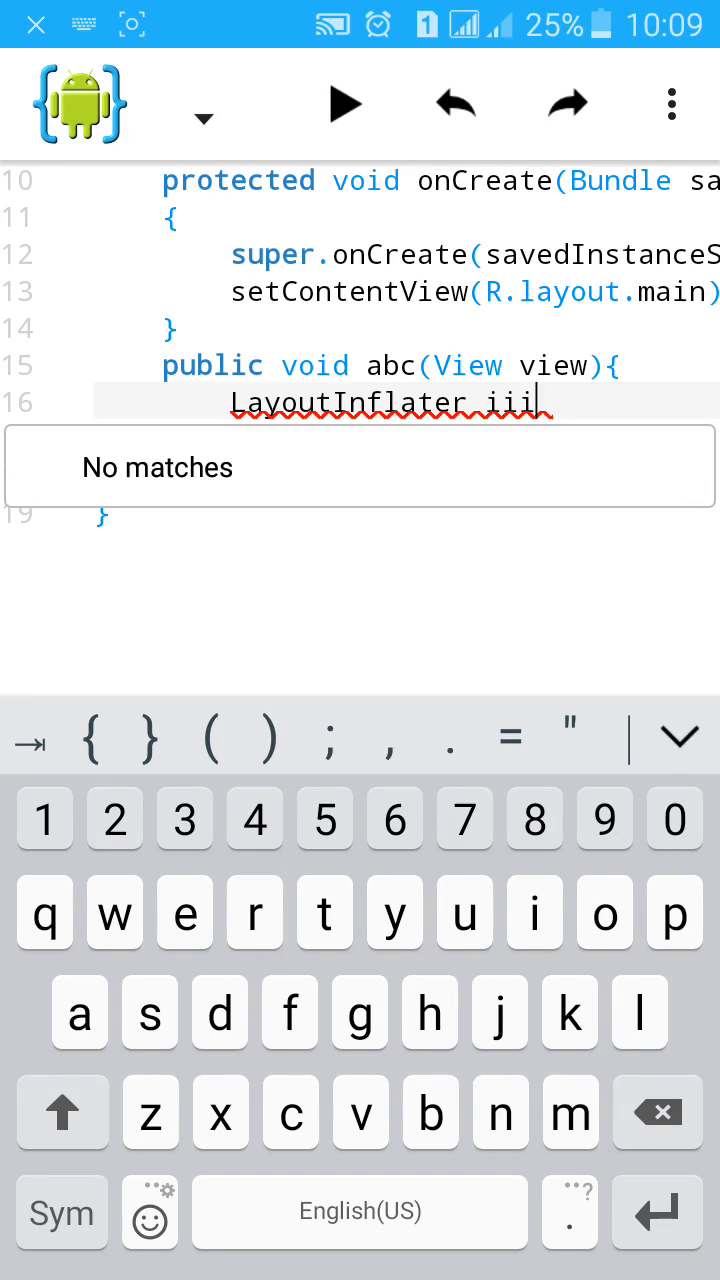
{"action": "type", "text": "="}
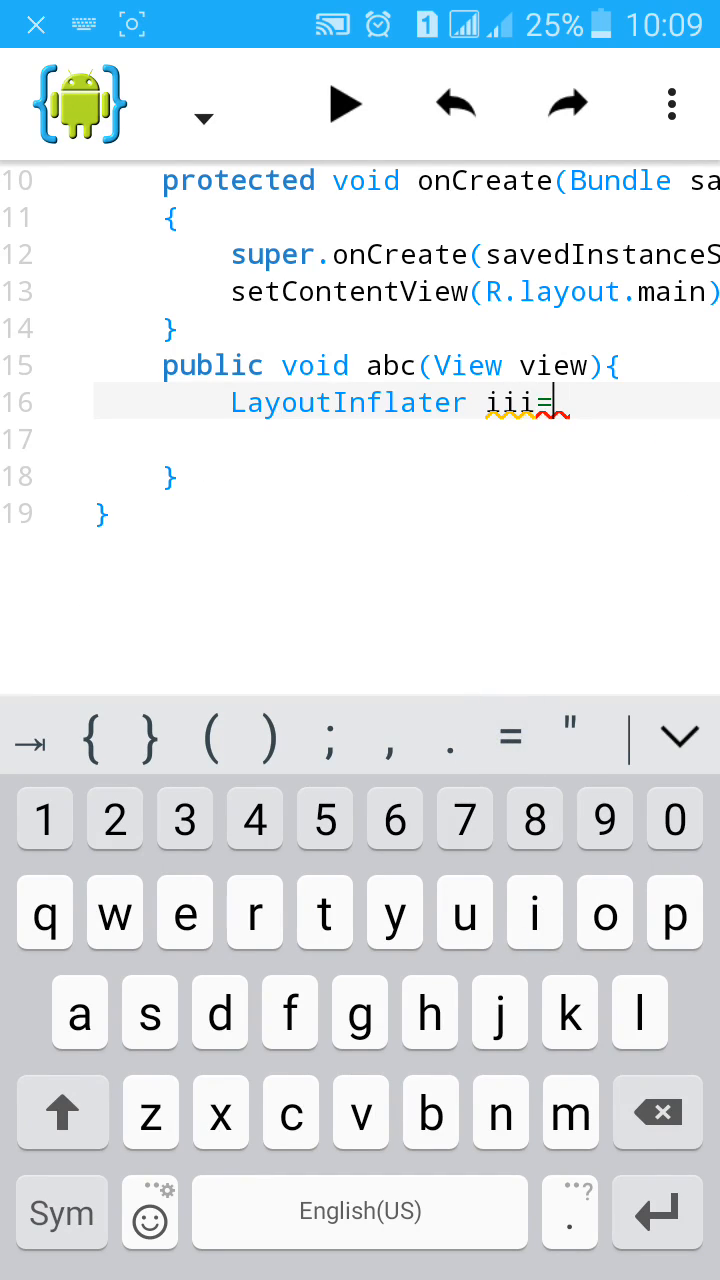
{"action": "type", "text": "getLayoutInflater("}
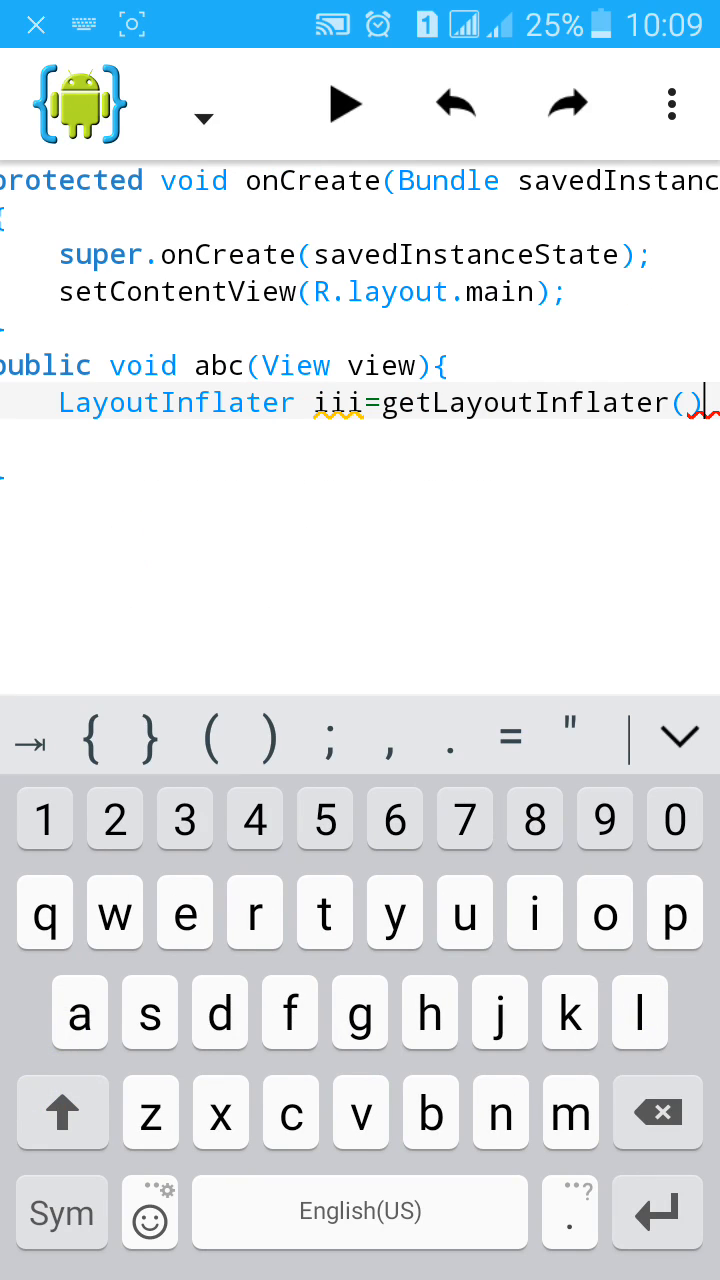
{"action": "key", "text": "enter"}
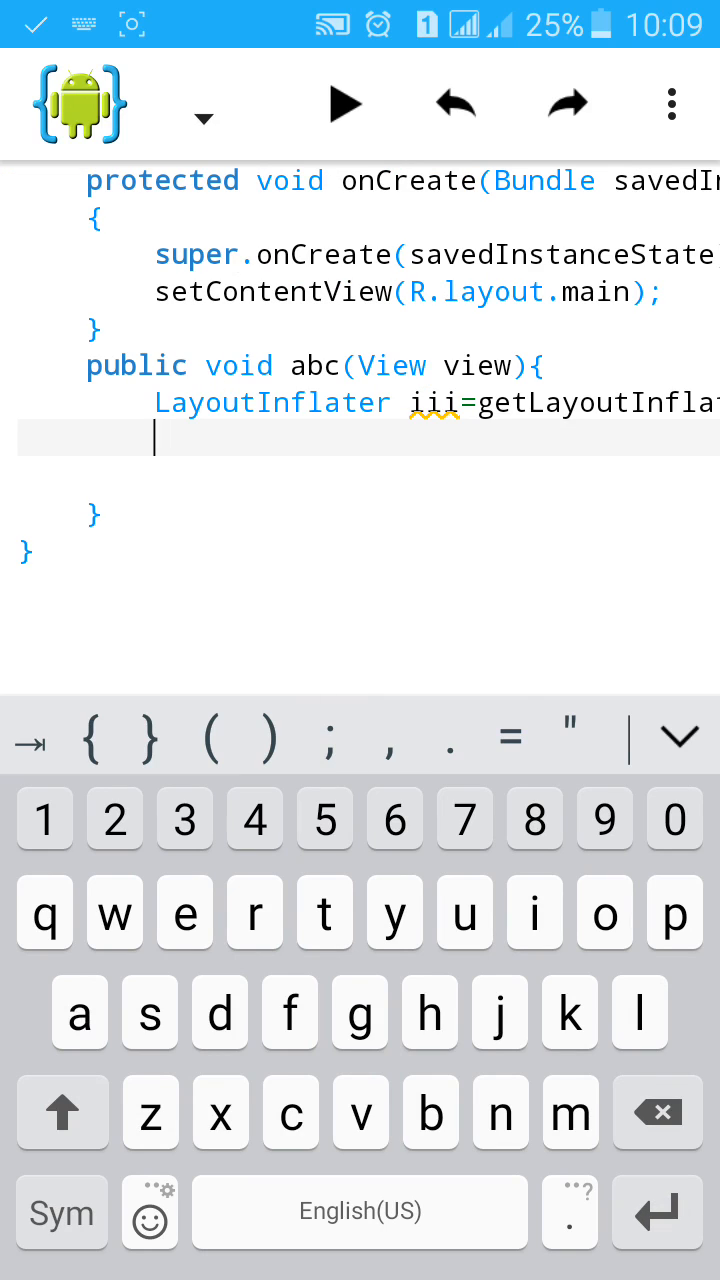
Start View lll=iii.inflate( using the View and inflate completions.
{"action": "type", "text": "Vi"}
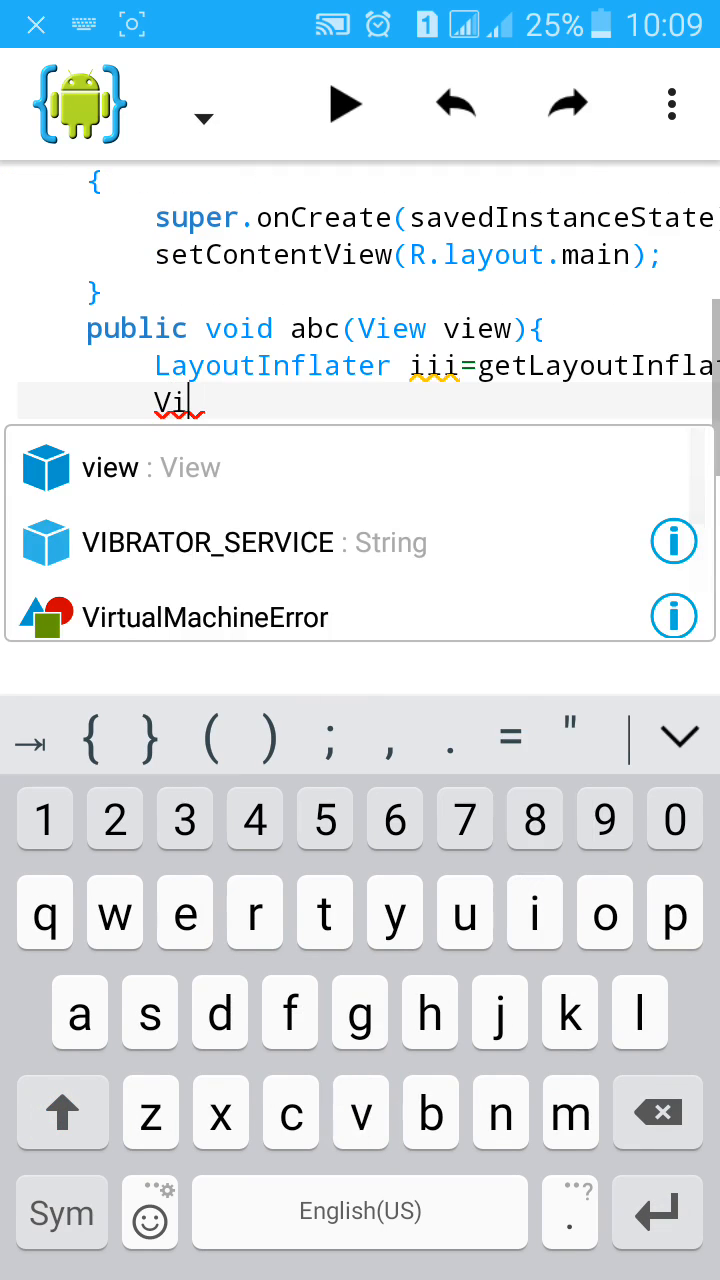
{"action": "left_click", "coordinate": [110, 466]}
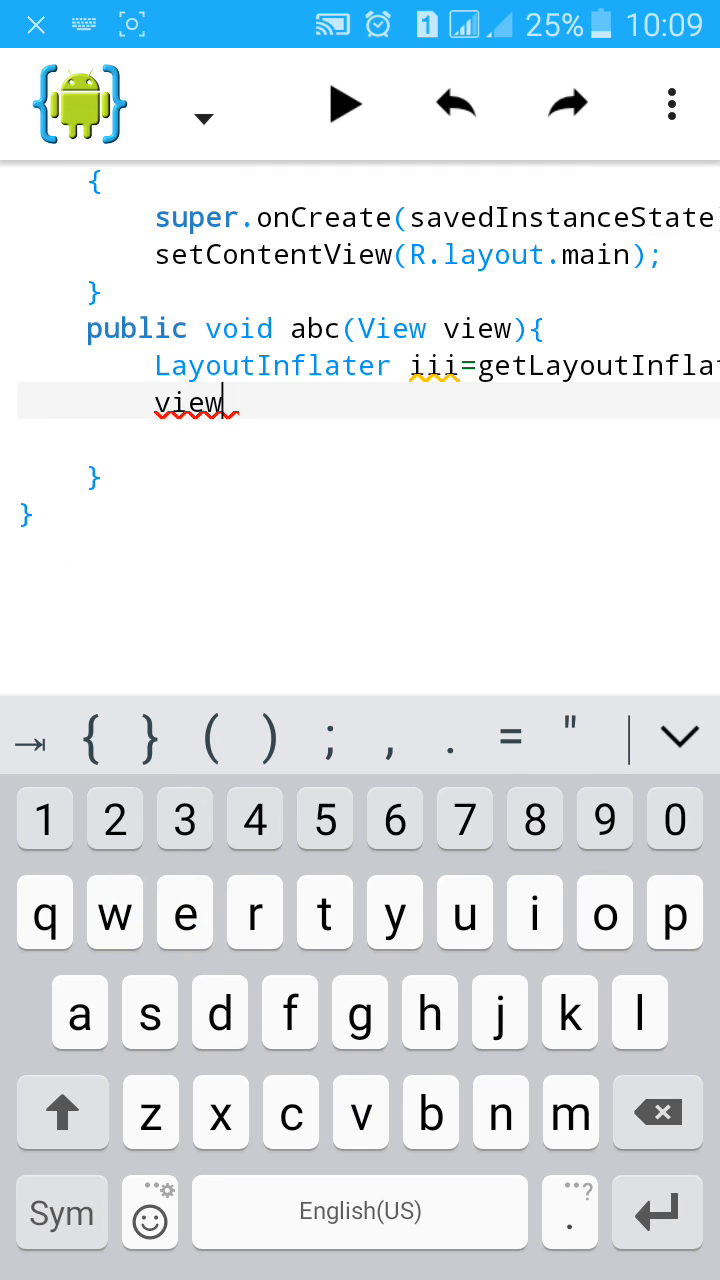
{"action": "left_click", "coordinate": [170, 402]}
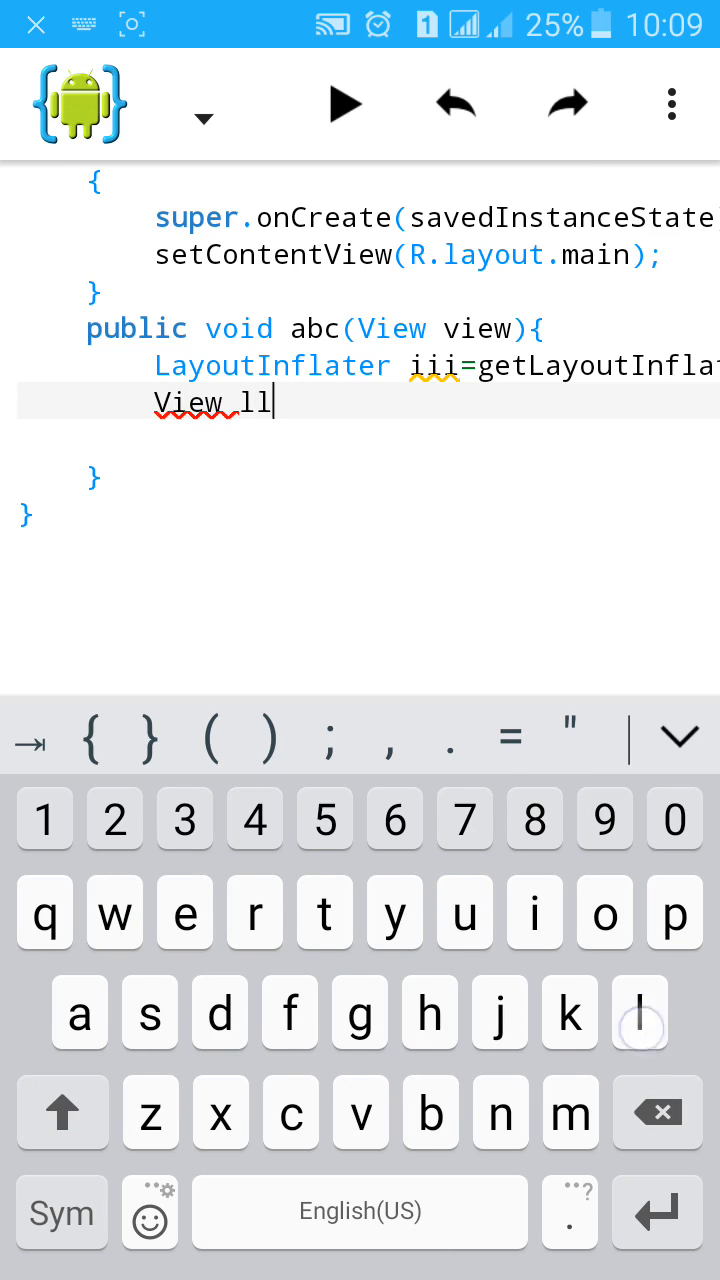
{"action": "type", "text": "="}
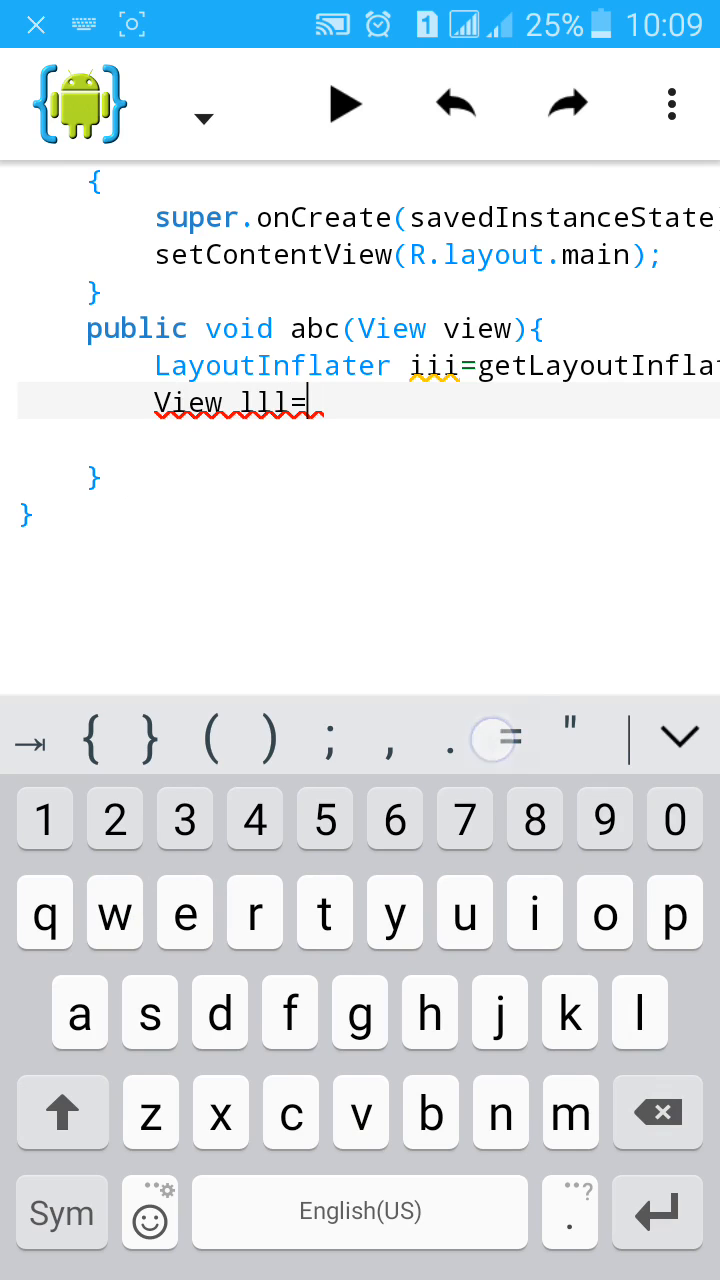
{"action": "left_click", "coordinate": [490, 738]}
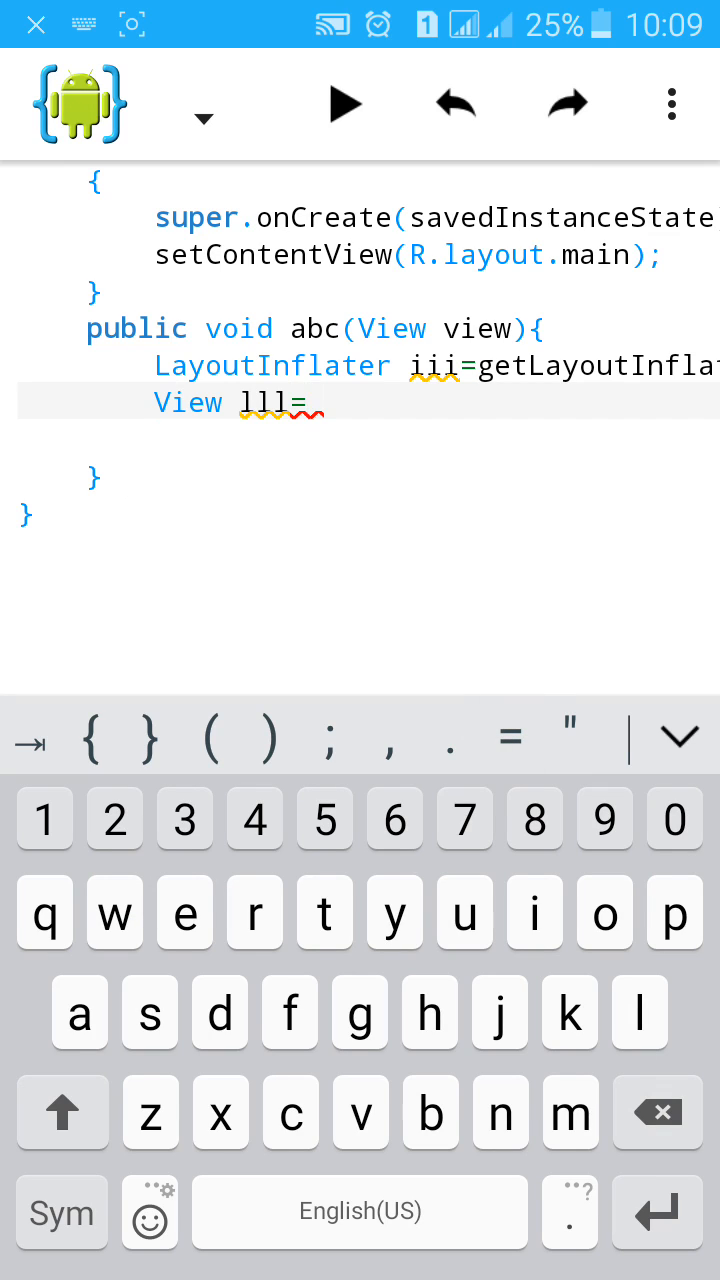
{"action": "type", "text": "iii"}
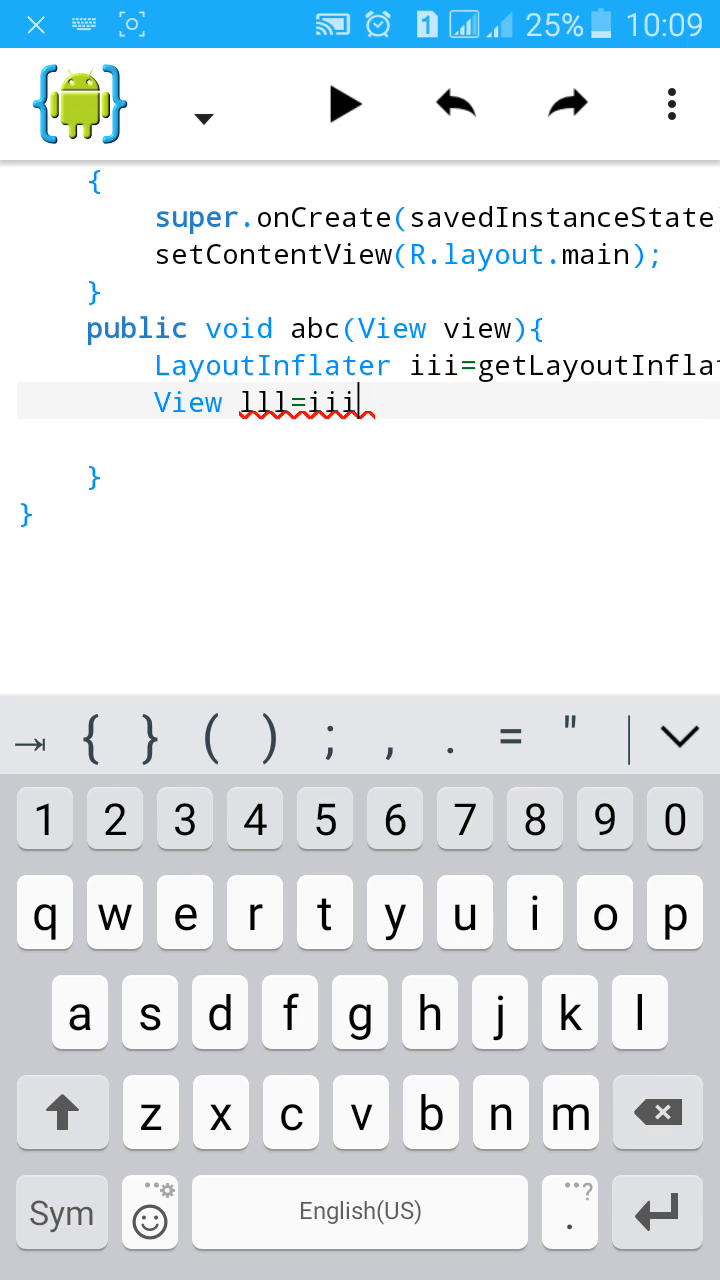
{"action": "type", "text": "."}
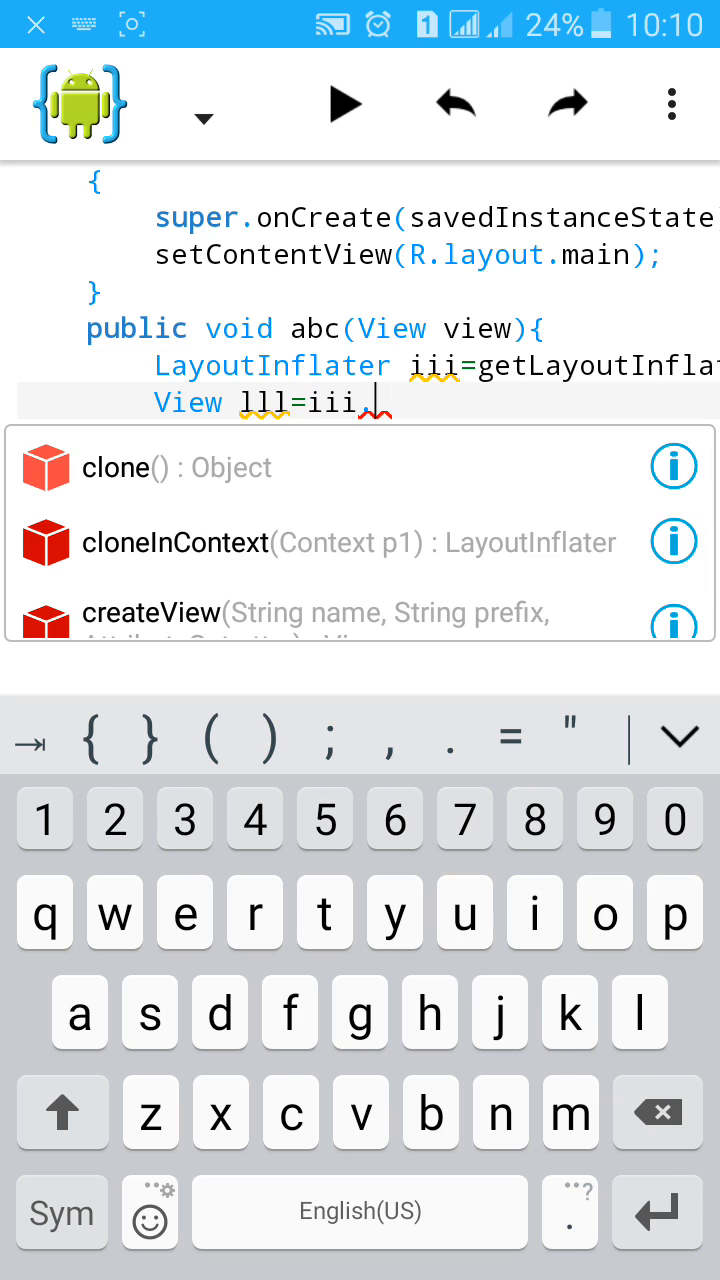
{"action": "type", "text": "infl"}
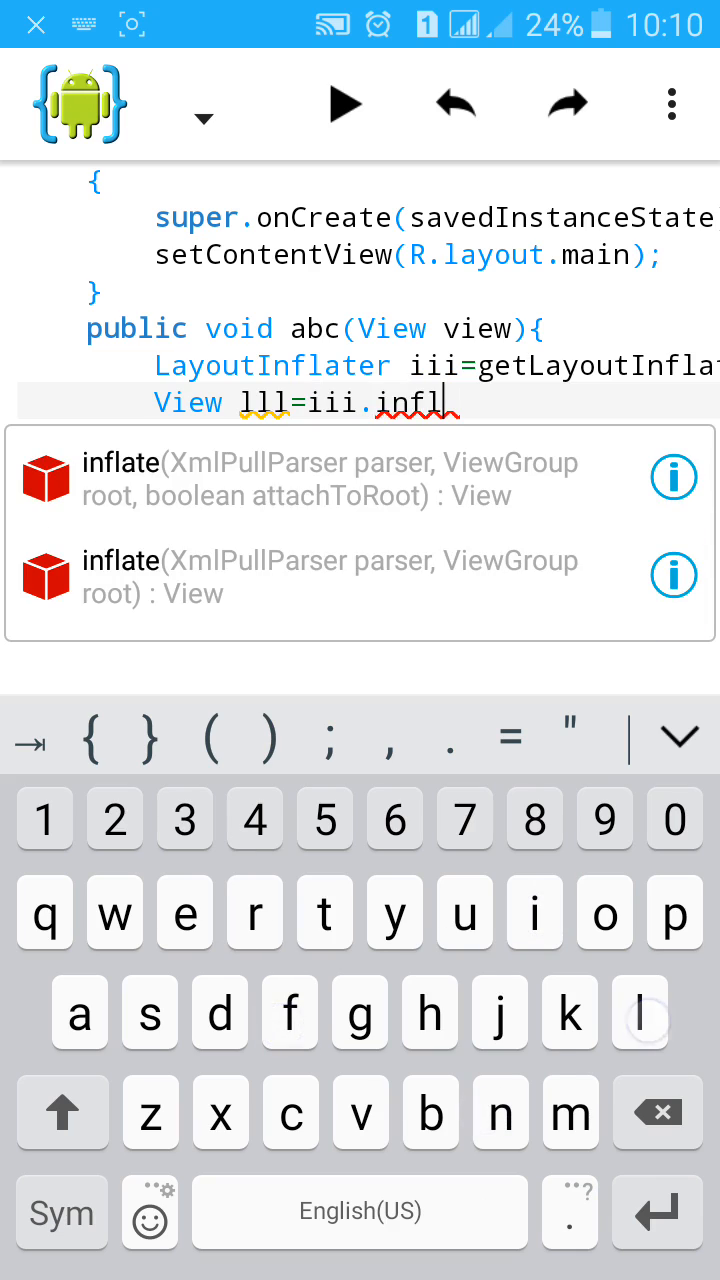
{"action": "left_click", "coordinate": [324, 912]}
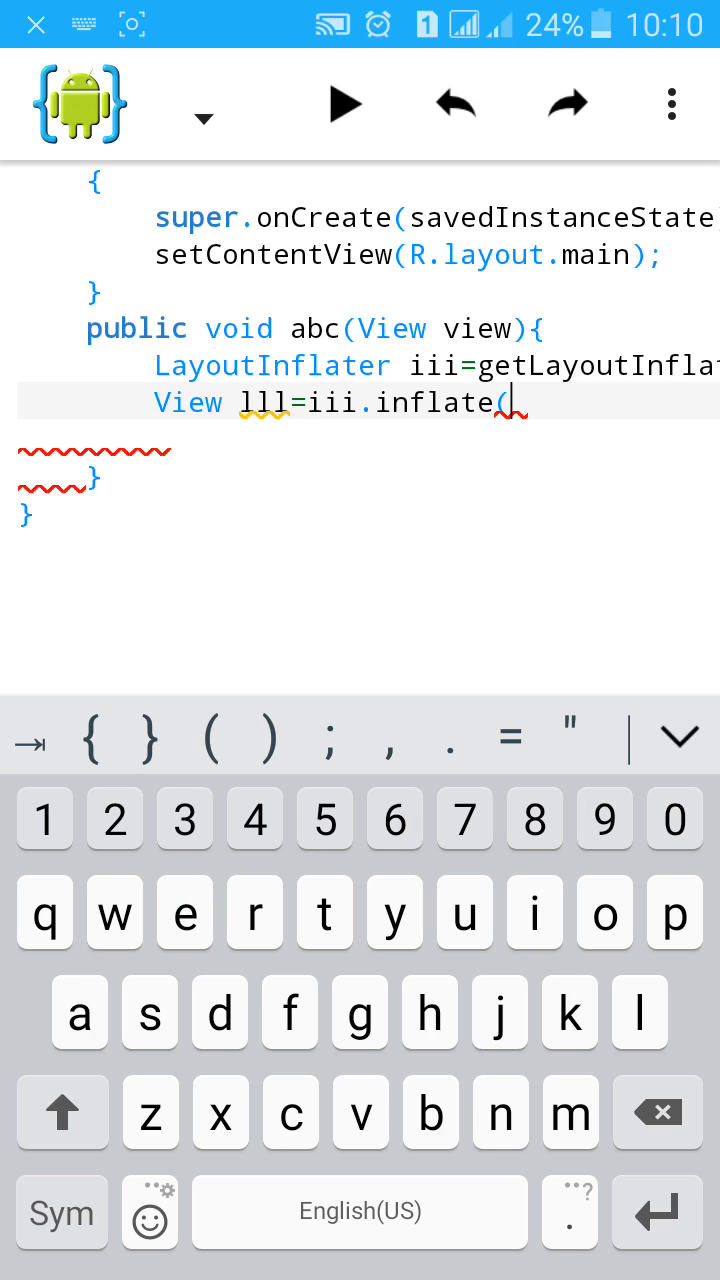
Pass R.layout.custom_toast_layout and (ViewGroup)findViewById(R.id.custom_toast_id) to inflate.
{"action": "left_click", "coordinate": [62, 1112]}
{"action": "type", "text": "R."}
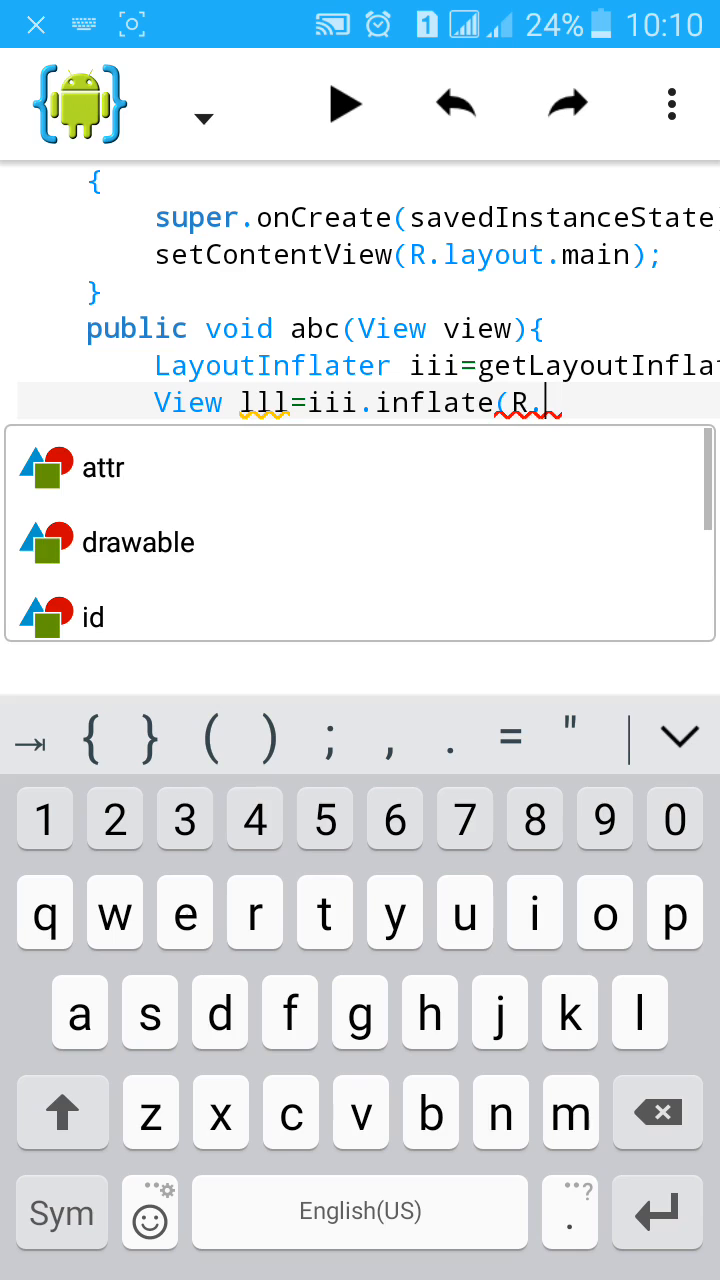
{"action": "left_click", "coordinate": [90, 616]}
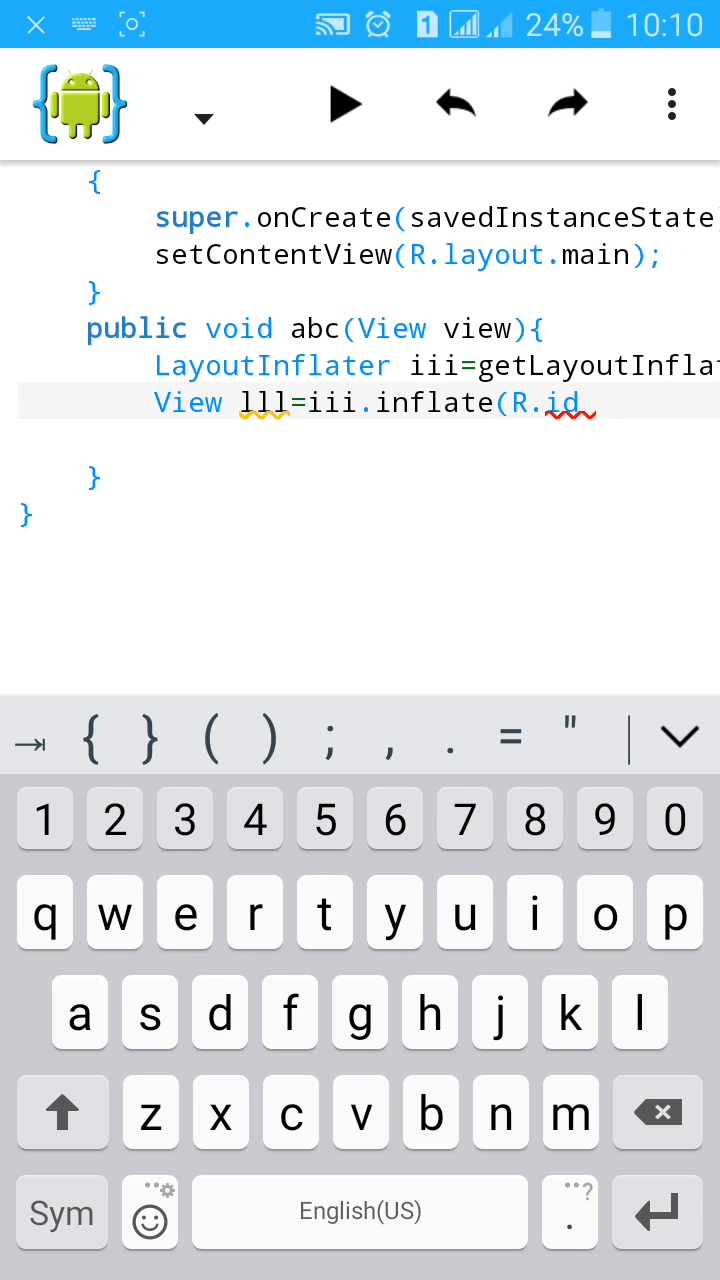
{"action": "key", "text": "BackSpace"}
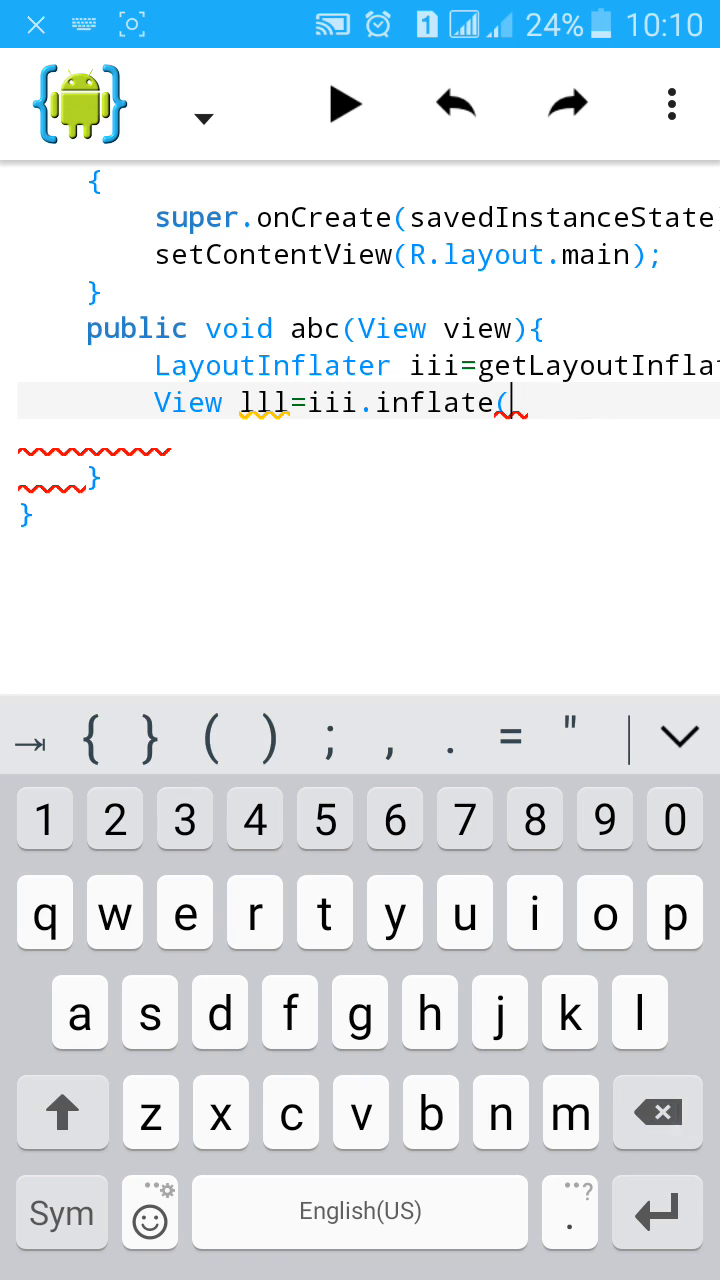
{"action": "type", "text": "R.lay"}
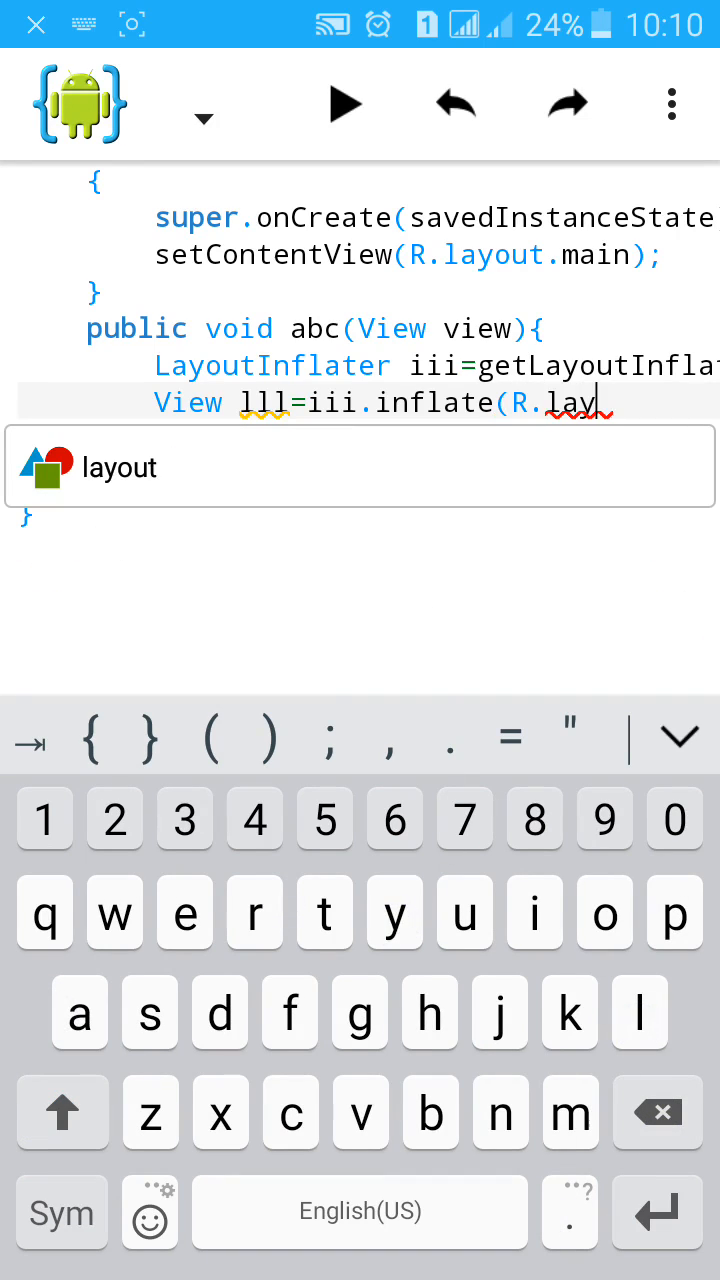
{"action": "left_click", "coordinate": [116, 466]}
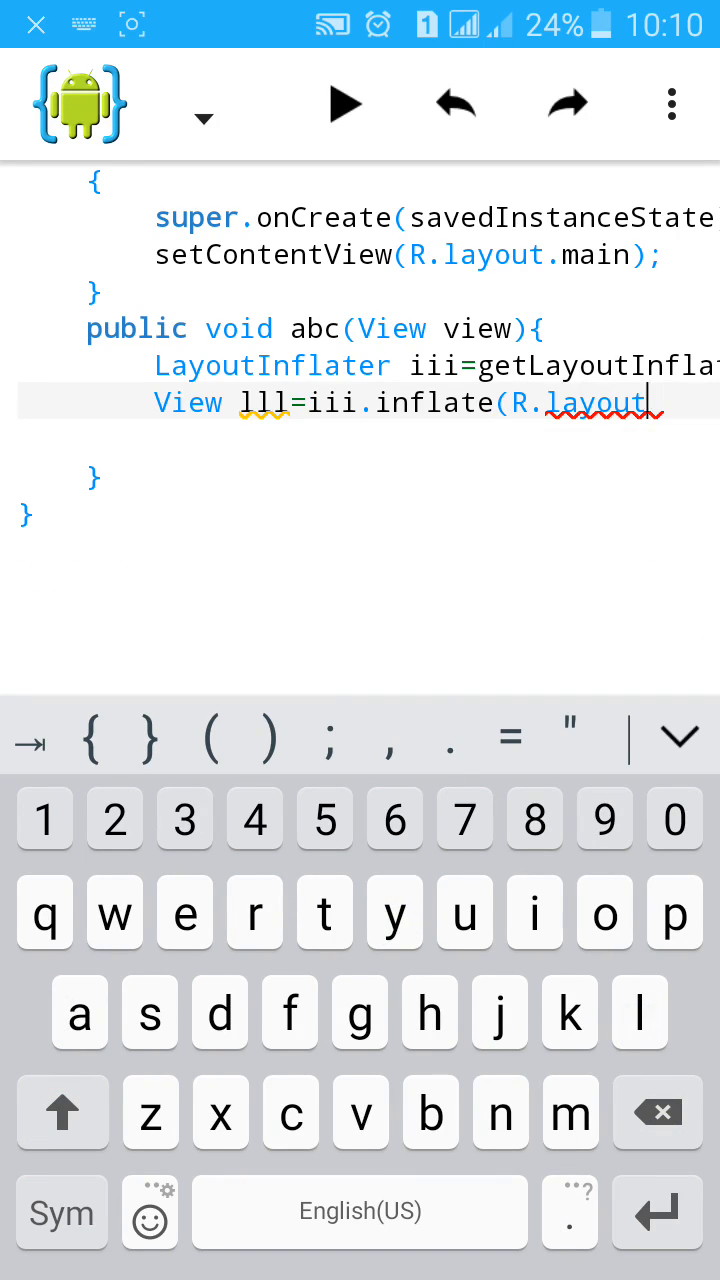
{"action": "type", "text": "cus"}
{"action": "left_click", "coordinate": [368, 440]}
{"action": "type", "text": "(View"}
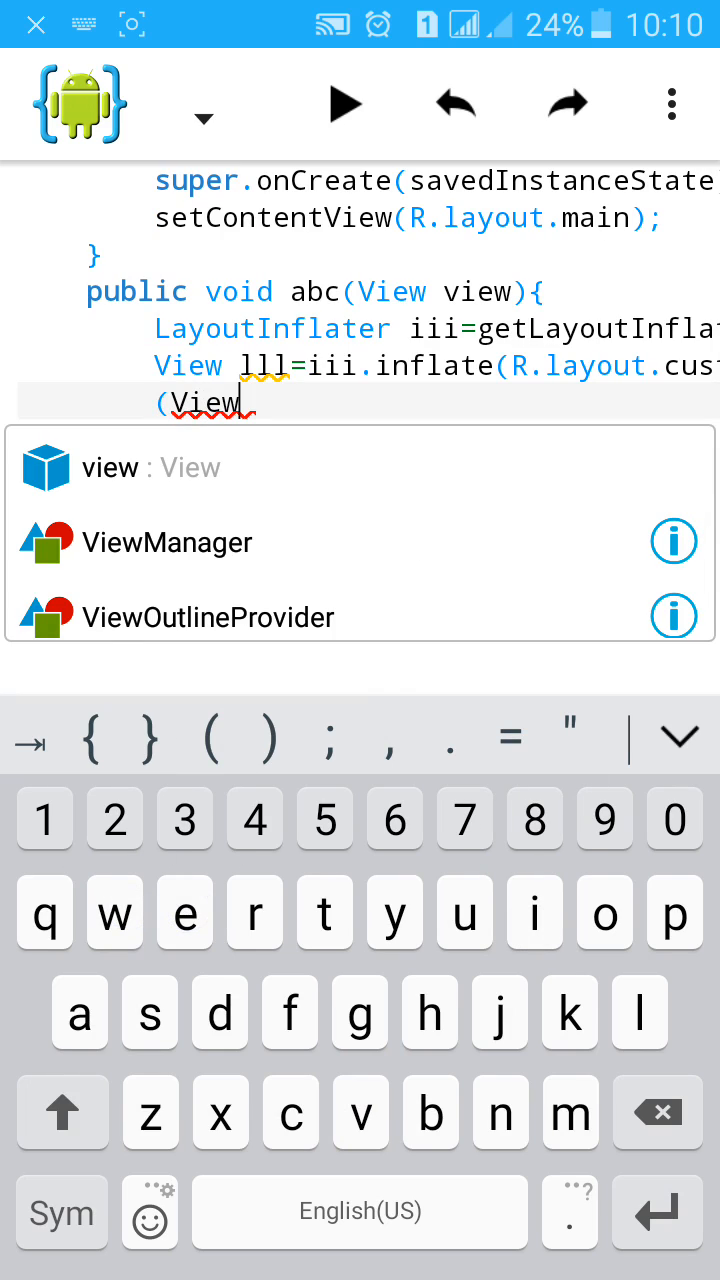
{"action": "left_click", "coordinate": [62, 1112]}
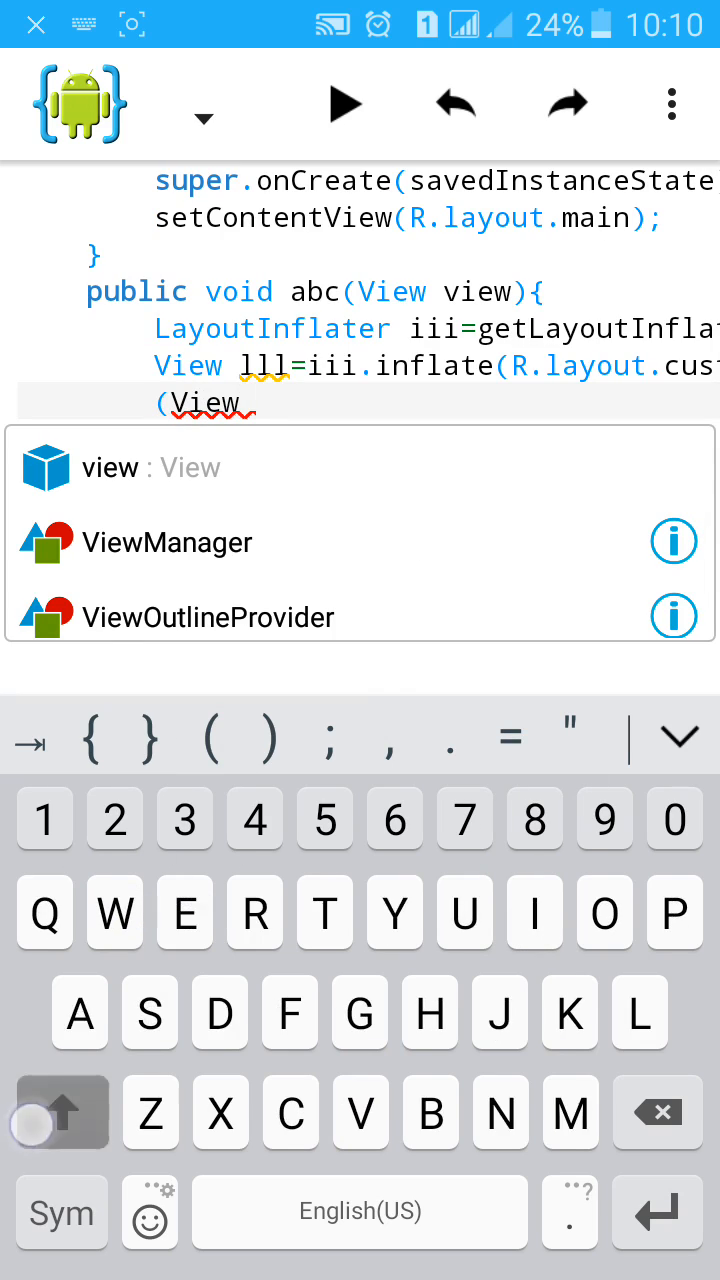
{"action": "type", "text": "Group)find"}
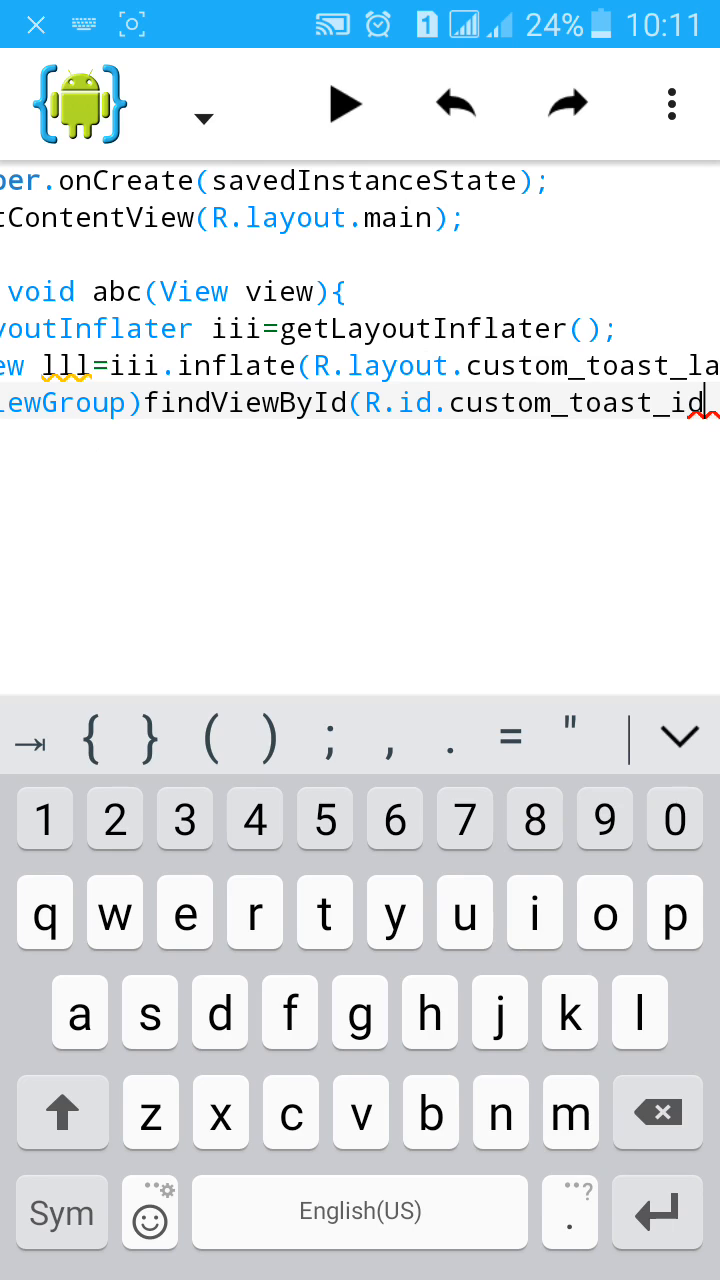
{"action": "type", "text": ")"}
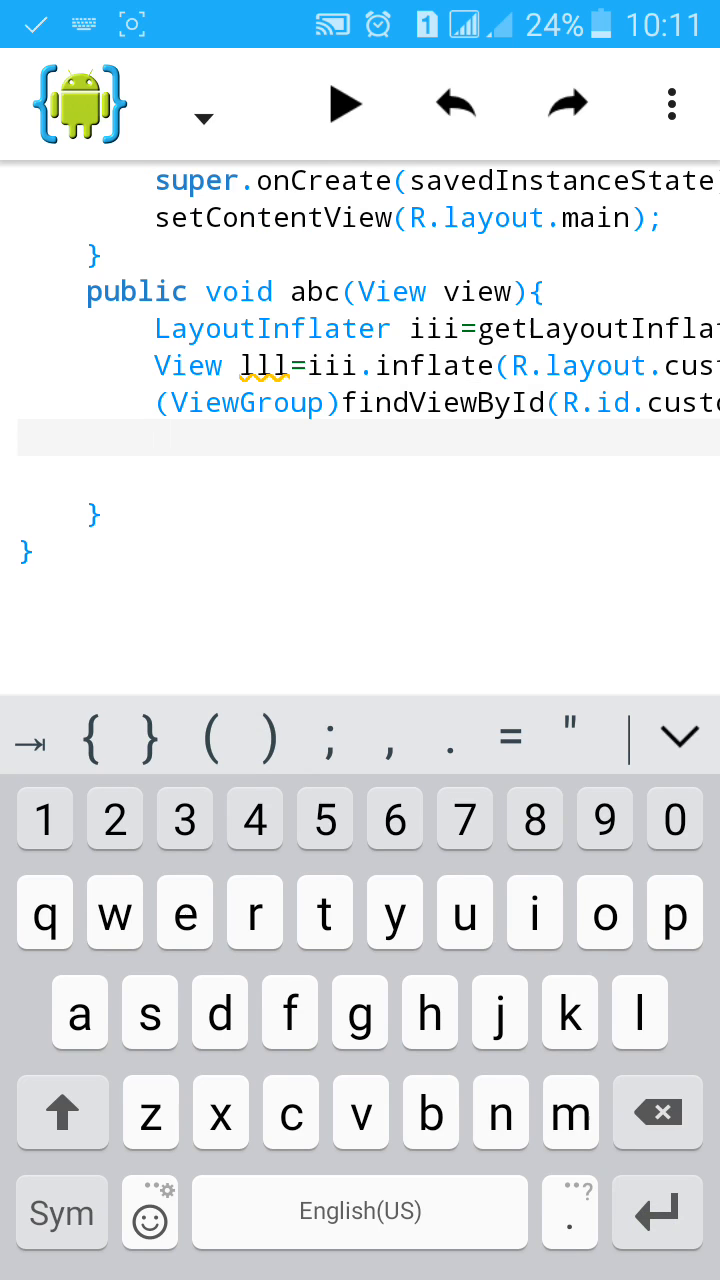
Declare Toast ttt=Toast.makeText( with getApplicationContext() as its first argument.
{"action": "type", "text": "T"}
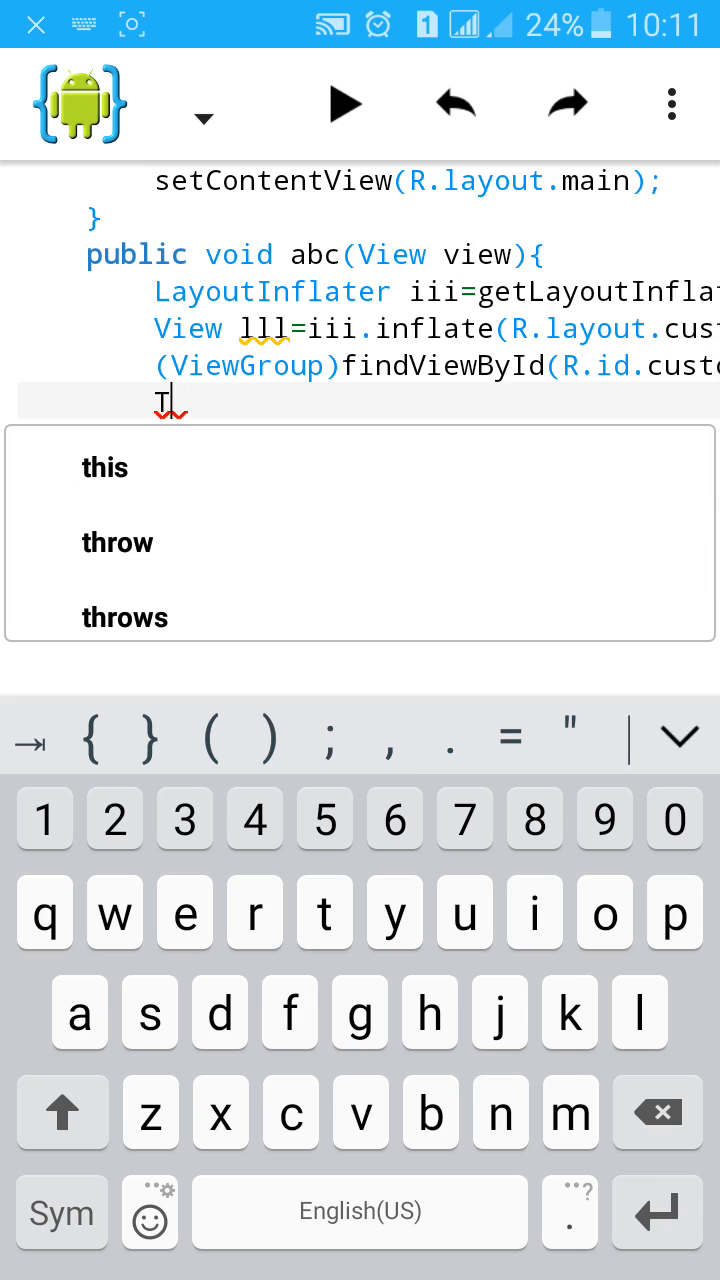
{"action": "type", "text": "oast"}
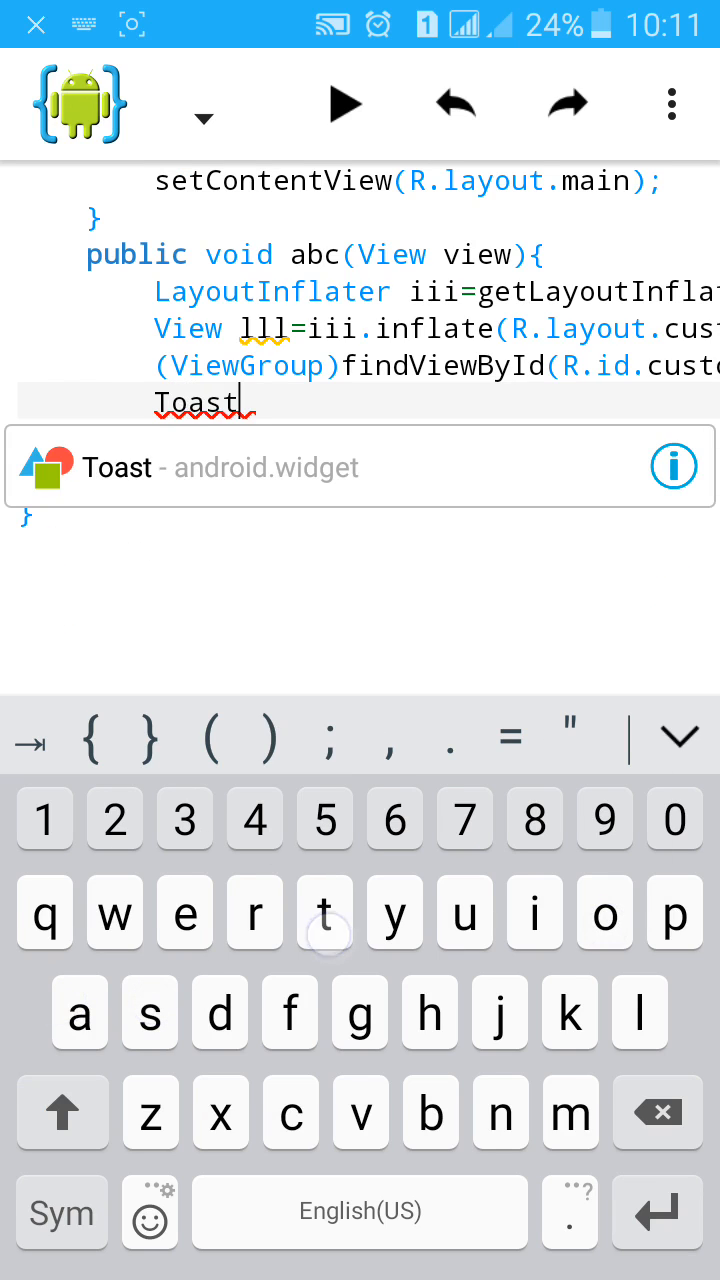
{"action": "type", "text": ".ttt"}
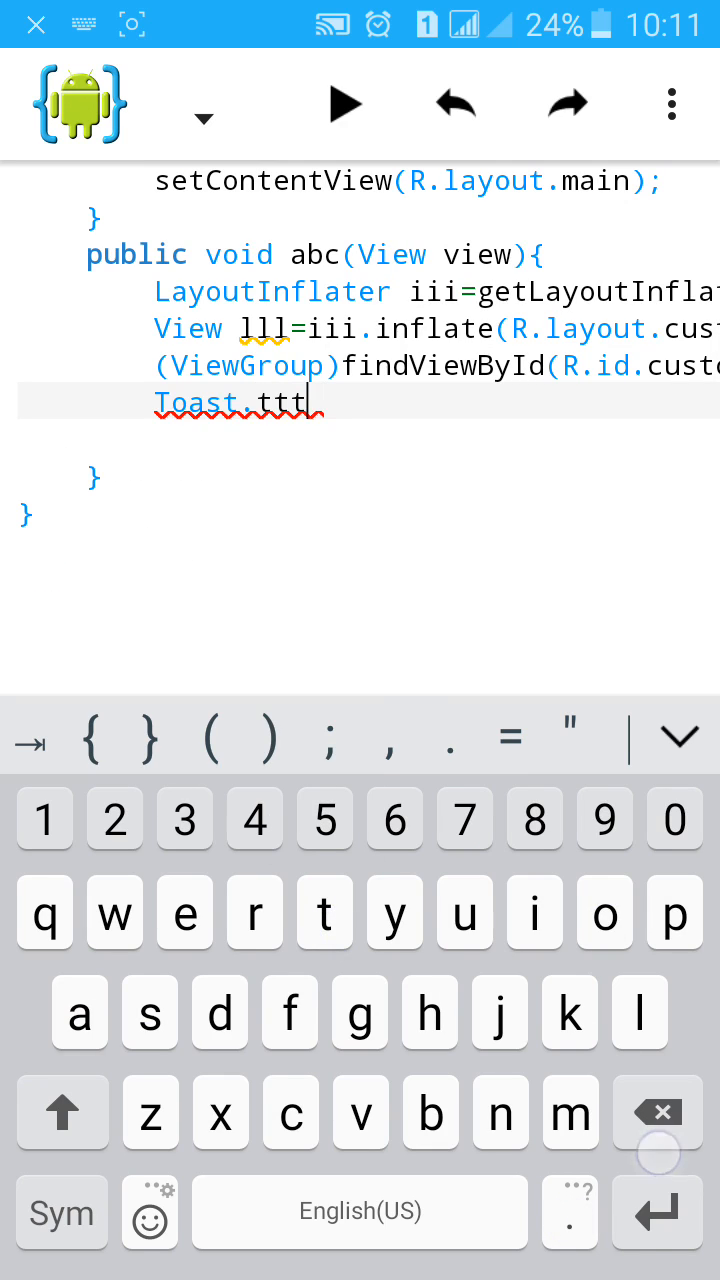
{"action": "type", "text": "="}
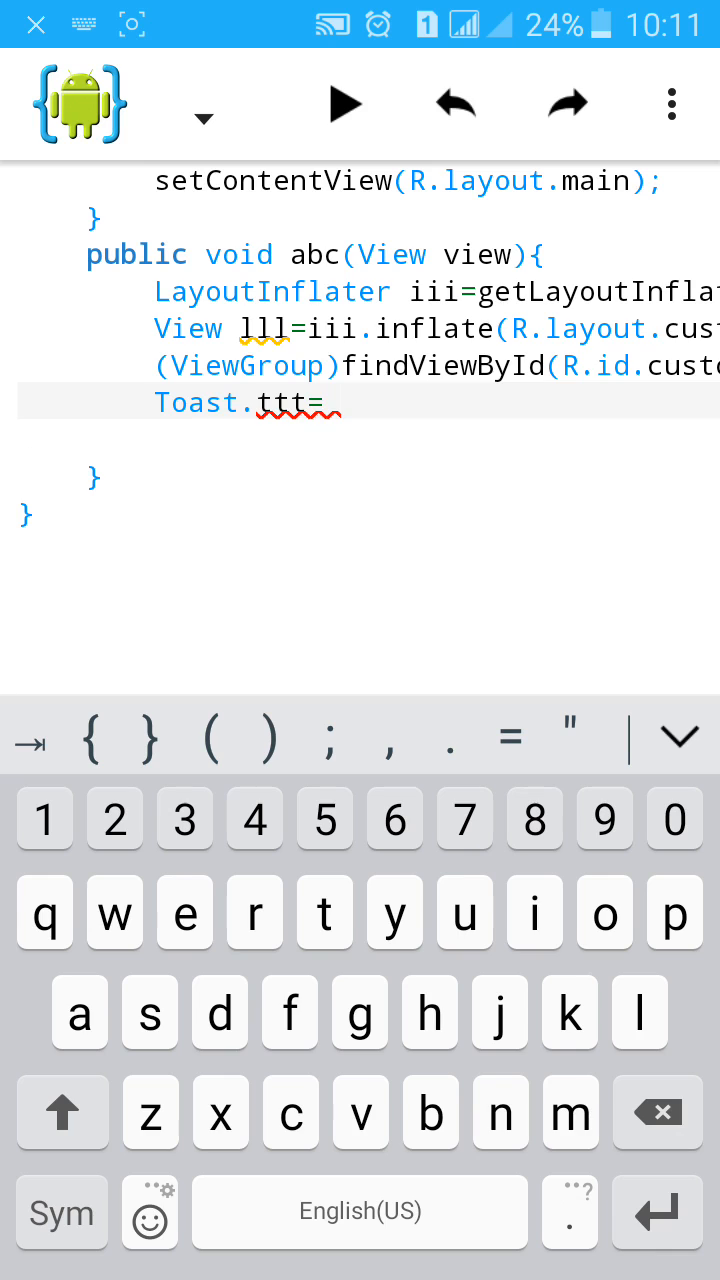
{"action": "type", "text": "To"}
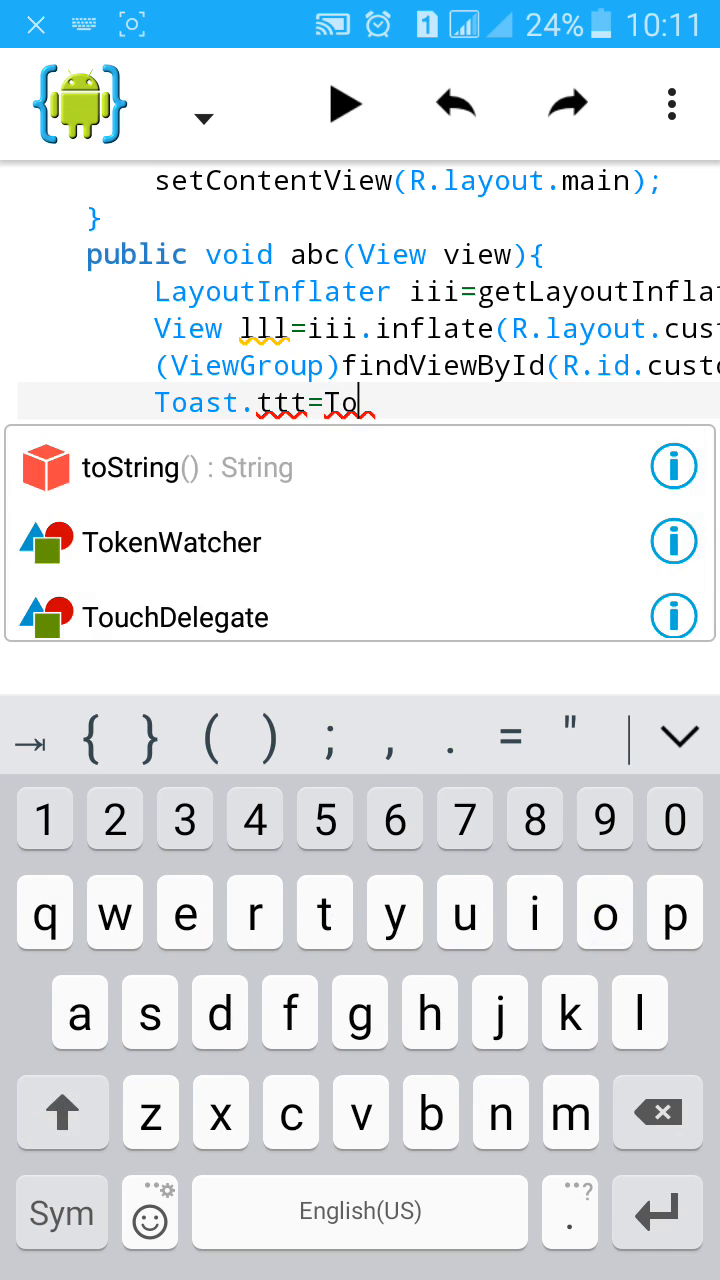
{"action": "type", "text": "ast."}
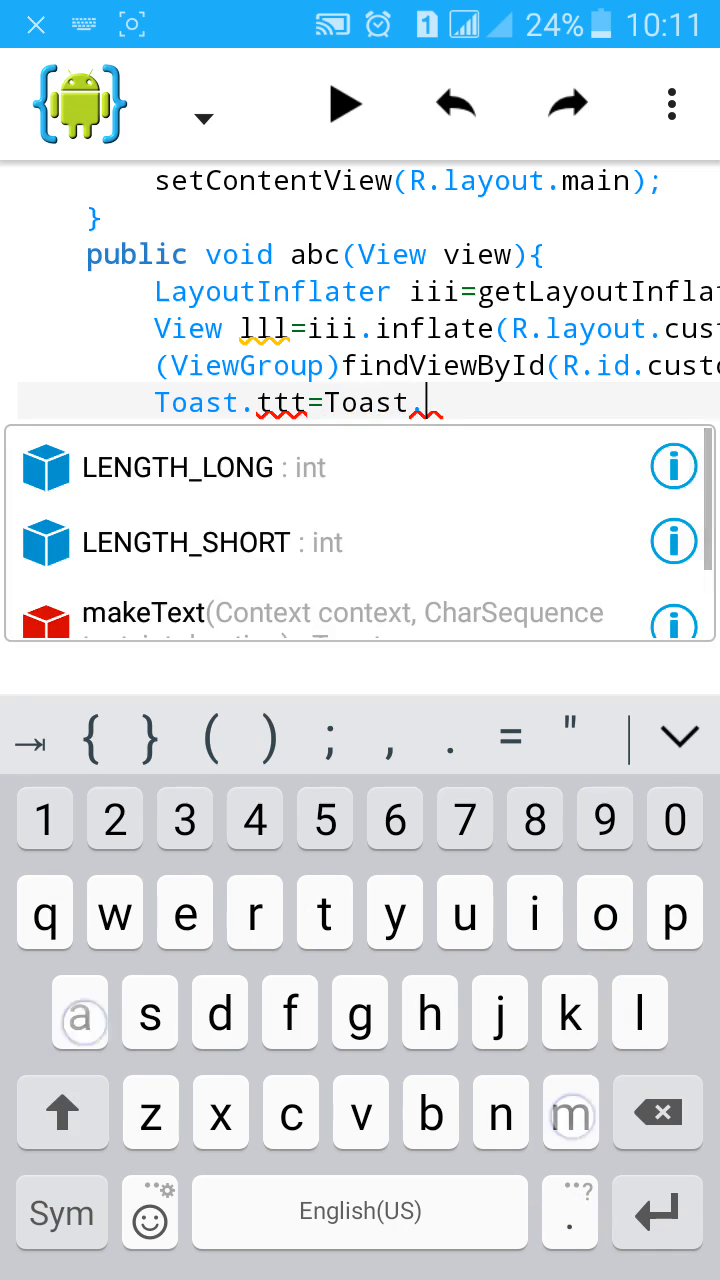
{"action": "type", "text": "makeText"}
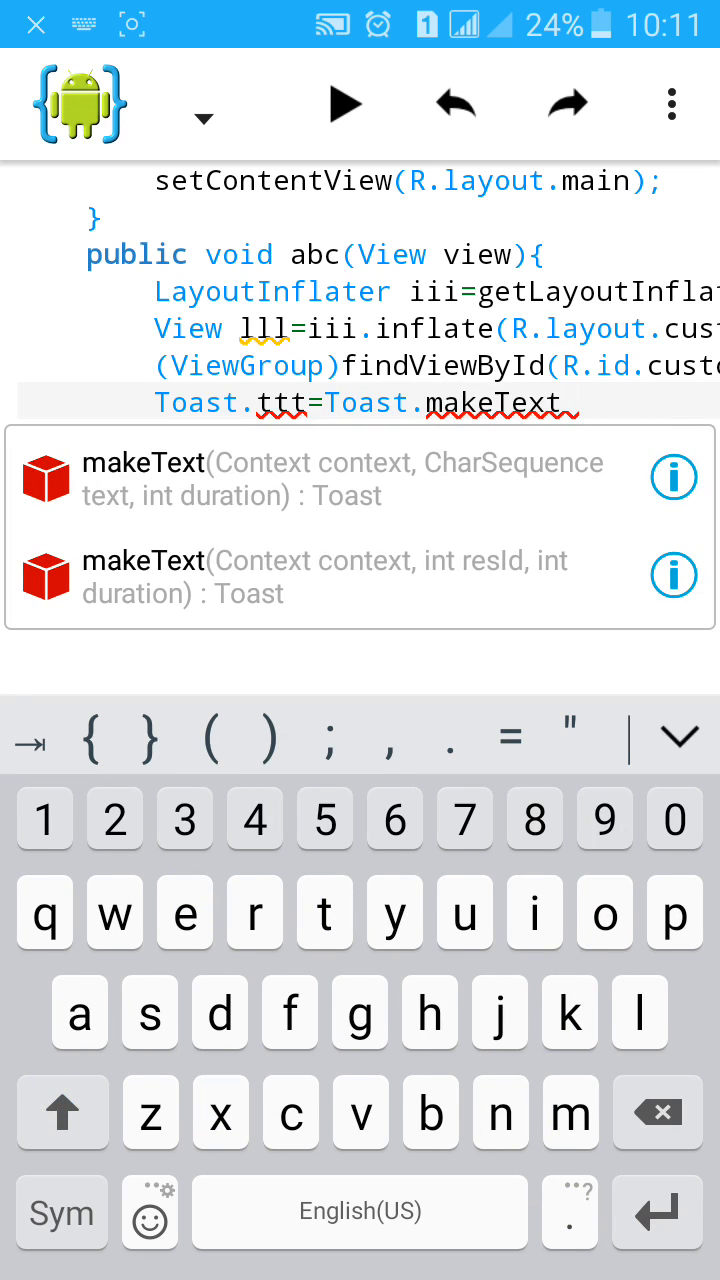
{"action": "type", "text": "("}
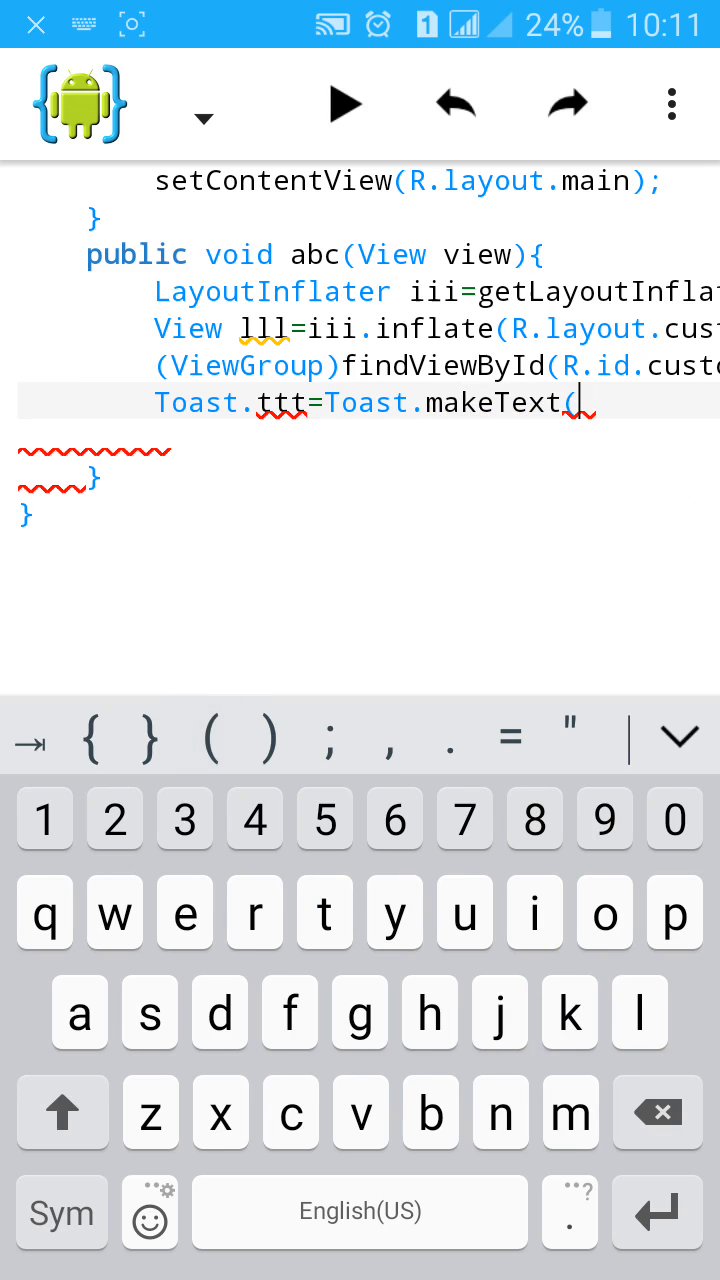
{"action": "type", "text": "get"}
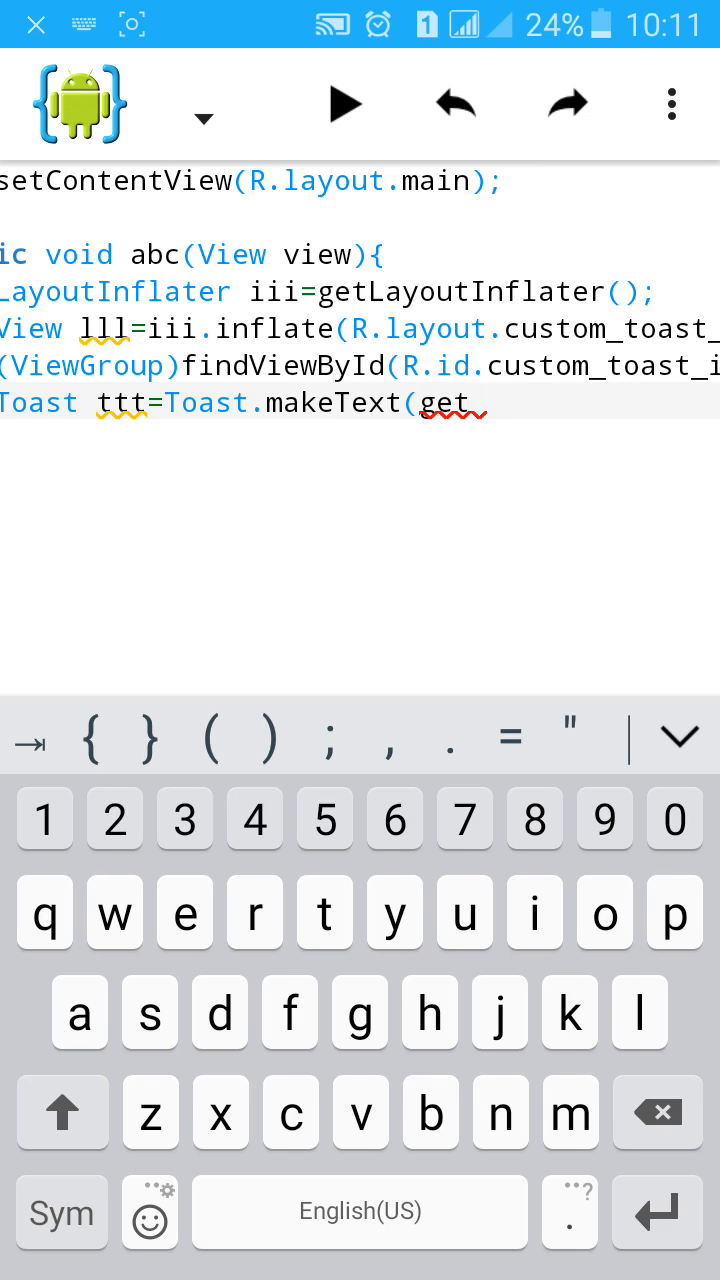
{"action": "type", "text": "Applu"}
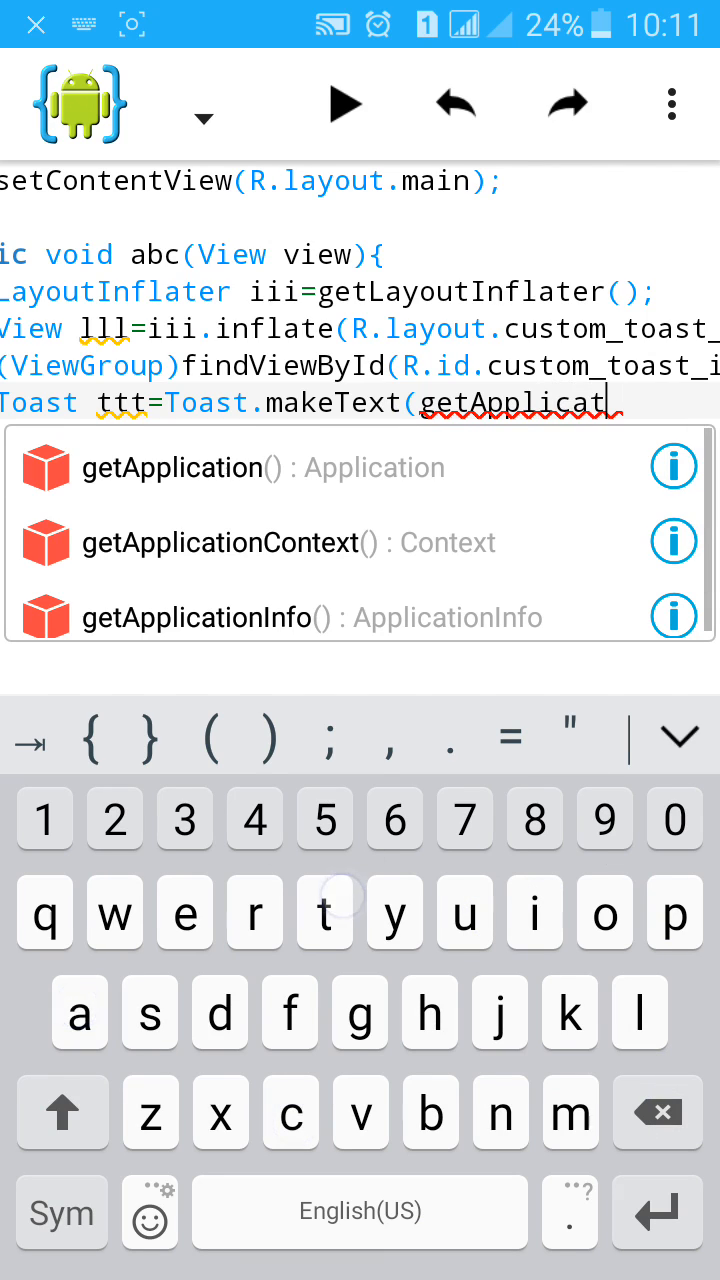
{"action": "left_click", "coordinate": [222, 544]}
{"action": "type", "text": "\""}
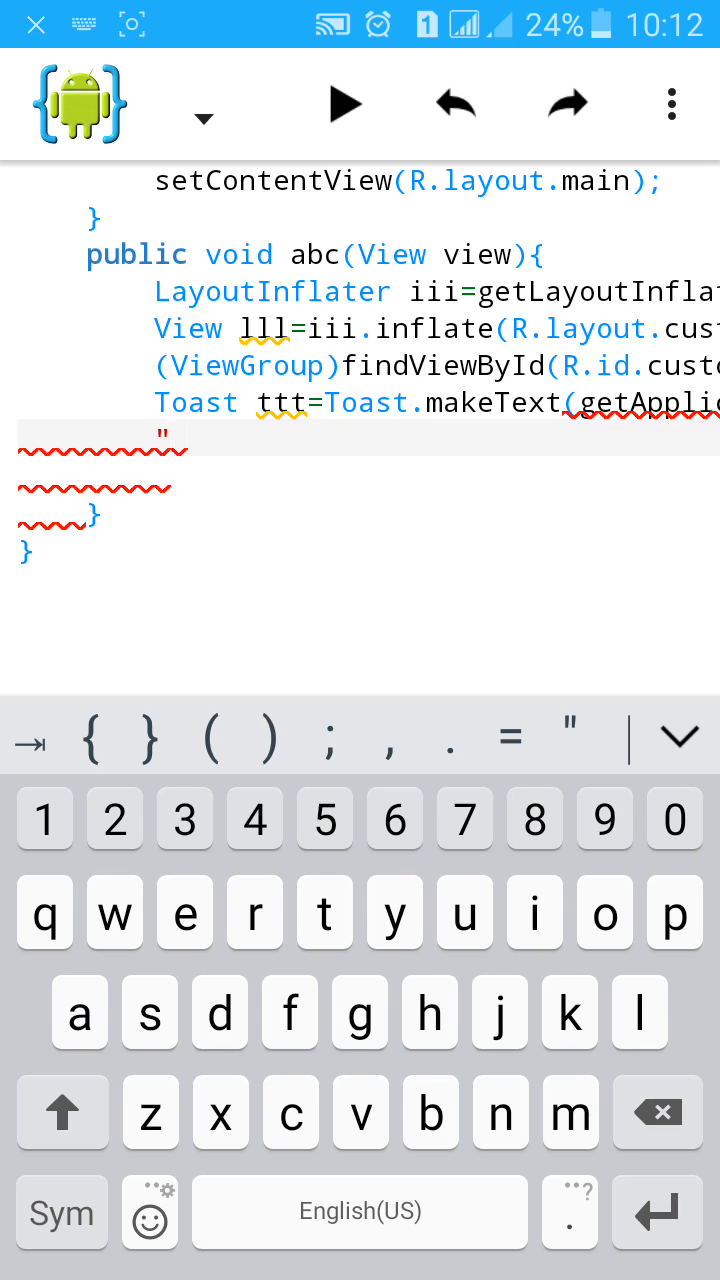
Pass the message "You clicked " and Toast.LENGTH_SHORT, closing the makeText statement.
{"action": "type", "text": "You clicked on"}
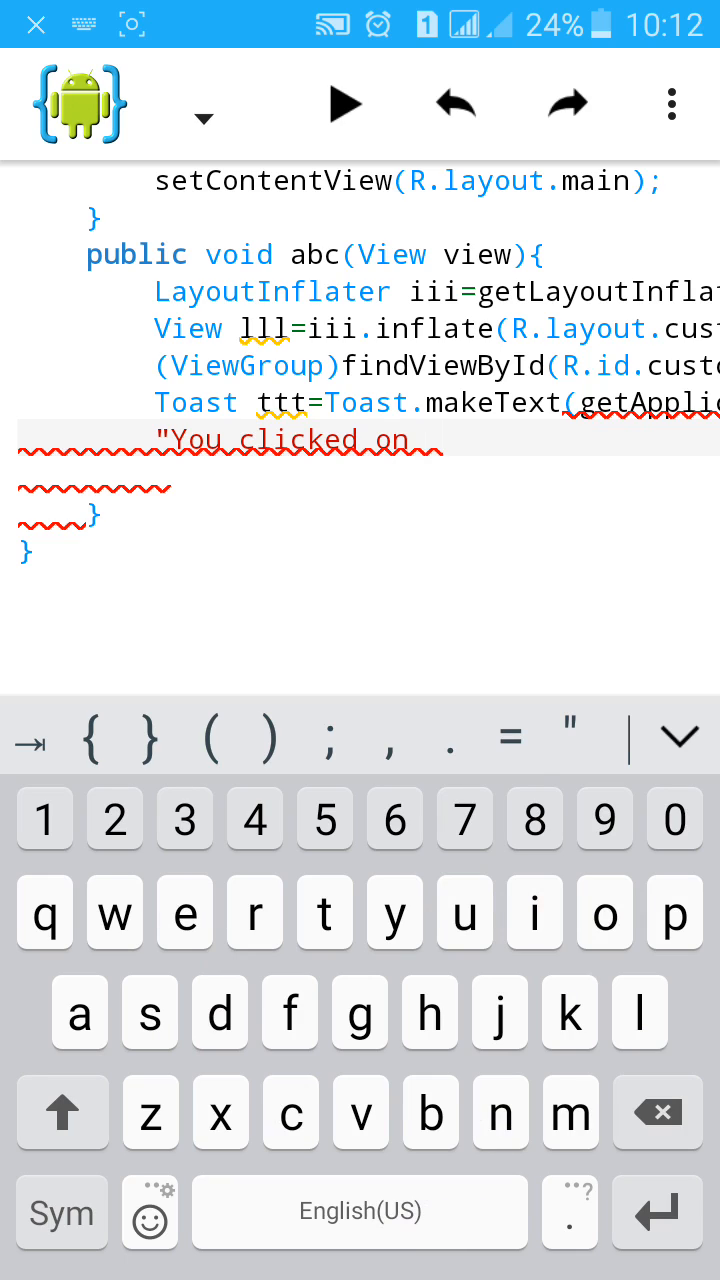
{"action": "key", "text": "Backspace"}
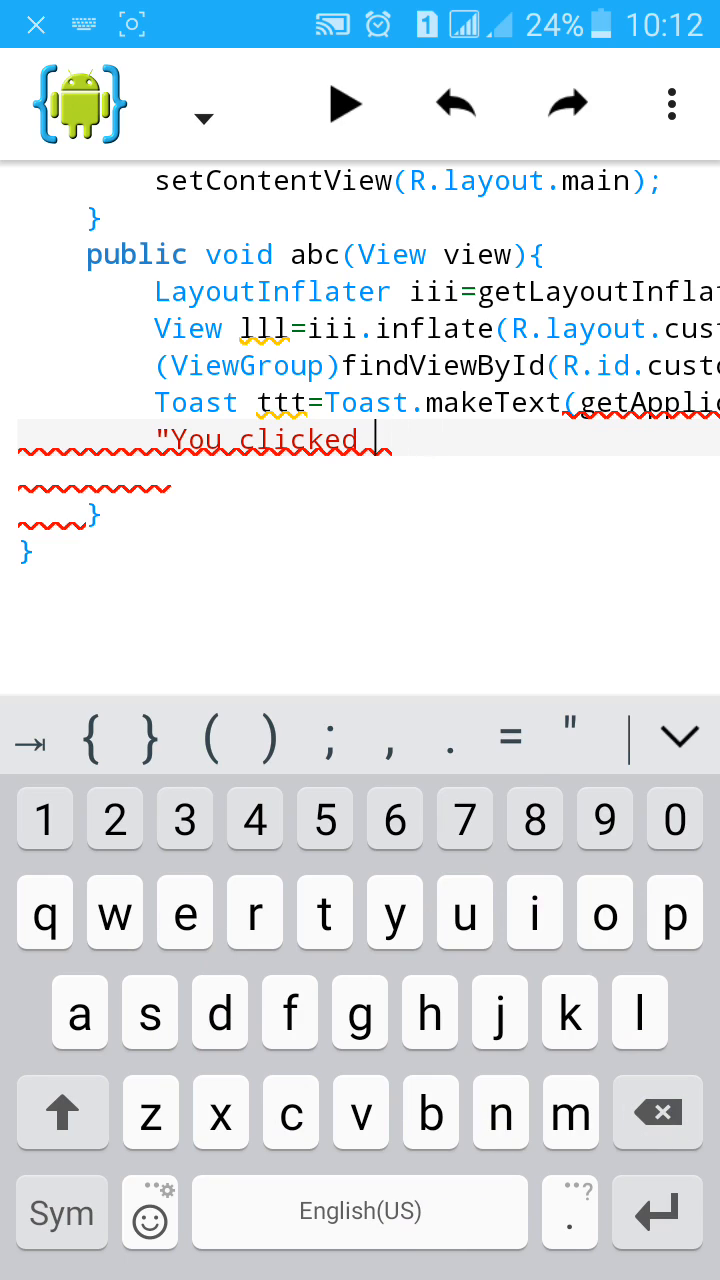
{"action": "type", "text": "\" T"}
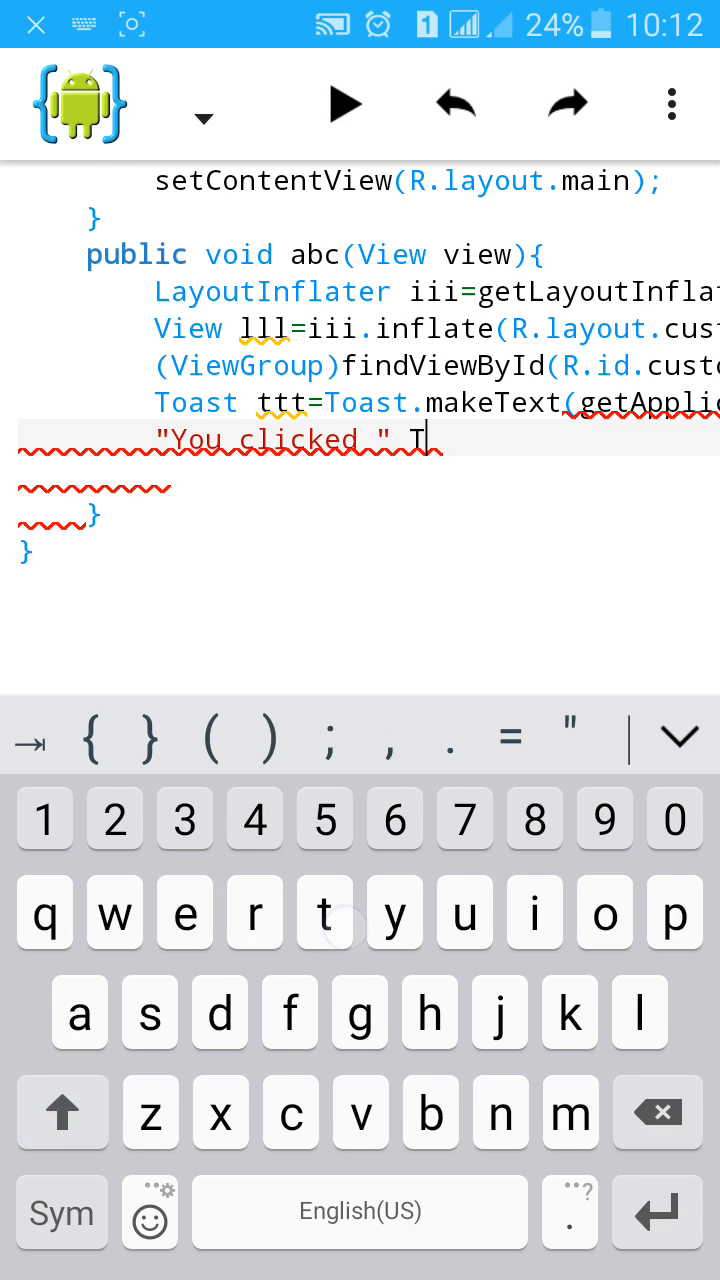
{"action": "type", "text": "oa"}
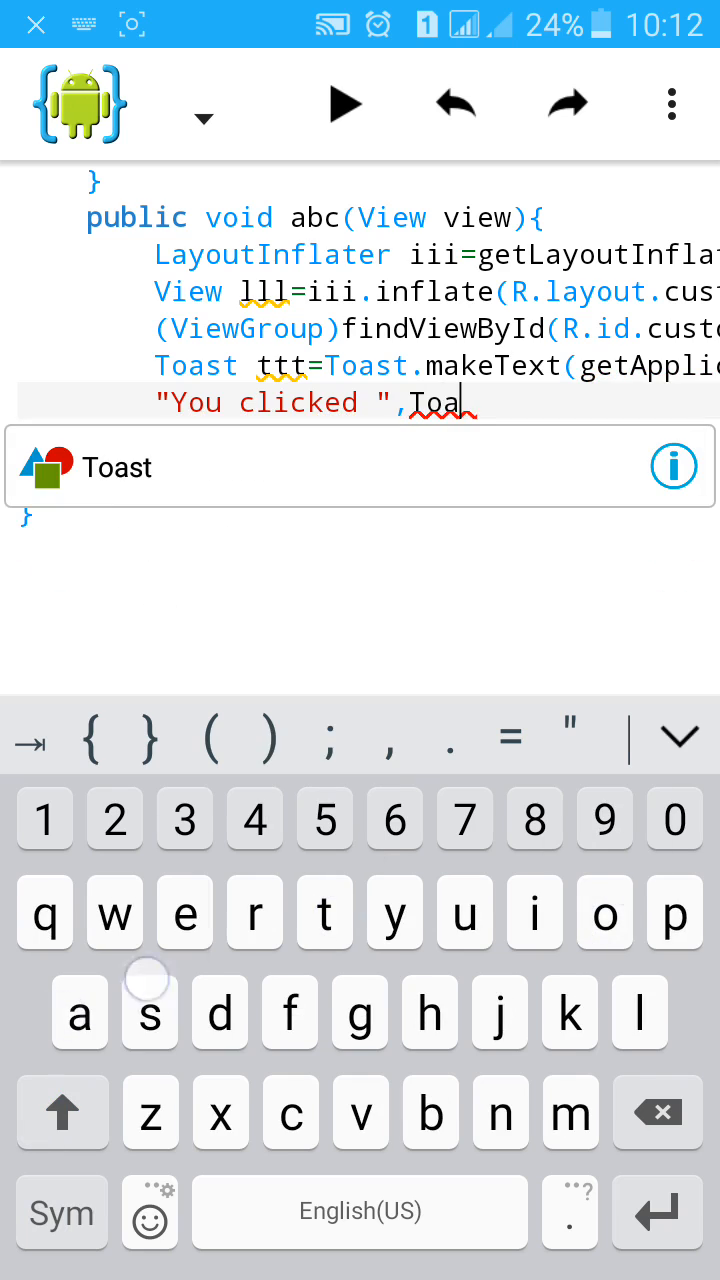
{"action": "type", "text": "st."}
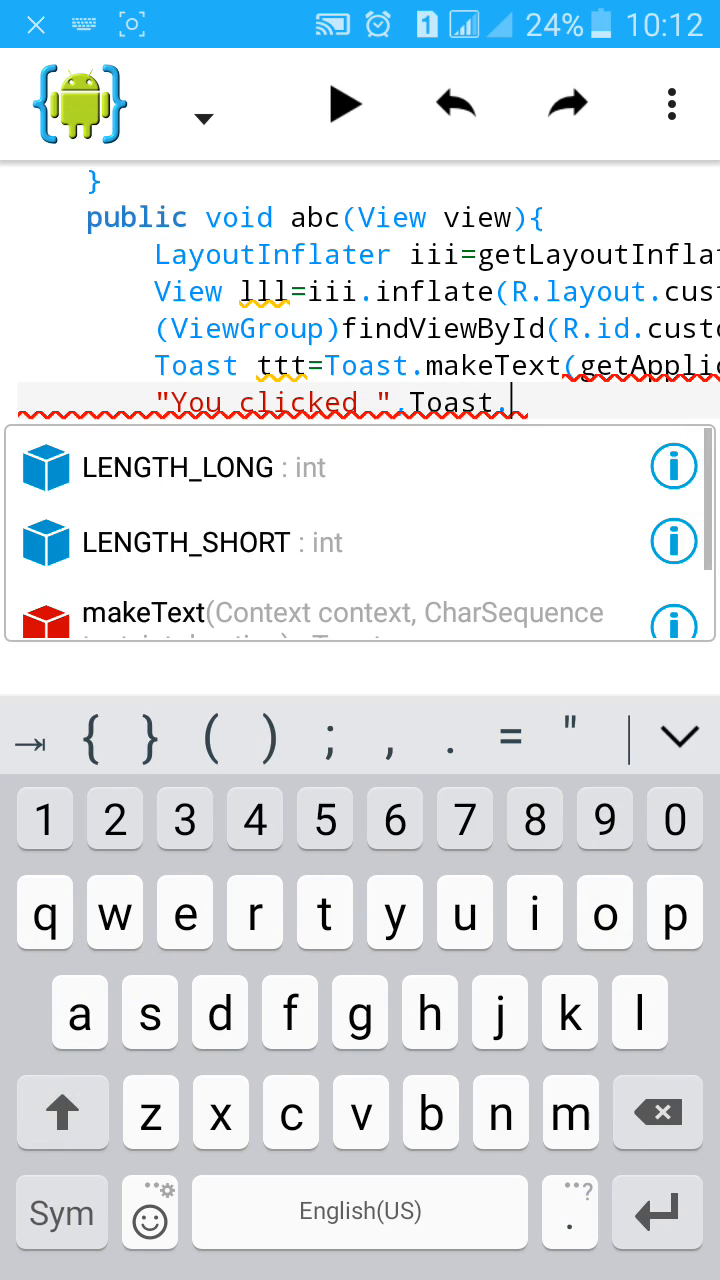
{"action": "left_click", "coordinate": [184, 542]}
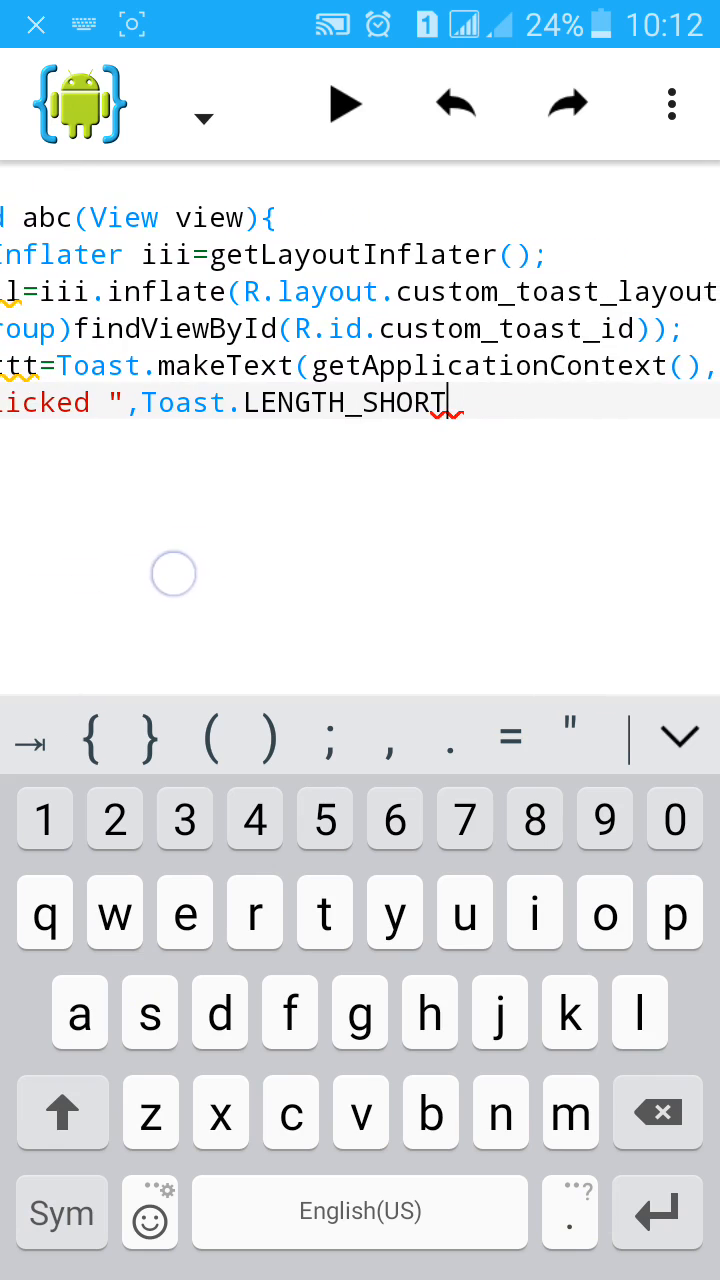
{"action": "type", "text": ")"}
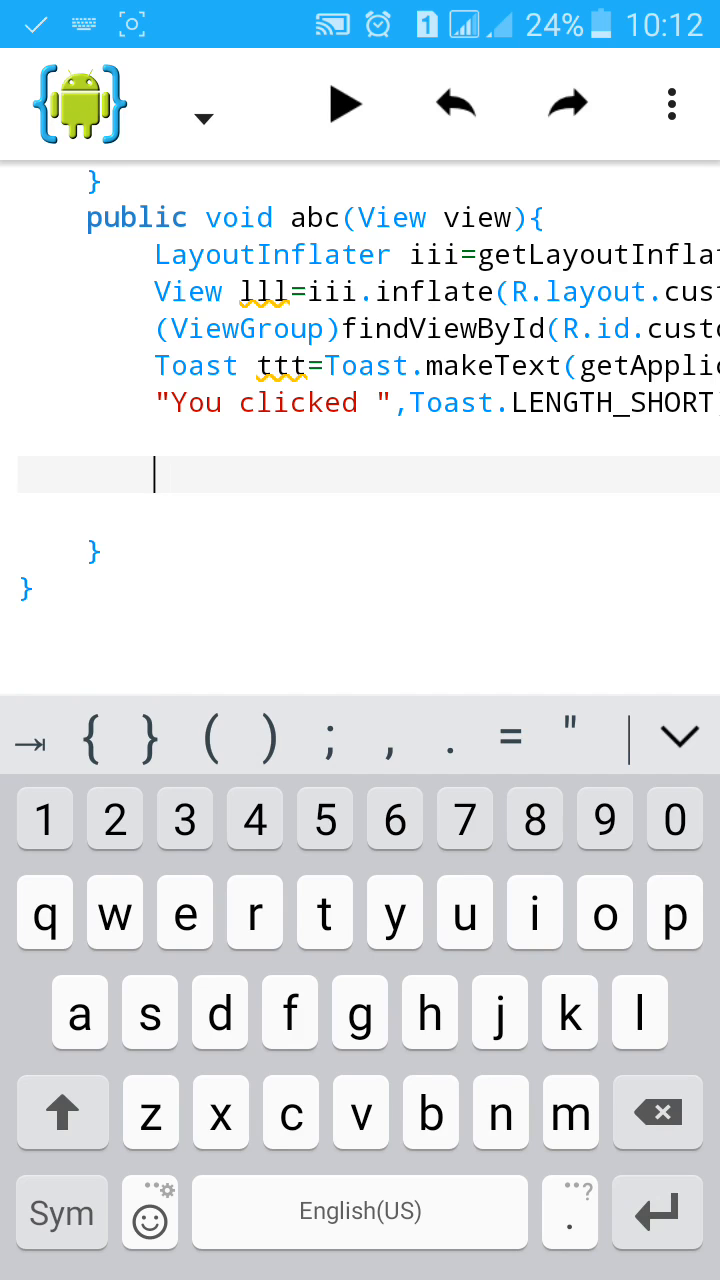
{"action": "type", "text": "ttt"}
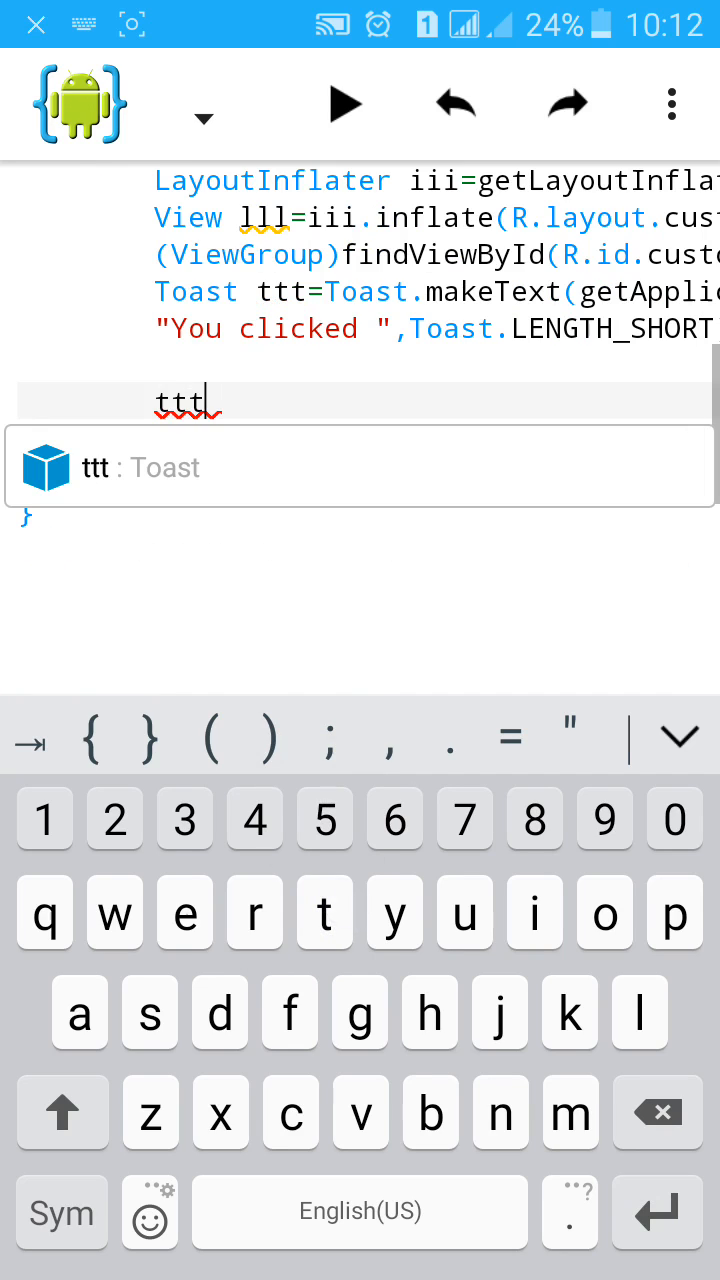
Write ttt.setGravity(Gravity.BOTTOM,0,0) on the line below makeText.
{"action": "type", "text": "."}
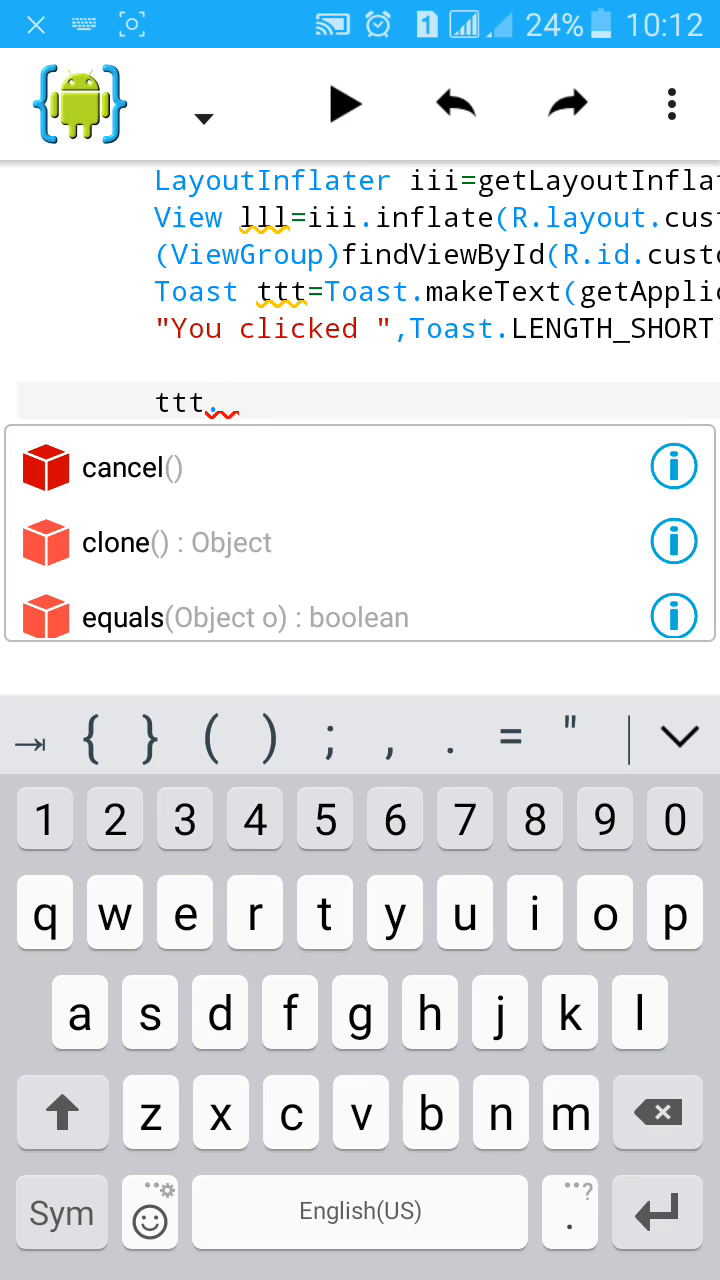
{"action": "type", "text": "set"}
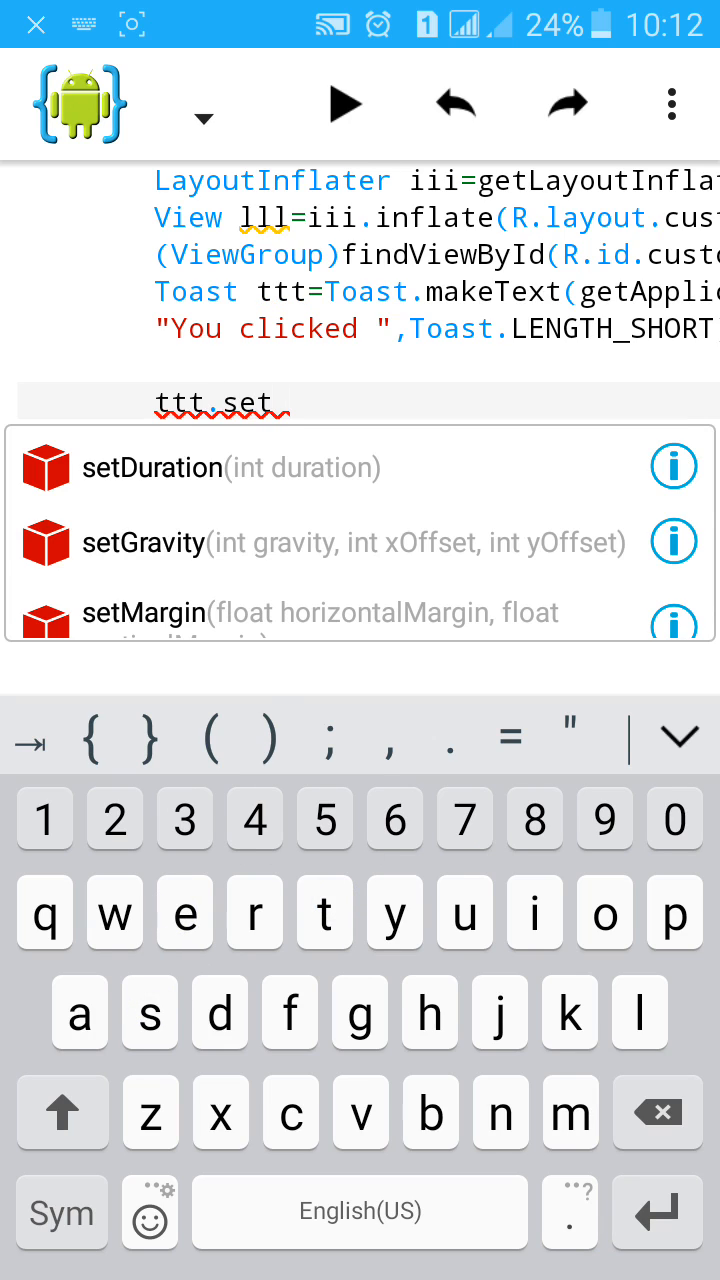
{"action": "left_click", "coordinate": [144, 542]}
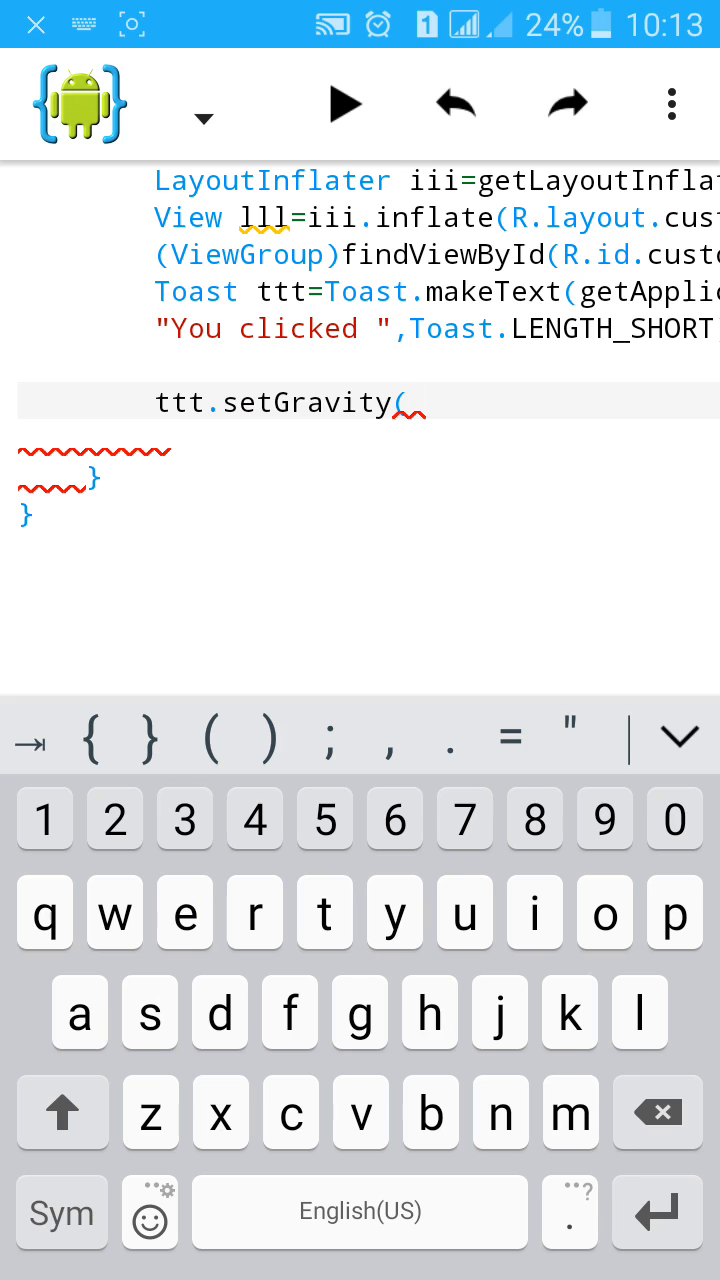
{"action": "type", "text": "("}
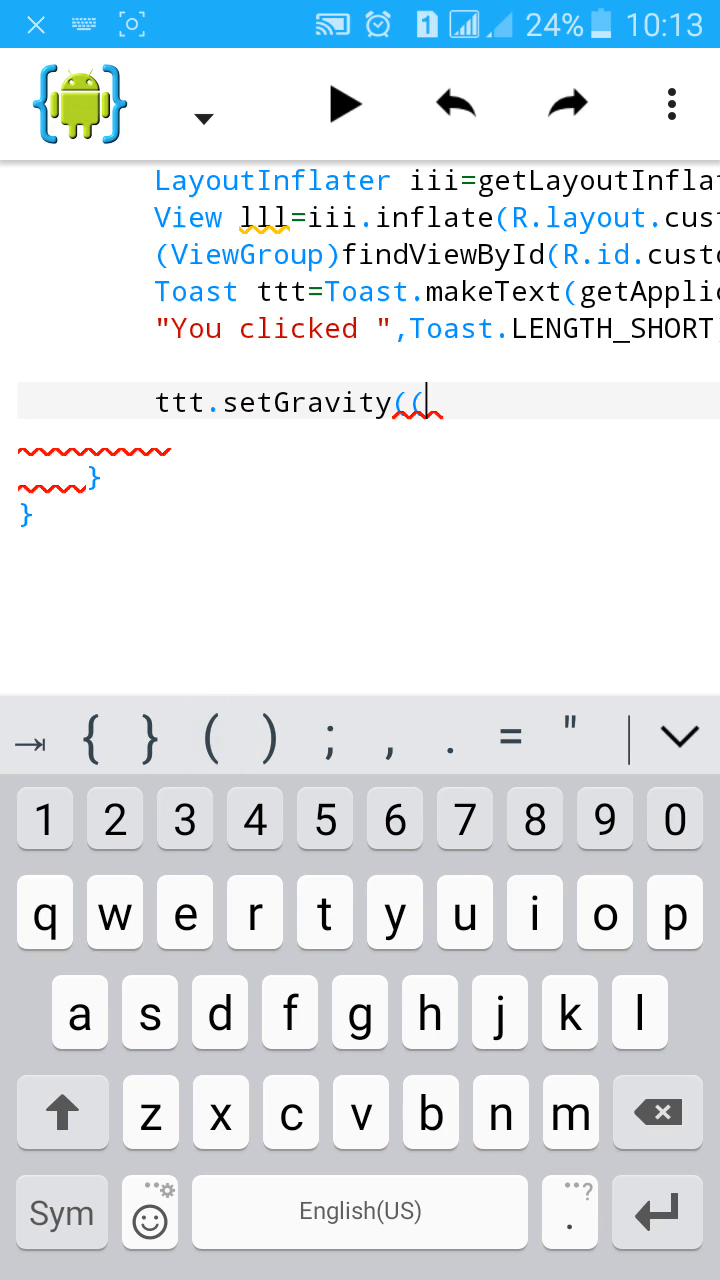
{"action": "type", "text": "Gravity."}
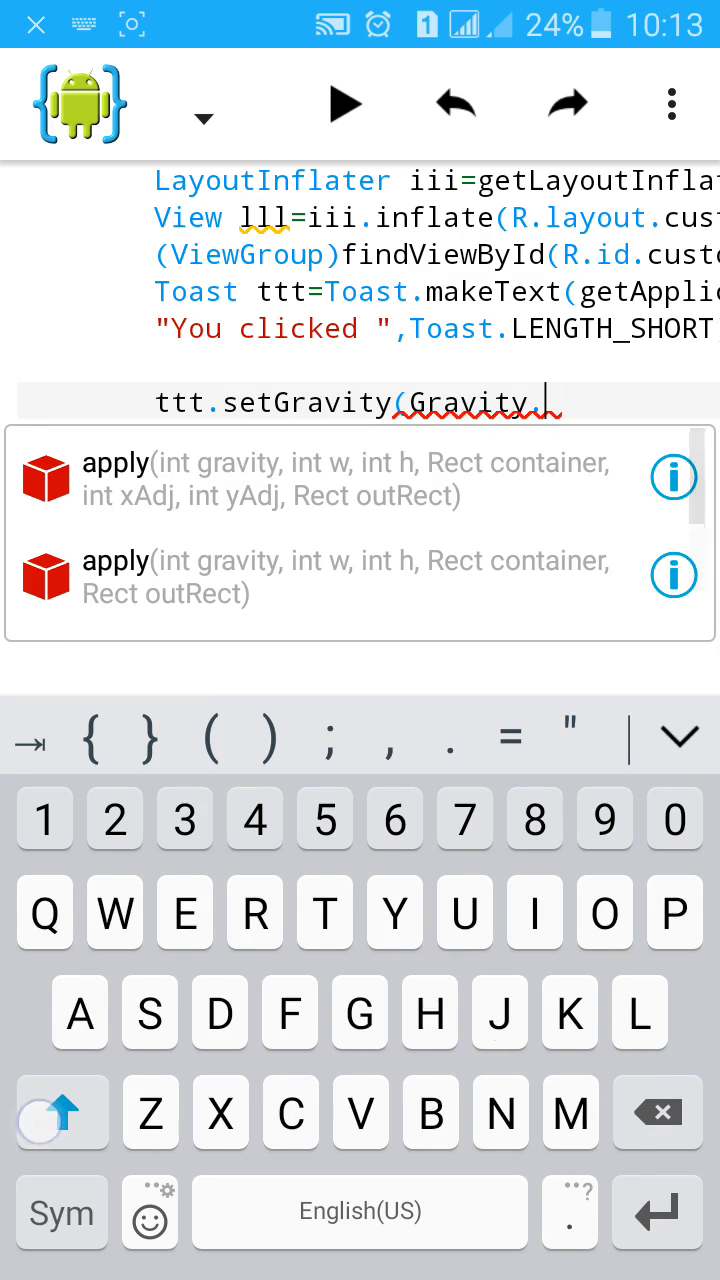
{"action": "type", "text": "BOTTOM"}
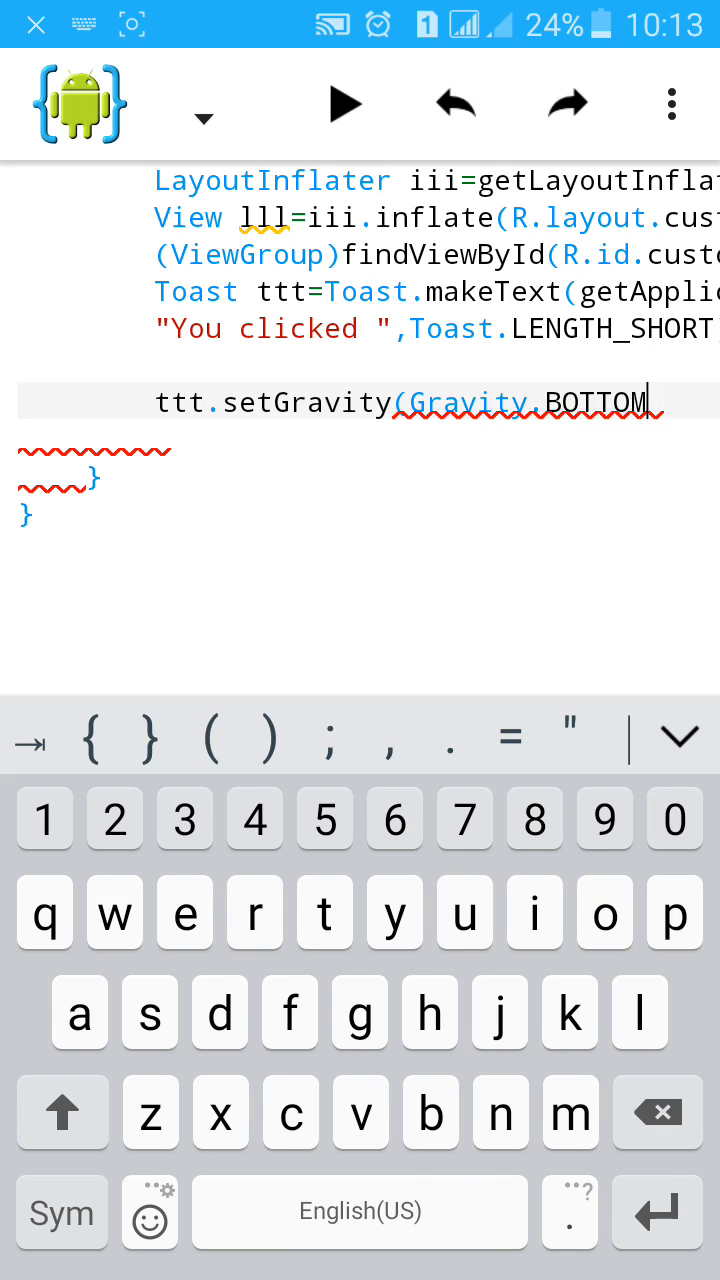
{"action": "type", "text": "."}
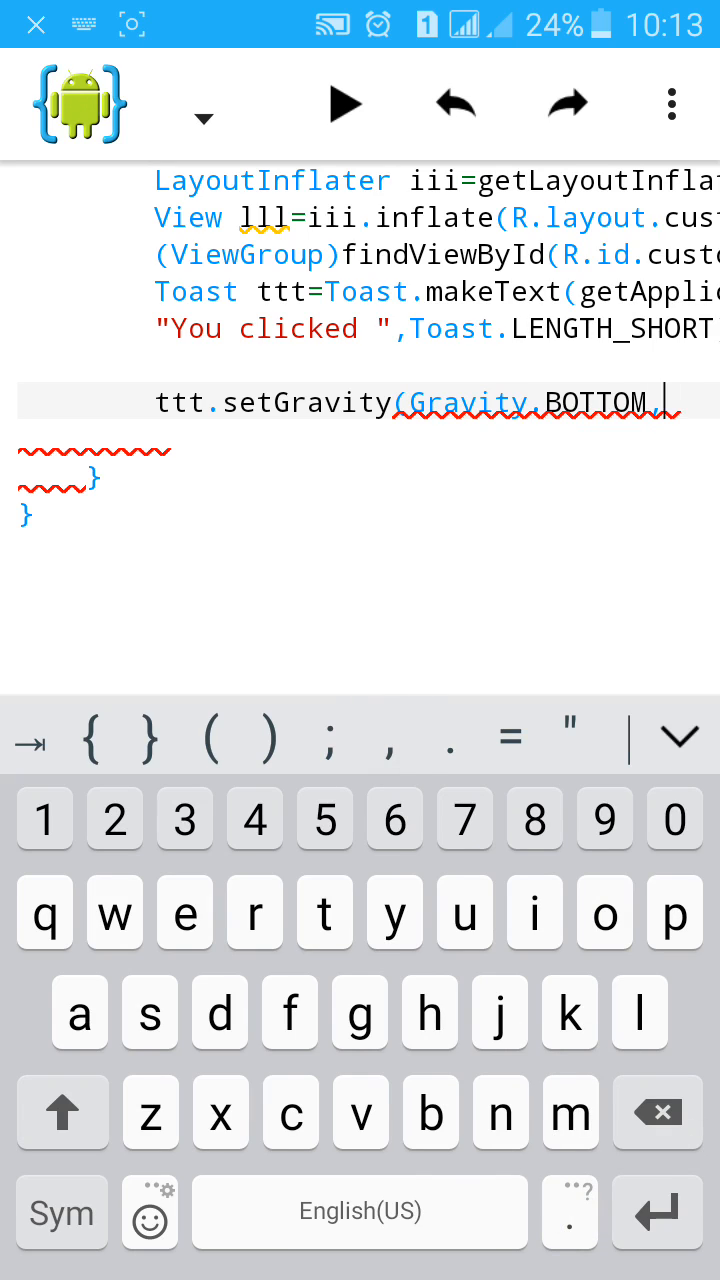
{"action": "type", "text": "0,0"}
{"action": "type", "text": "ttt."}
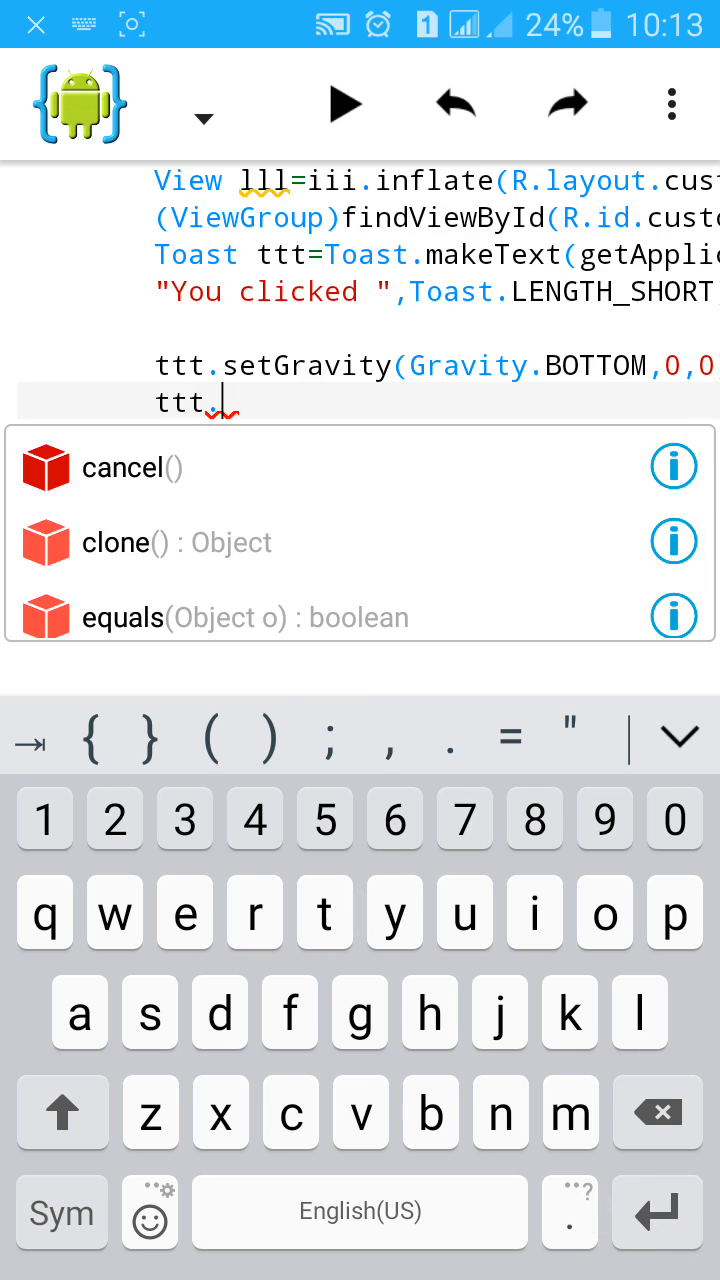
Finish abc with ttt.setView(lll); and ttt.show(); so the custom layout is displayed.
{"action": "type", "text": "show()"}
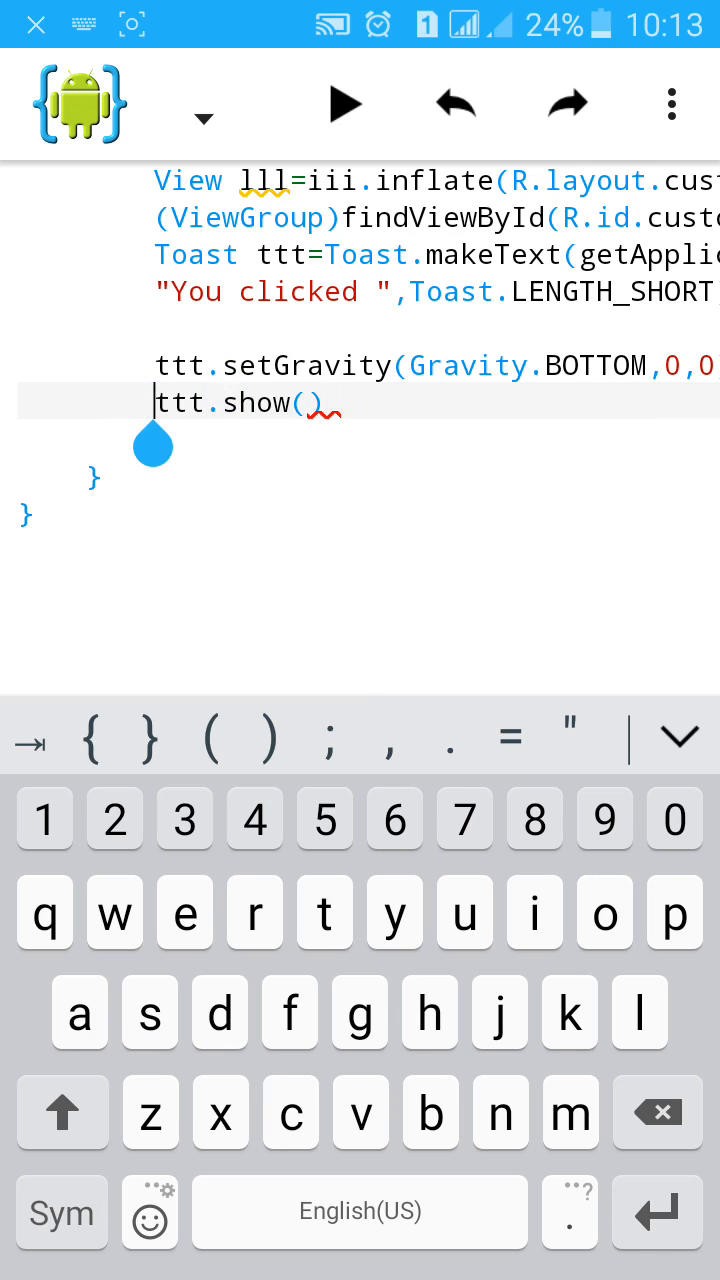
{"action": "type", "text": "t"}
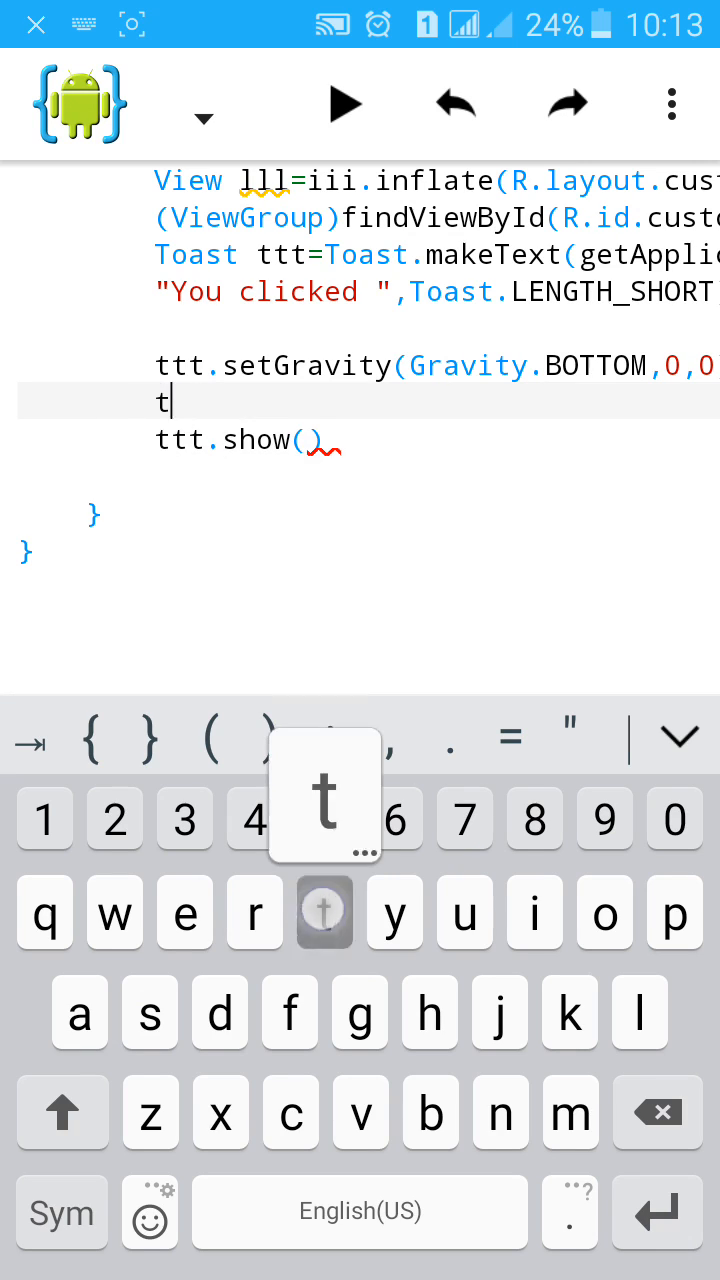
{"action": "type", "text": "t"}
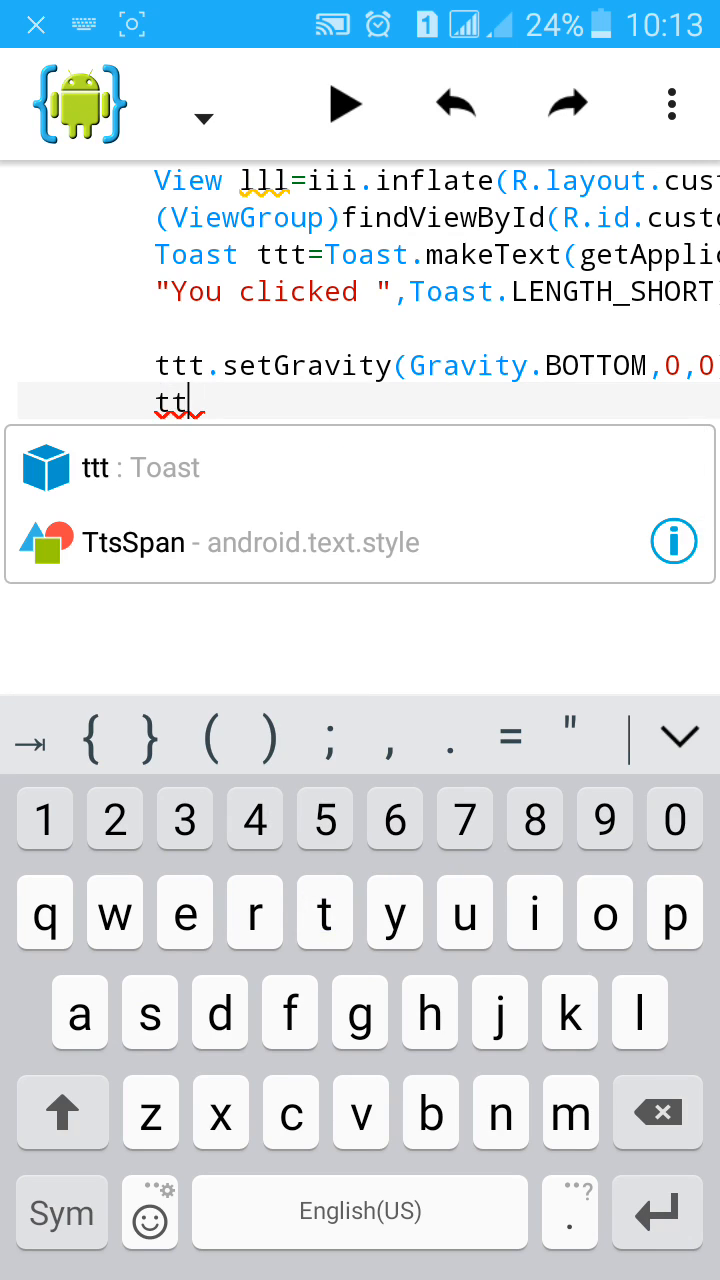
{"action": "type", "text": "."}
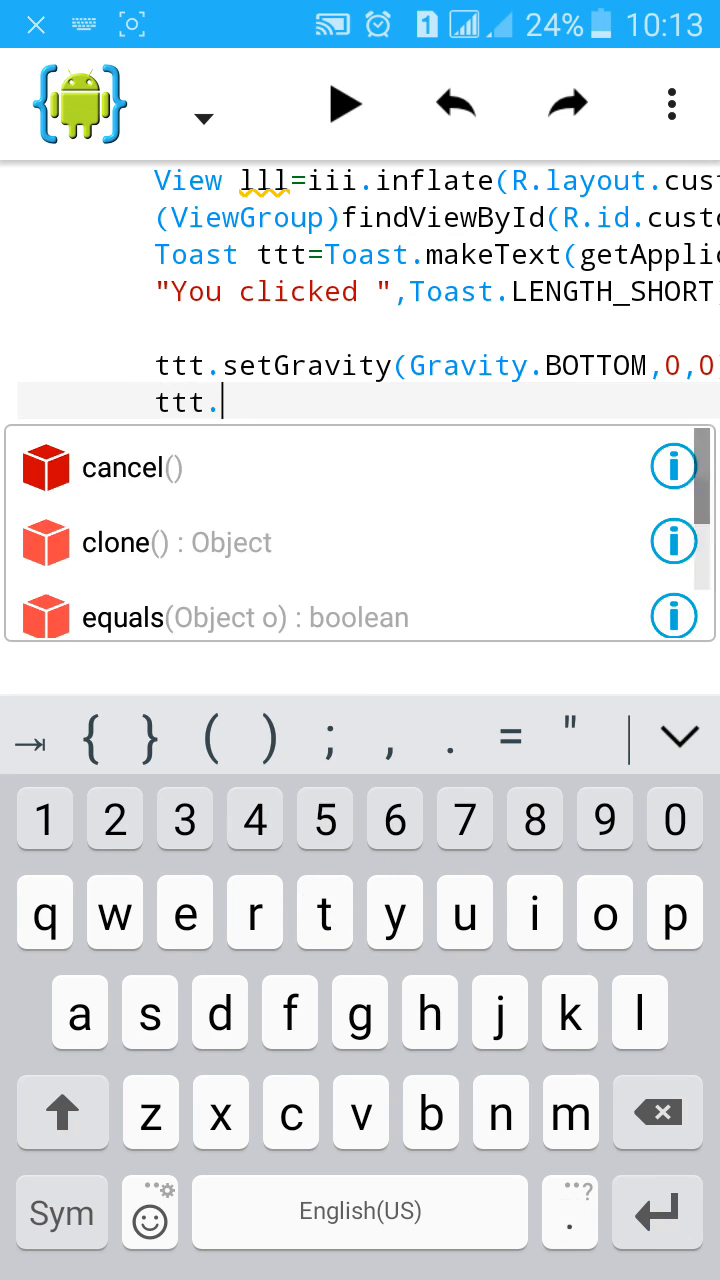
{"action": "type", "text": "se"}
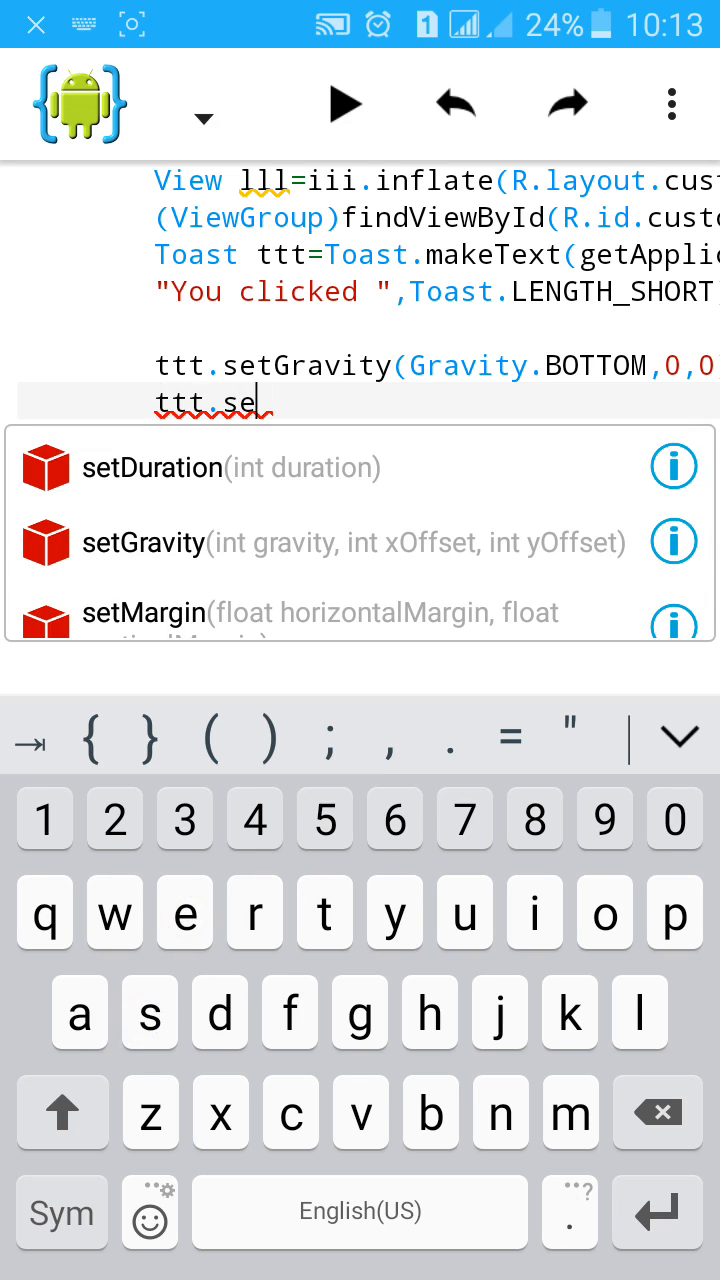
{"action": "type", "text": "tView(lll"}
{"action": "type", "text": "ttt.show("}
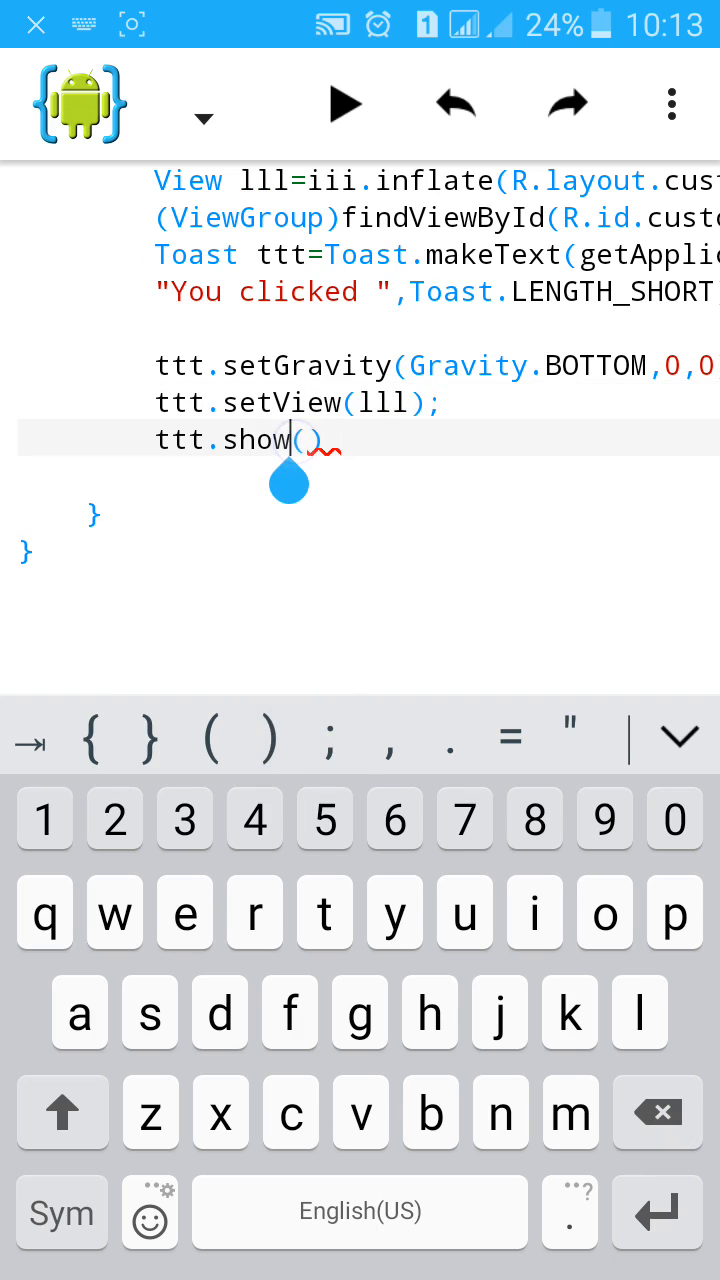
{"action": "type", "text": ";"}
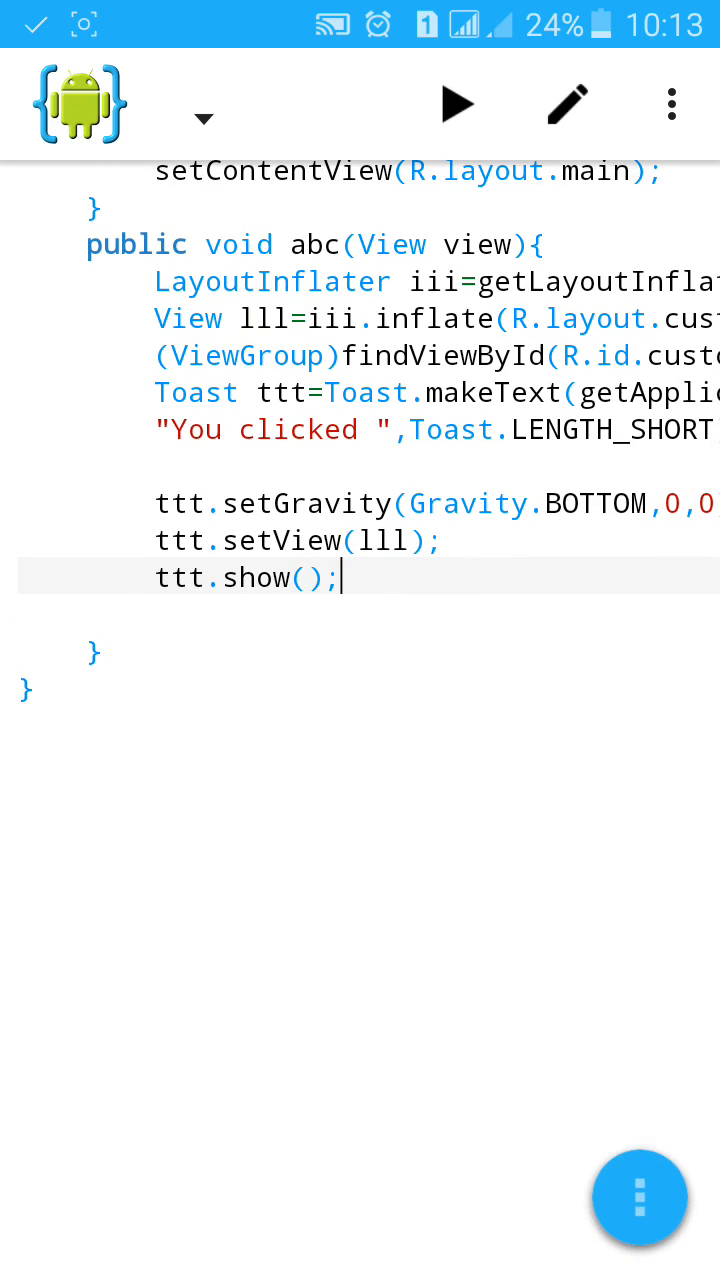
{"action": "scroll", "scroll_direction": "down", "scroll_amount": 3}
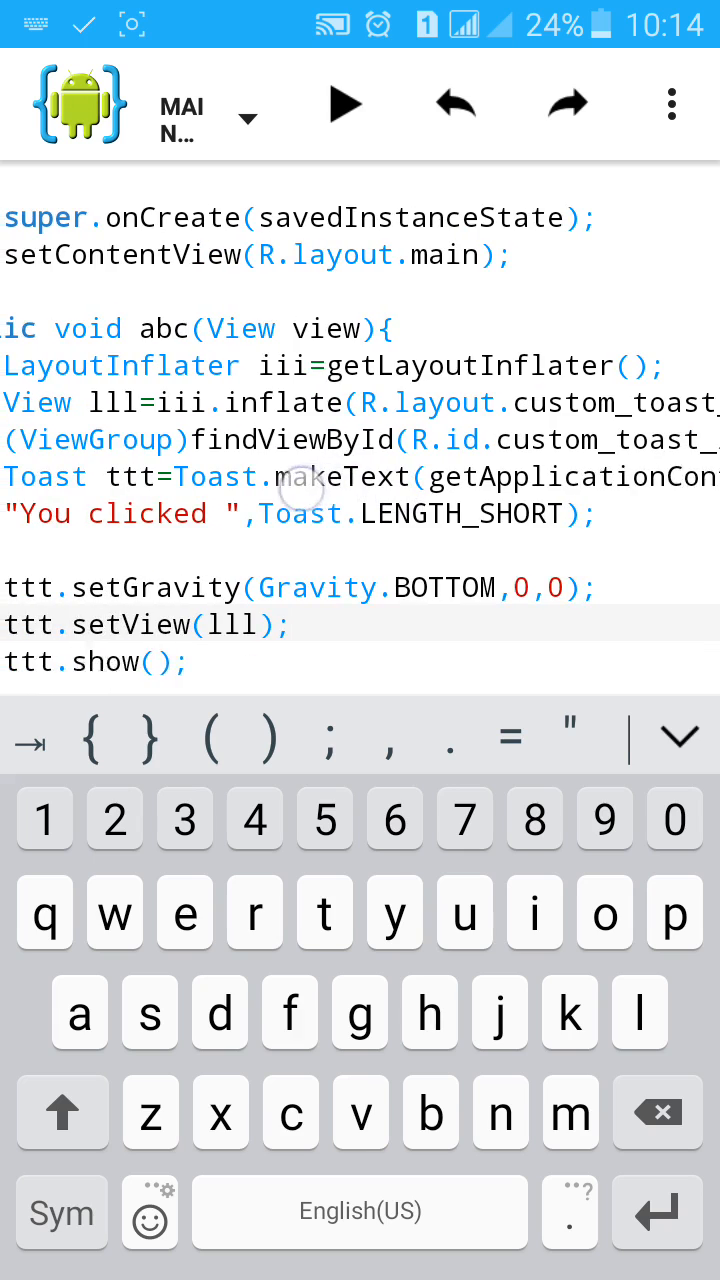
Run the CustomToast project and confirm installing the built APK.
{"action": "scroll", "scroll_direction": "right", "scroll_amount": 3}
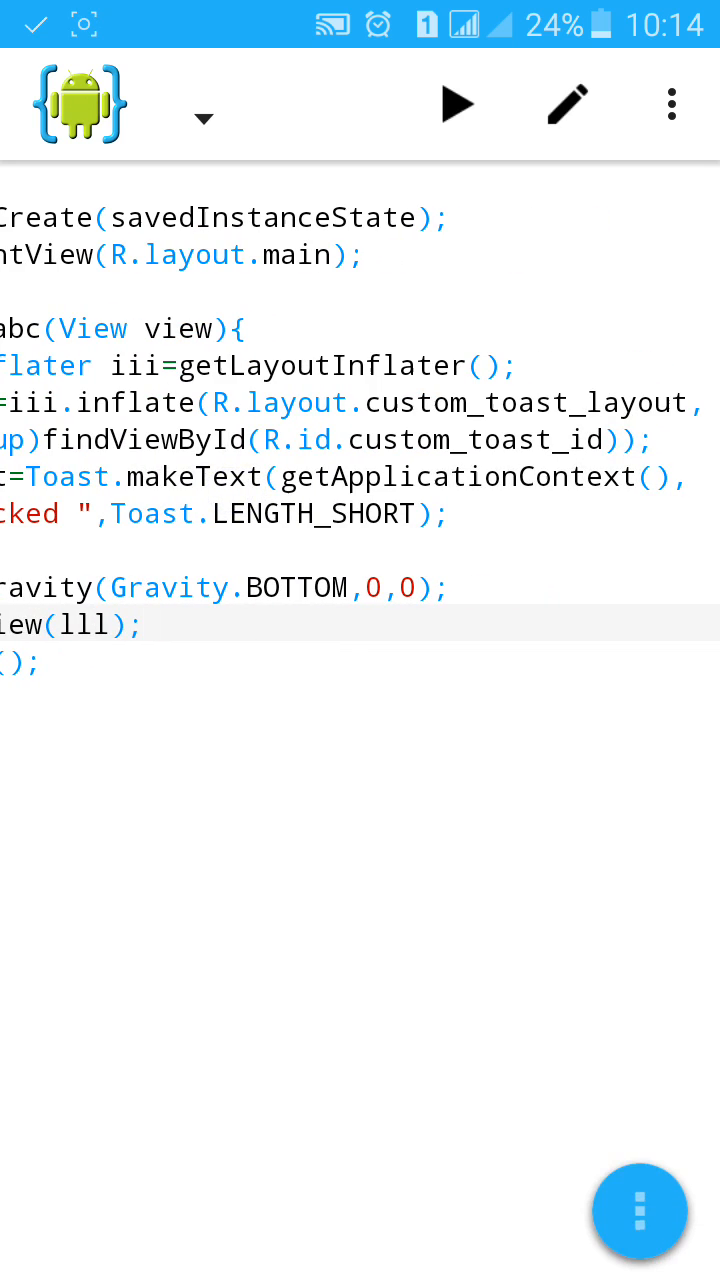
{"action": "left_click", "coordinate": [456, 104]}
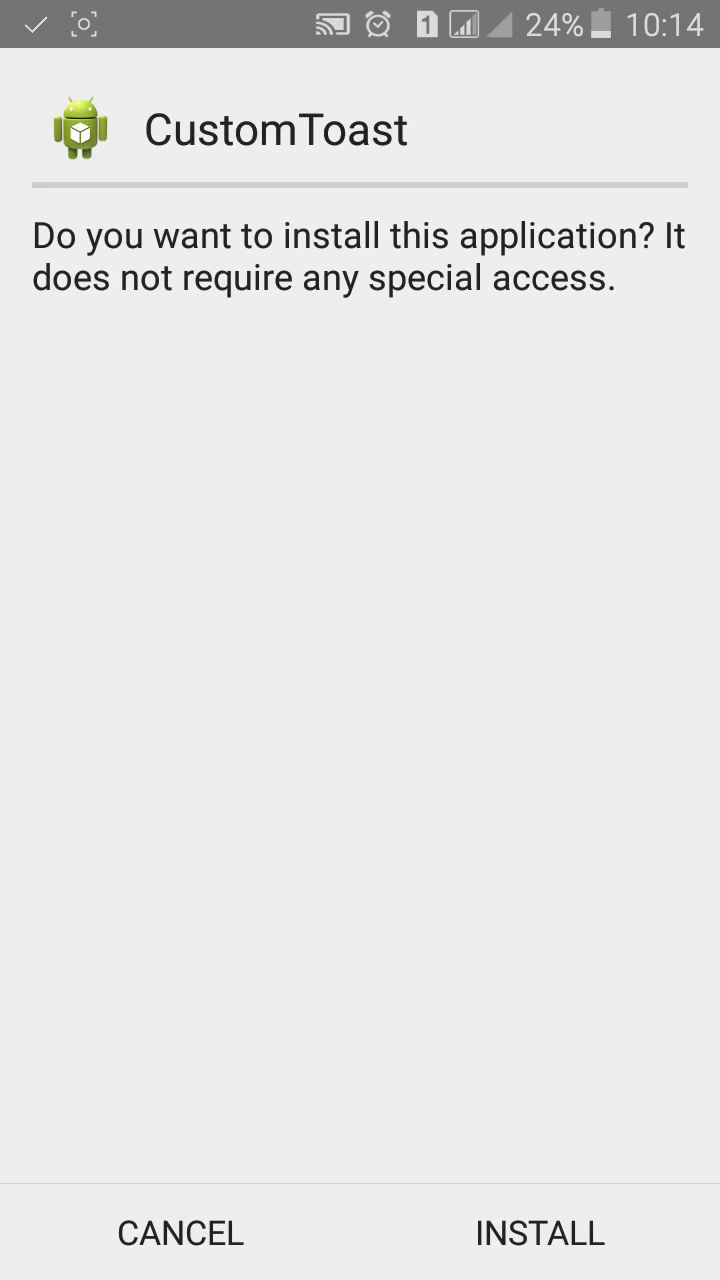
{"action": "left_click", "coordinate": [540, 1232]}
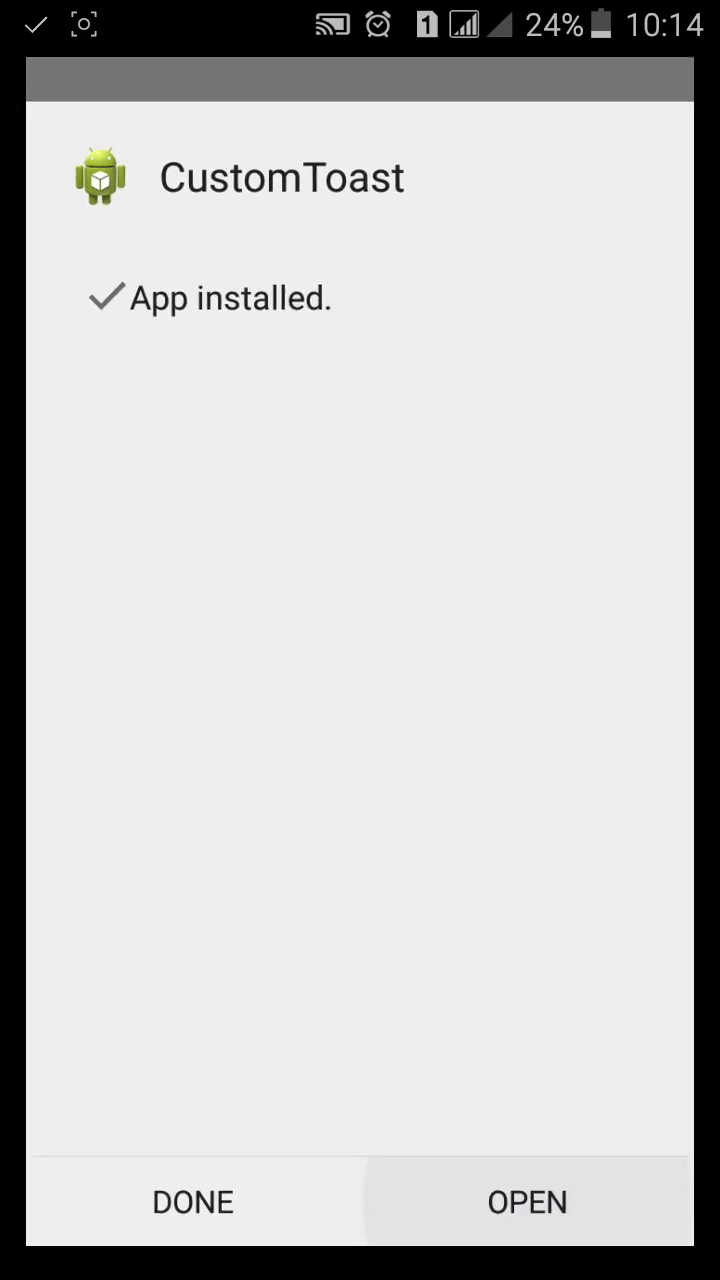
Launch CustomToast, trigger SHOW TOAST to see the orange toast at the bottom, then return to AIDE.
{"action": "left_click", "coordinate": [526, 1200]}
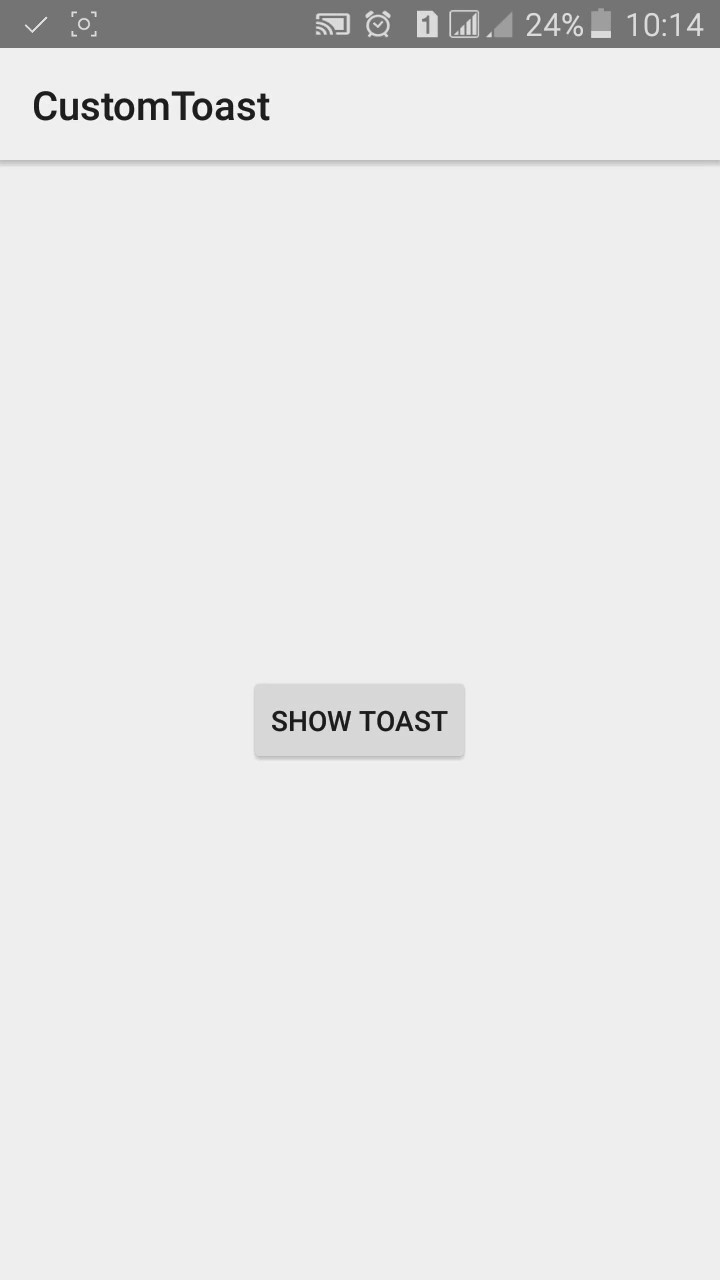
{"action": "left_click", "coordinate": [360, 720]}
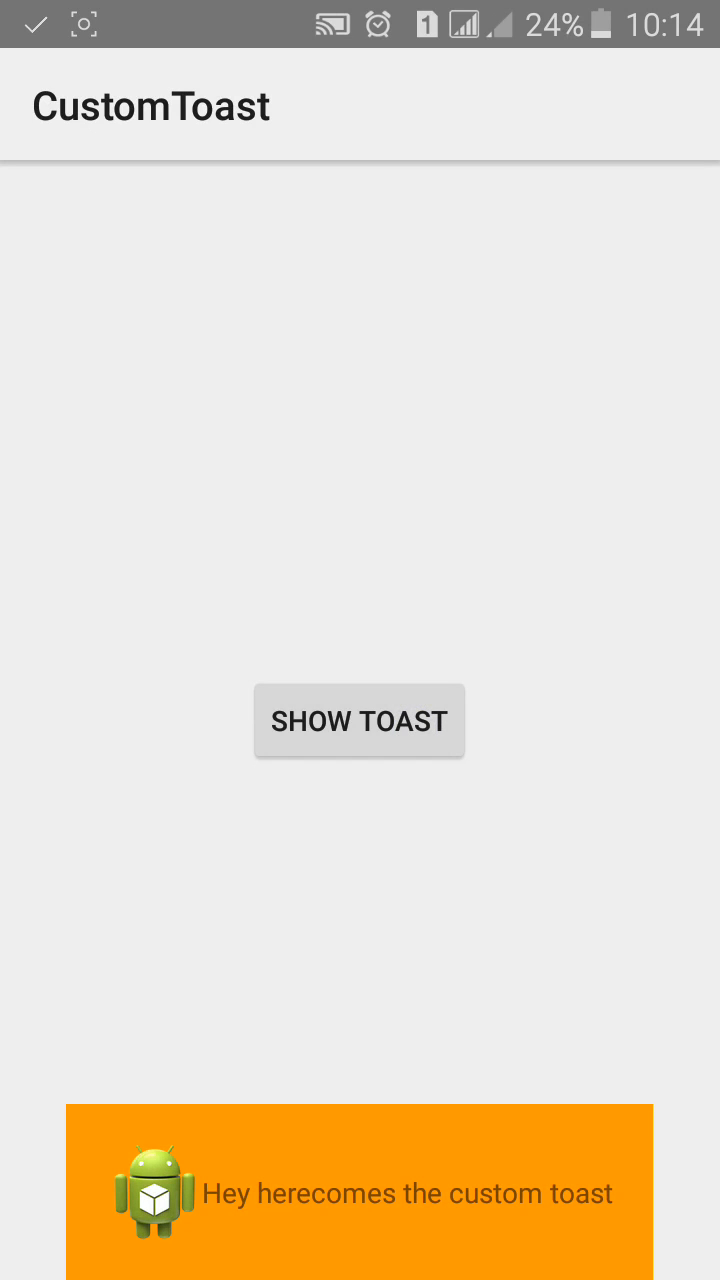
{"action": "left_click", "coordinate": [360, 720]}
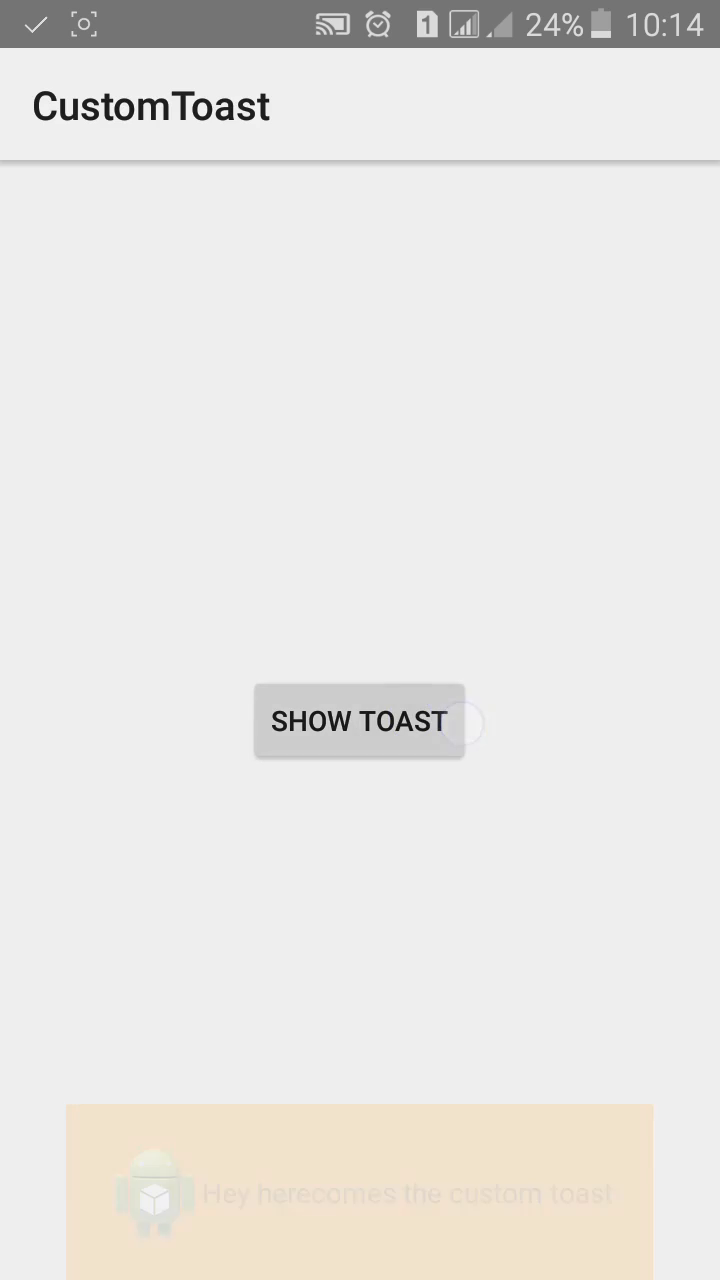
{"action": "left_click", "coordinate": [360, 720]}
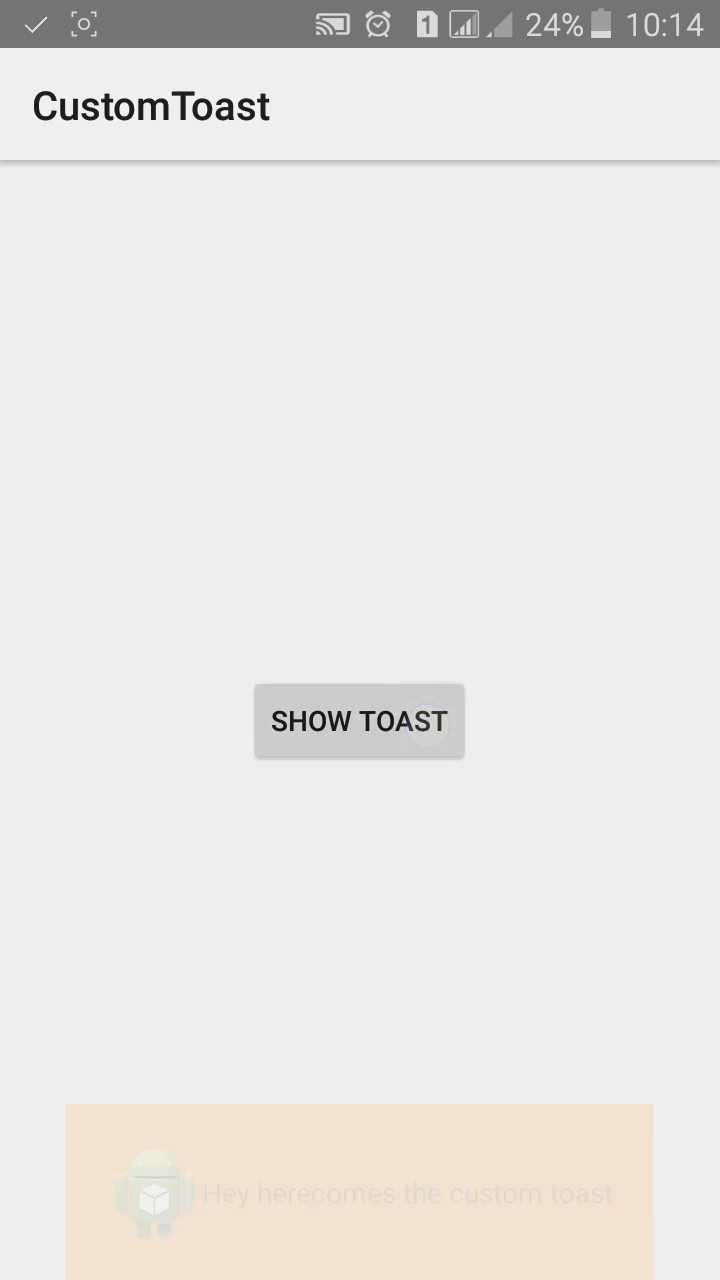
{"action": "left_click", "coordinate": [360, 720]}
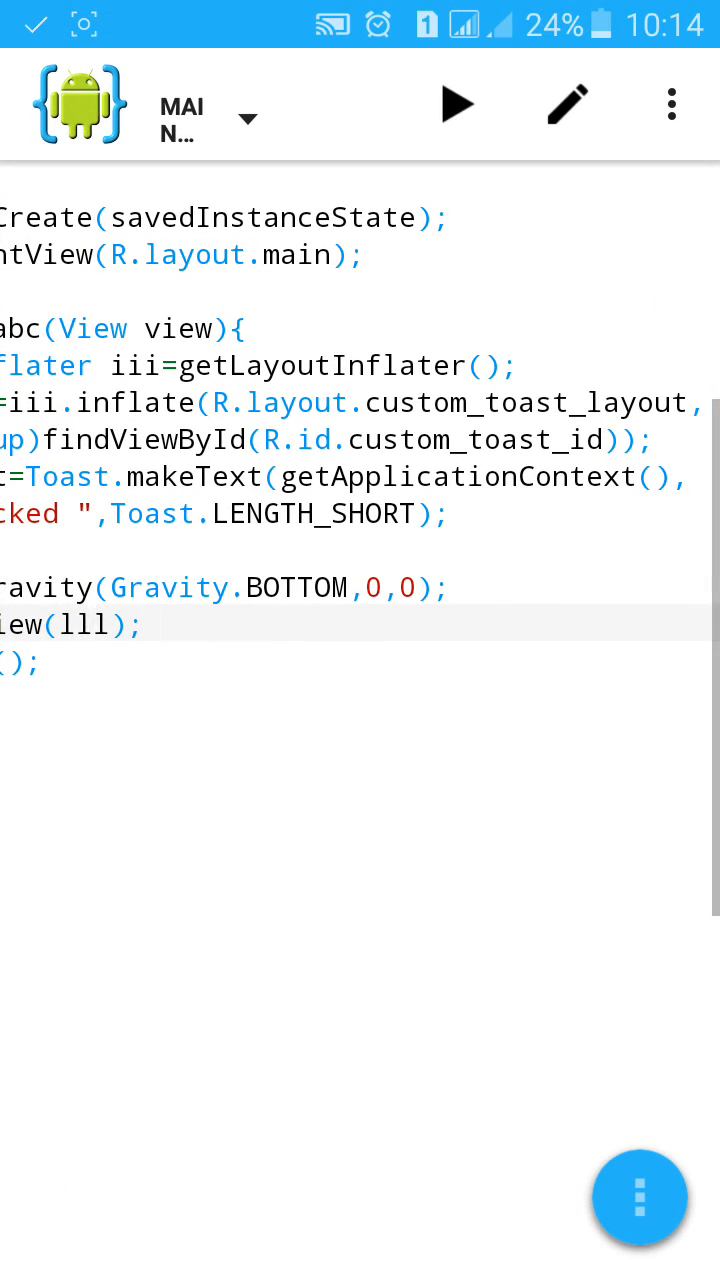
Replace BOTTOM with TOP in setGravity, reinstall the app and show the toast at the top.
{"action": "double_click", "coordinate": [296, 588]}
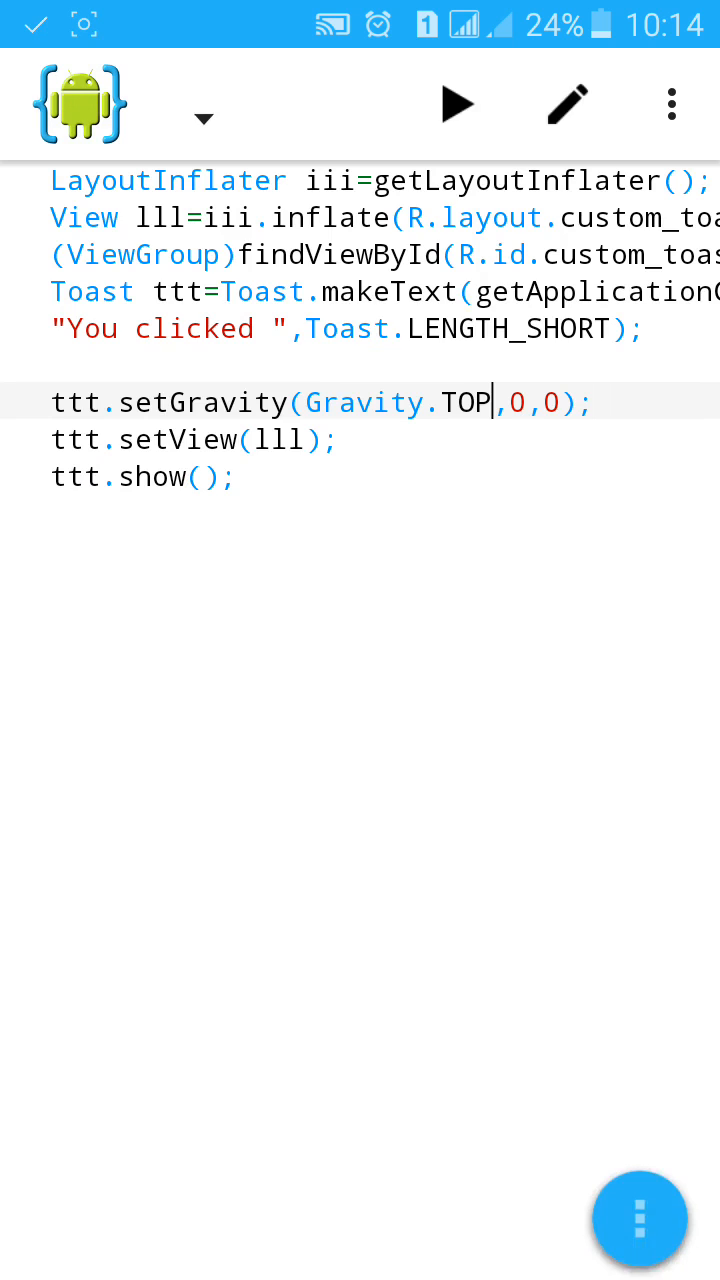
{"action": "left_click", "coordinate": [456, 104]}
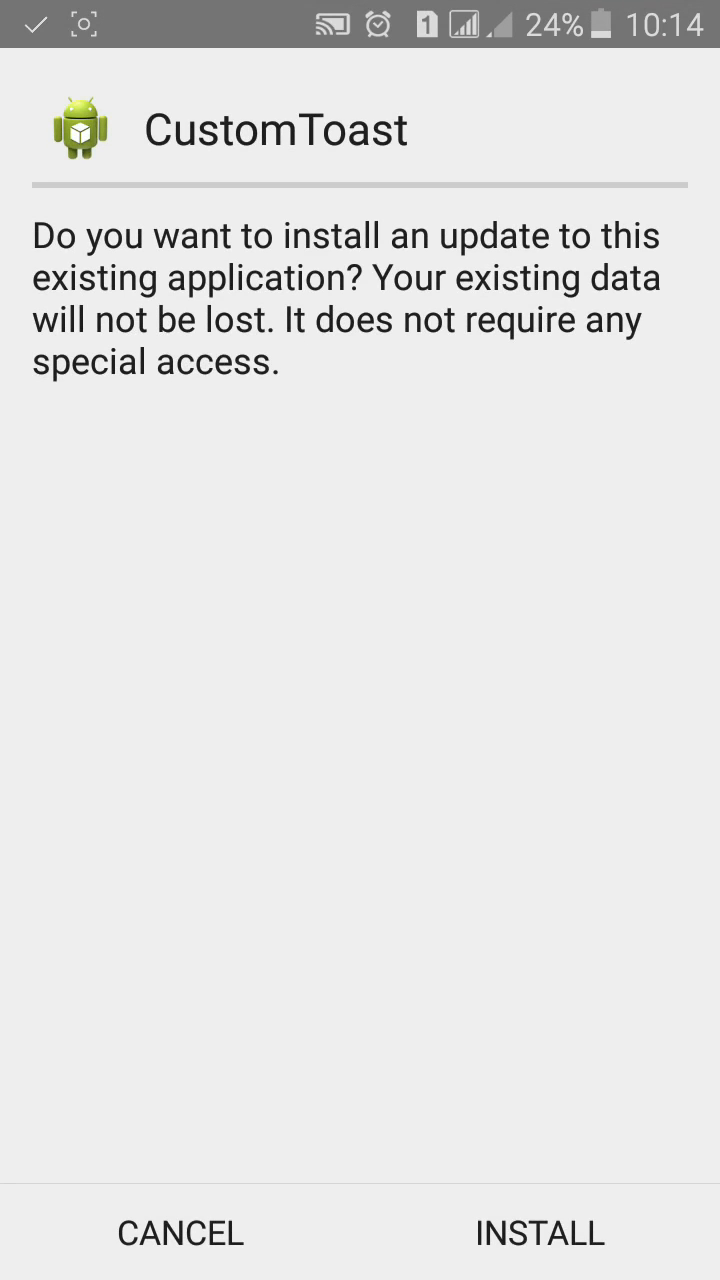
{"action": "left_click", "coordinate": [540, 1232]}
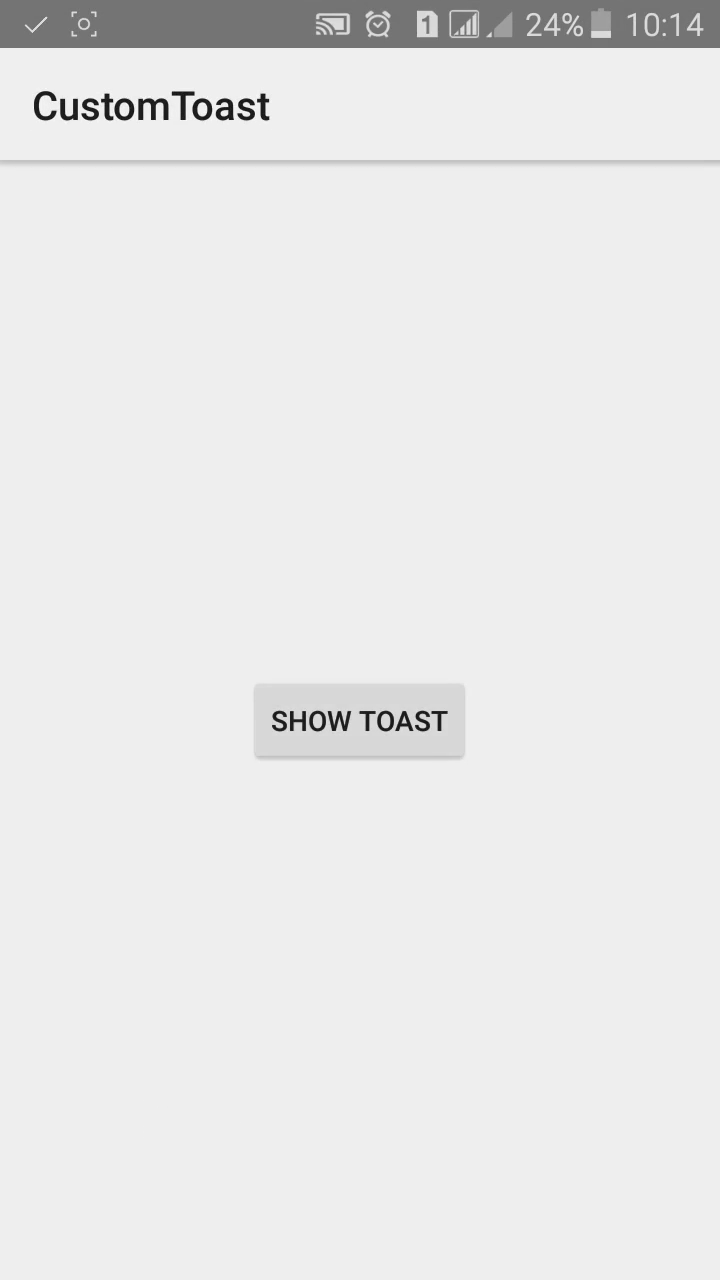
{"action": "left_click", "coordinate": [358, 720]}
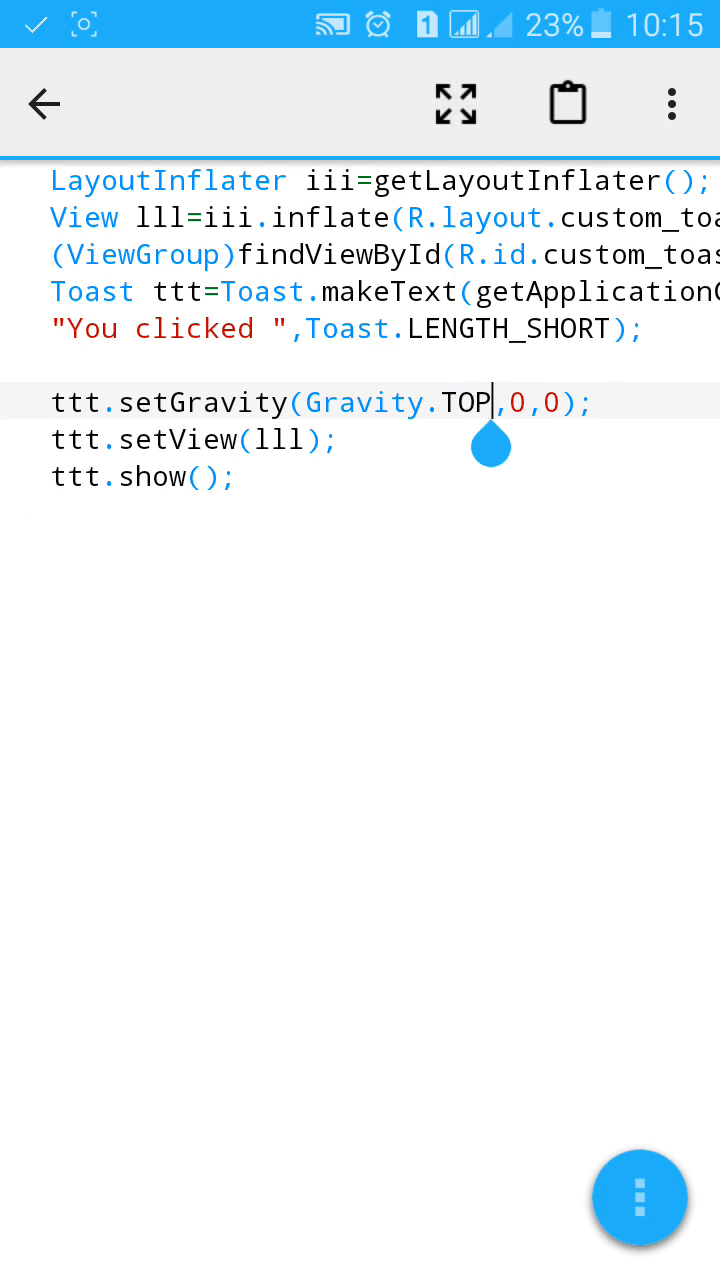
Change the gravity to Gravity.CENTER, rebuild and launch to see the toast centred.
{"action": "key", "text": "Backspace"}
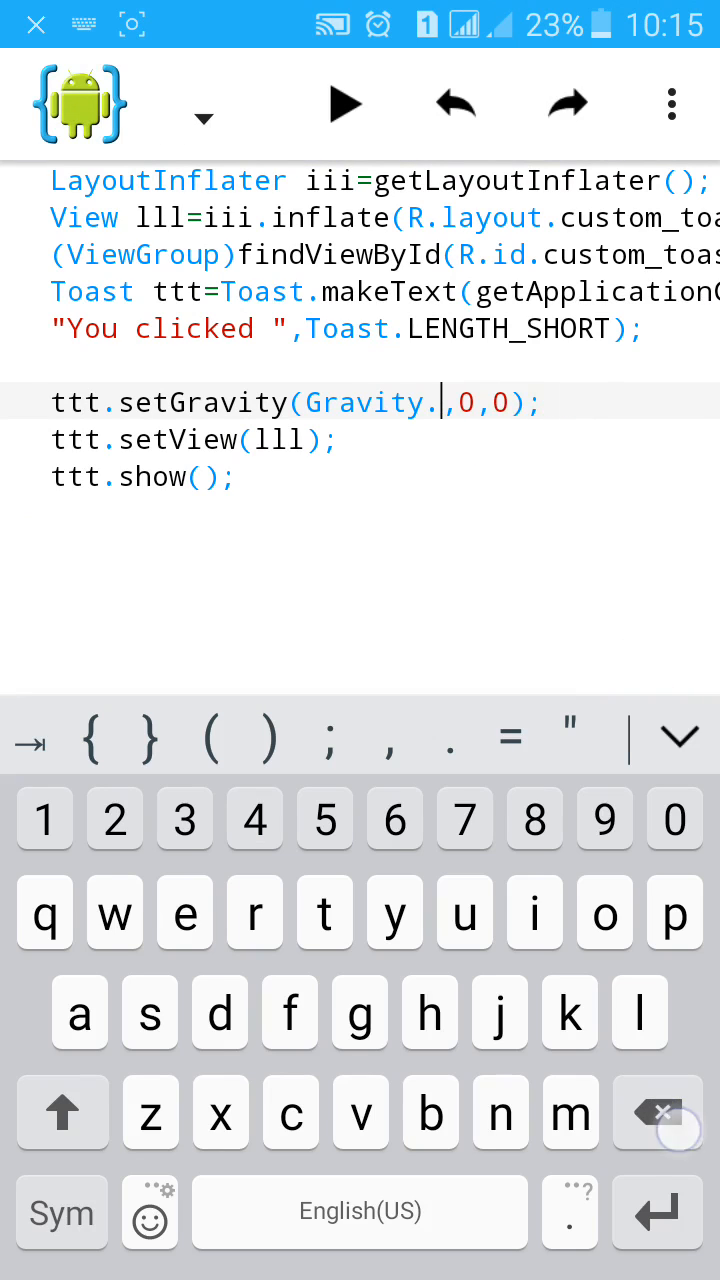
{"action": "type", "text": "CENTER"}
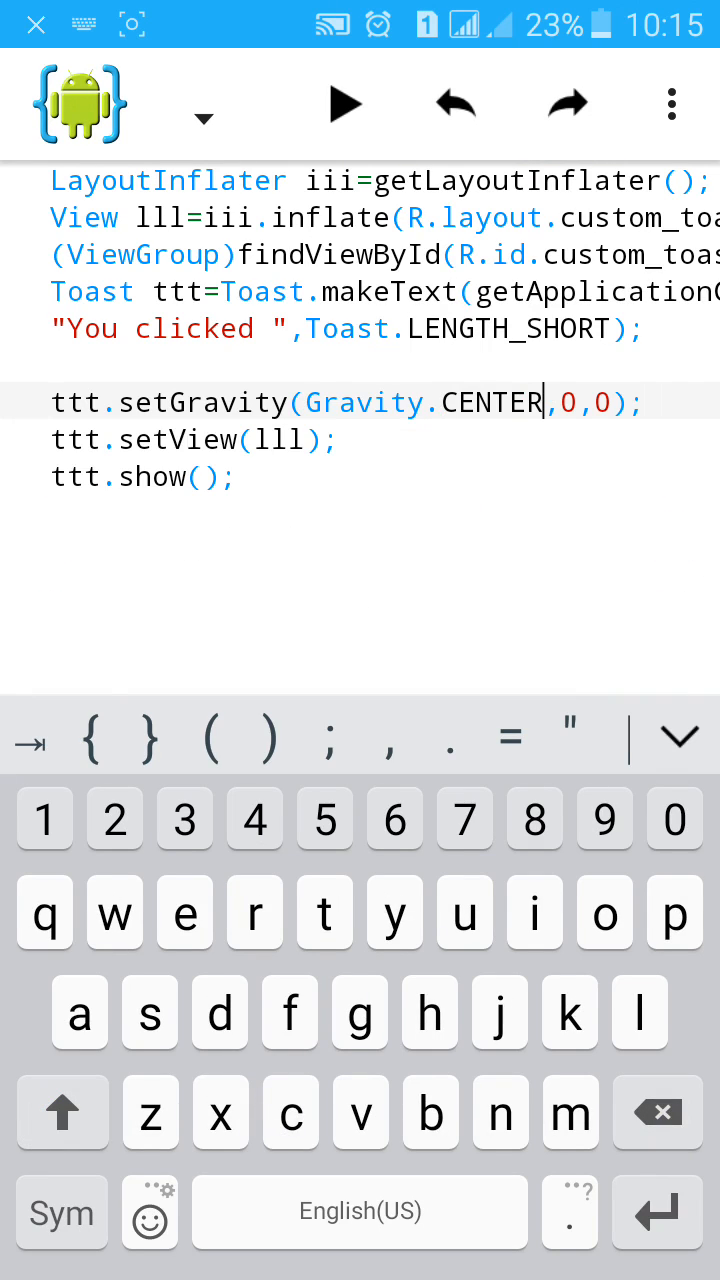
{"action": "left_click", "coordinate": [344, 104]}
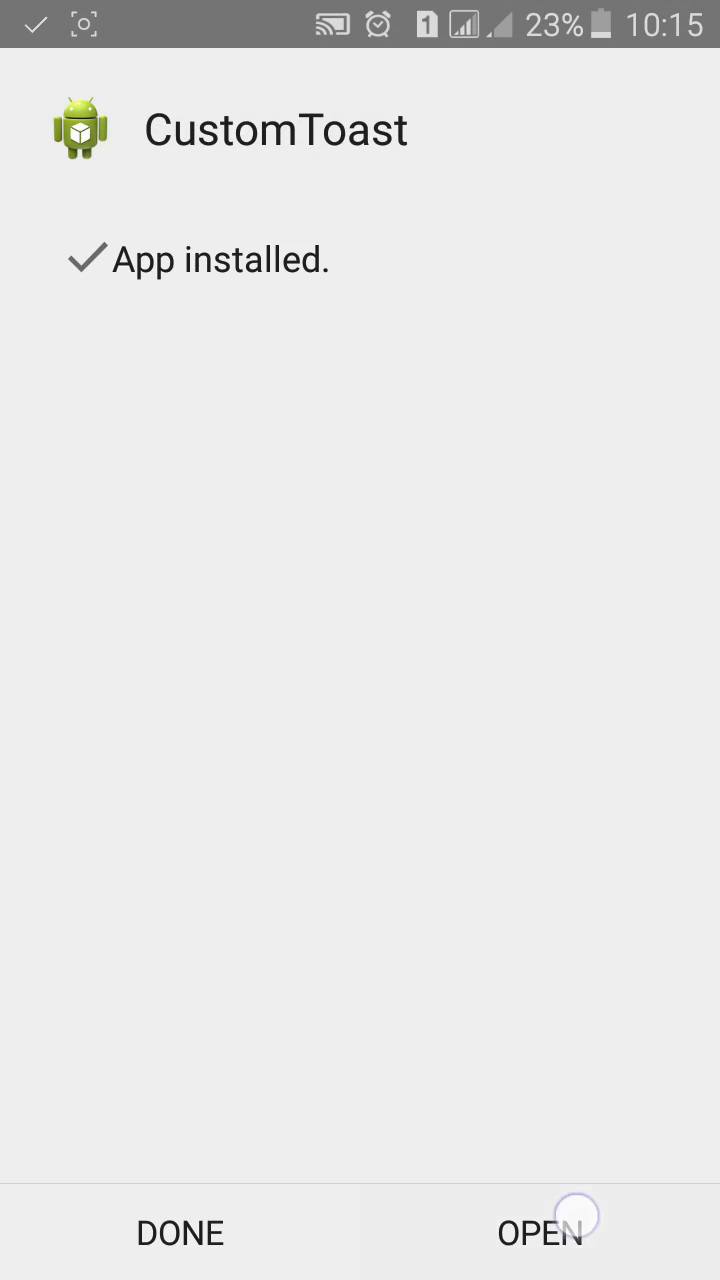
{"action": "left_click", "coordinate": [540, 1232]}
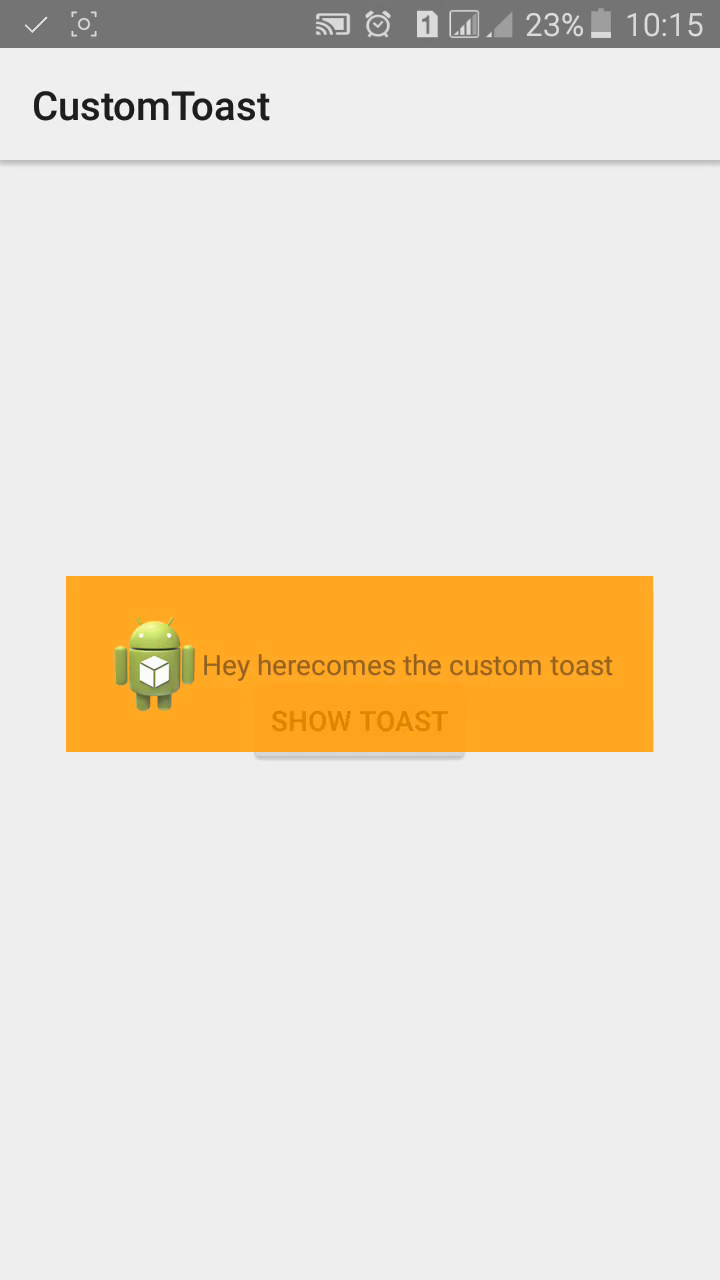